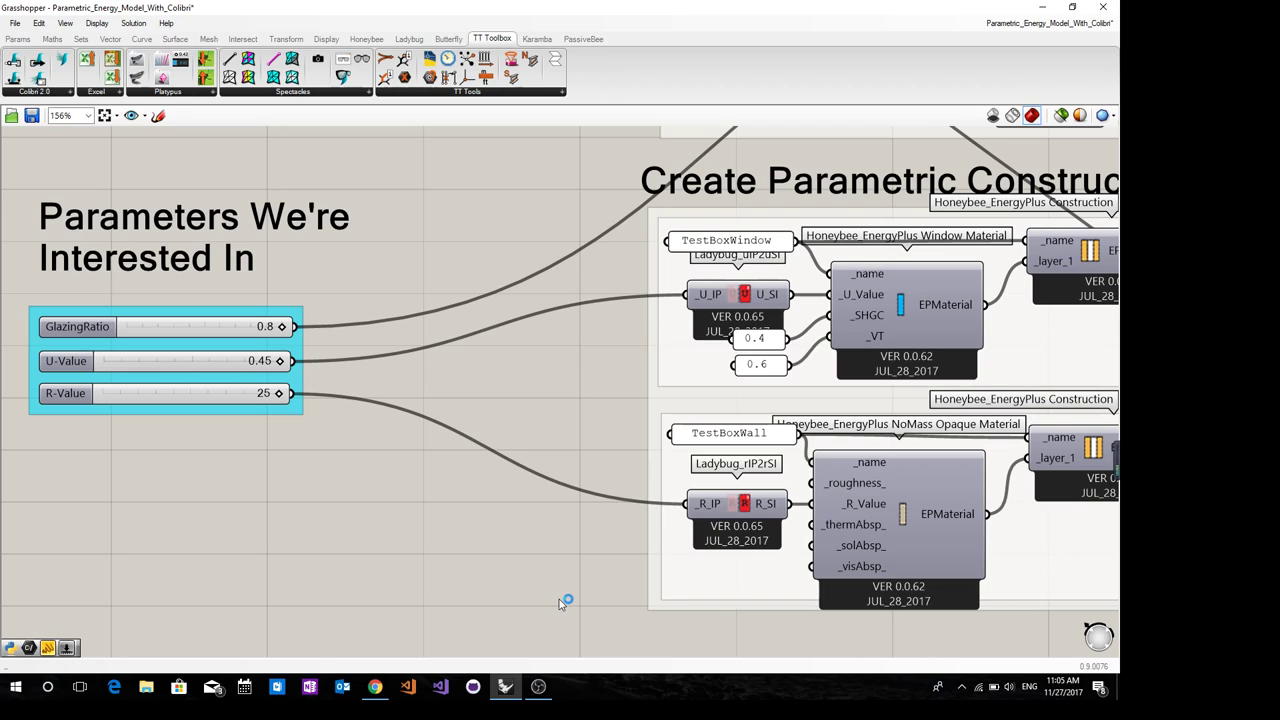
pyautogui.moveTo(562, 604)
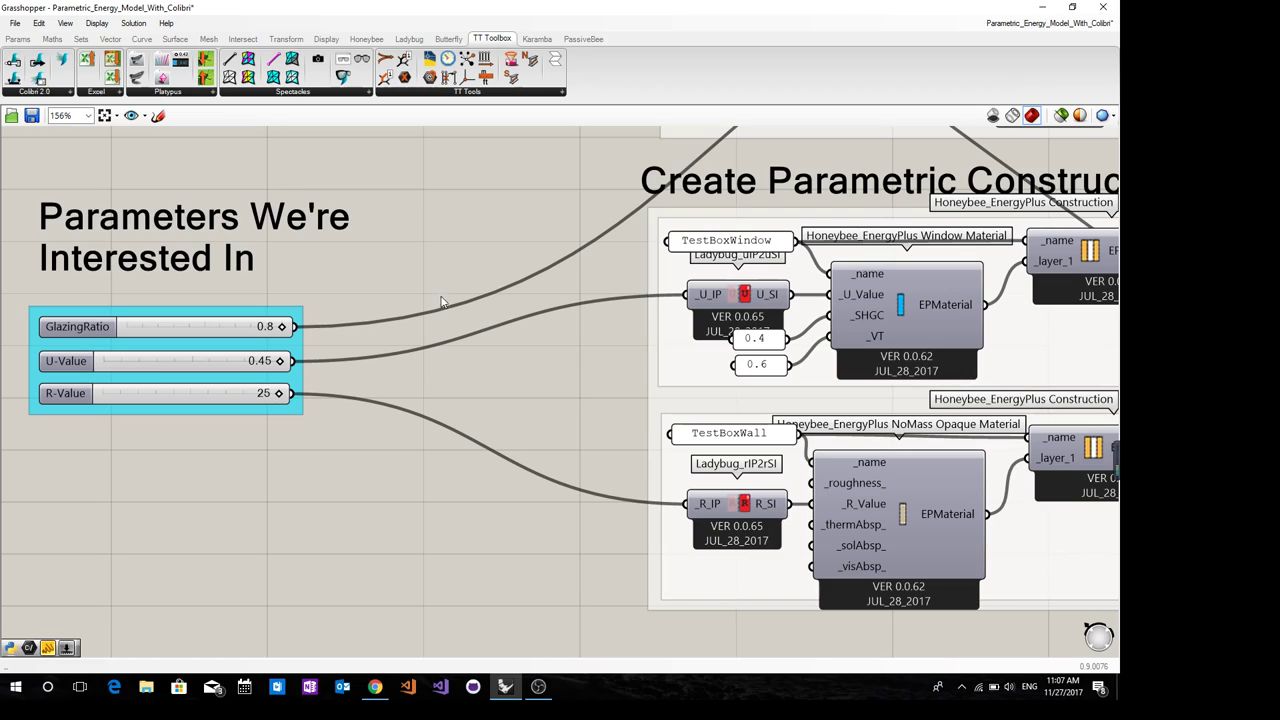
pyautogui.moveTo(424, 294)
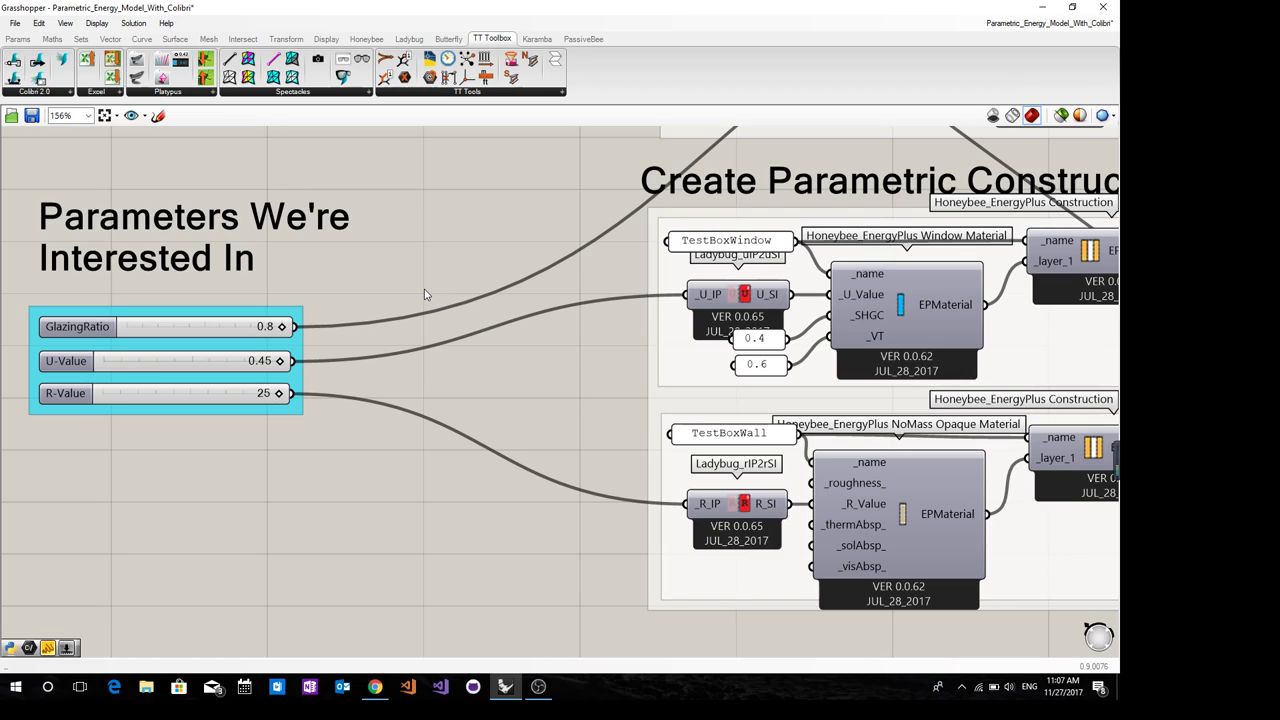
pyautogui.moveTo(856, 6)
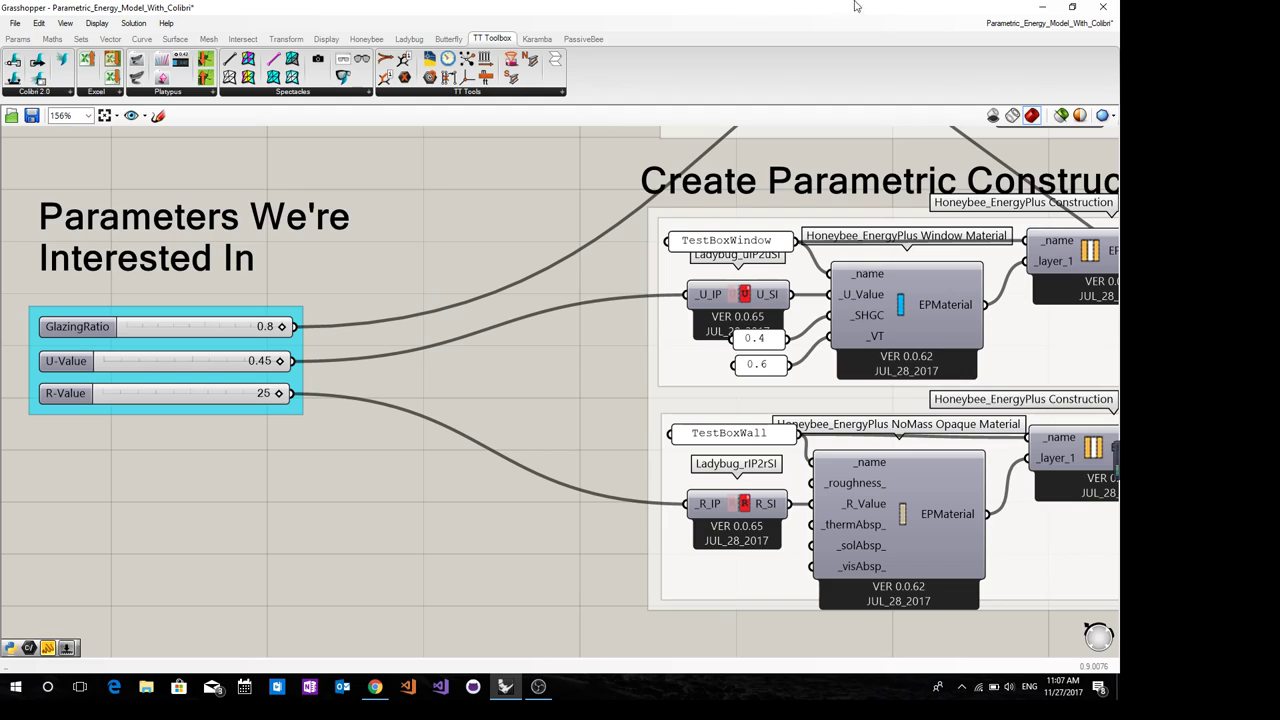
pyautogui.moveTo(1122, 22)
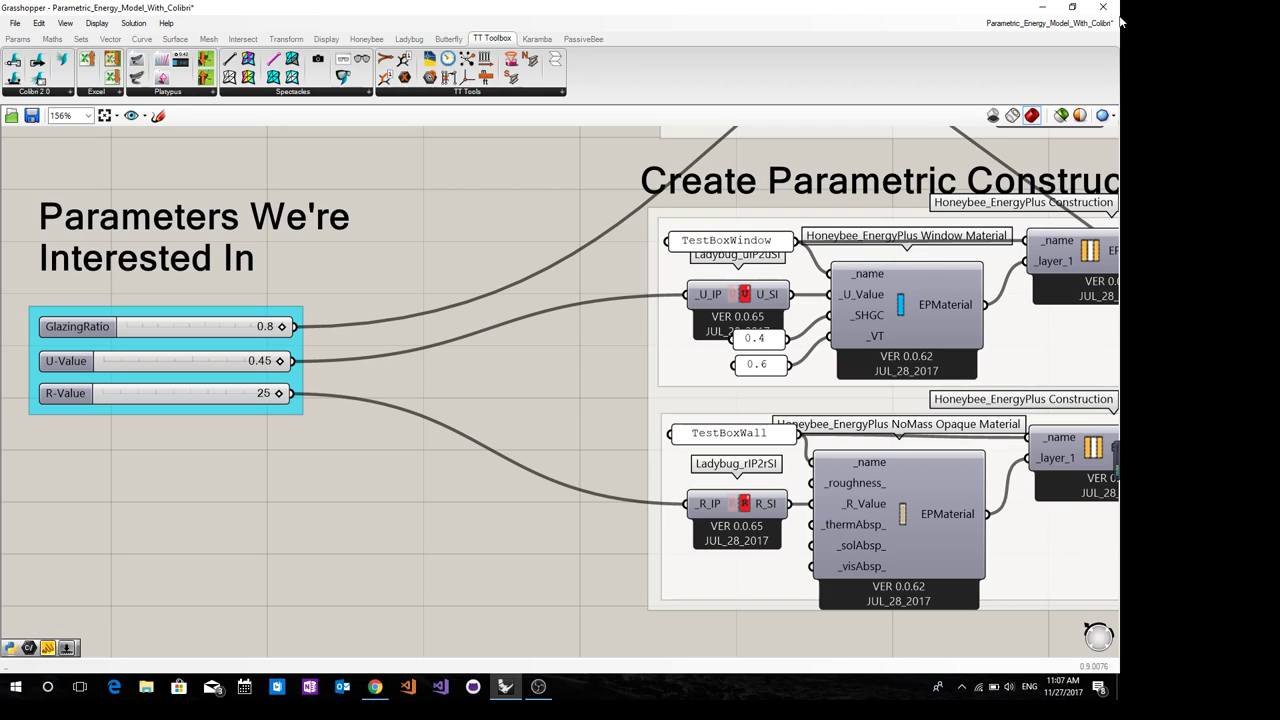
# Navigate to the glazing, U-value and R-value sliders and select the U-Value slider
pyautogui.scroll(-3)
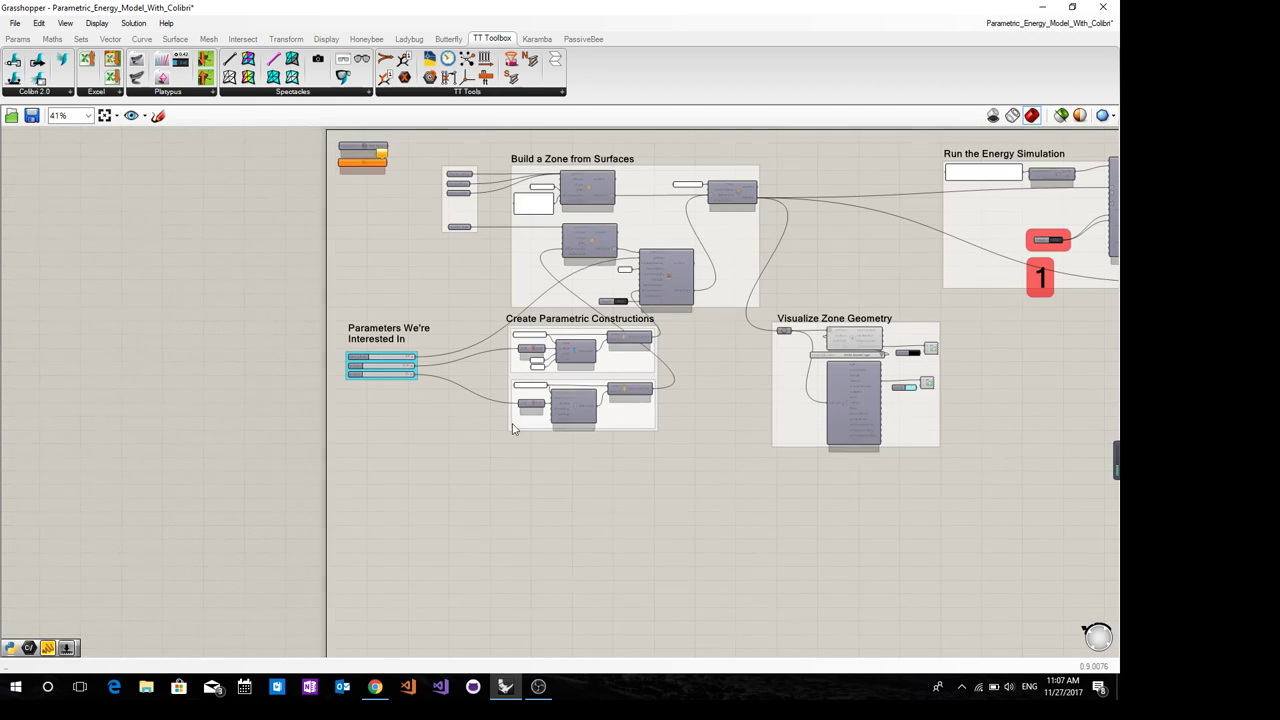
pyautogui.scroll(-3)
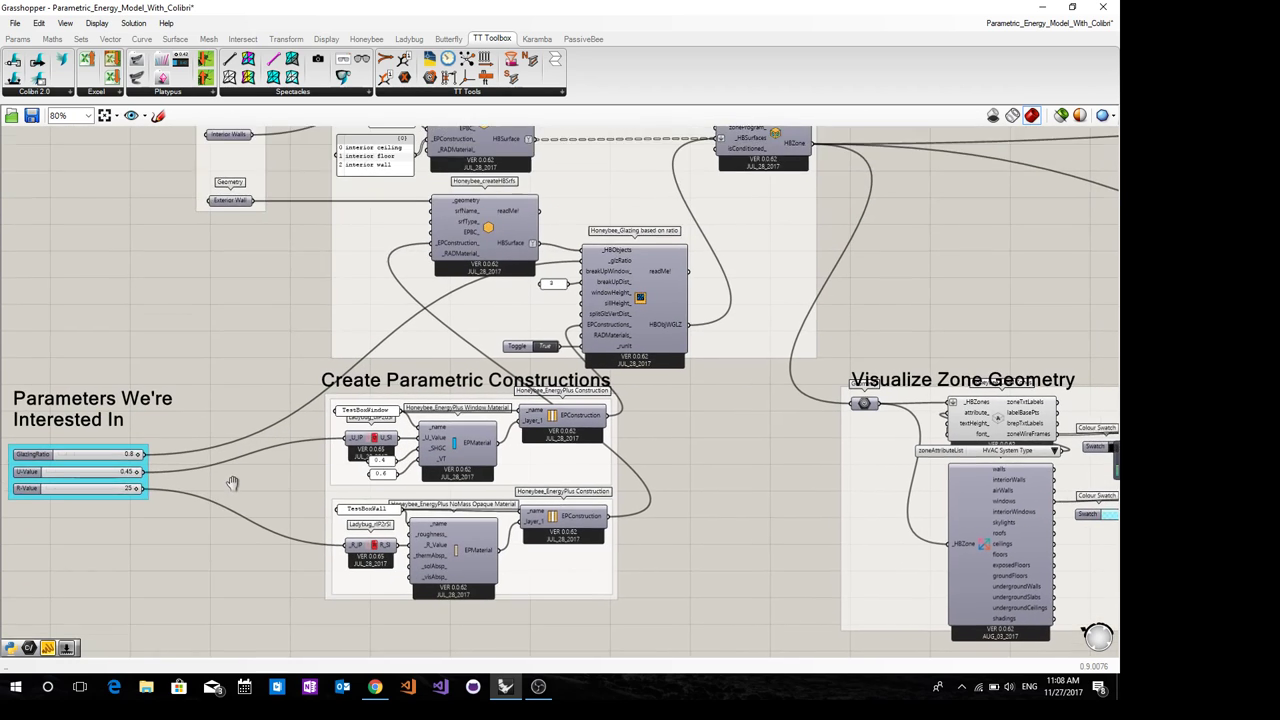
pyautogui.scroll(-3)
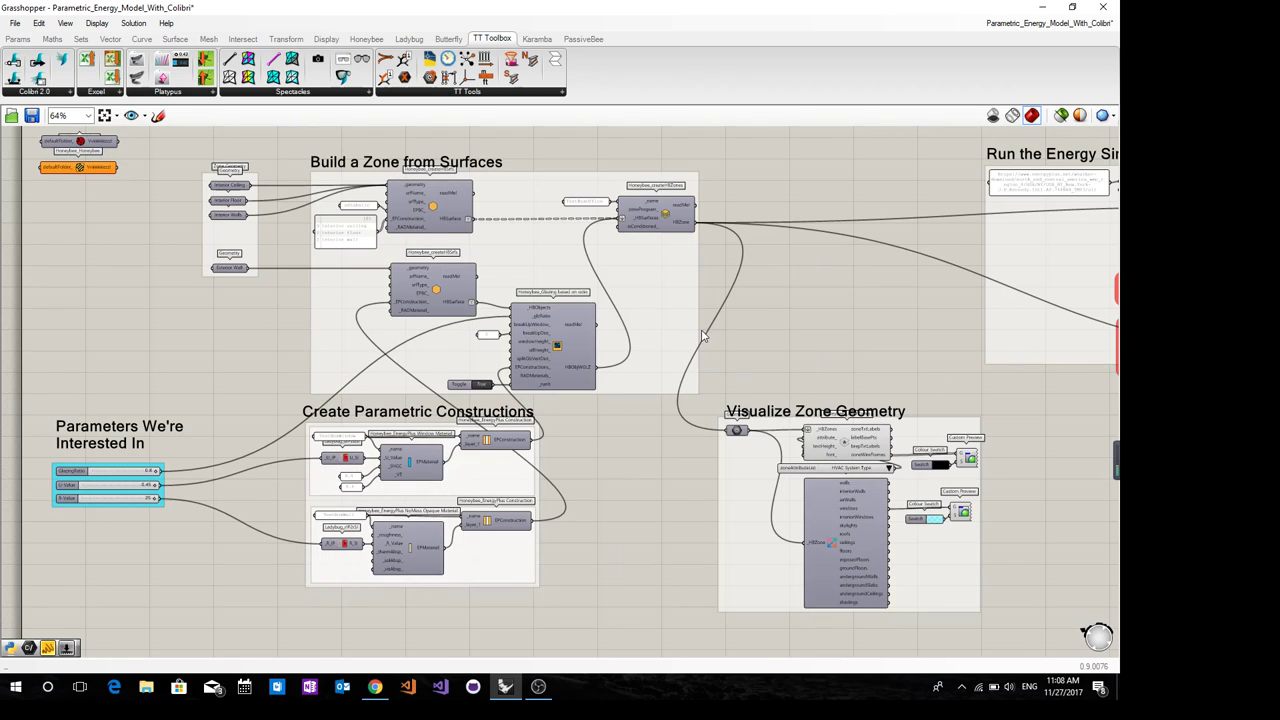
pyautogui.moveTo(768, 380)
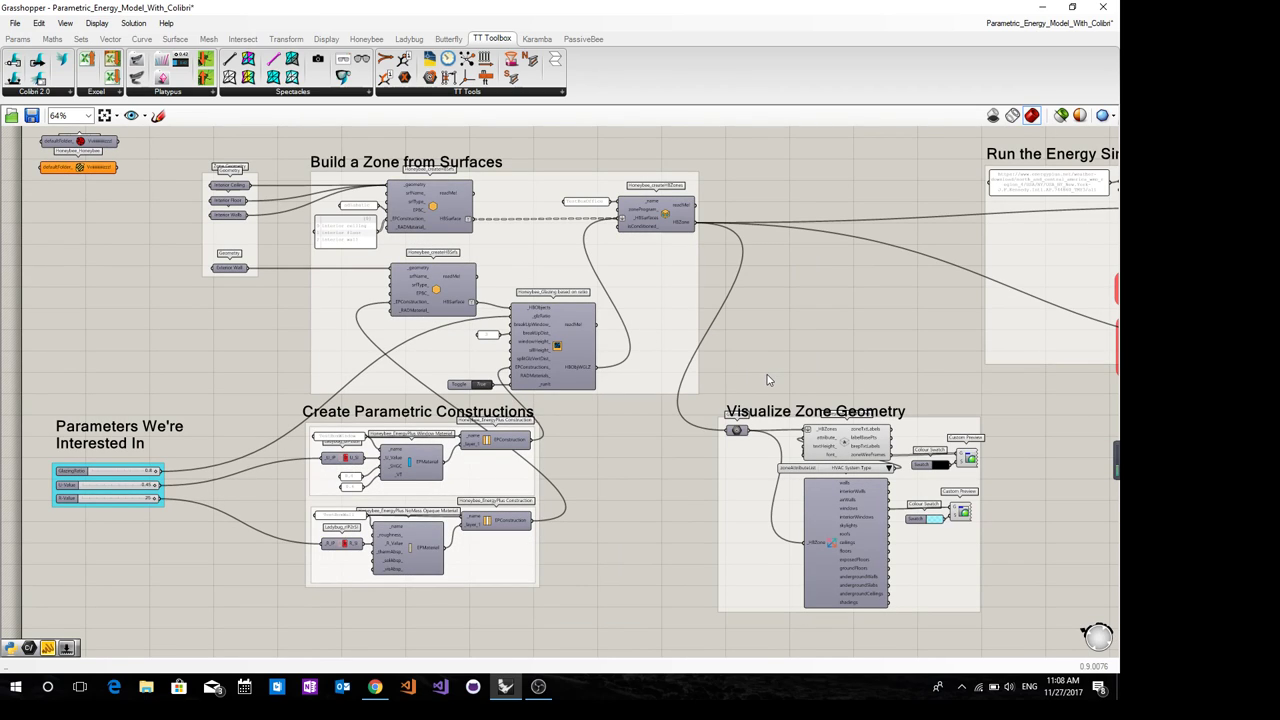
pyautogui.moveTo(734, 344)
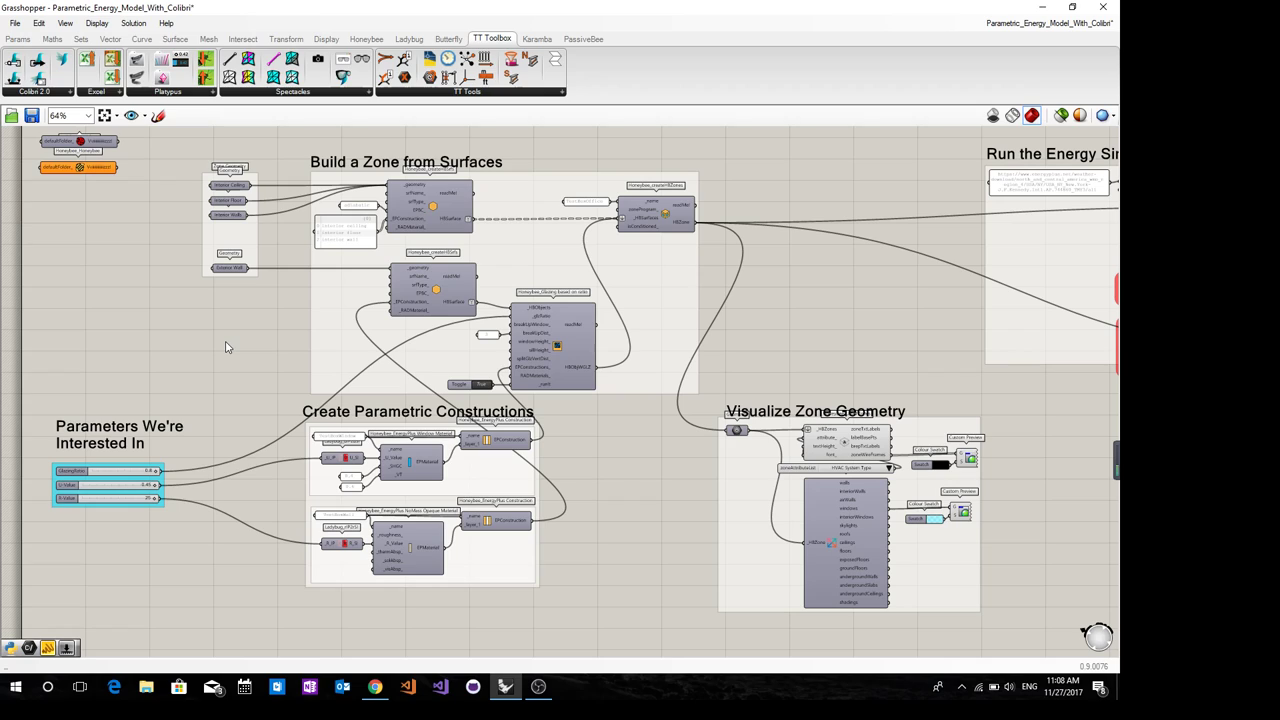
pyautogui.moveTo(240, 332)
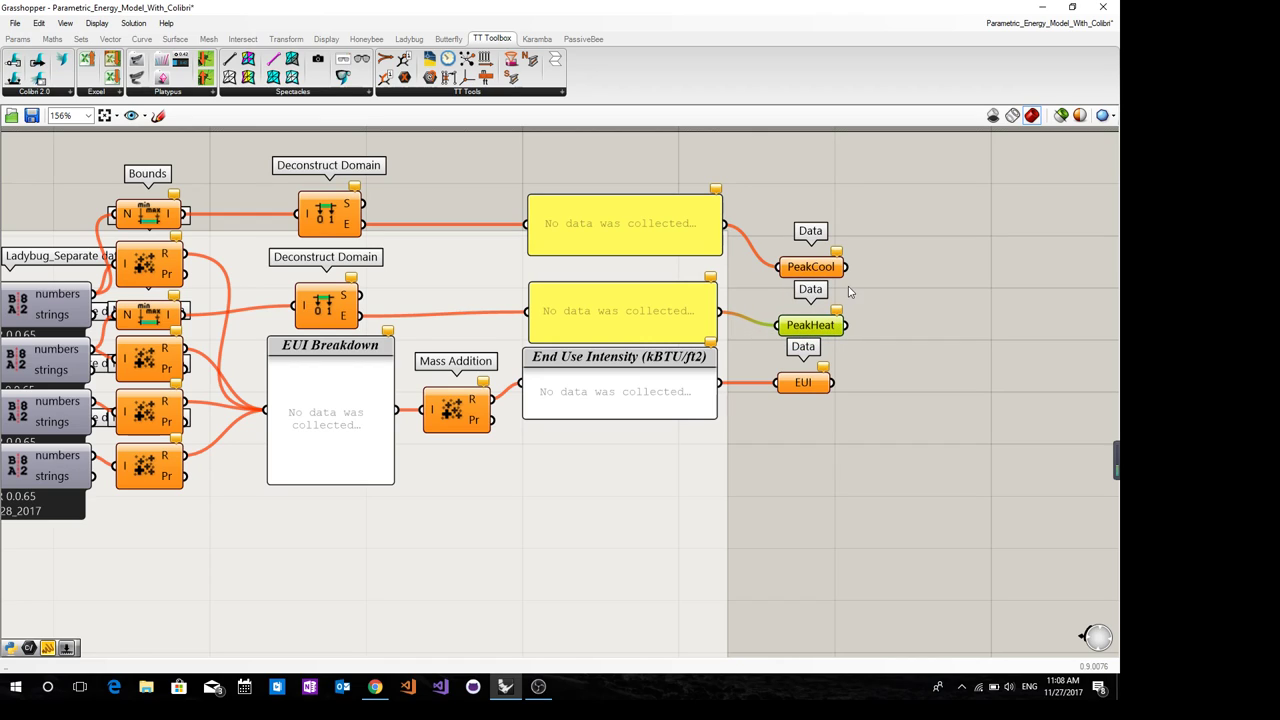
pyautogui.moveTo(824, 368)
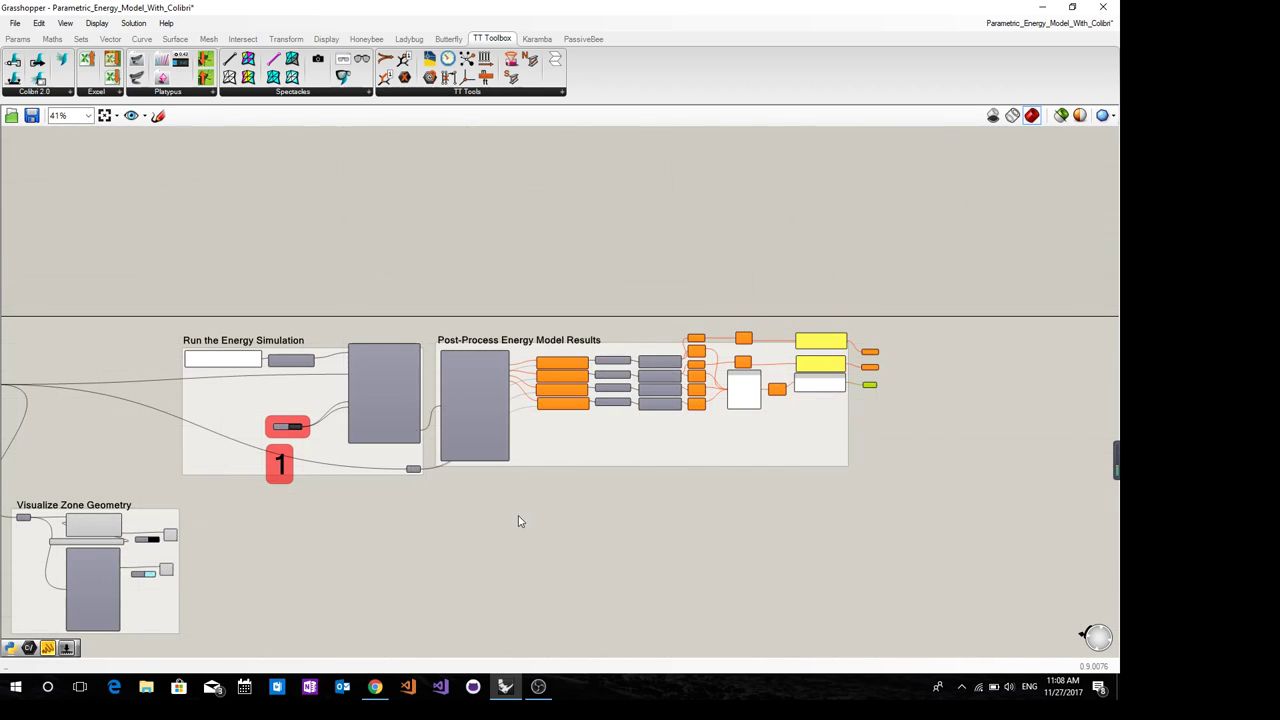
pyautogui.scroll(3)
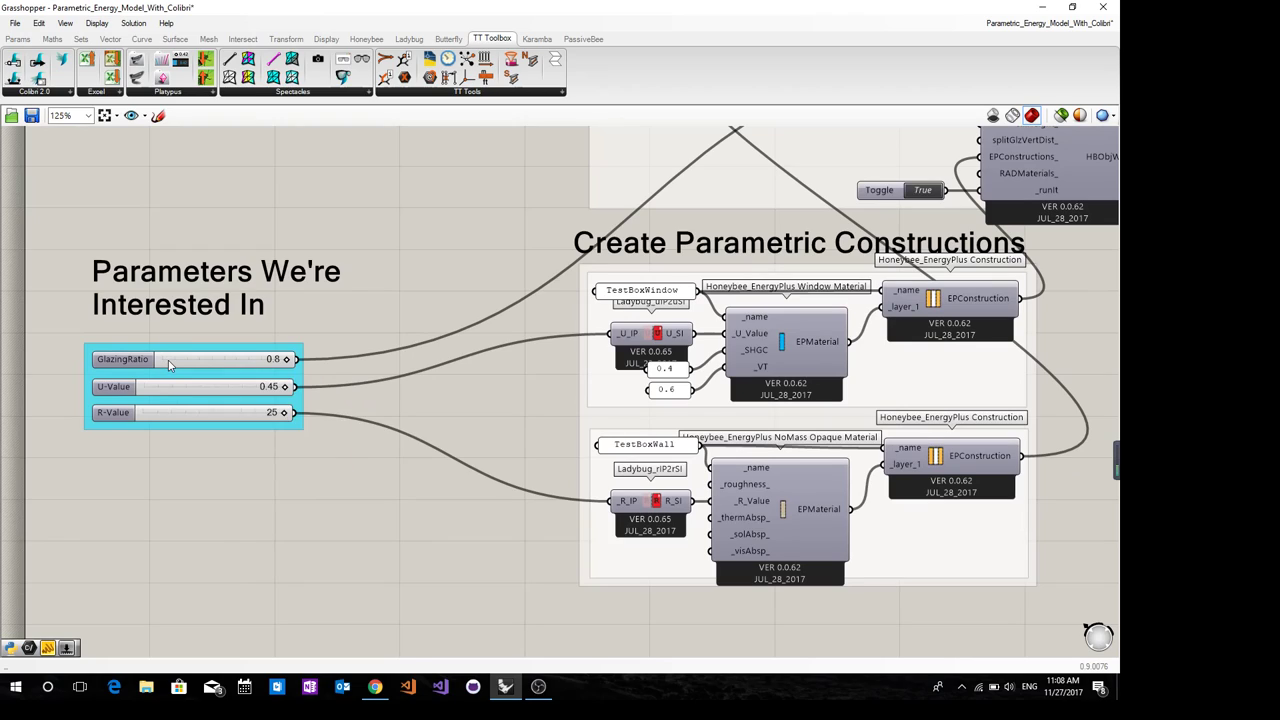
pyautogui.moveTo(170, 360)
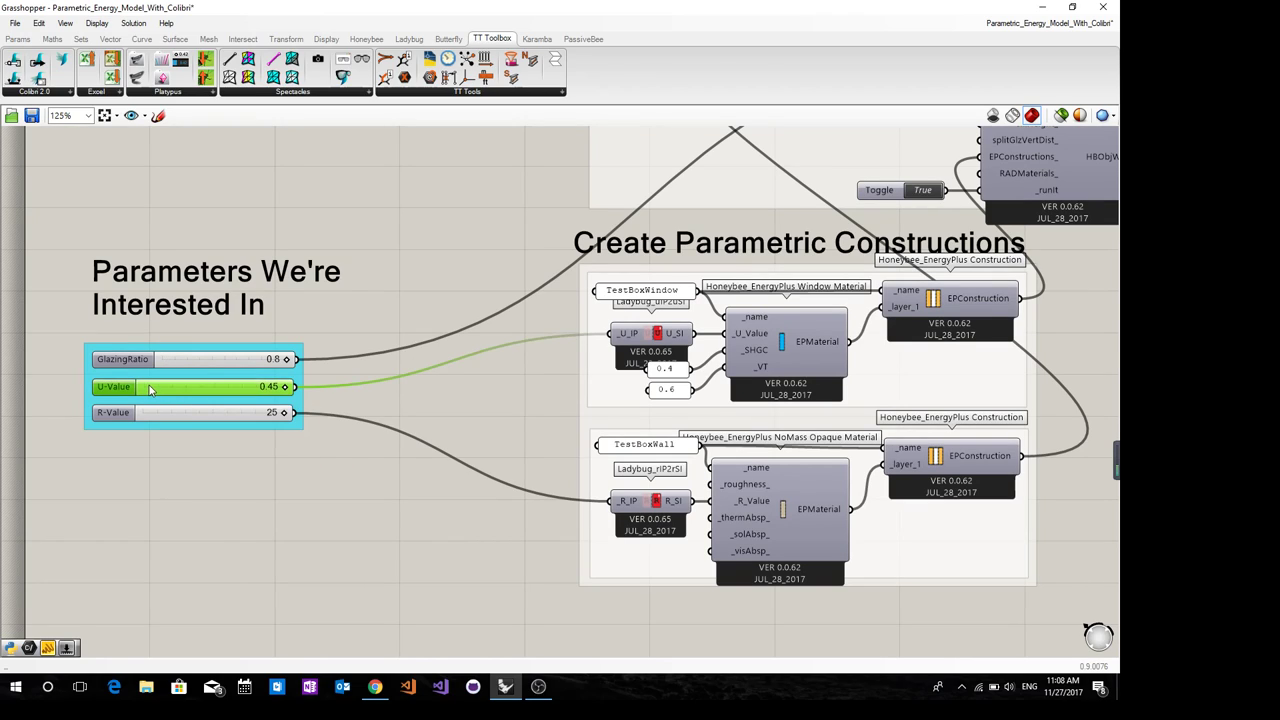
pyautogui.click(190, 412)
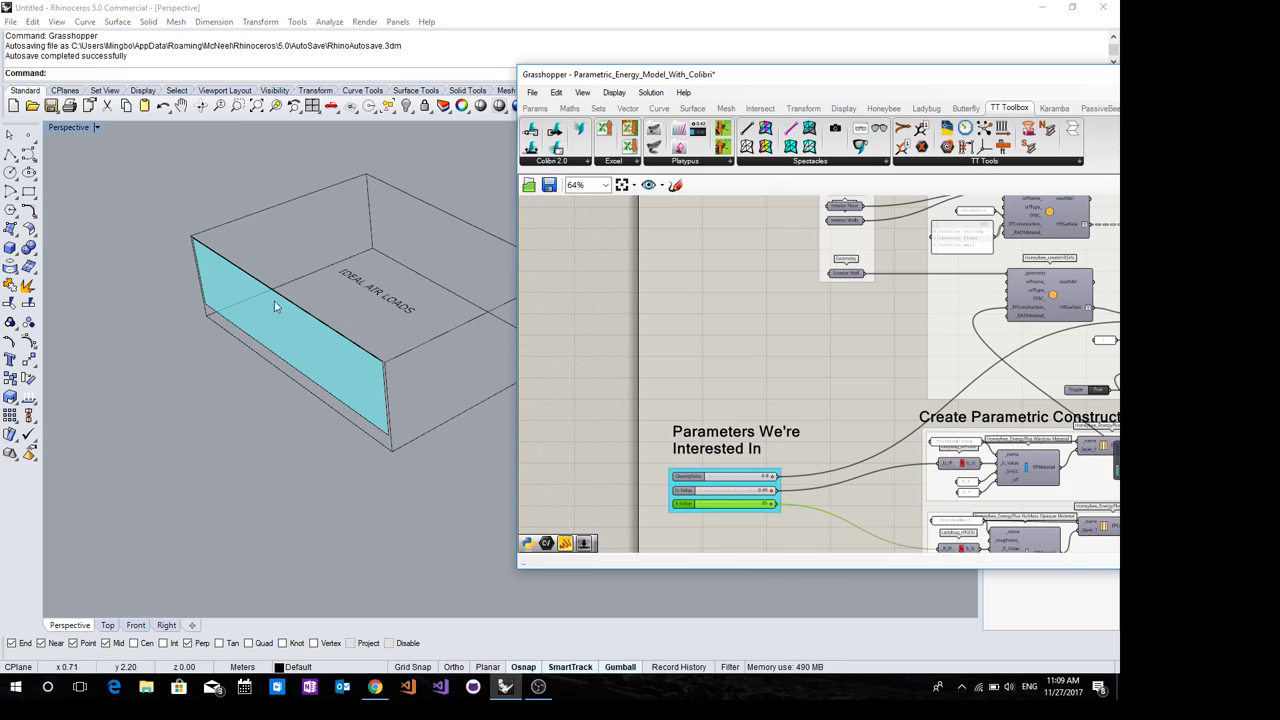
pyautogui.moveTo(194, 248)
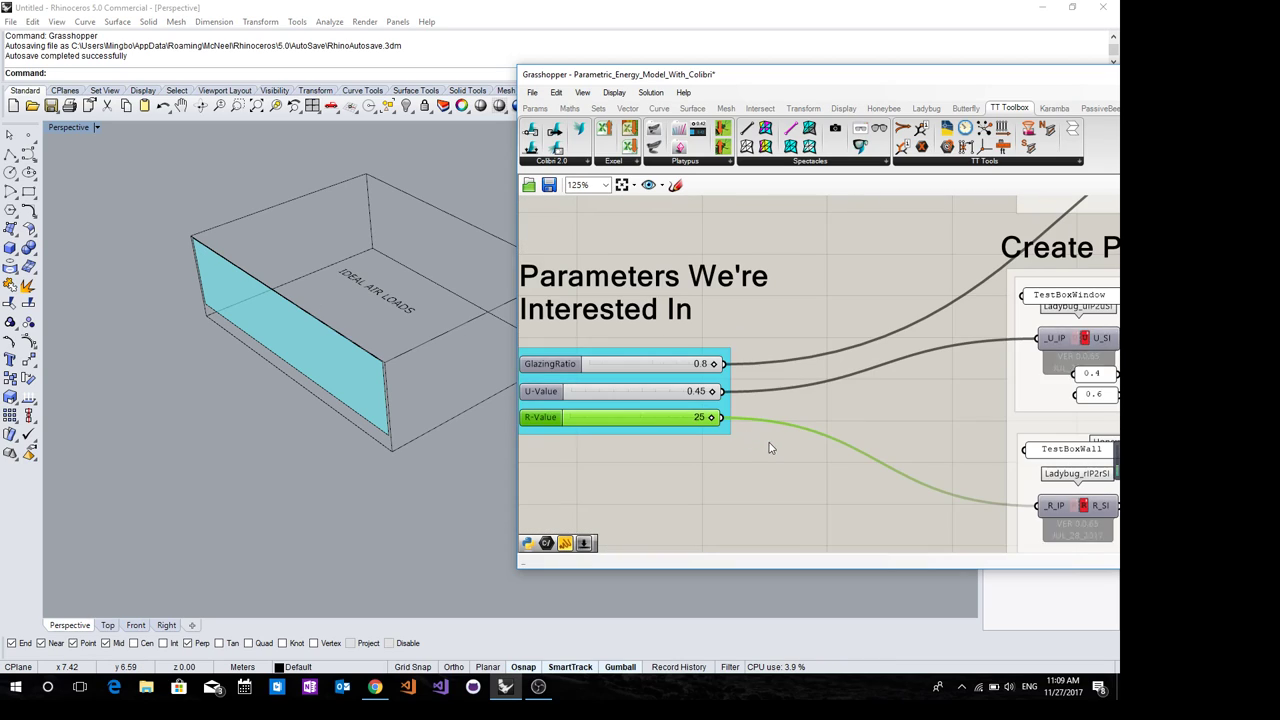
pyautogui.scroll(3)
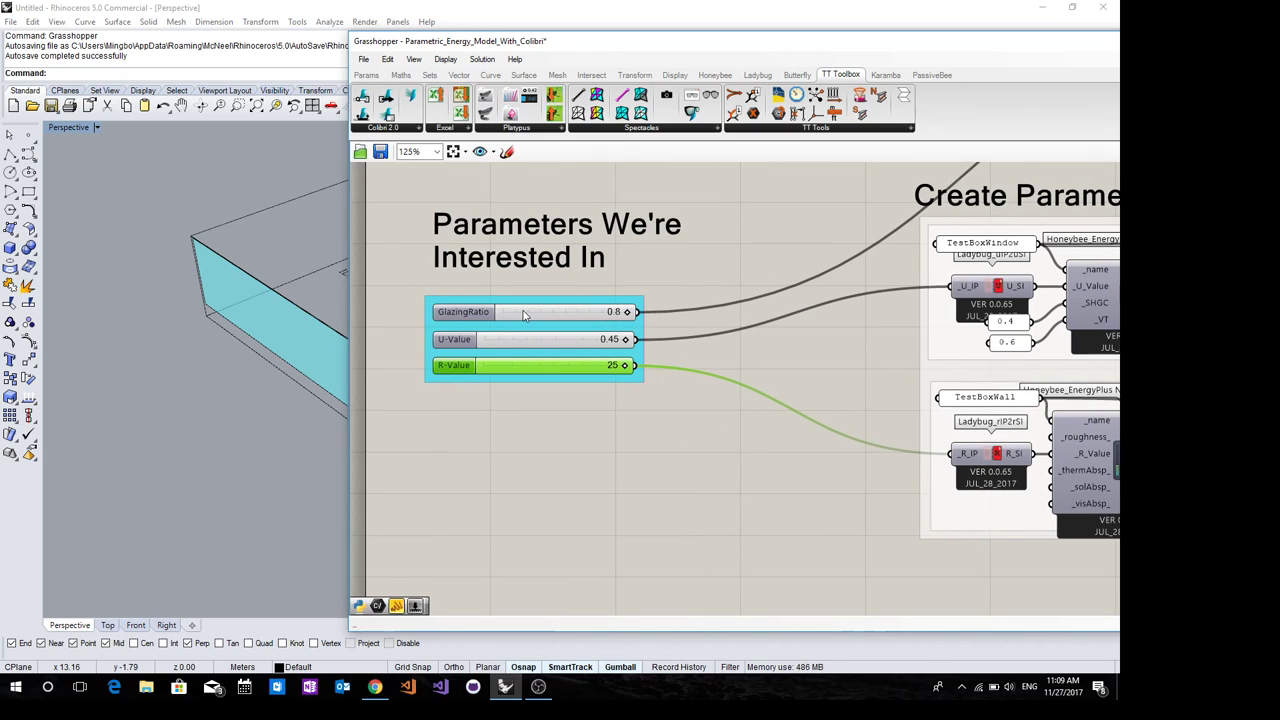
pyautogui.click(530, 340)
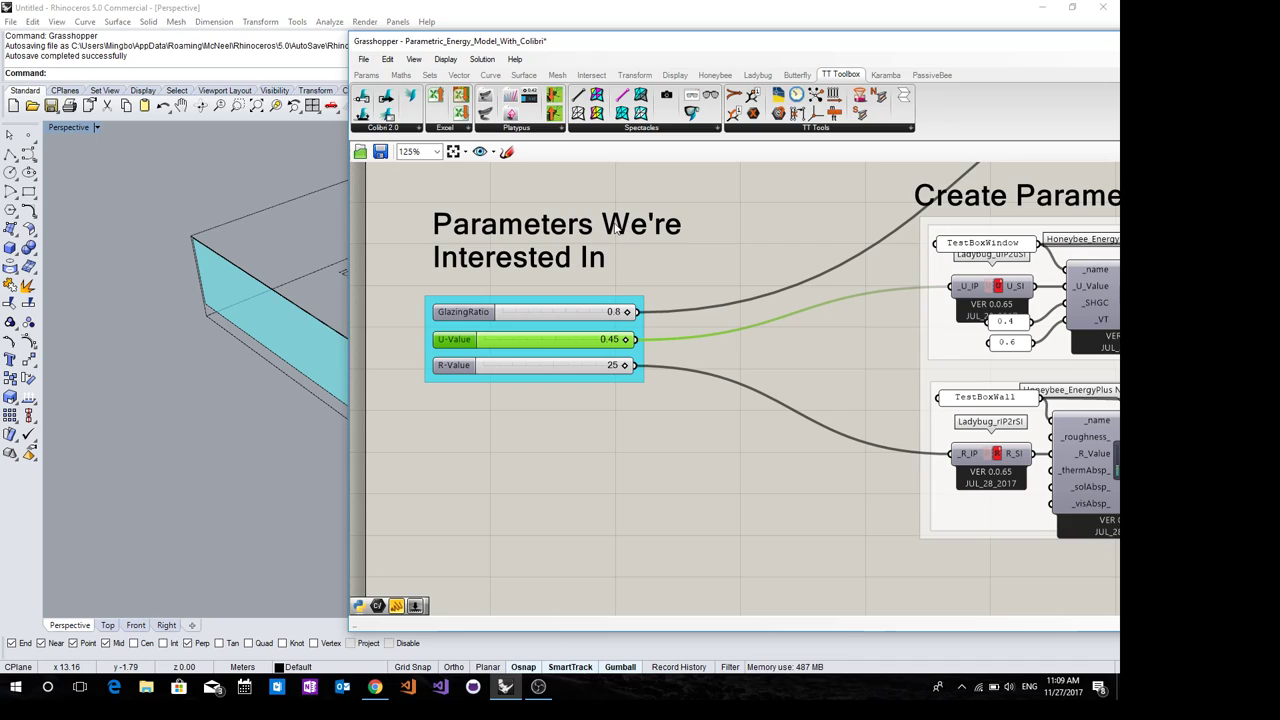
pyautogui.moveTo(680, 266)
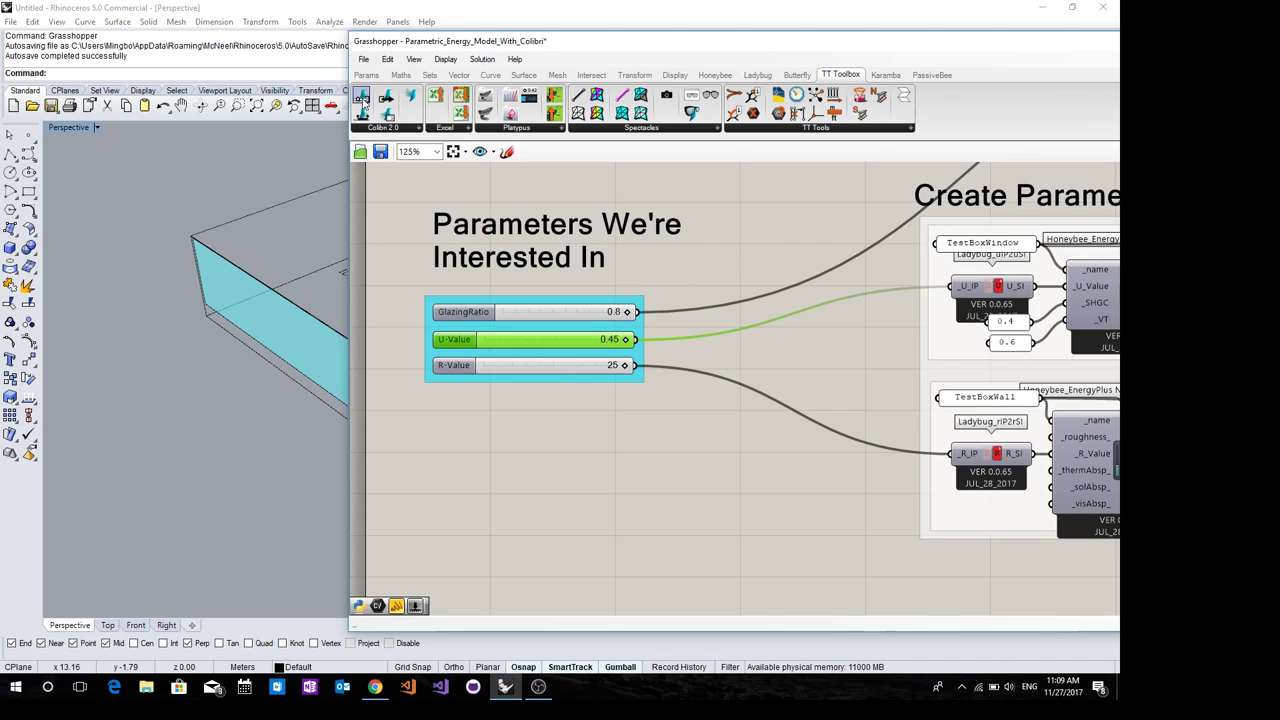
pyautogui.moveTo(650, 490)
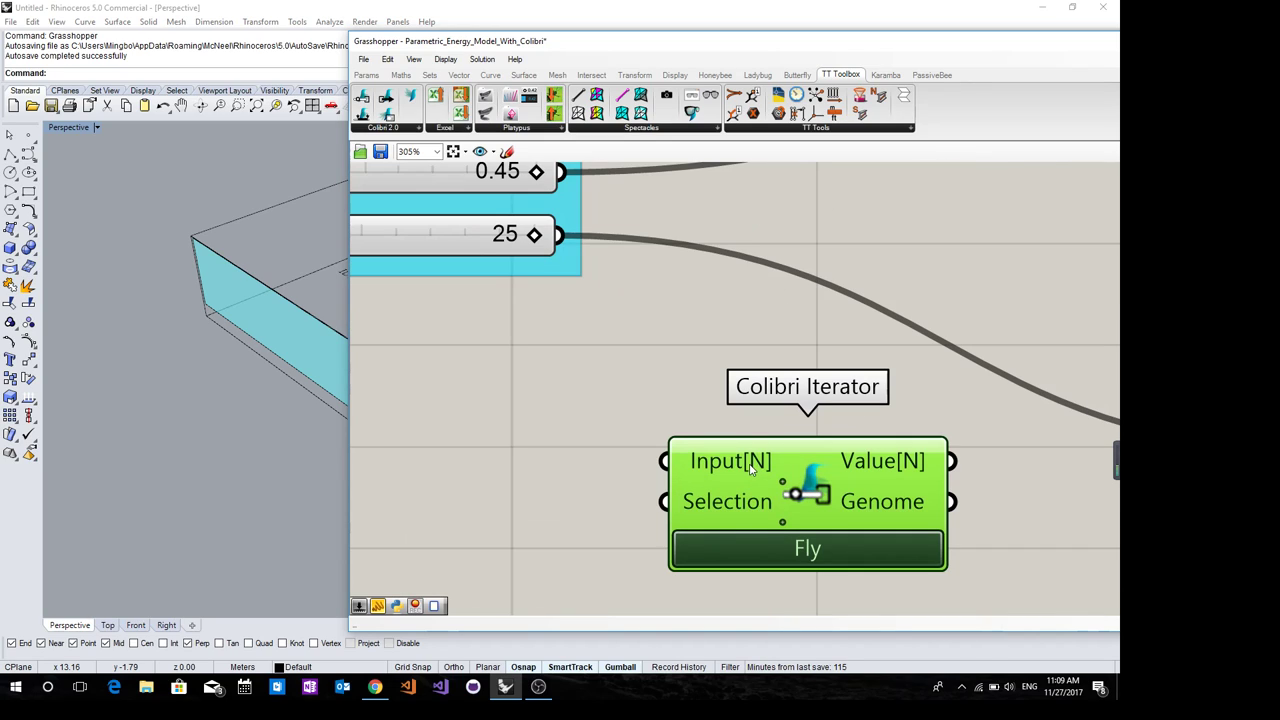
pyautogui.moveTo(724, 510)
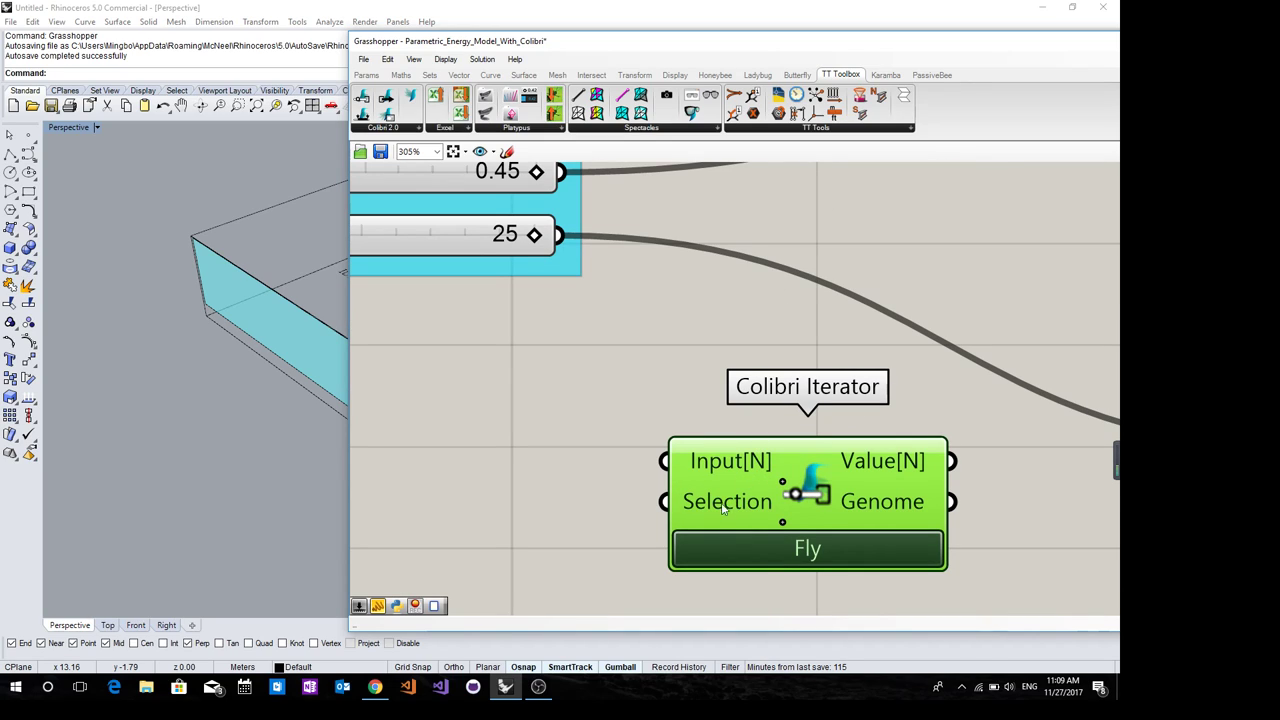
pyautogui.moveTo(688, 518)
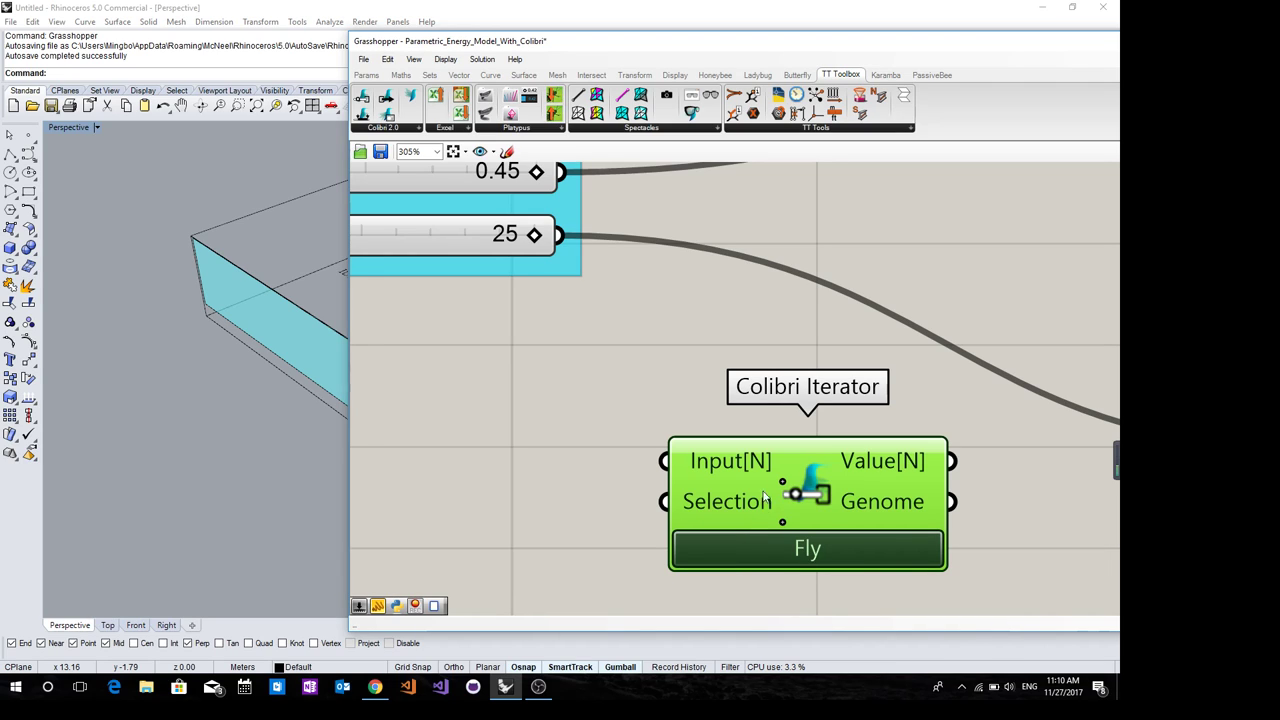
pyautogui.scroll(-3)
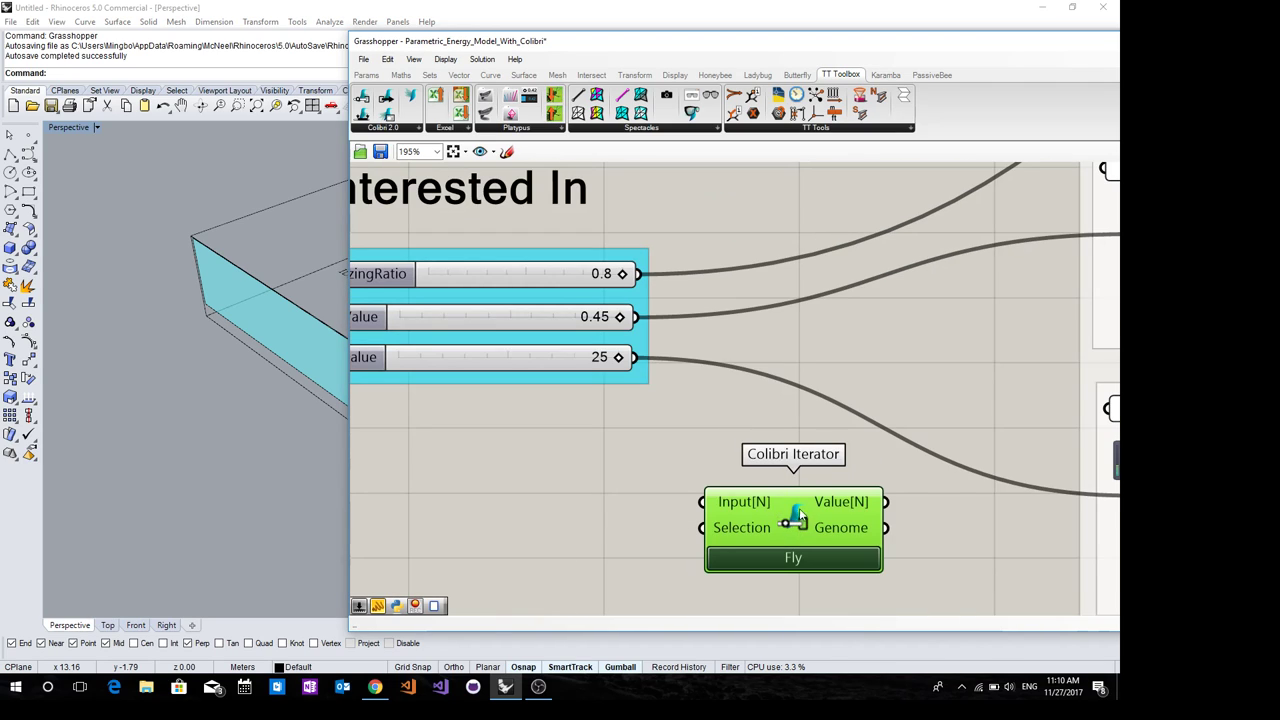
pyautogui.moveTo(792, 528); pyautogui.dragTo(802, 500)
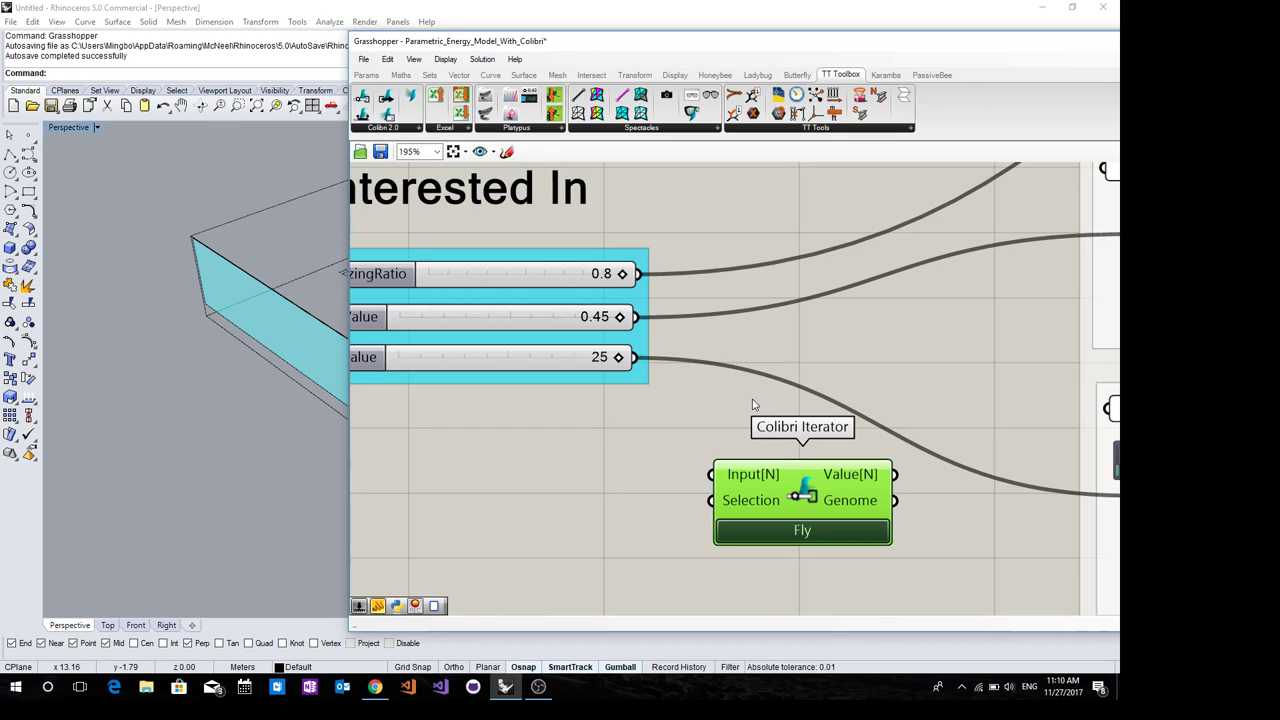
pyautogui.moveTo(756, 388)
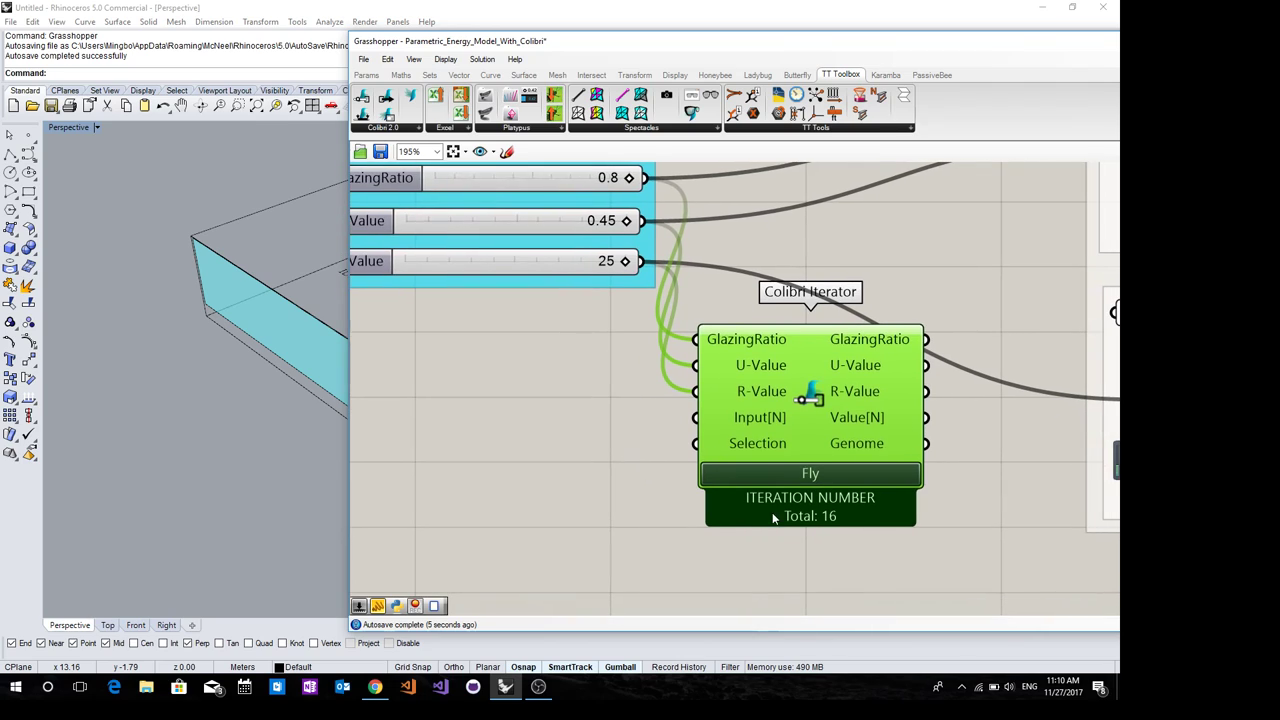
pyautogui.scroll(3)
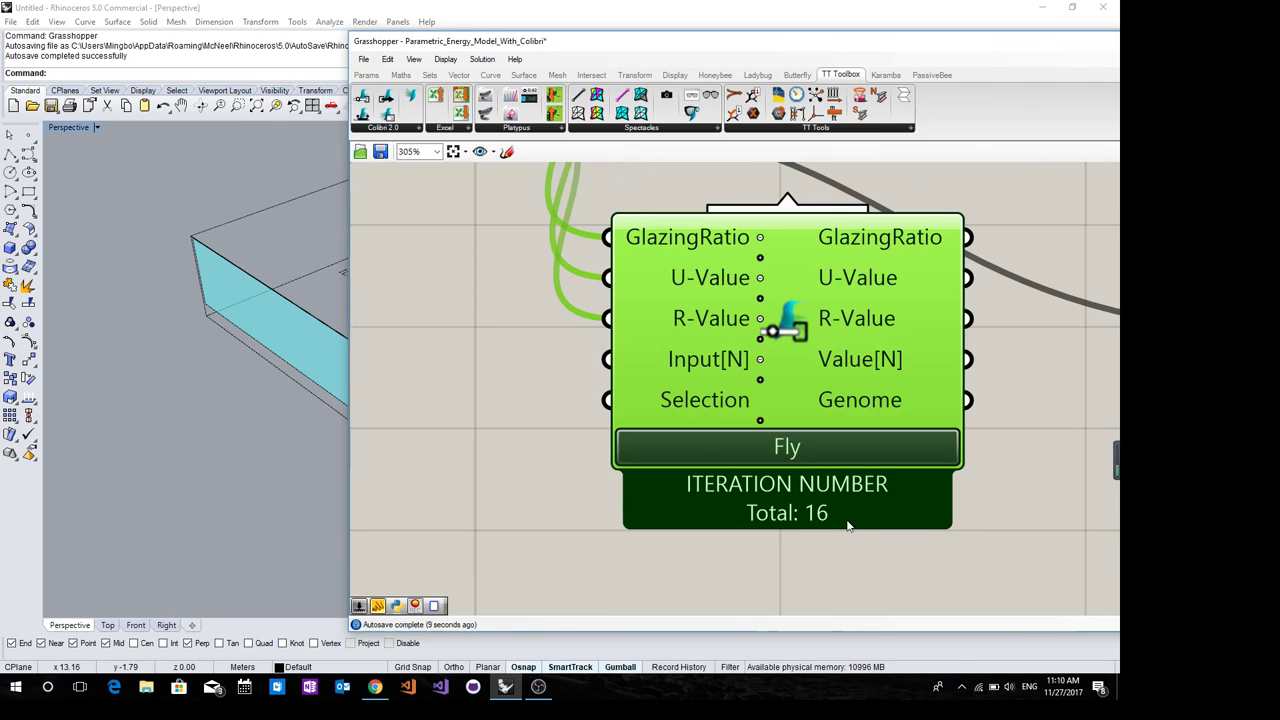
pyautogui.scroll(-3)
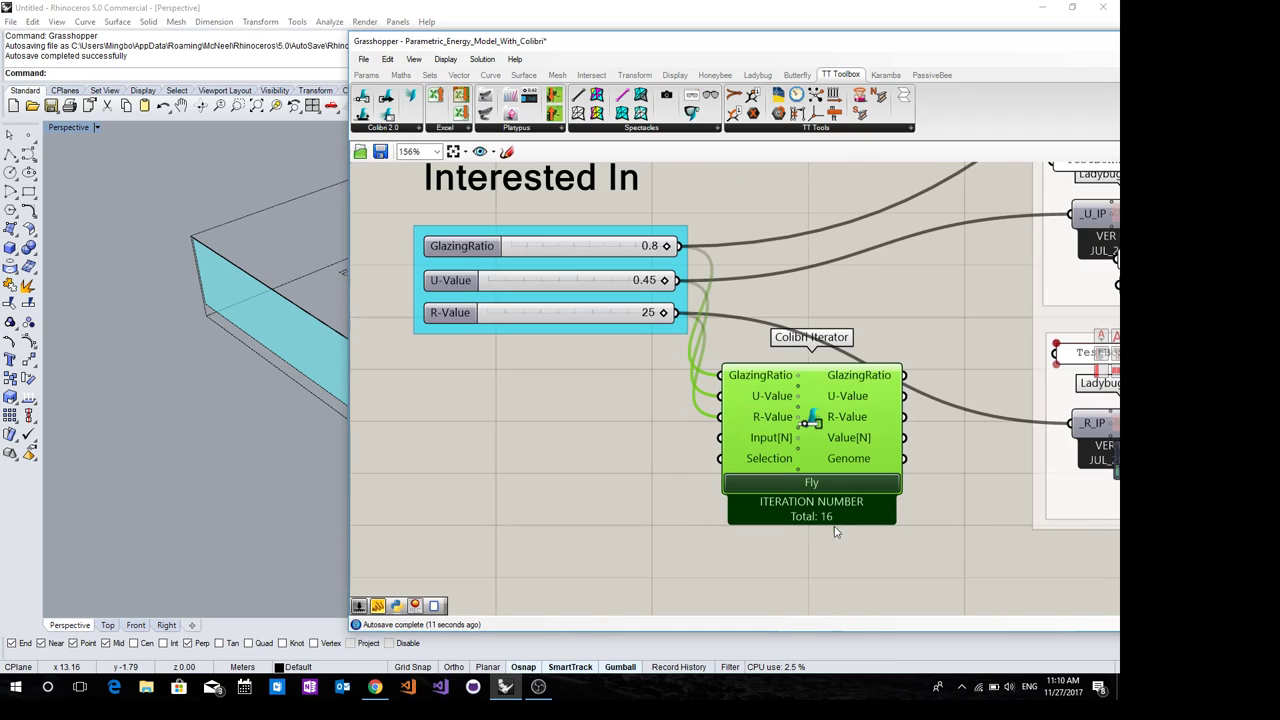
pyautogui.moveTo(600, 292)
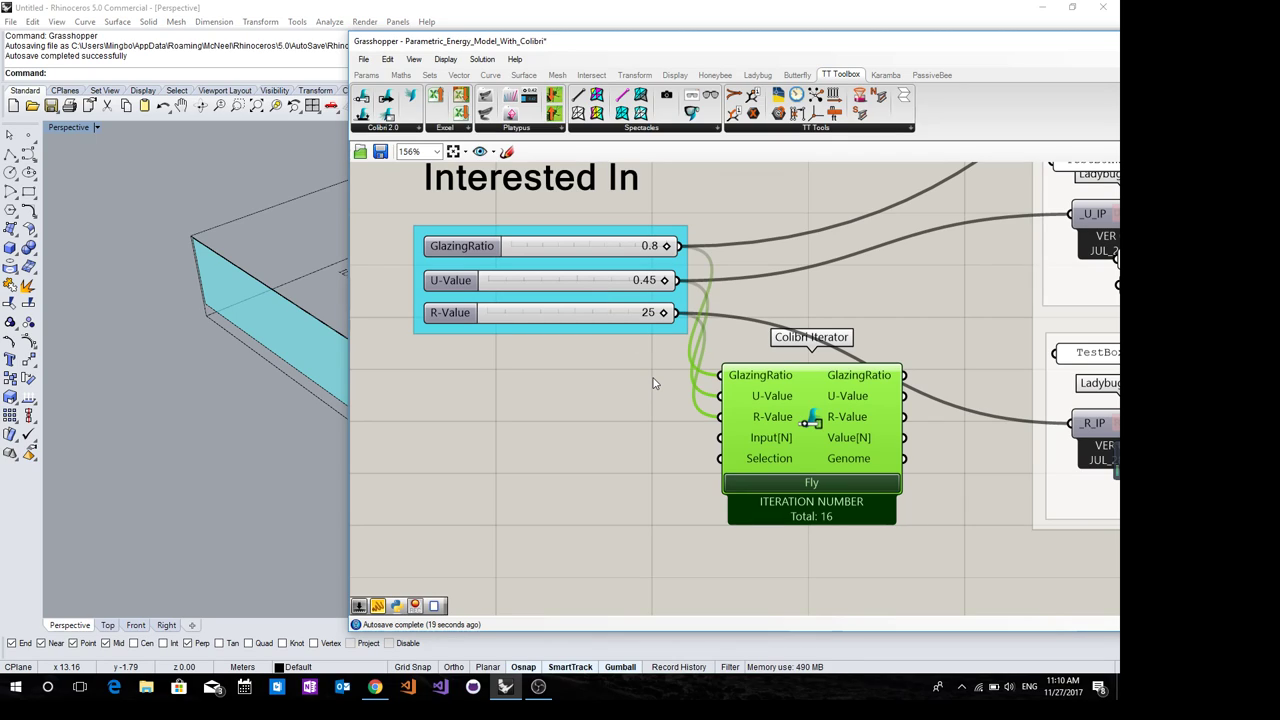
pyautogui.moveTo(806, 448)
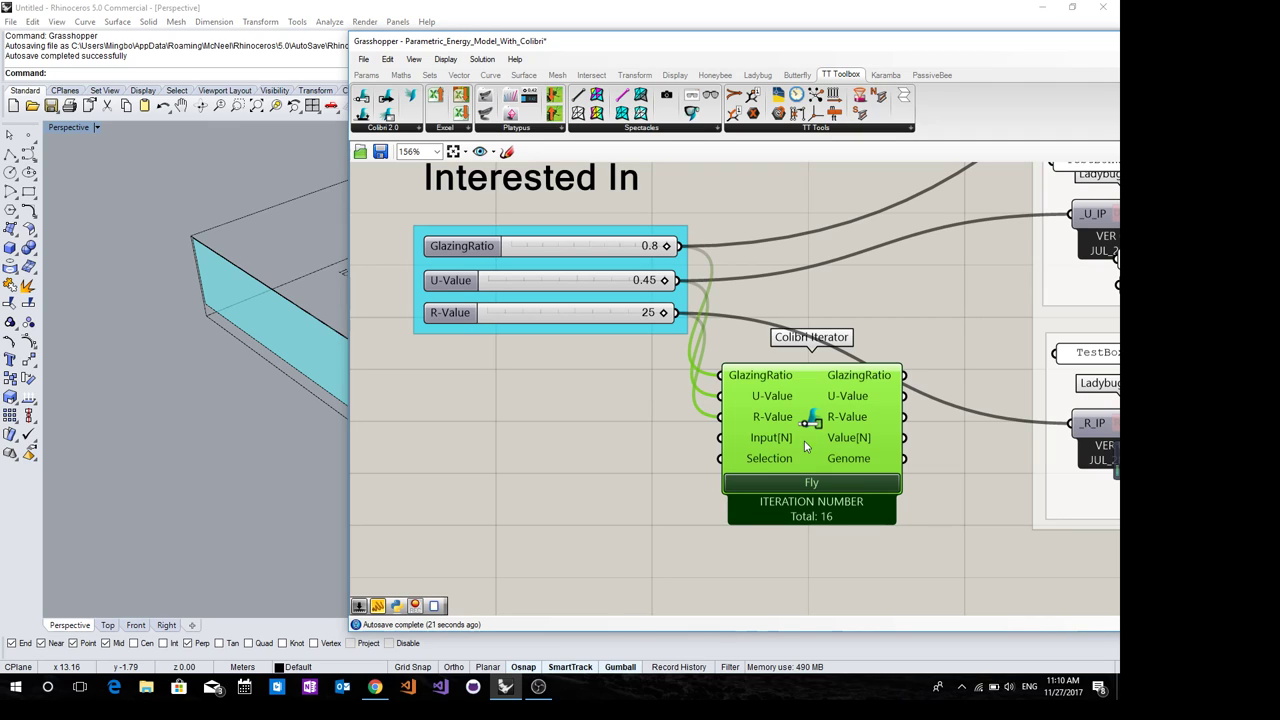
pyautogui.scroll(3)
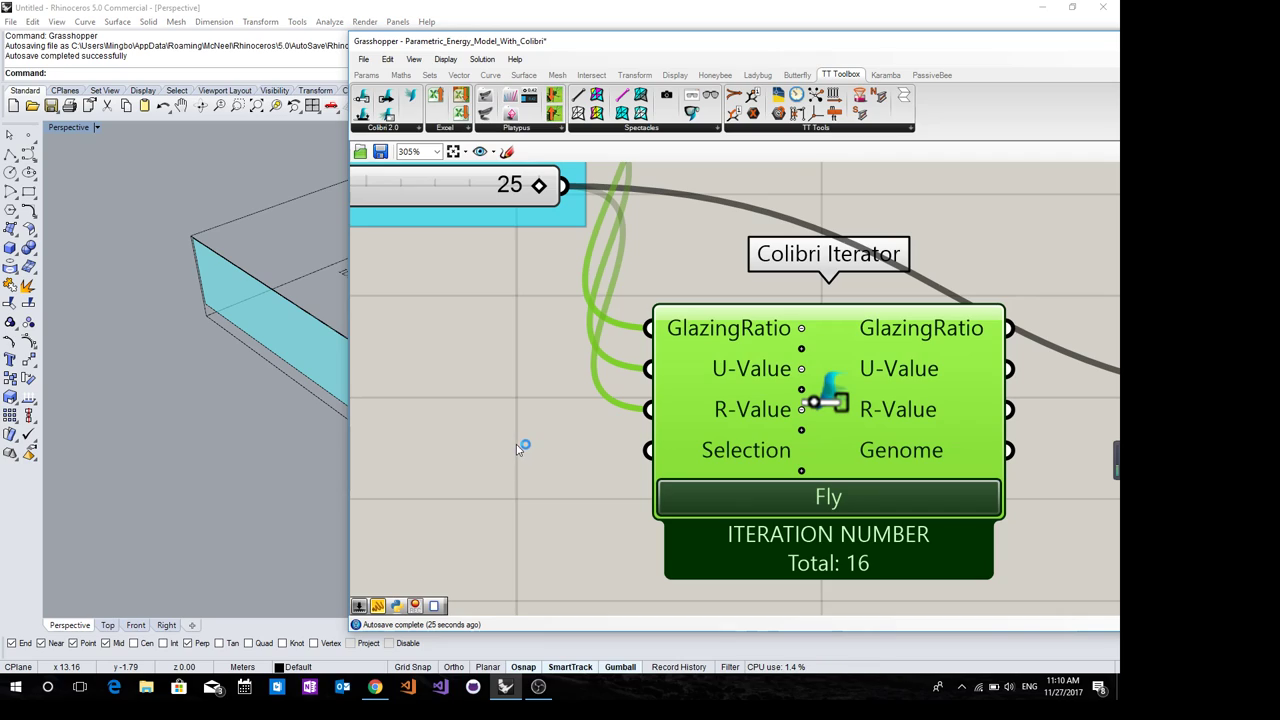
pyautogui.scroll(-3)
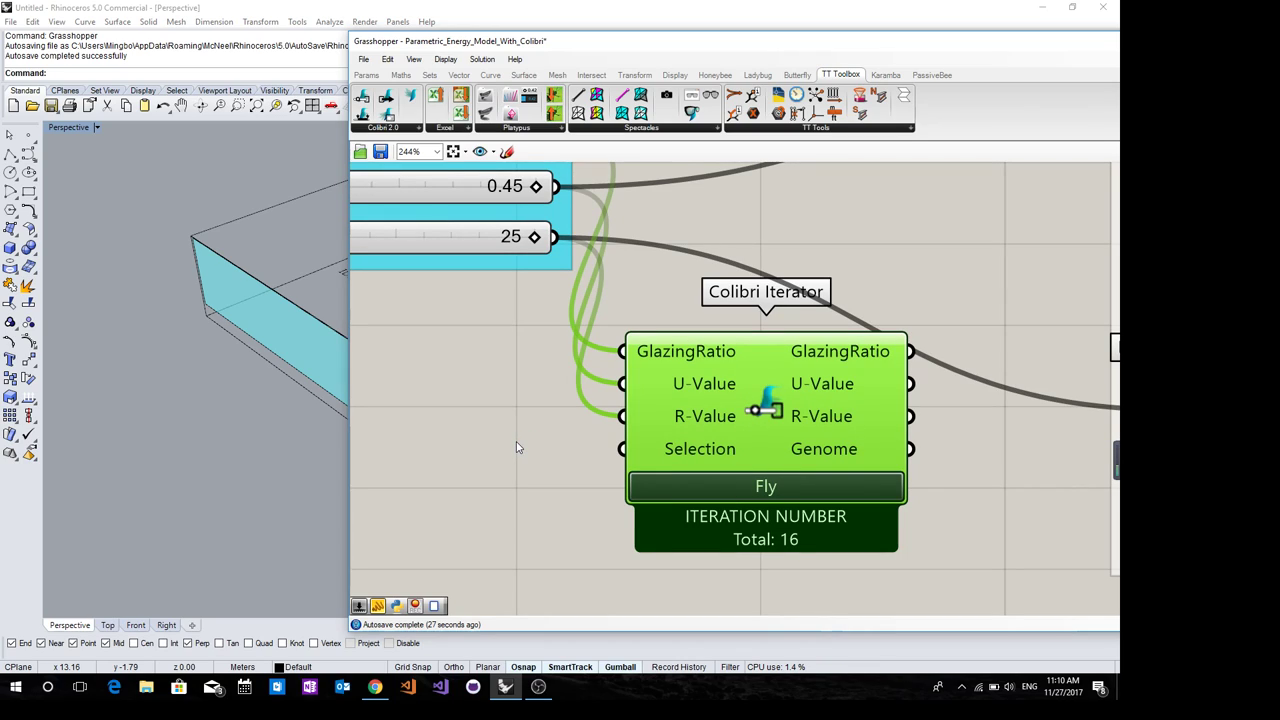
pyautogui.moveTo(630, 452)
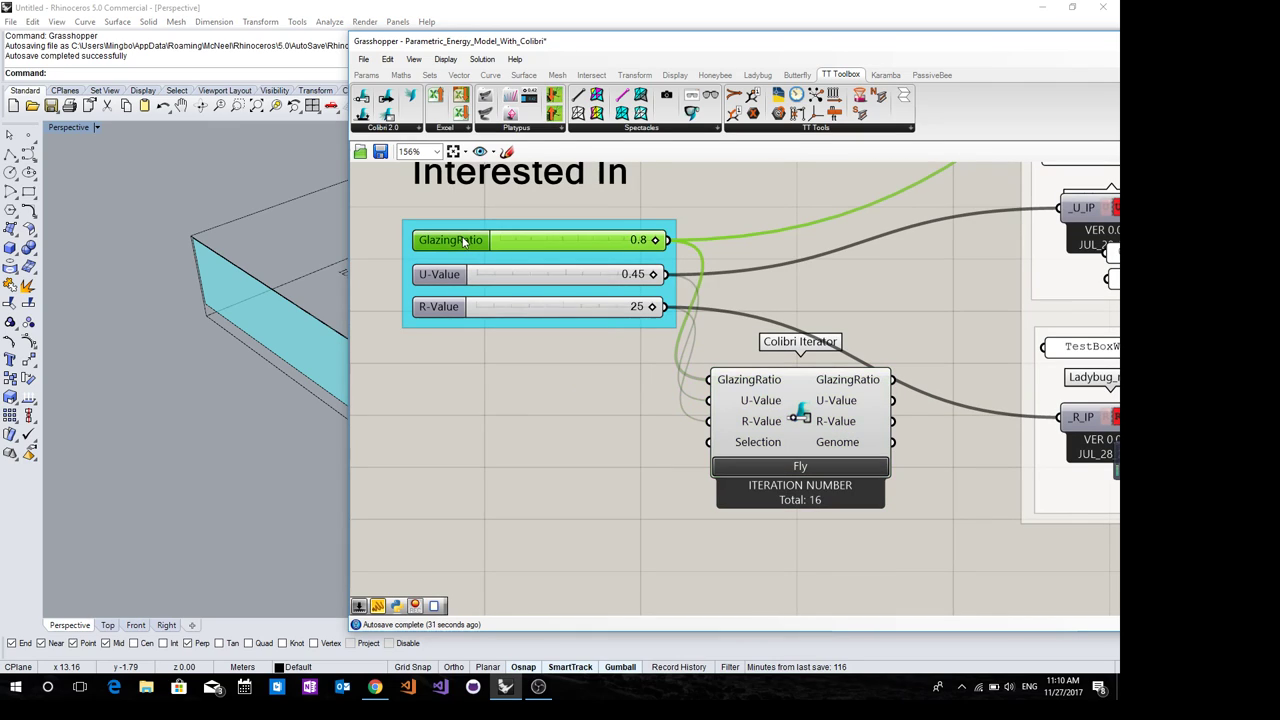
pyautogui.click(440, 274)
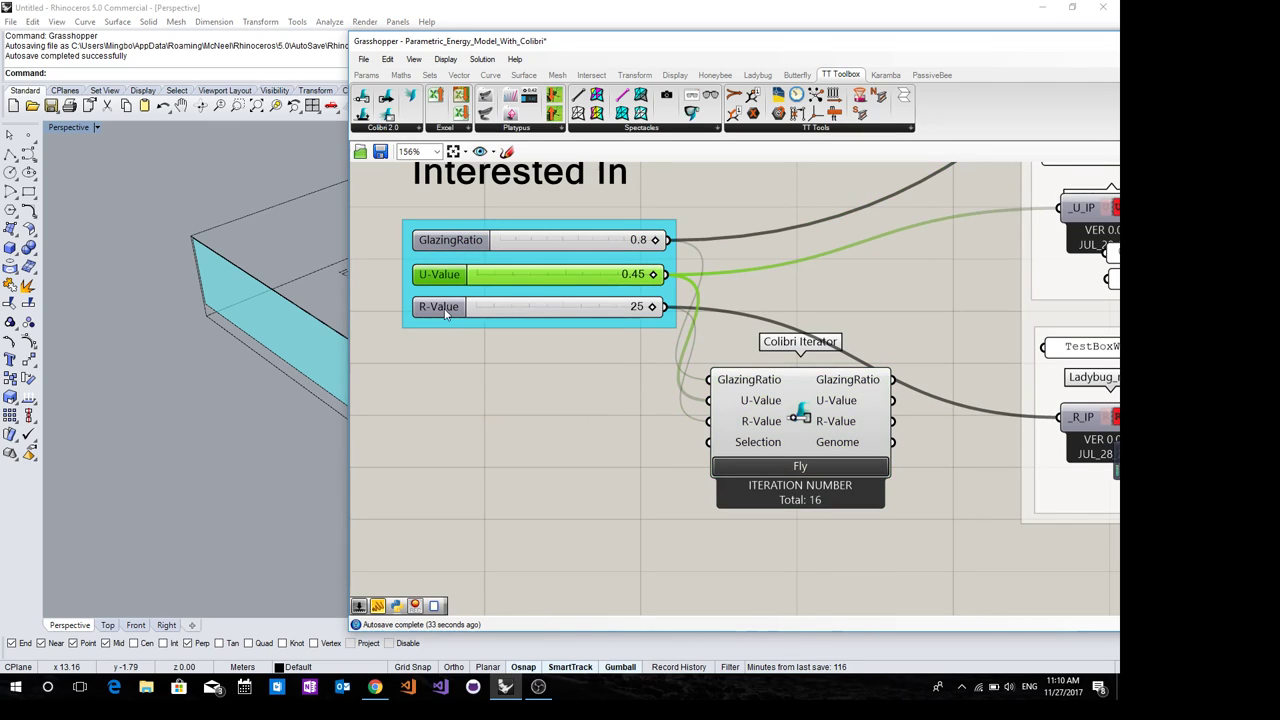
pyautogui.rightClick(440, 306)
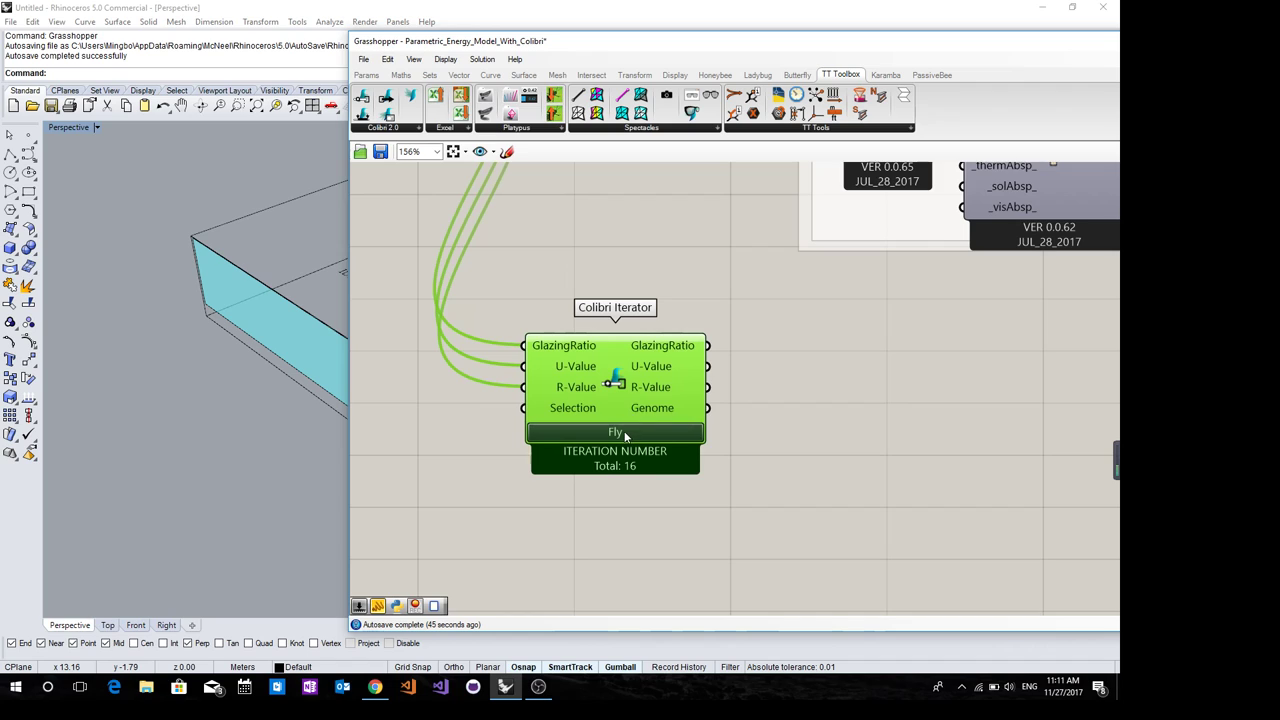
pyautogui.moveTo(616, 450)
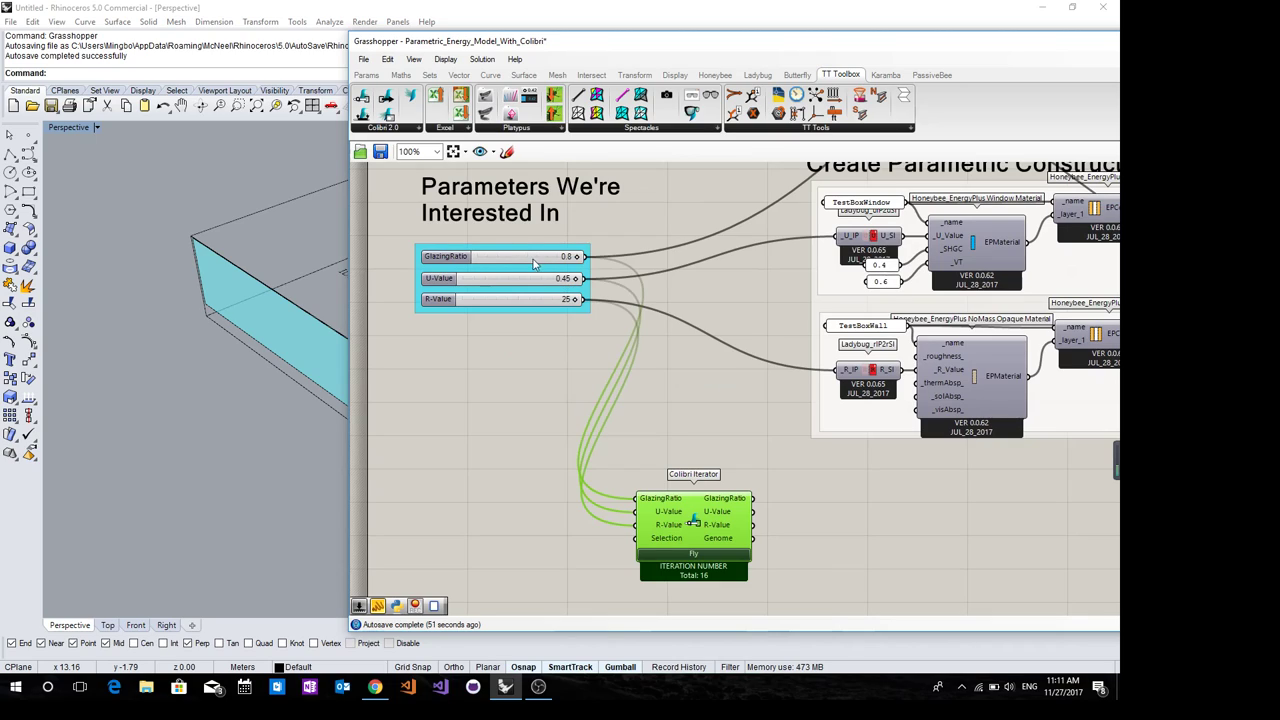
pyautogui.moveTo(548, 272)
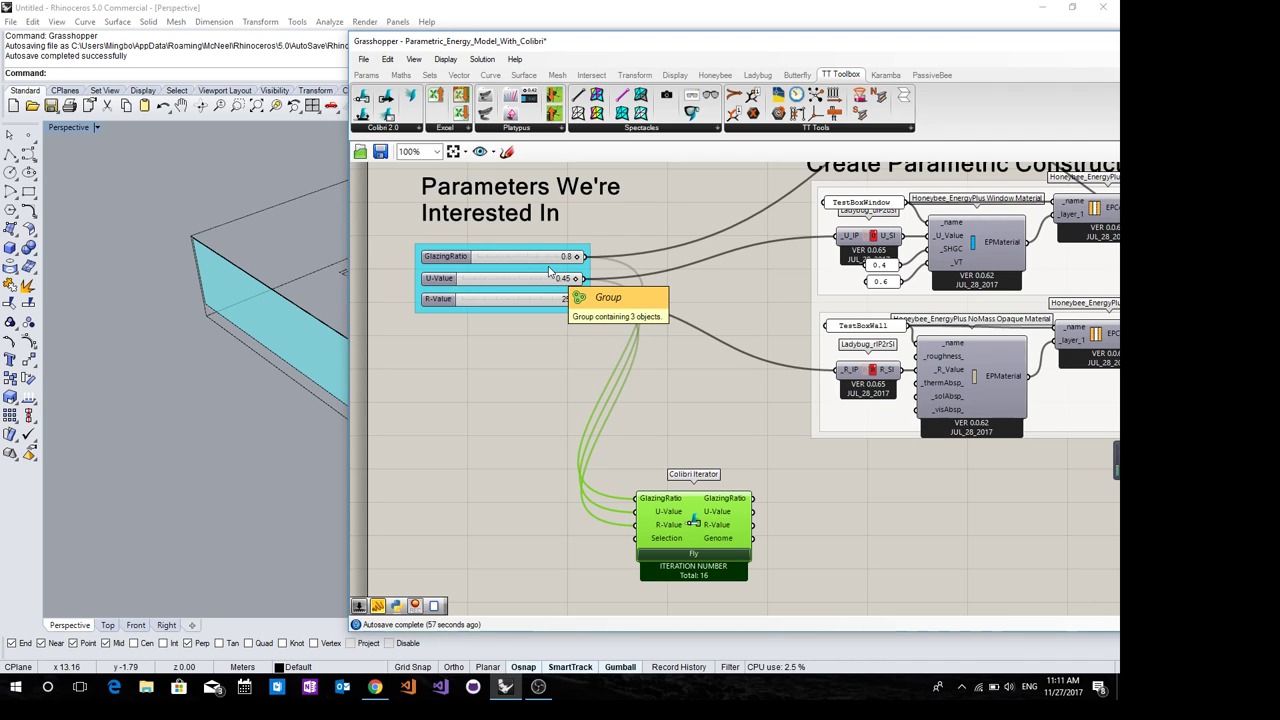
# Zoom out to bring the Run the Energy Simulation group into view
pyautogui.scroll(-3)
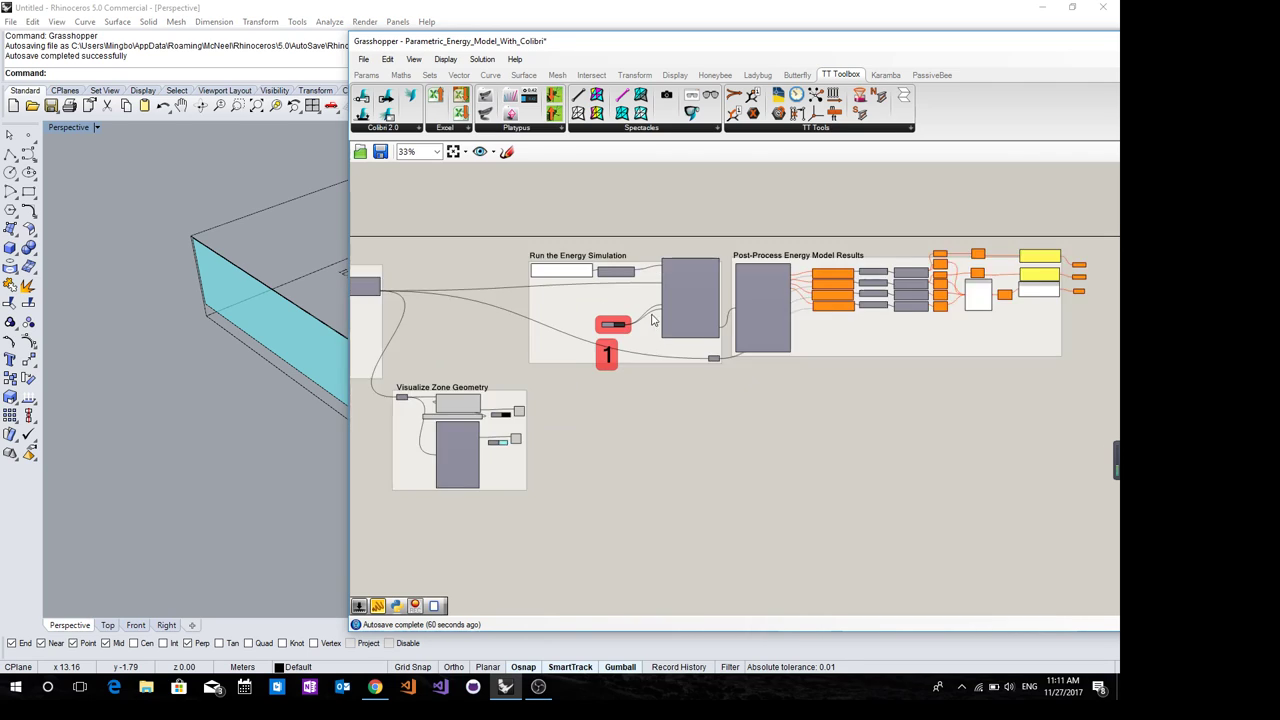
# Set the energy simulation run toggle to True and let the solution complete
pyautogui.scroll(3)
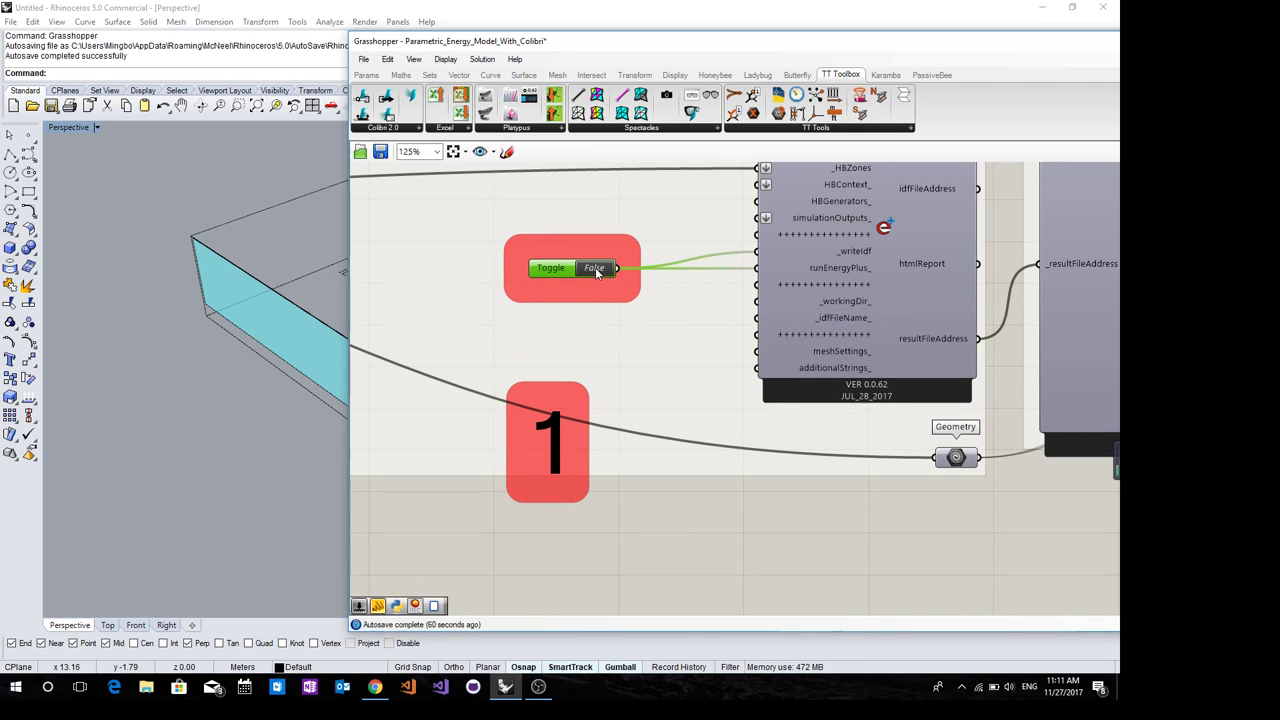
pyautogui.click(594, 268)
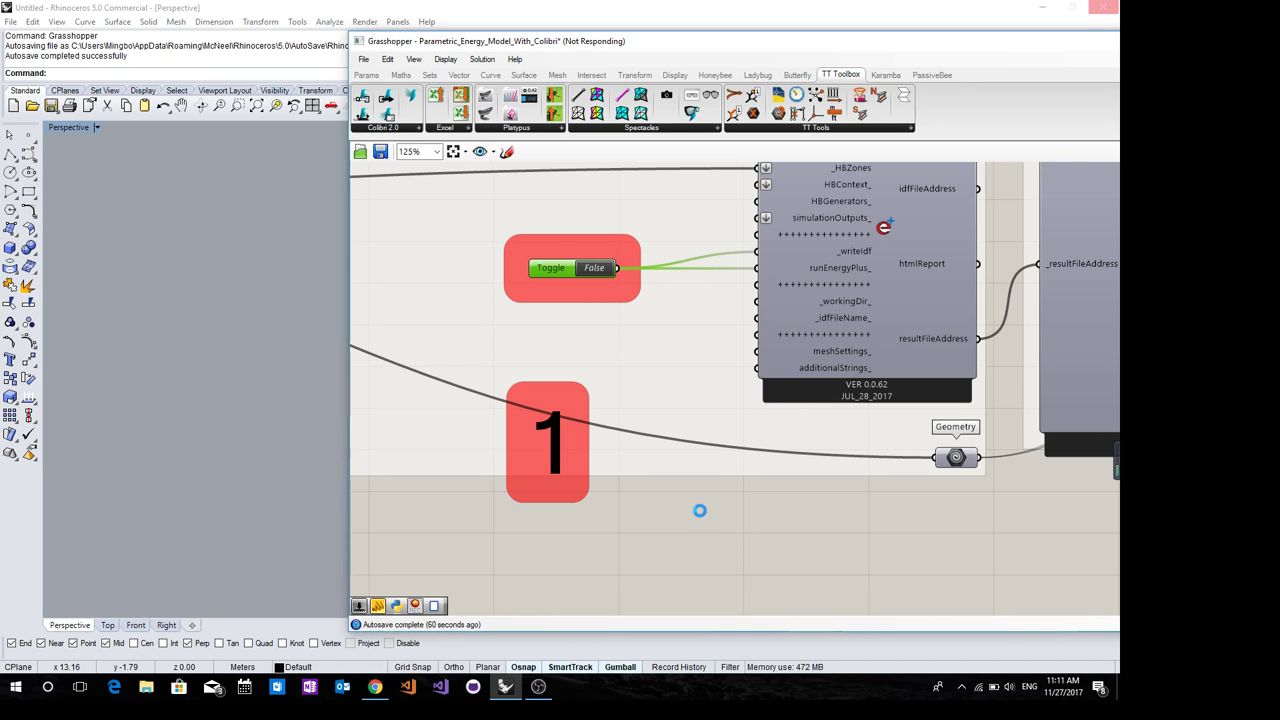
pyautogui.click(592, 268)
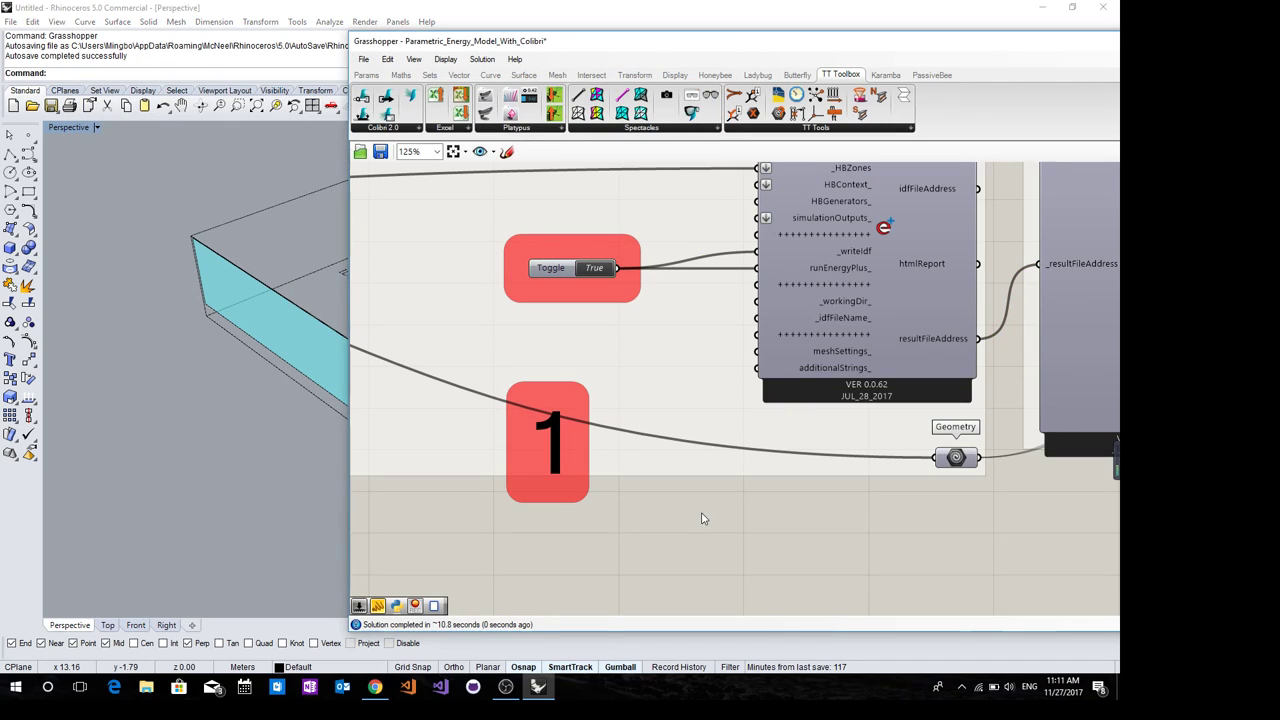
pyautogui.moveTo(620, 388)
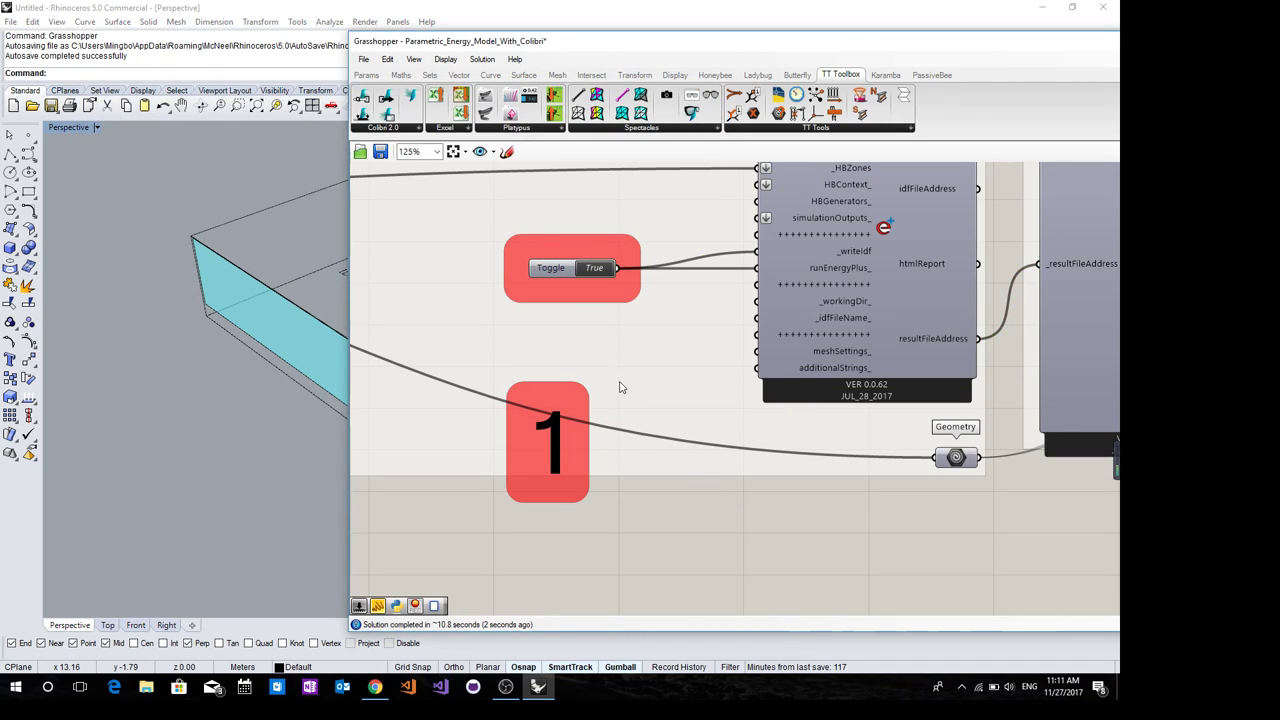
pyautogui.scroll(-3)
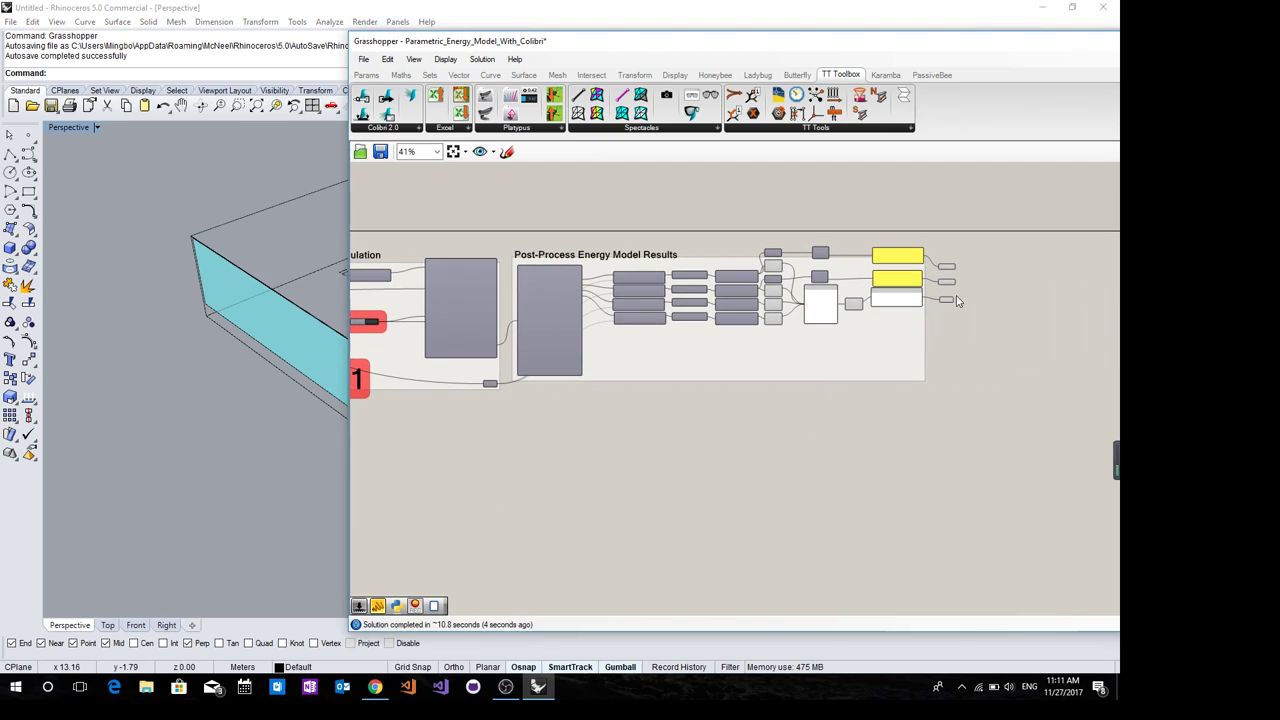
pyautogui.scroll(3)
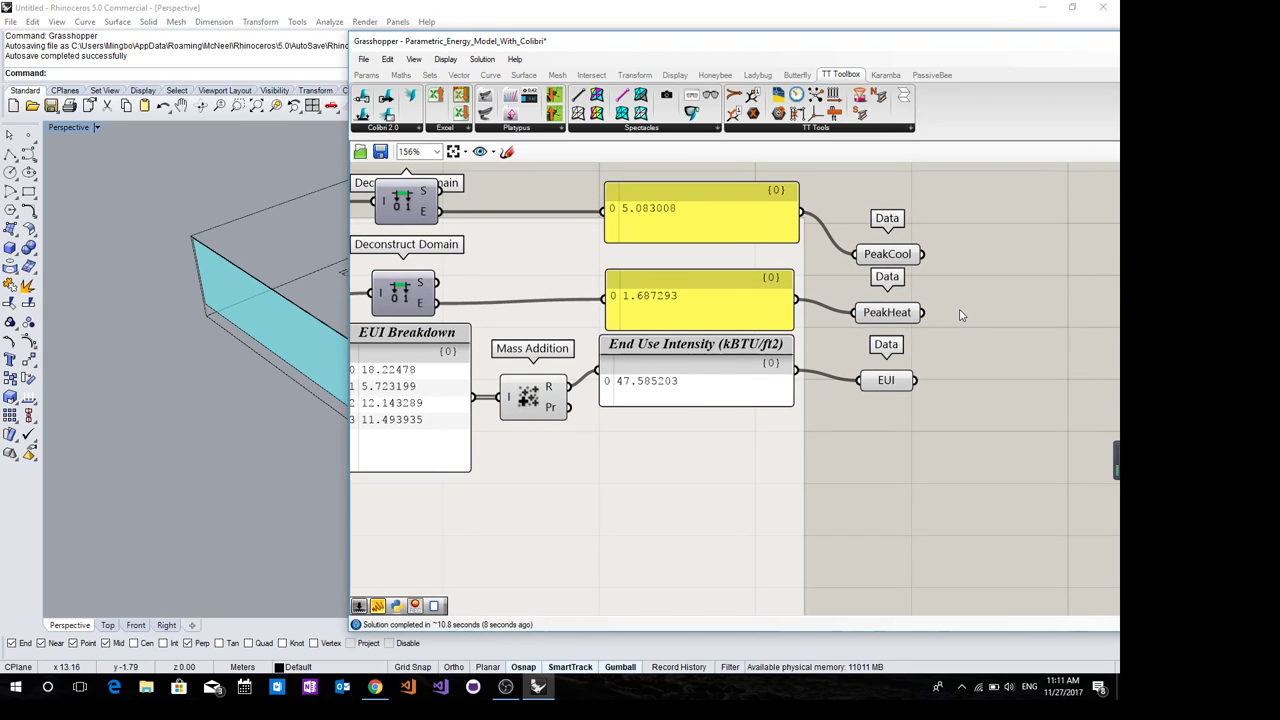
pyautogui.moveTo(976, 328)
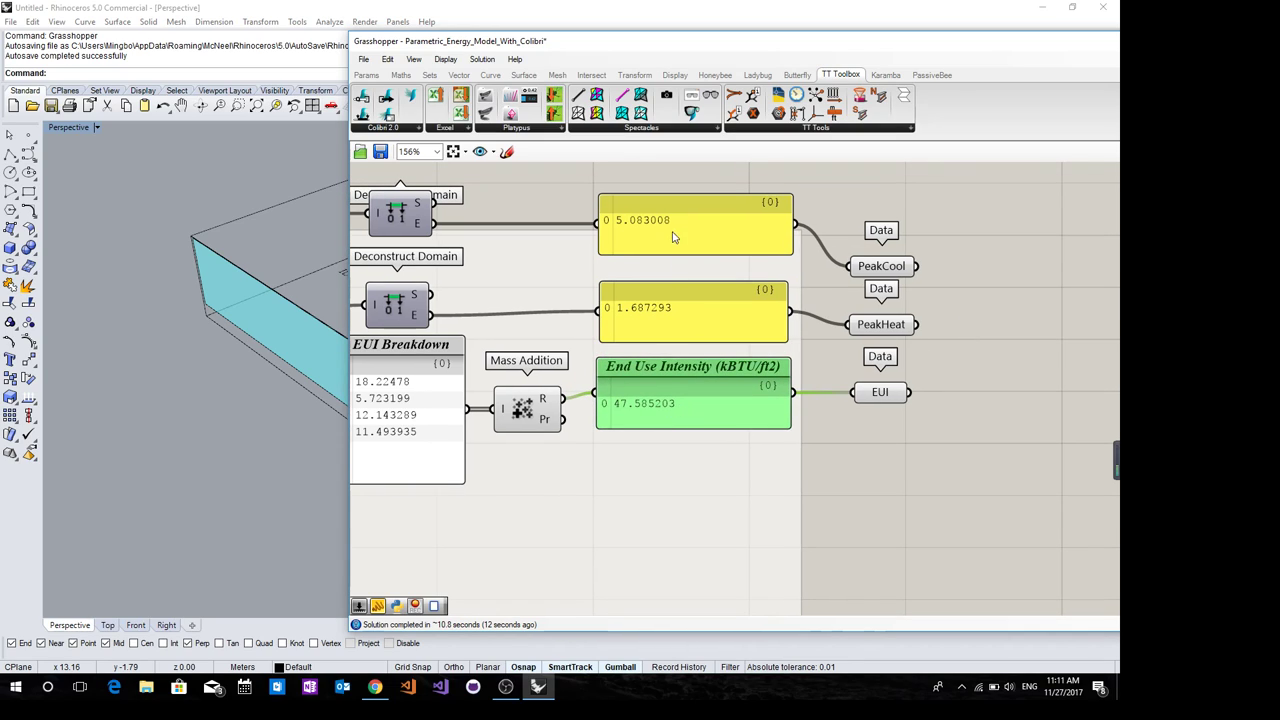
pyautogui.moveTo(704, 400)
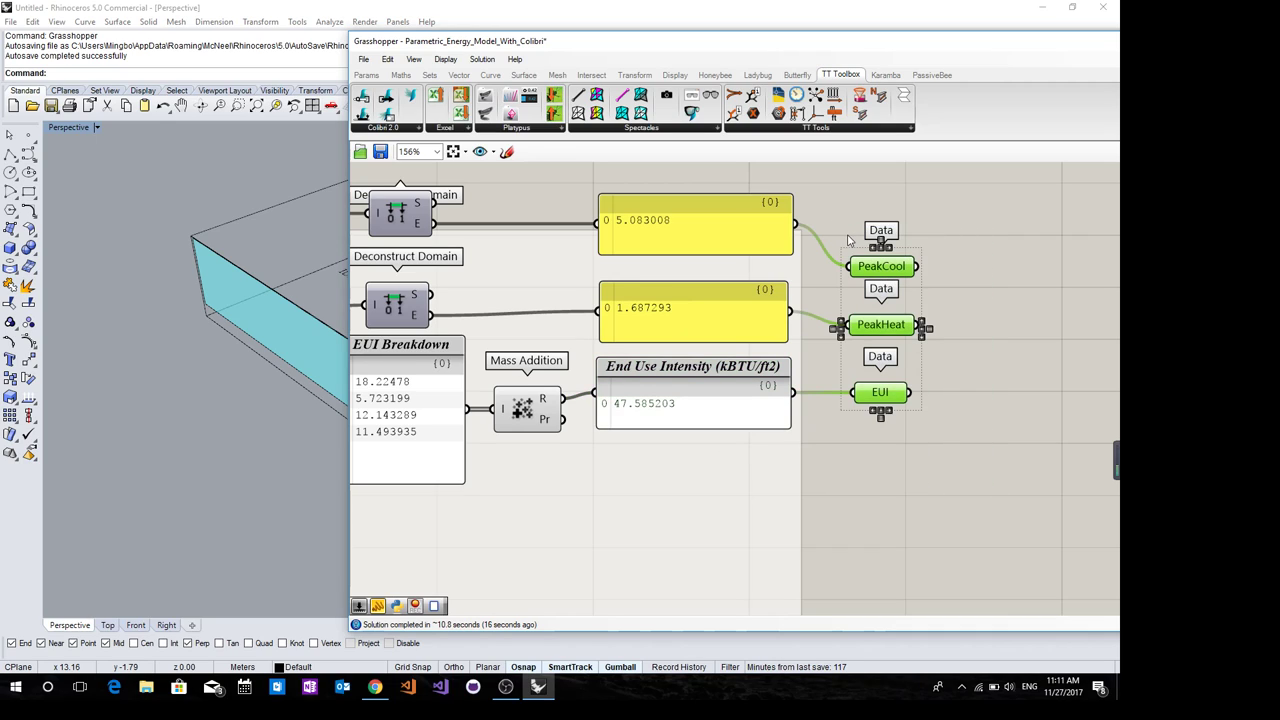
pyautogui.moveTo(948, 298)
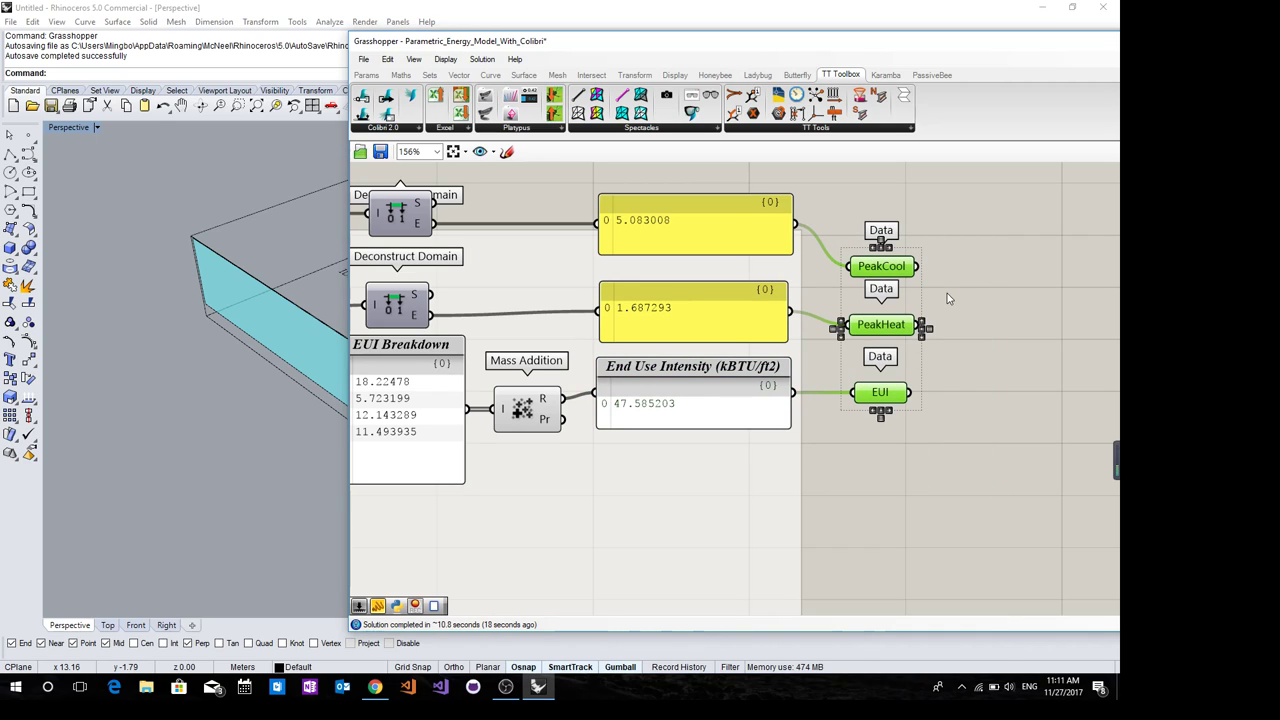
# Rename the peak cooling value panel to PeakCoolingLoad
pyautogui.click(690, 220)
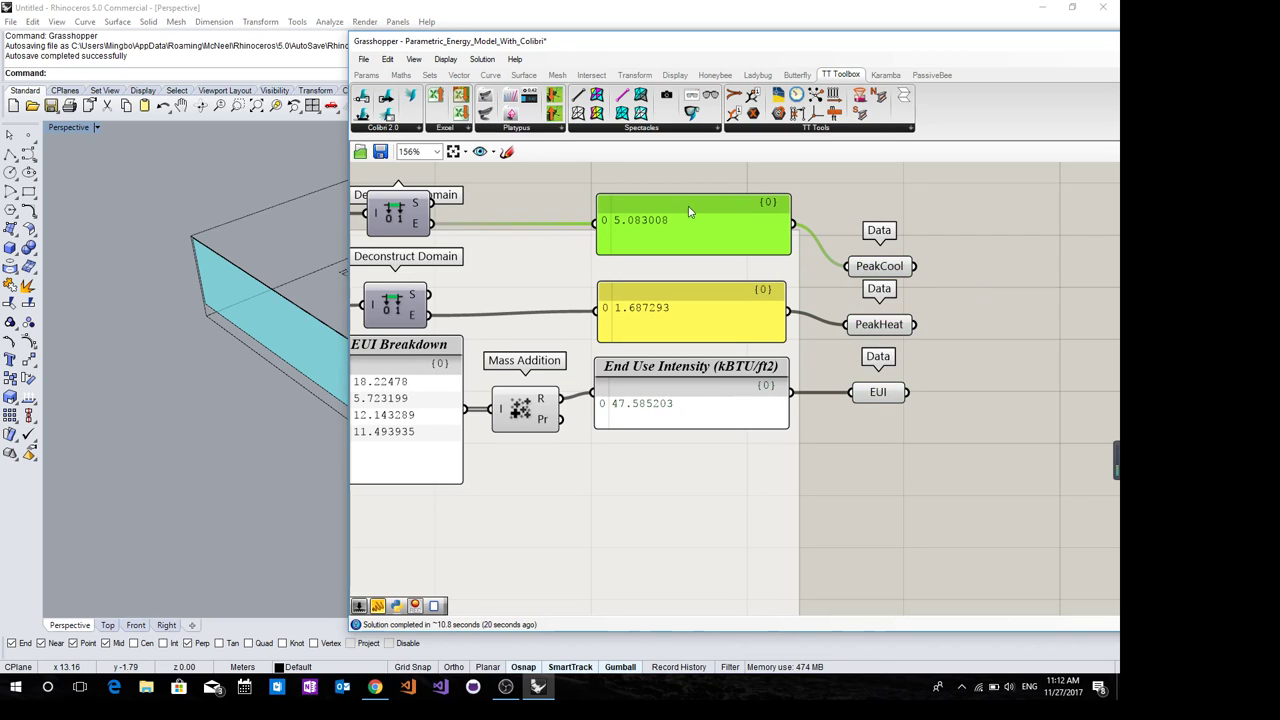
pyautogui.rightClick(688, 218)
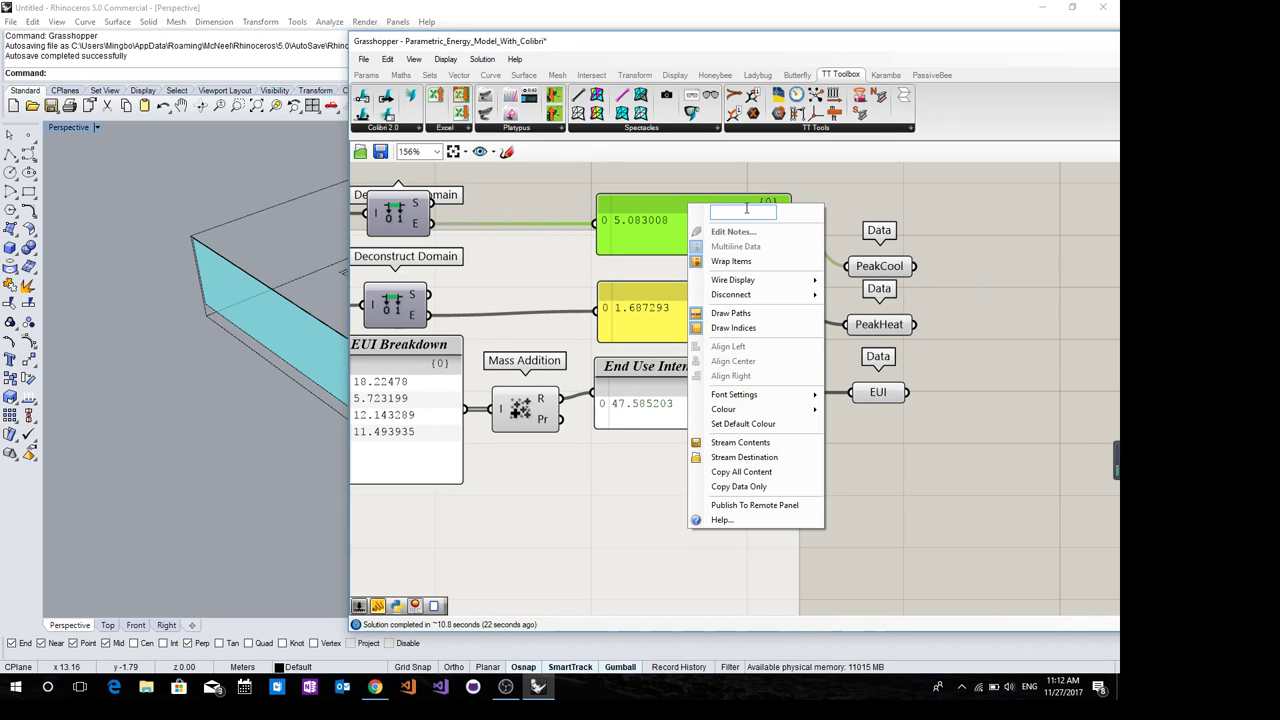
pyautogui.write('PeakCoolingLoa')
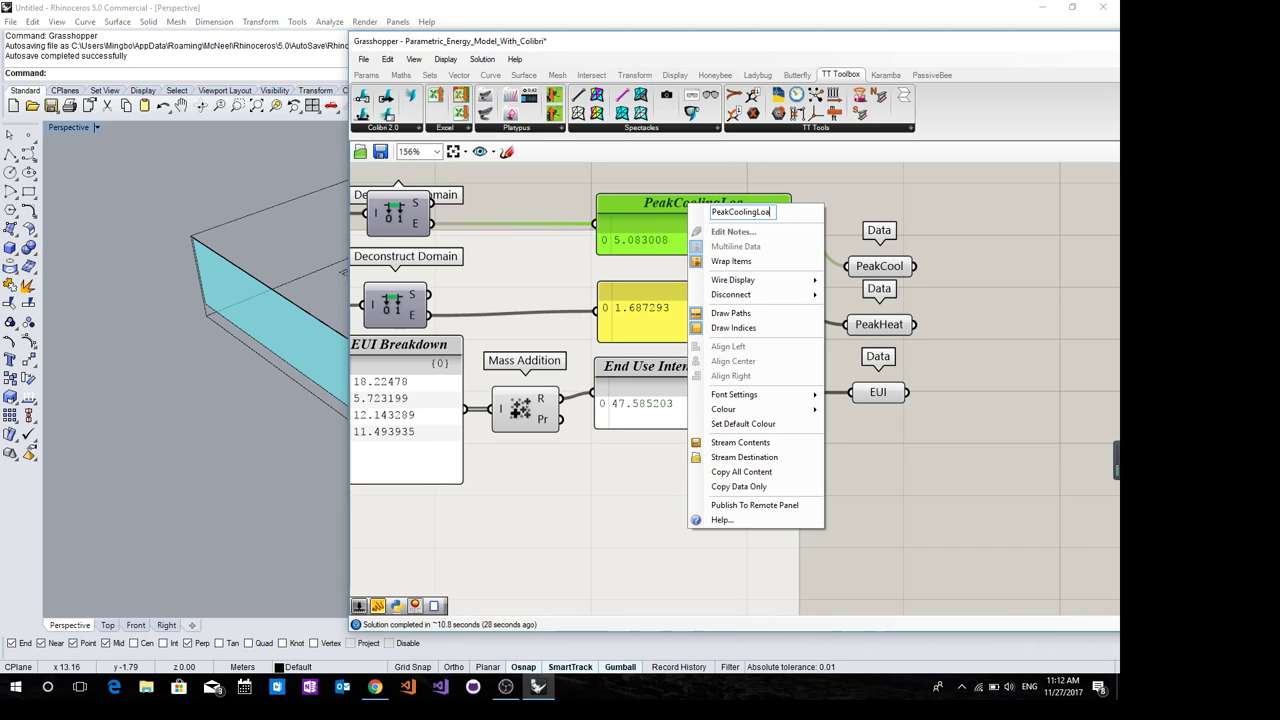
pyautogui.click(1052, 184)
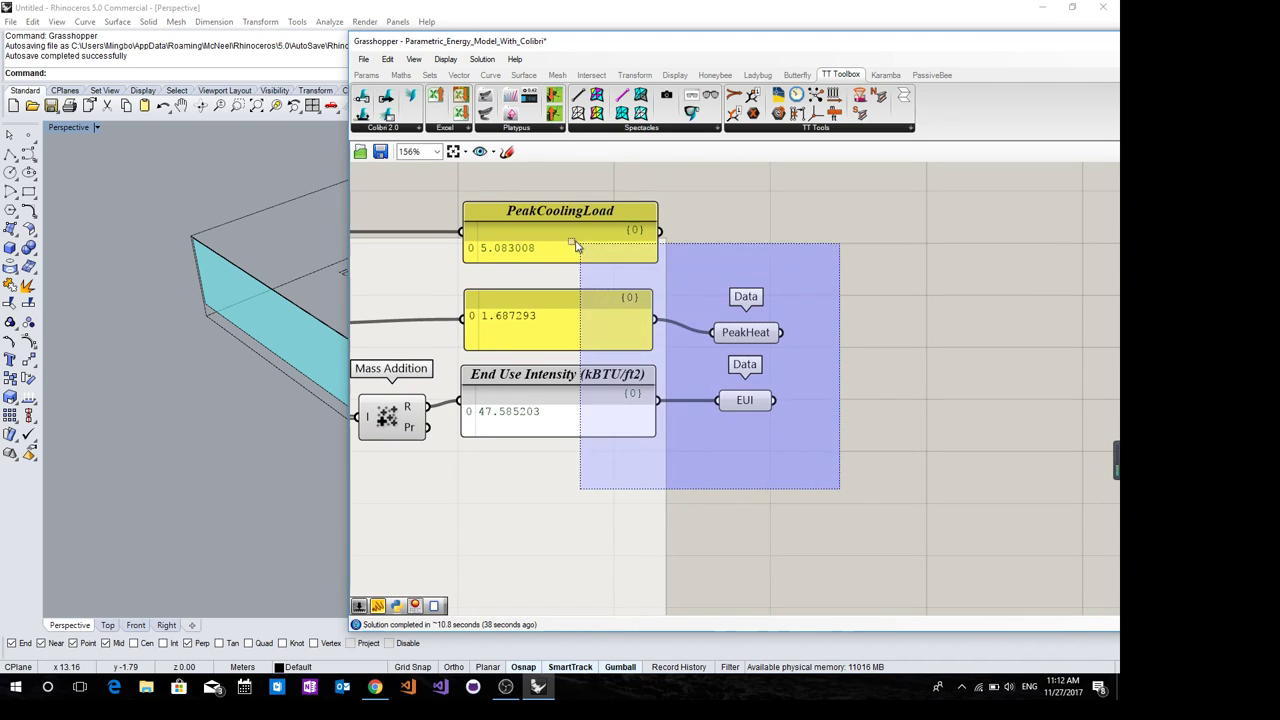
pyautogui.moveTo(388, 96)
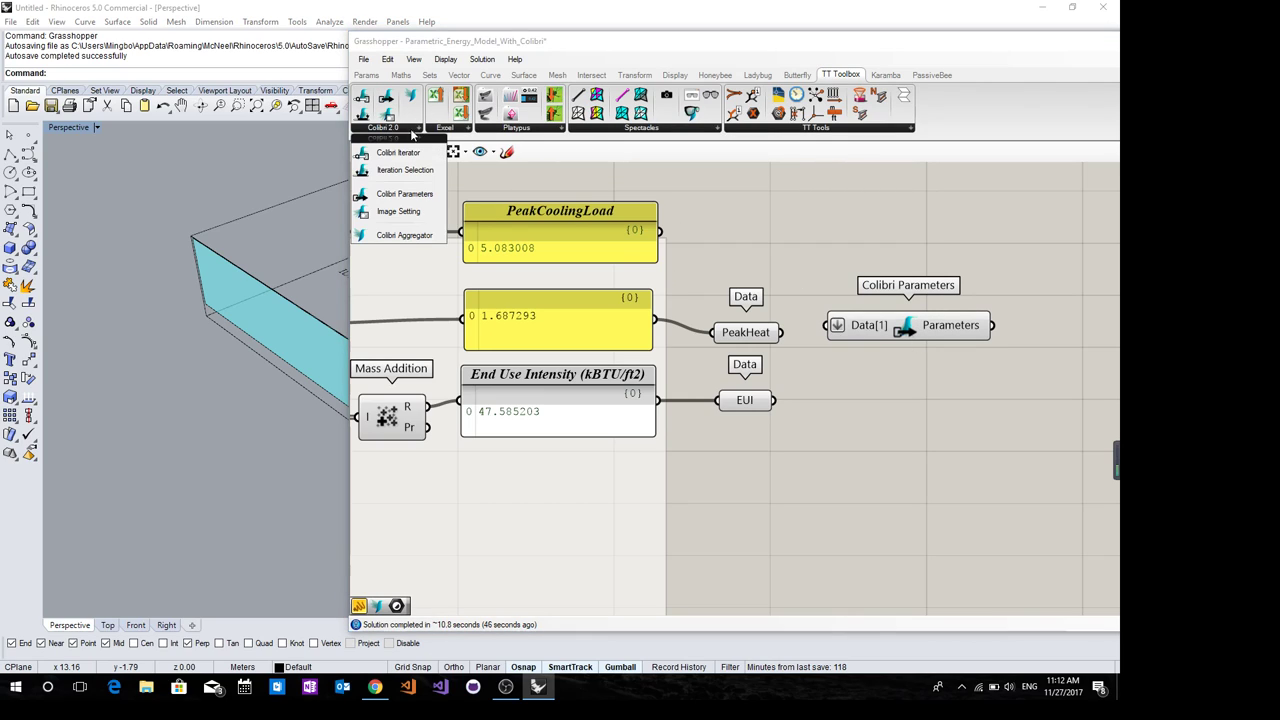
pyautogui.moveTo(404, 192)
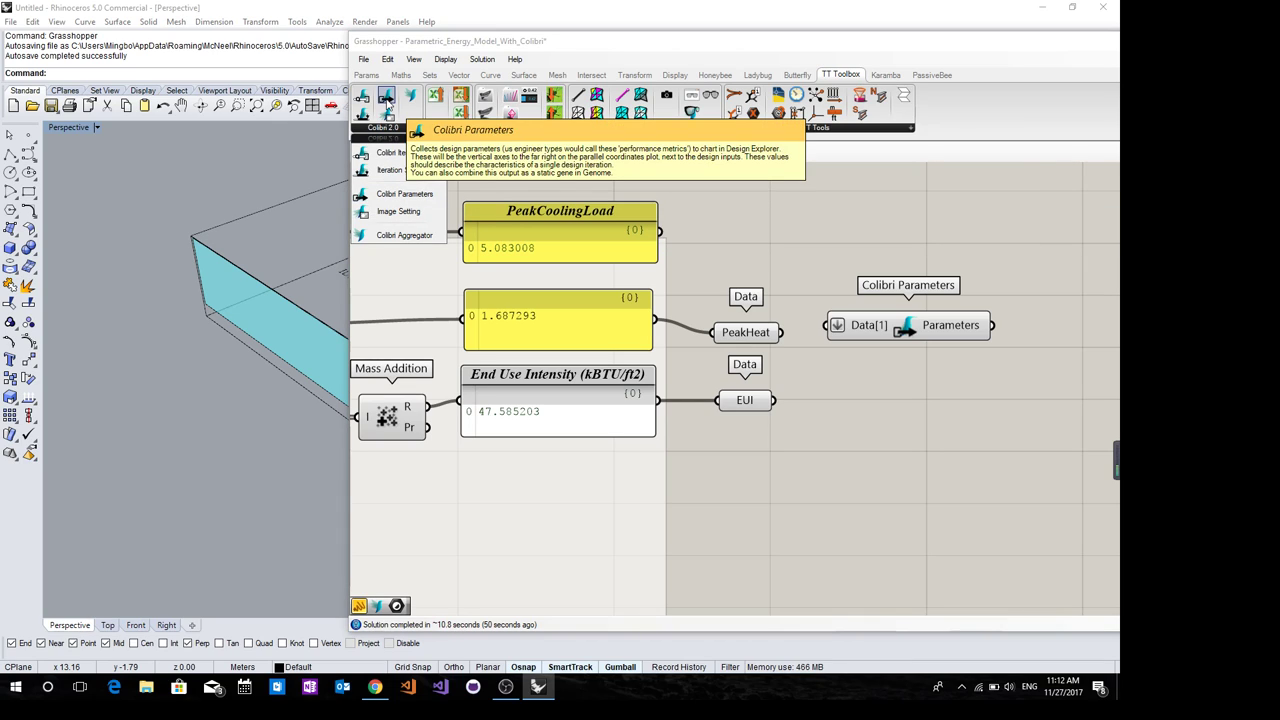
# Place a Colibri Parameters component collecting PeakCoolingLoad, PeakHeat and EUI
pyautogui.click(776, 250)
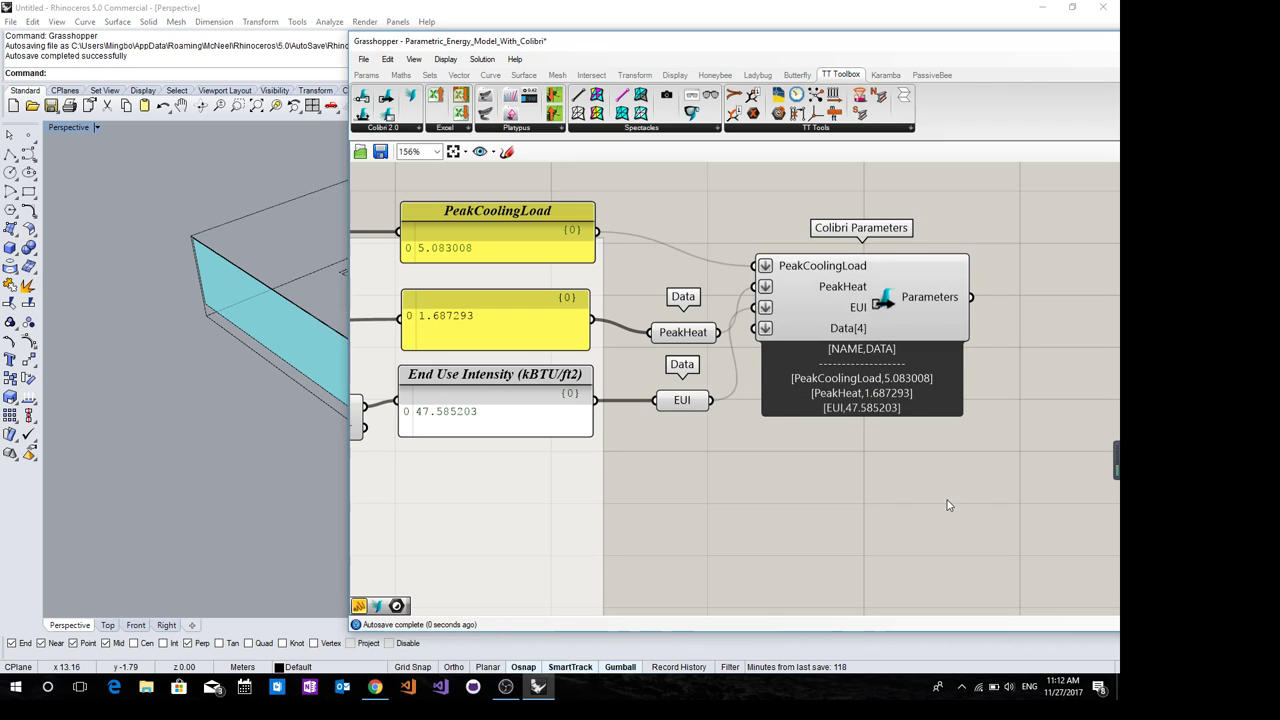
# Zoom into Colibri Parameters while adding a fourth input and wiring End Use Intensity
pyautogui.scroll(3)
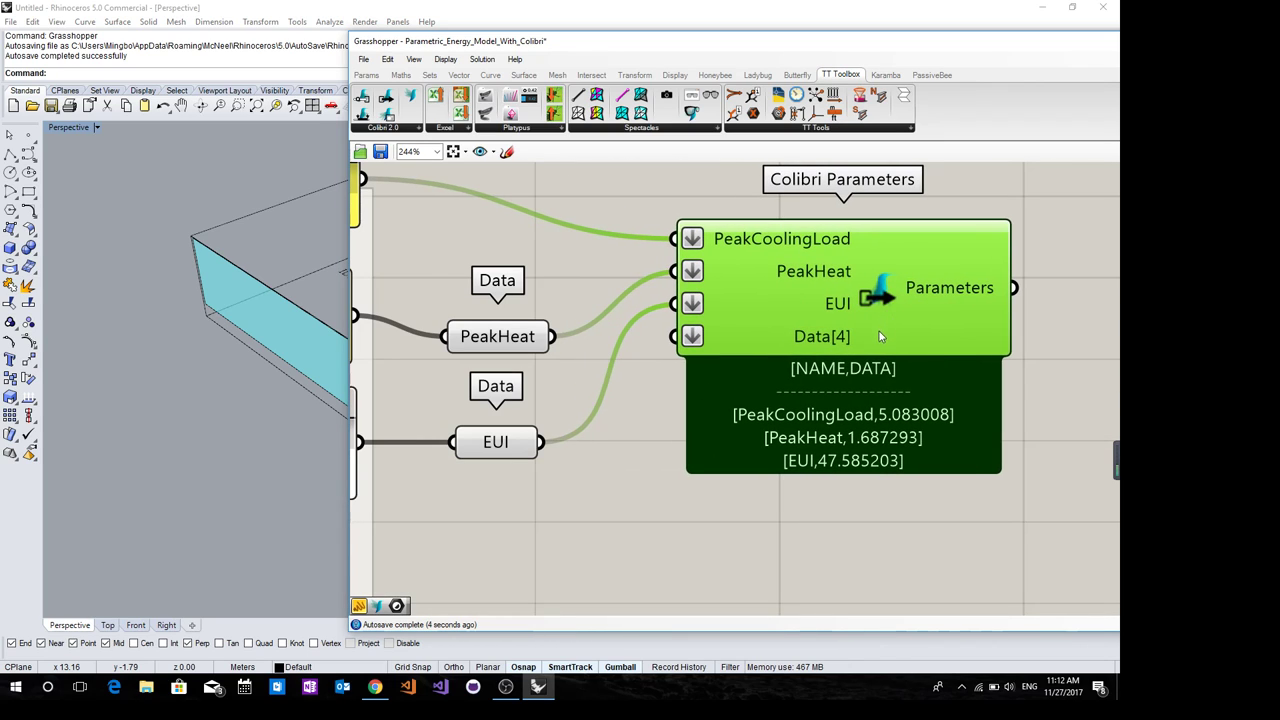
pyautogui.scroll(3)
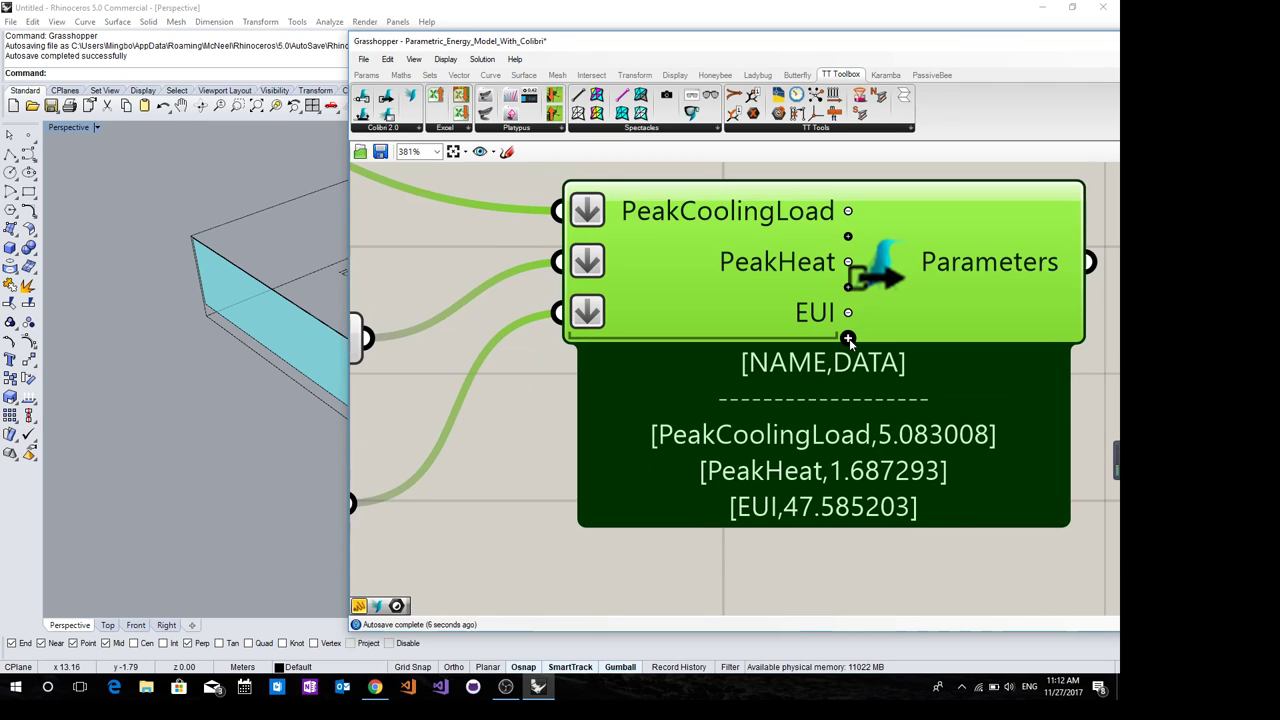
pyautogui.scroll(-3)
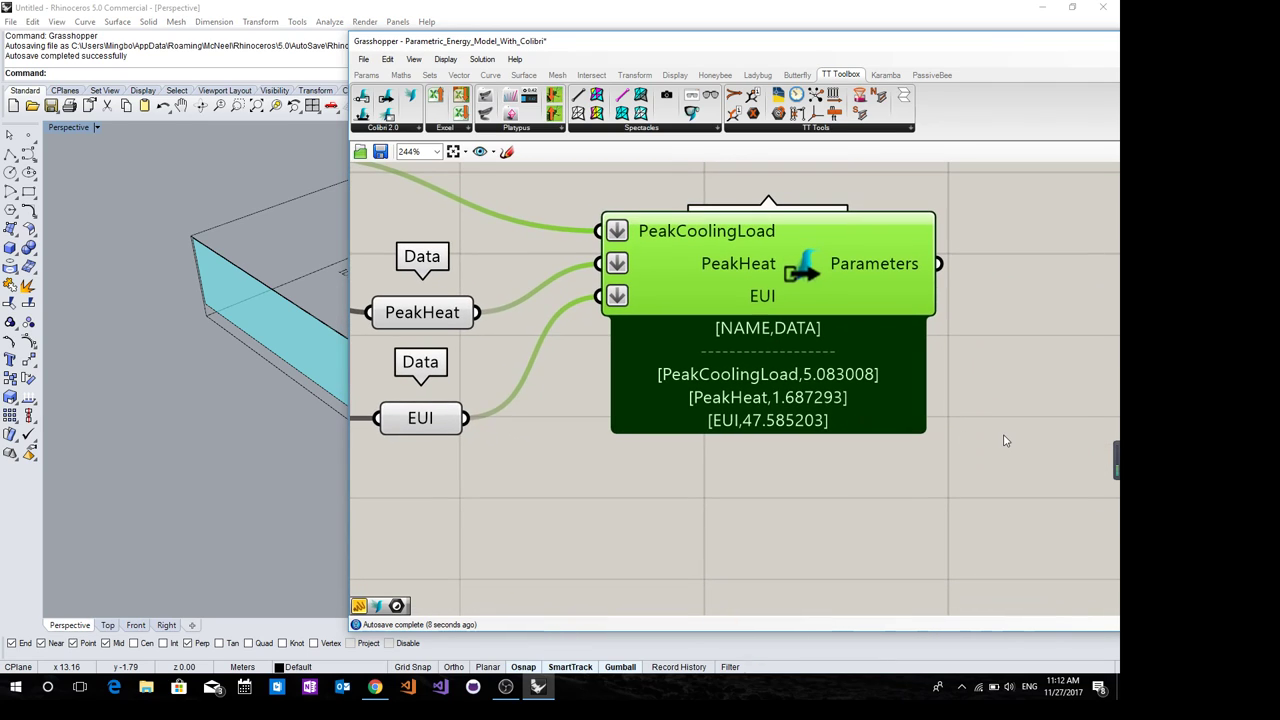
pyautogui.scroll(3)
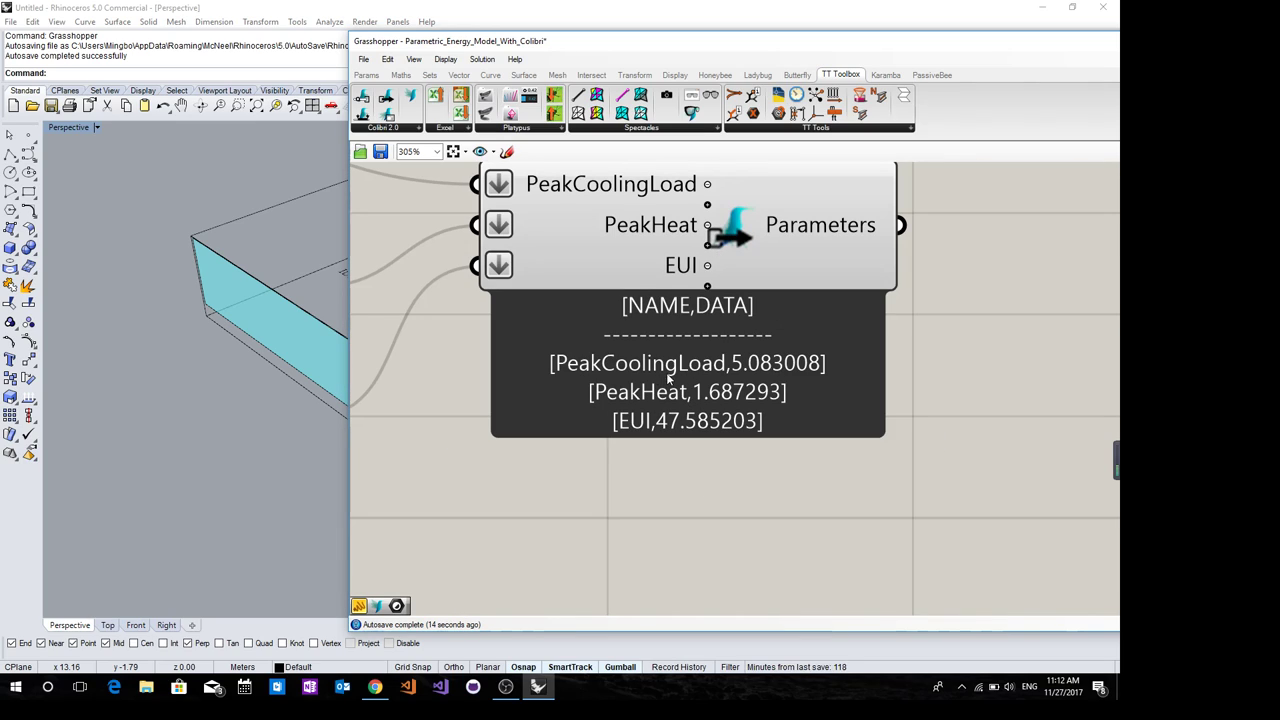
pyautogui.moveTo(670, 420)
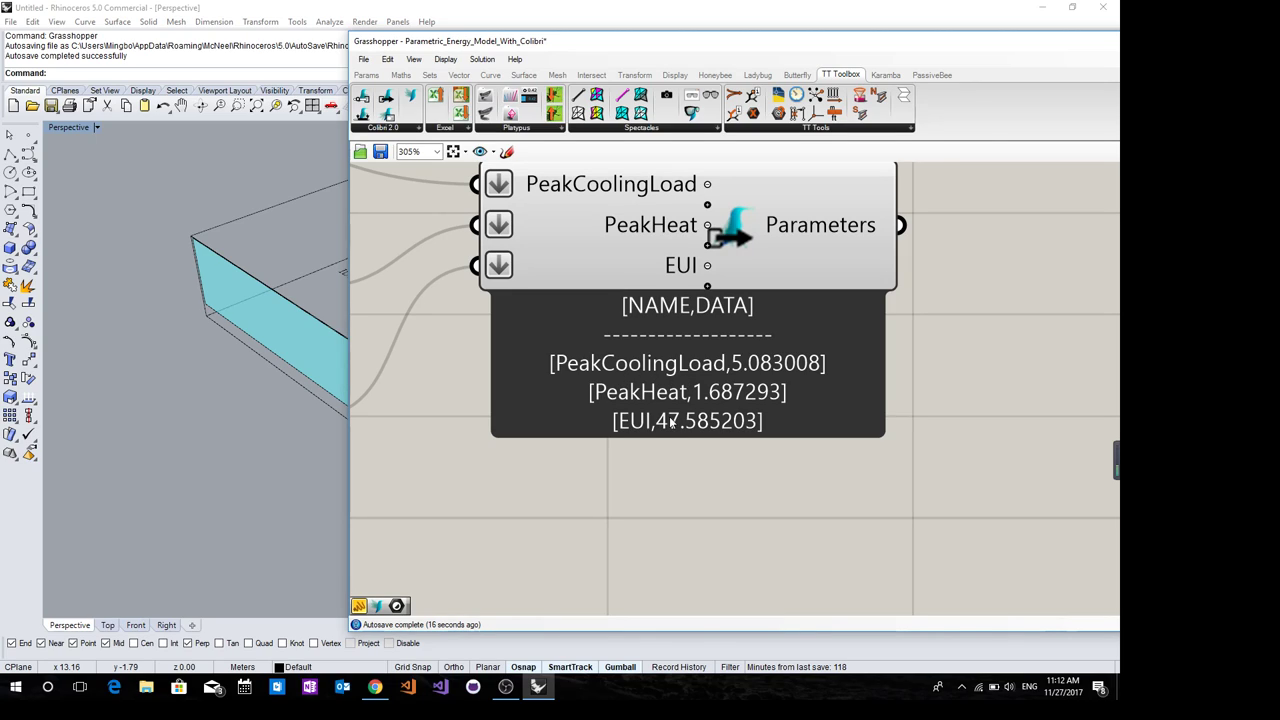
pyautogui.moveTo(688, 380)
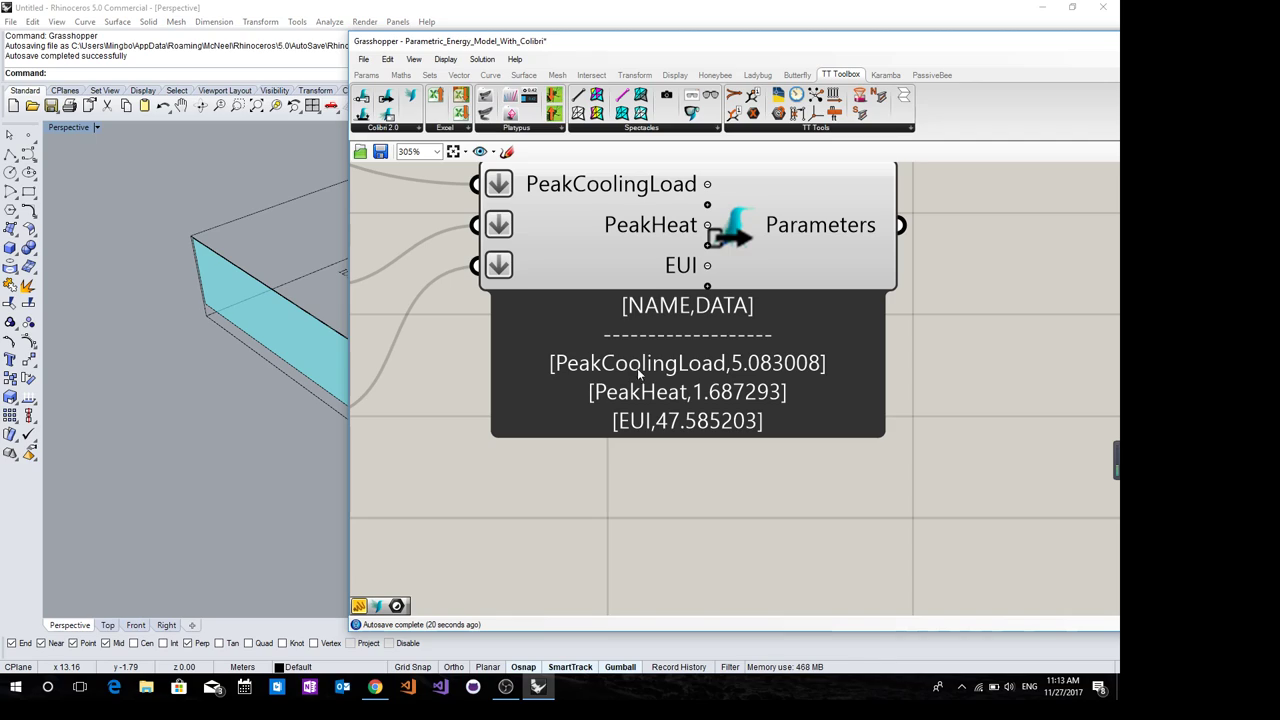
pyautogui.moveTo(780, 380)
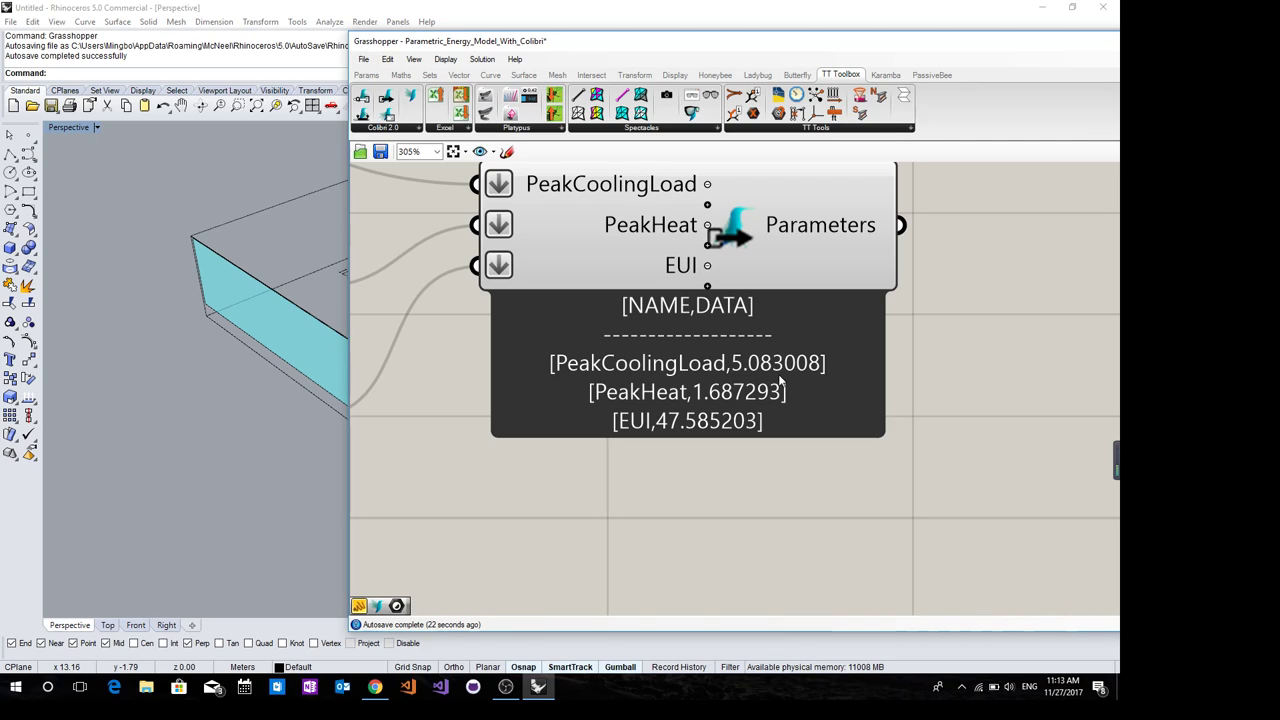
pyautogui.moveTo(620, 408)
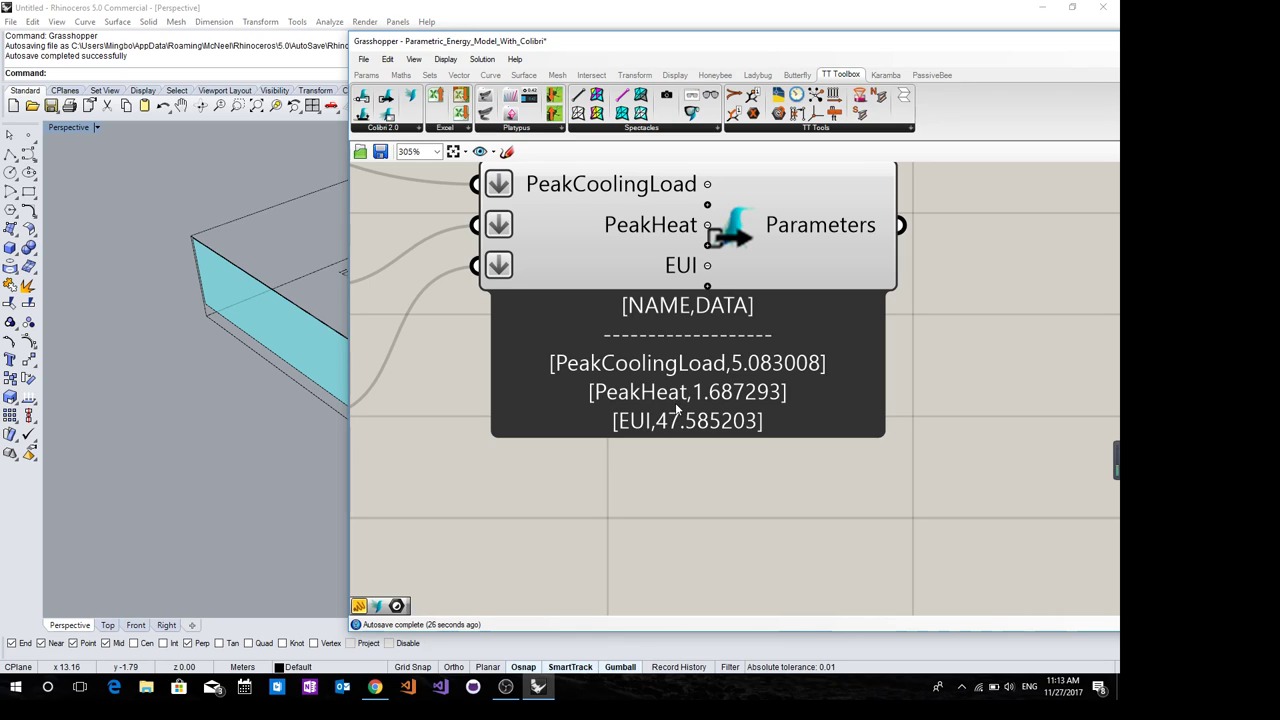
pyautogui.moveTo(652, 444)
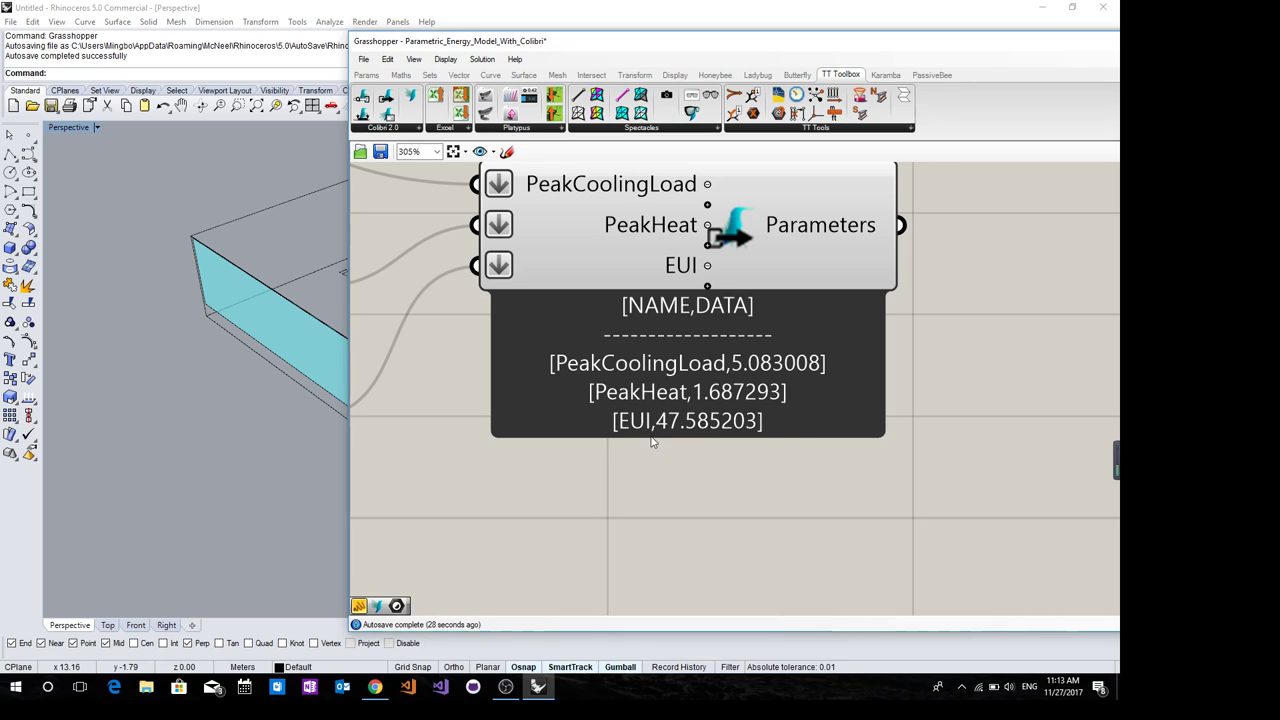
pyautogui.scroll(-3)
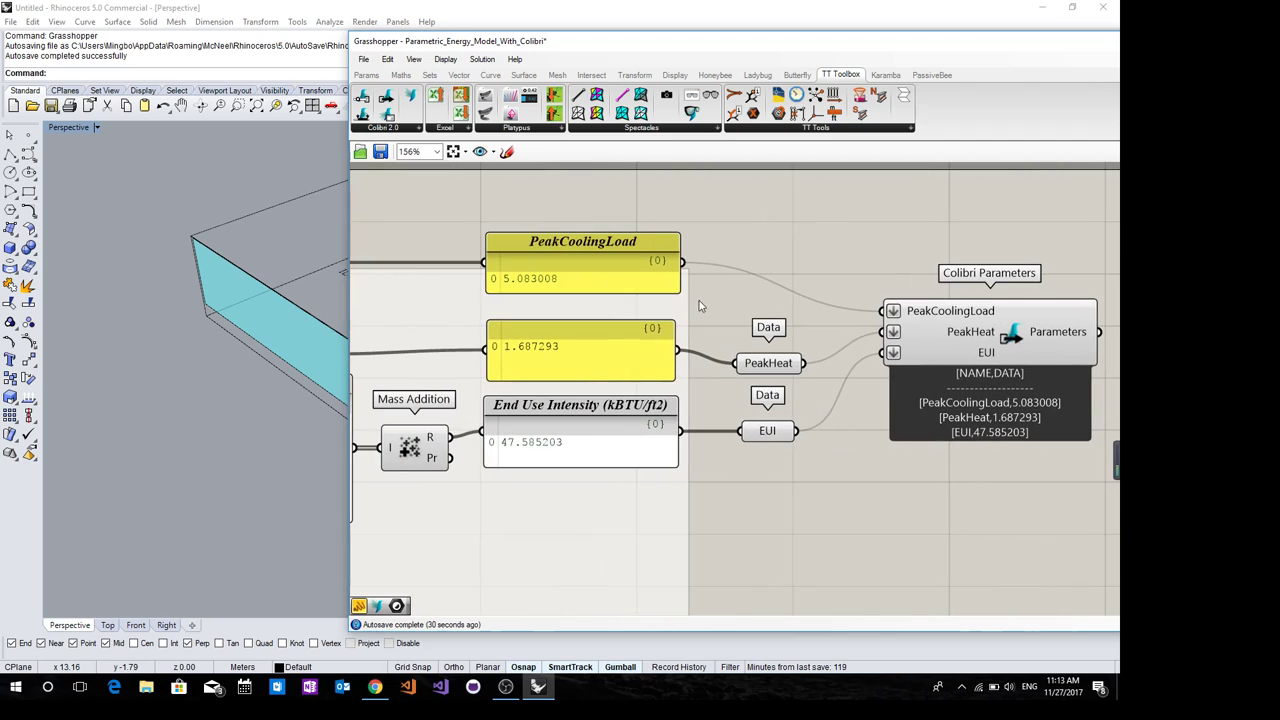
pyautogui.moveTo(630, 412)
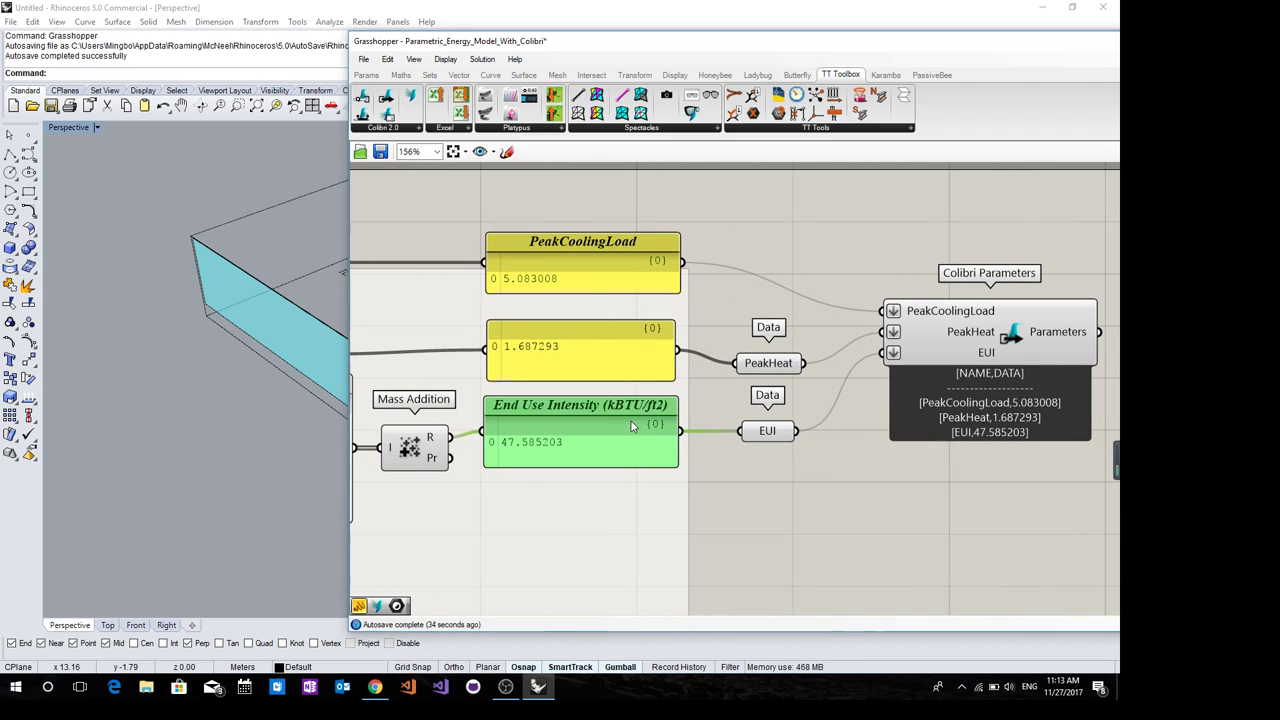
pyautogui.moveTo(688, 440)
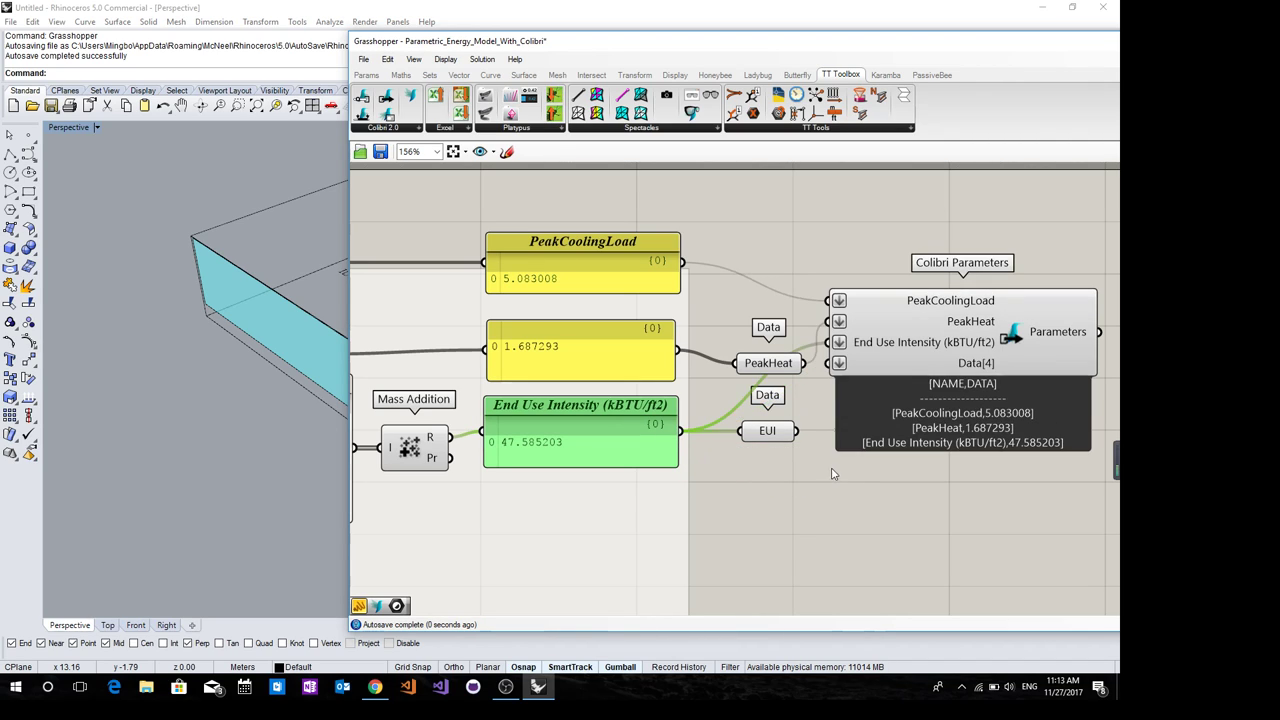
pyautogui.scroll(3)
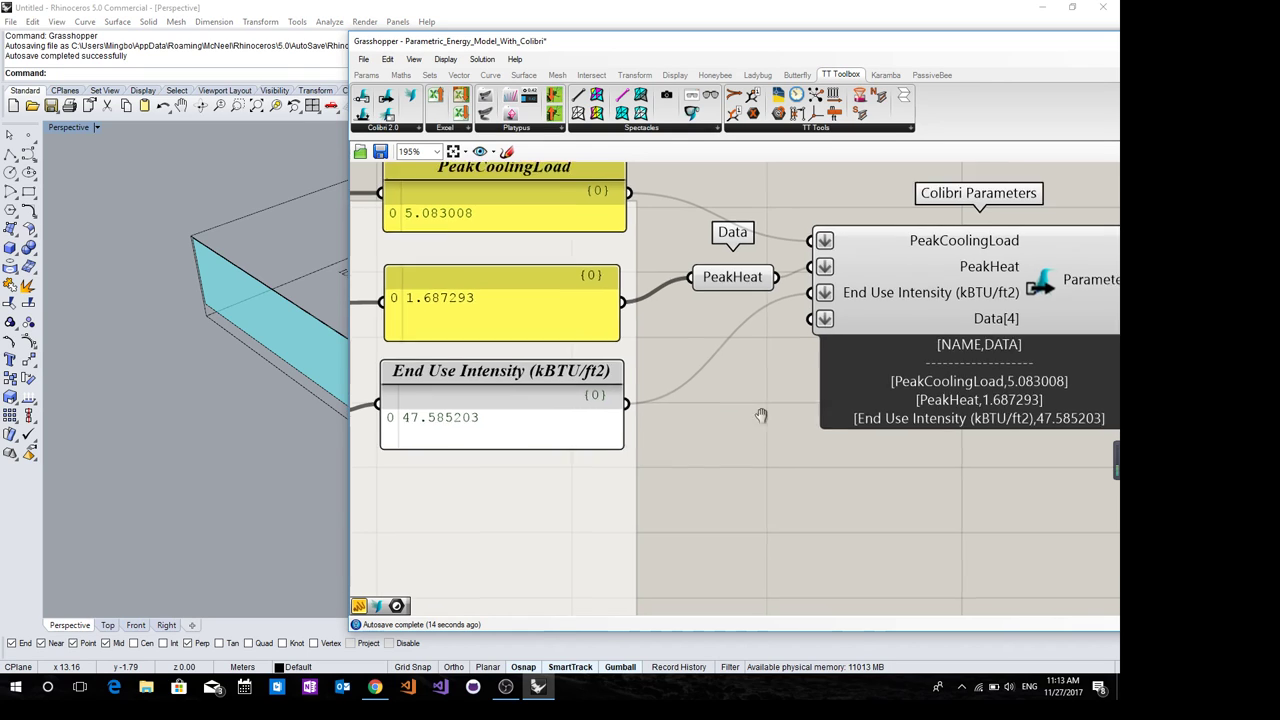
# Zoom out to make room for a Colibri Aggregator below Colibri Parameters
pyautogui.scroll(-3)
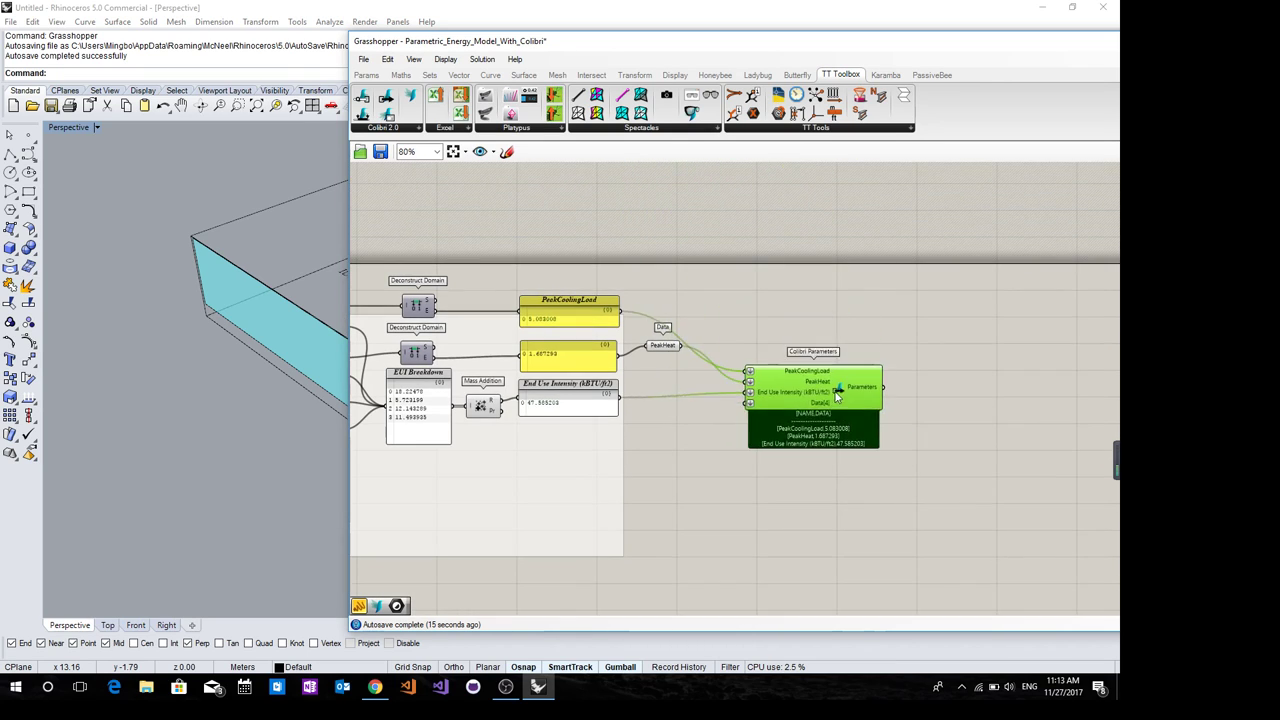
pyautogui.scroll(-3)
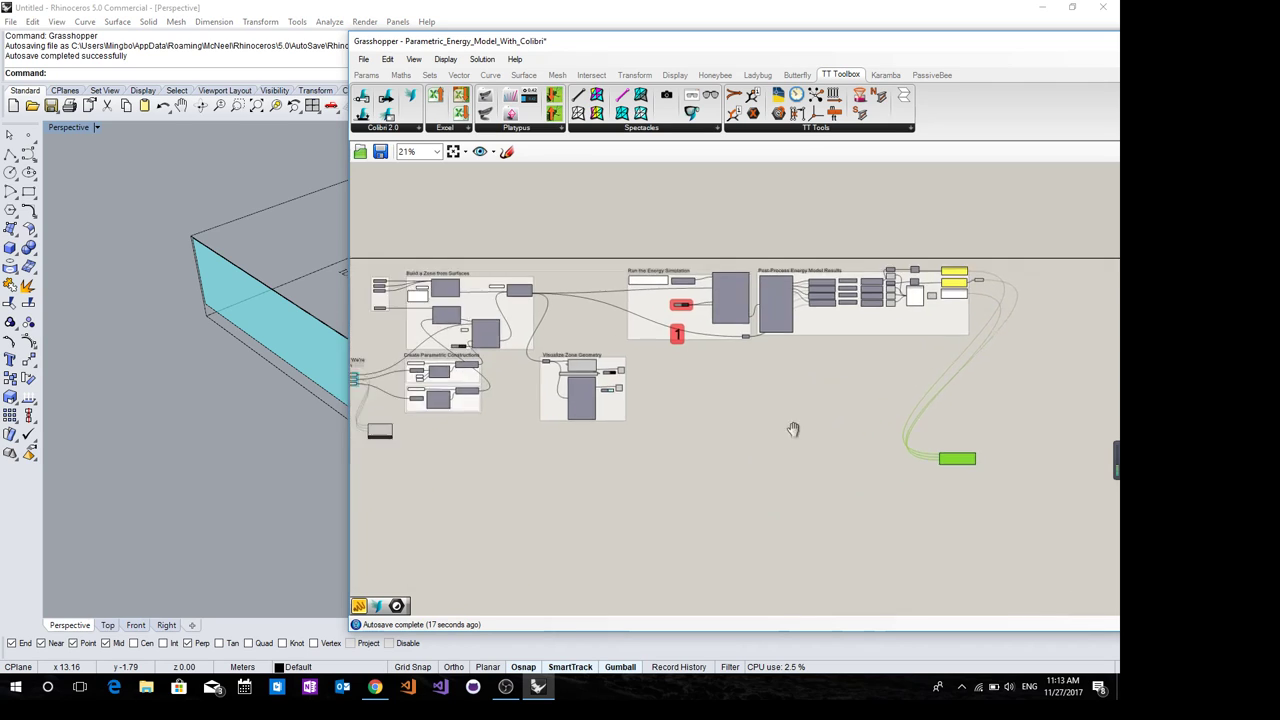
pyautogui.scroll(3)
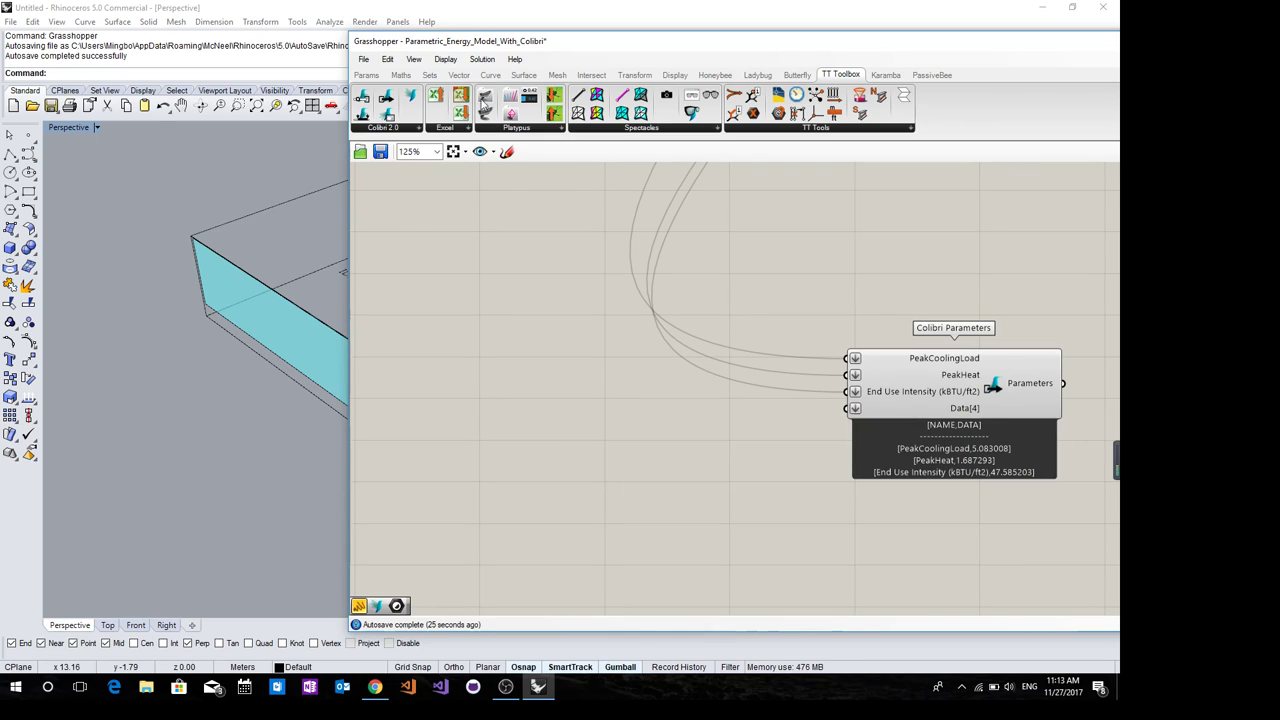
pyautogui.moveTo(412, 96)
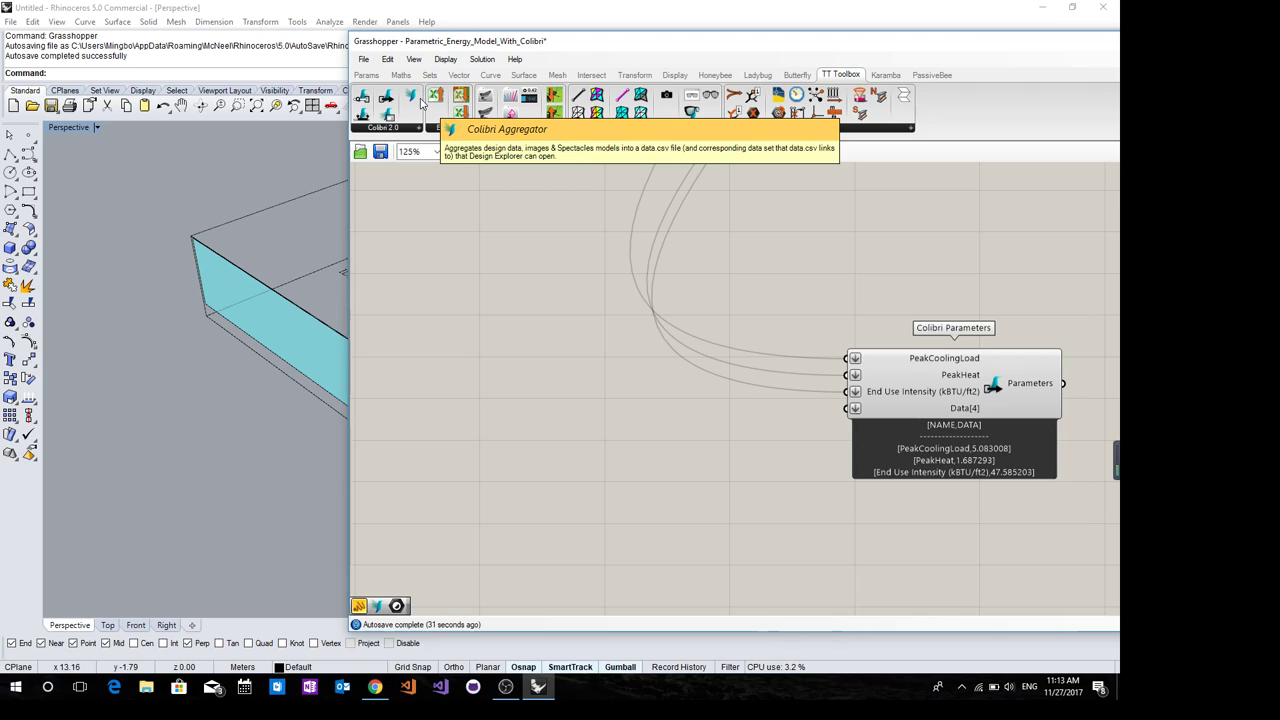
pyautogui.moveTo(576, 308)
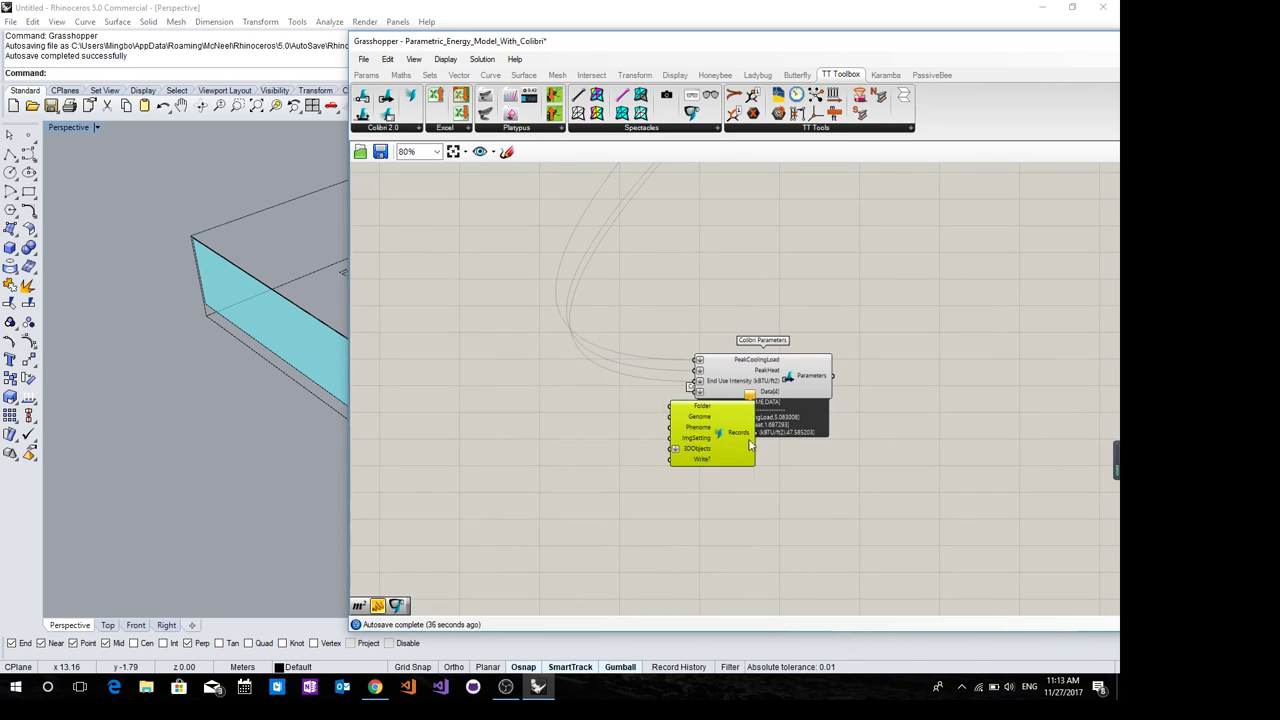
pyautogui.scroll(3)
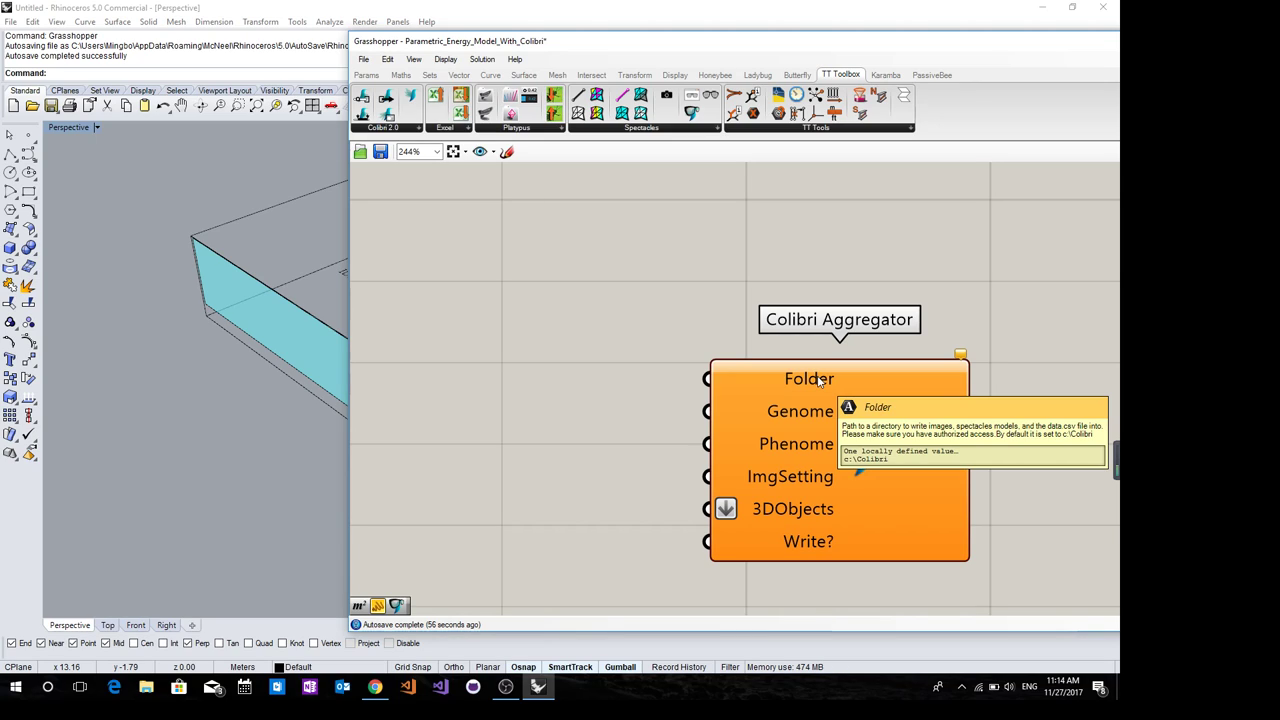
pyautogui.moveTo(564, 528)
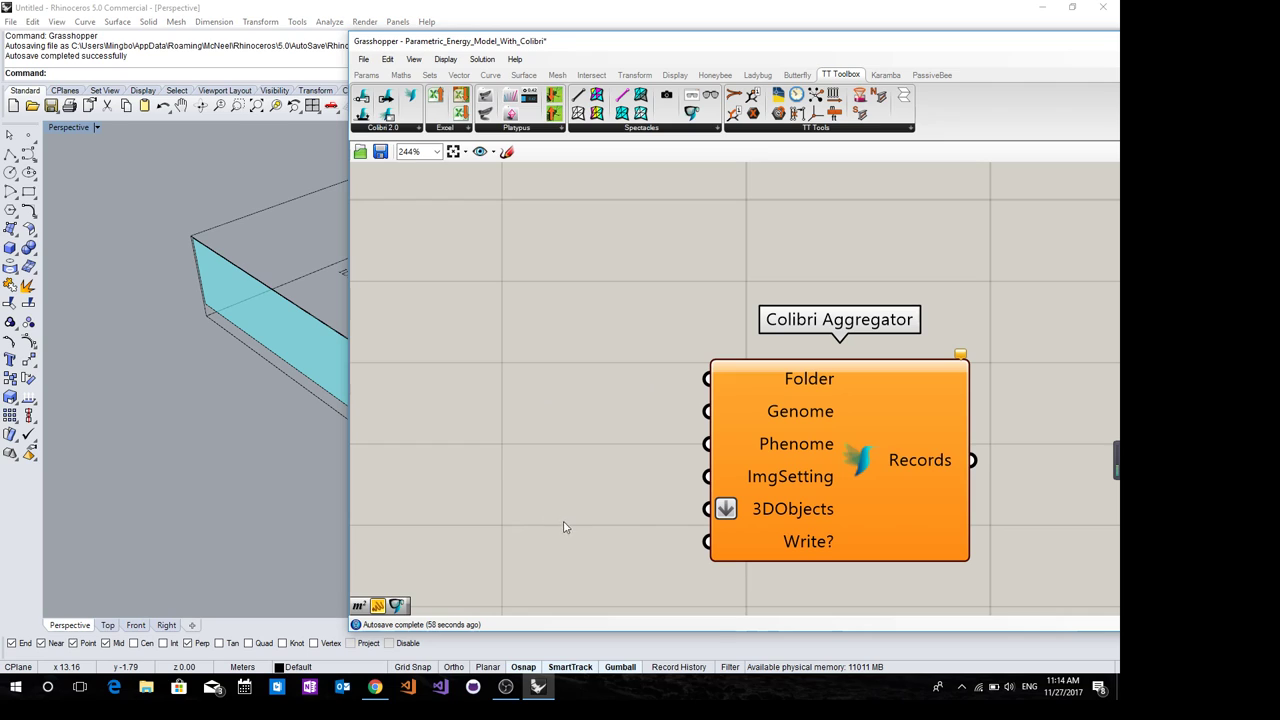
pyautogui.moveTo(584, 266)
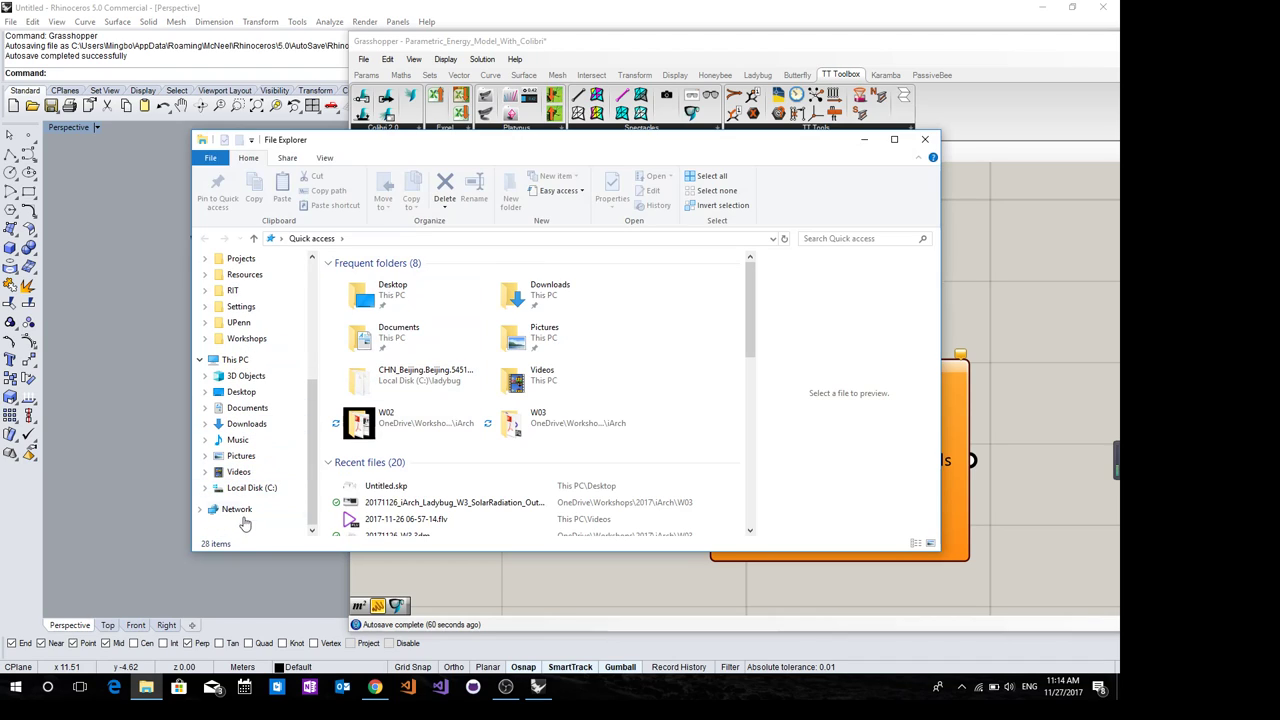
# Create a new folder named UPenn inside C:\Colibri and enter it
pyautogui.click(252, 488)
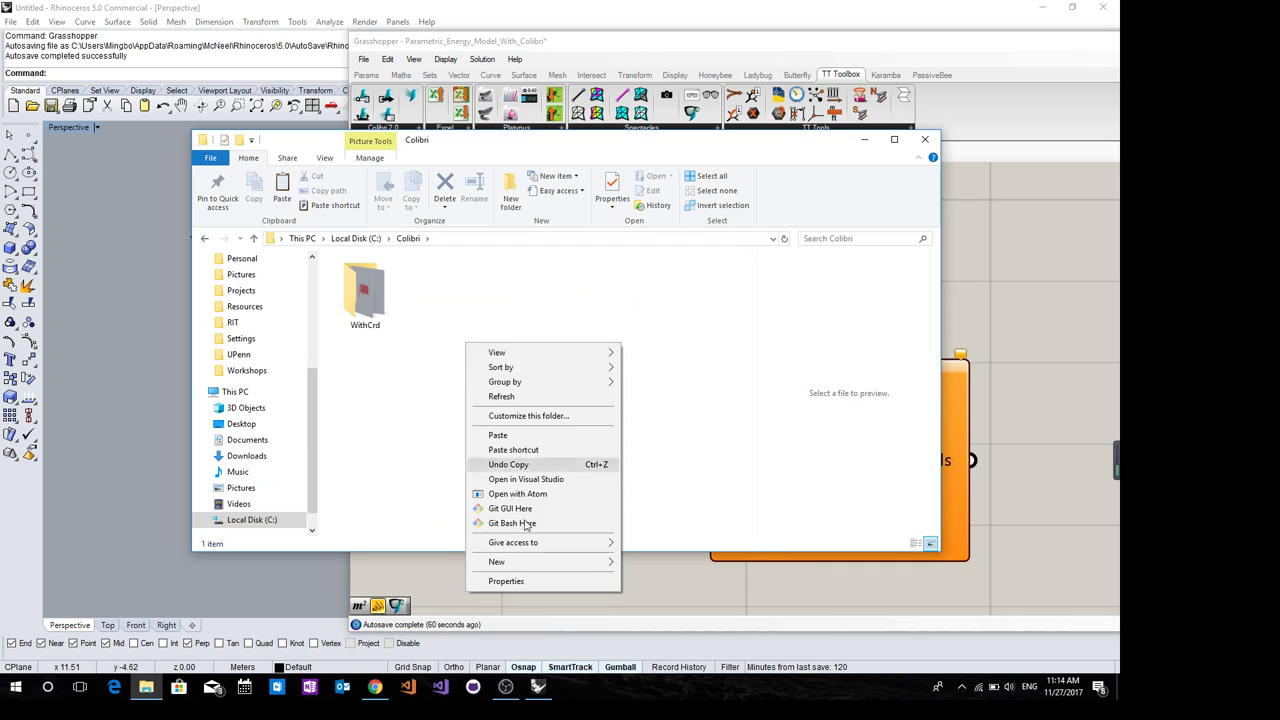
pyautogui.moveTo(584, 578)
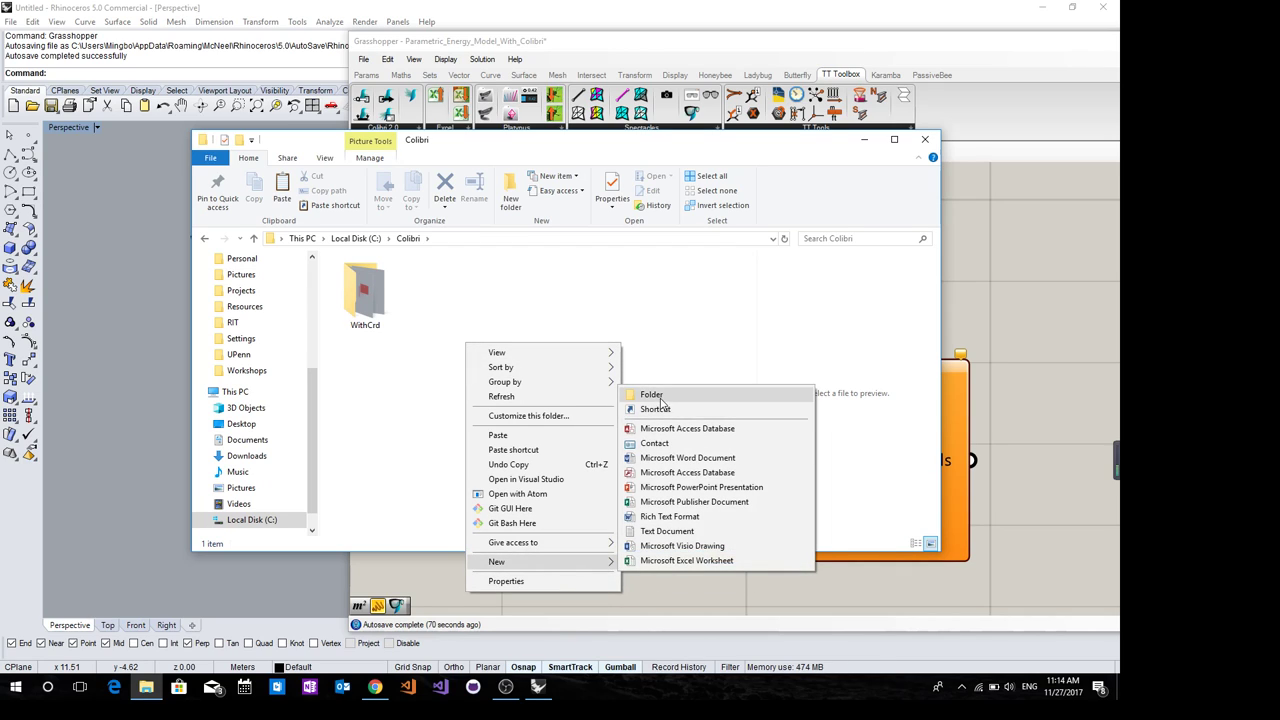
pyautogui.click(652, 394)
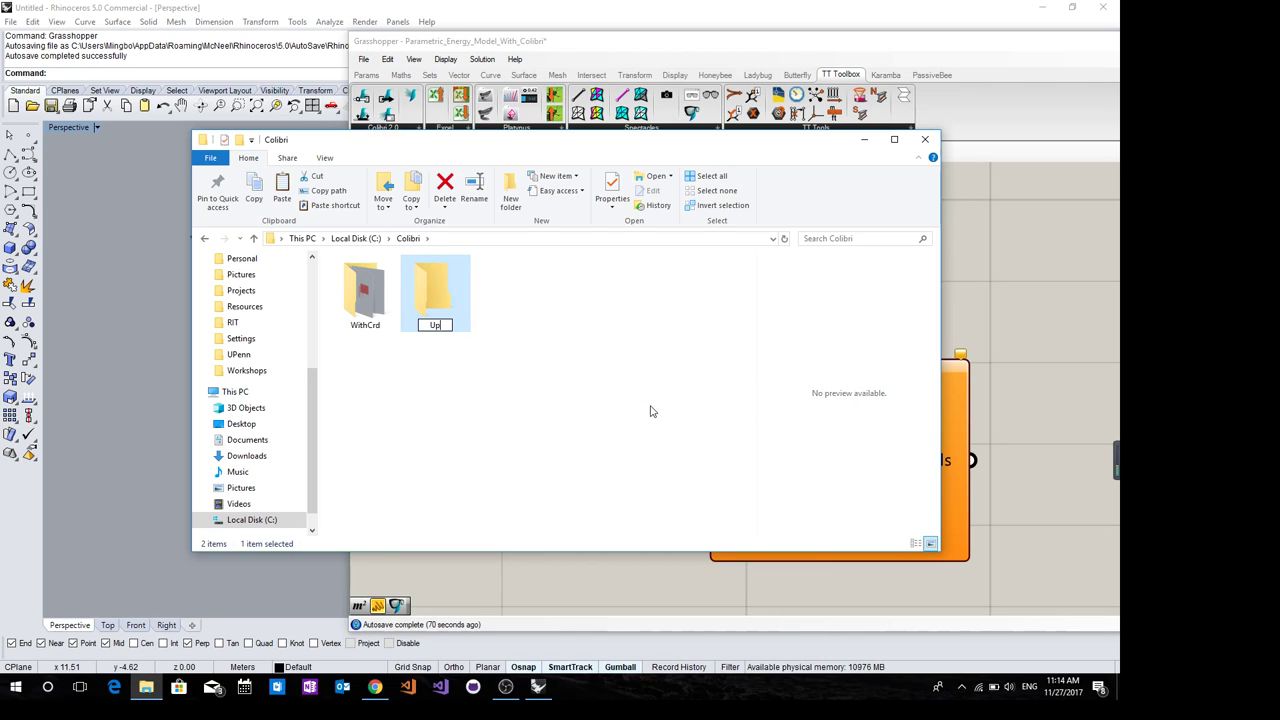
pyautogui.write('Penn')
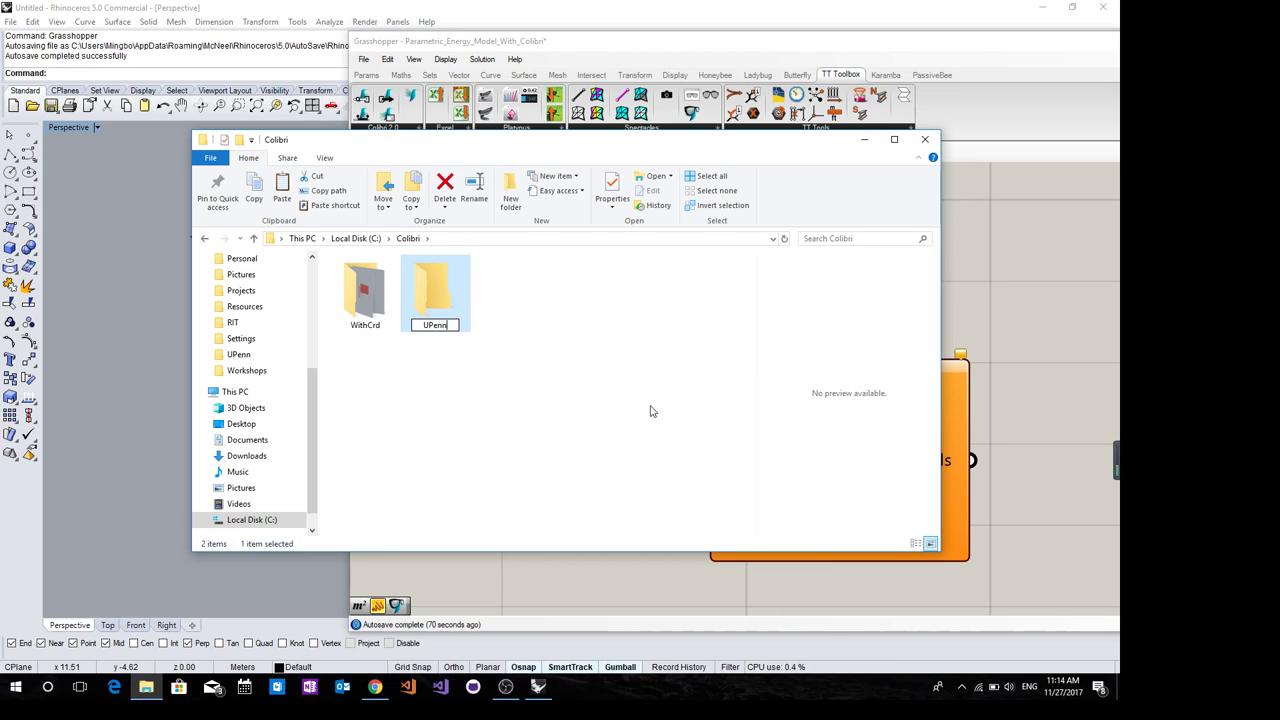
pyautogui.doubleClick(436, 290)
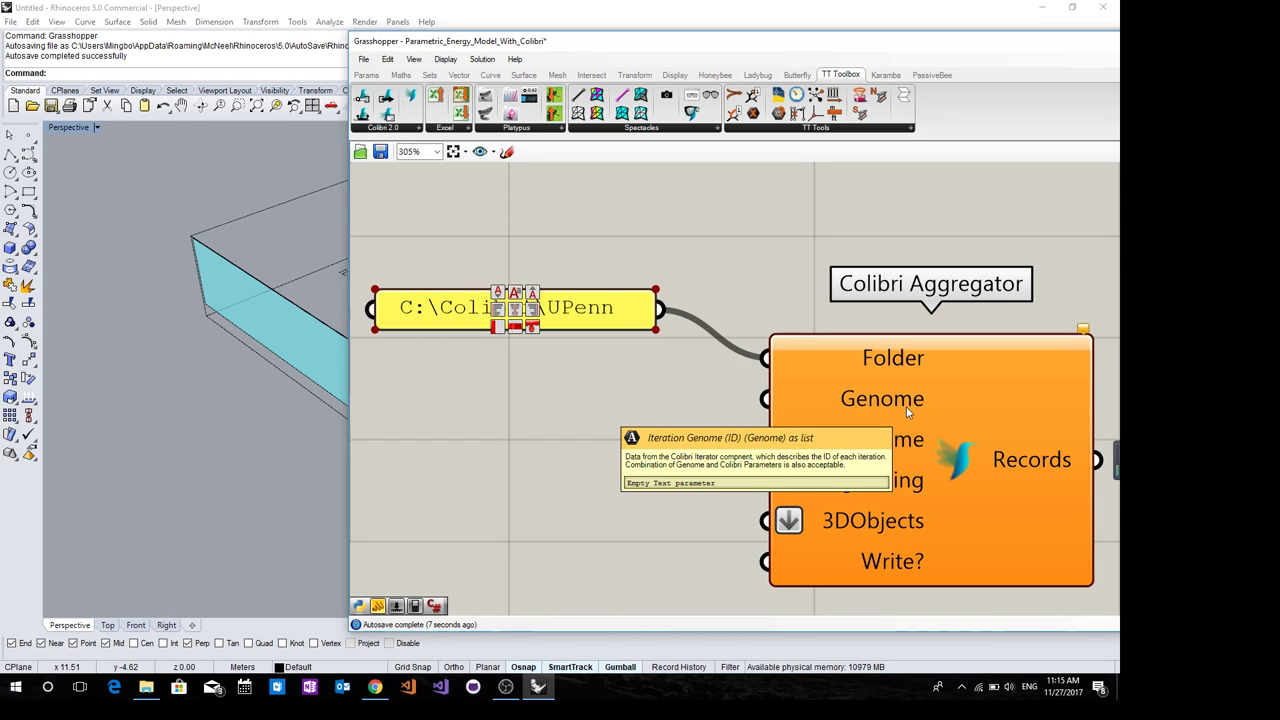
pyautogui.moveTo(678, 404)
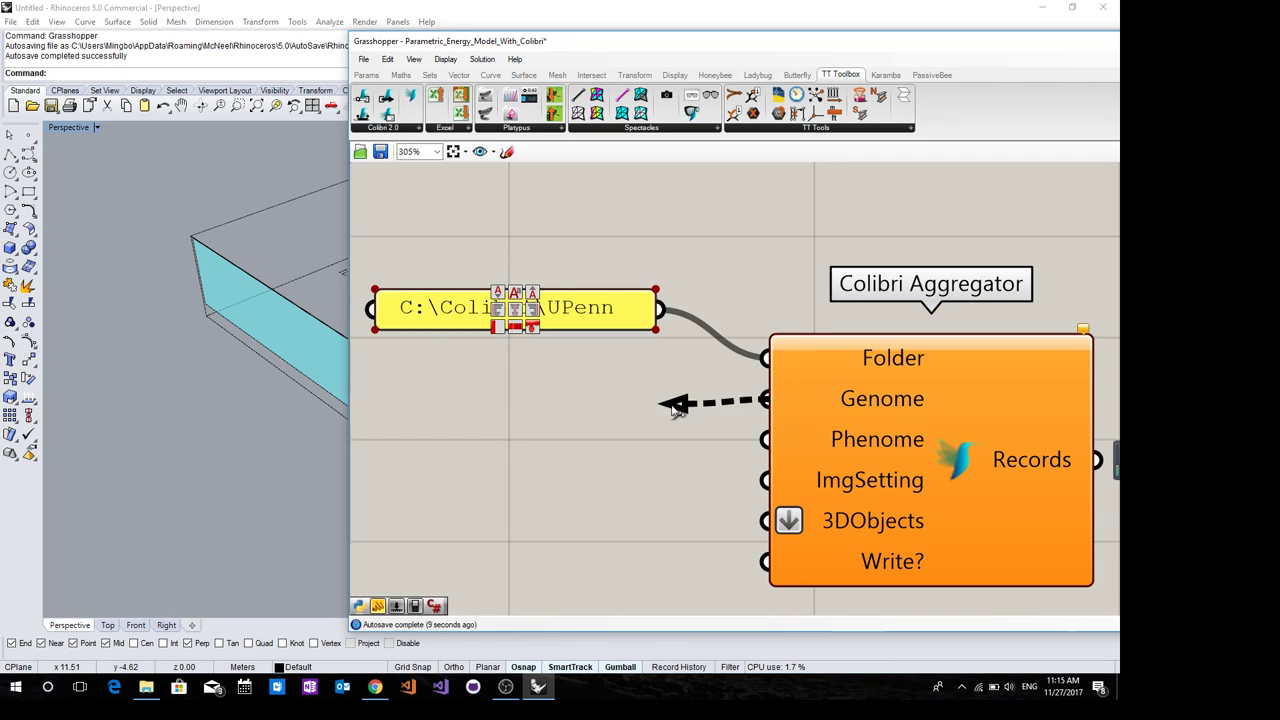
# Feed C:\Colibri\UPenn to the Aggregator's Folder input and Iterator Genome to Genome
pyautogui.scroll(-3)
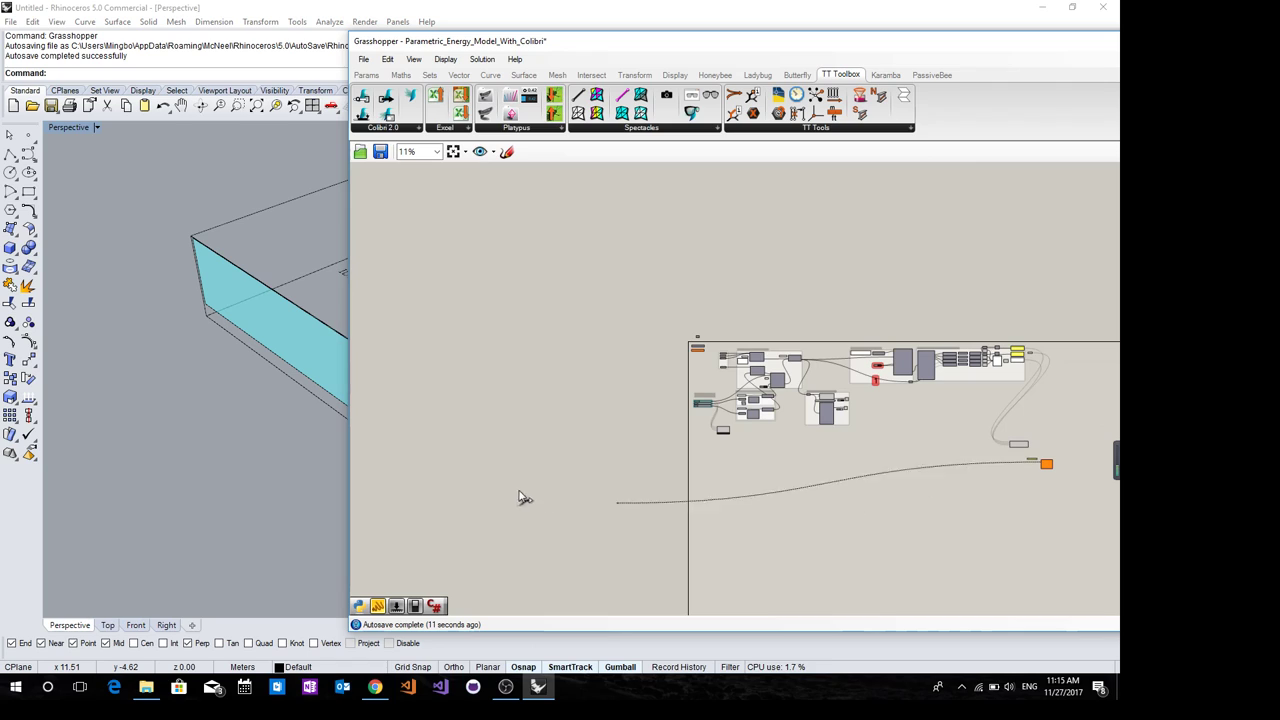
pyautogui.scroll(3)
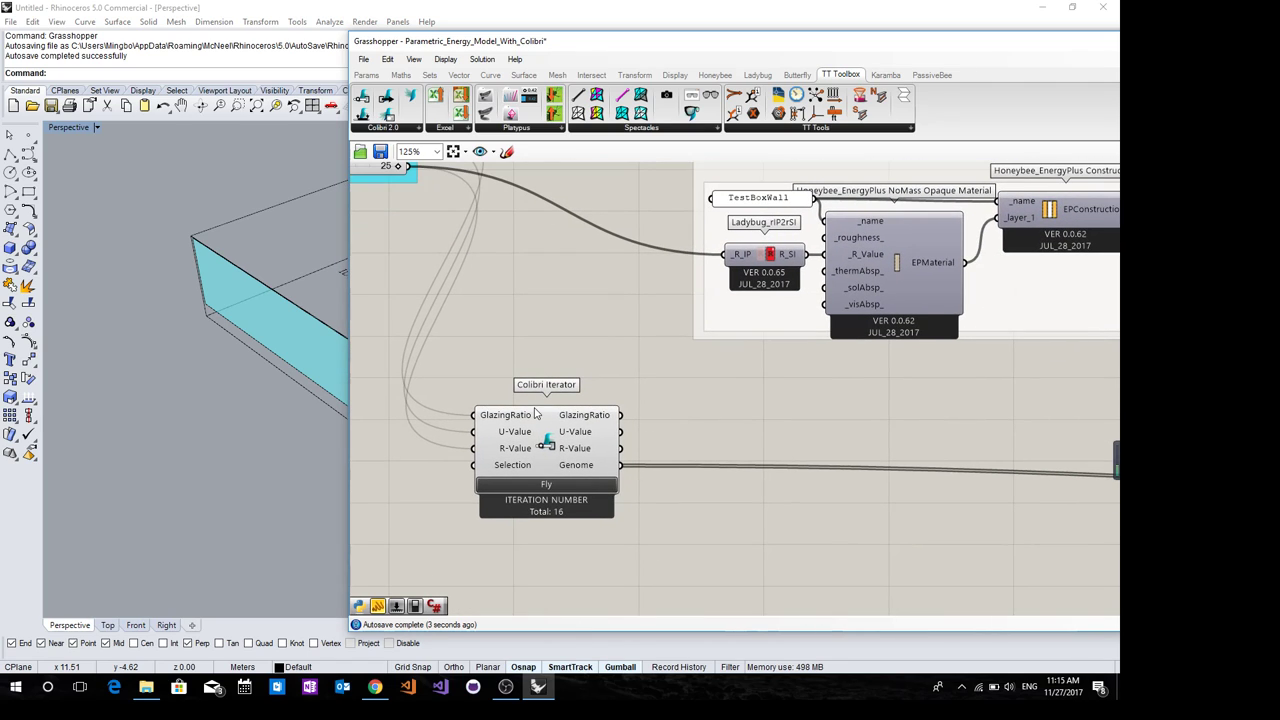
pyautogui.moveTo(548, 432)
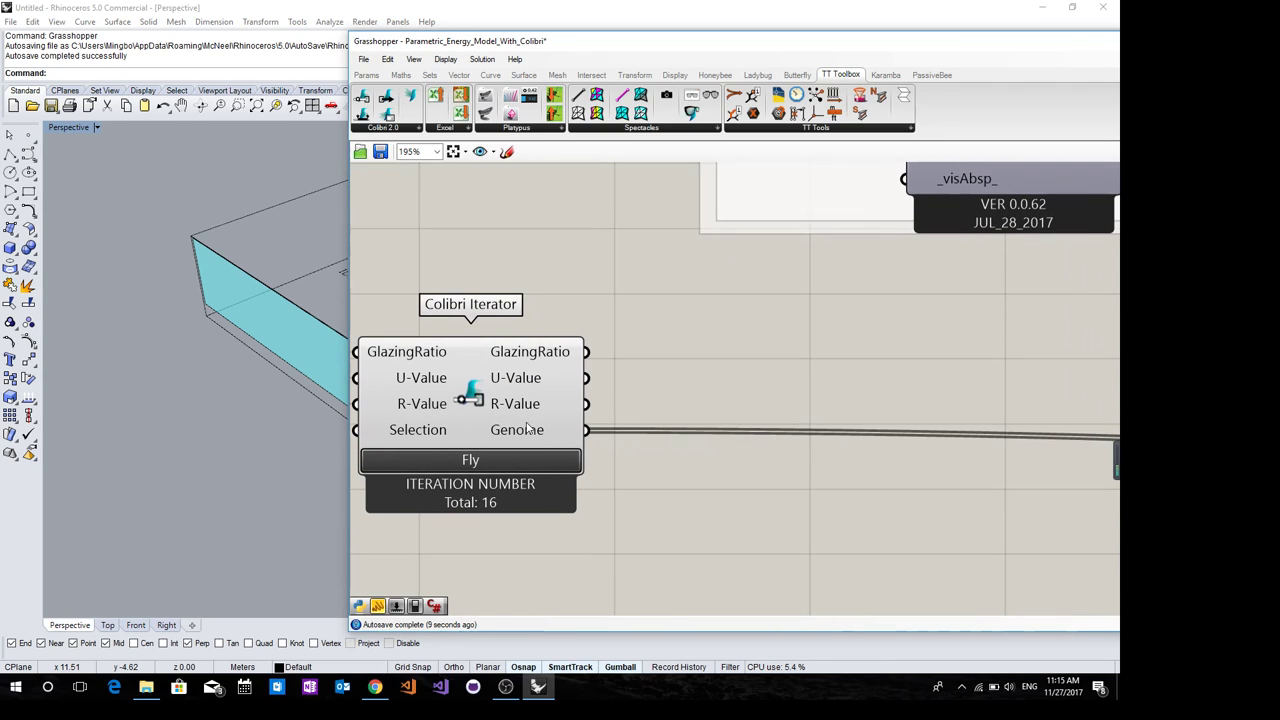
pyautogui.scroll(-3)
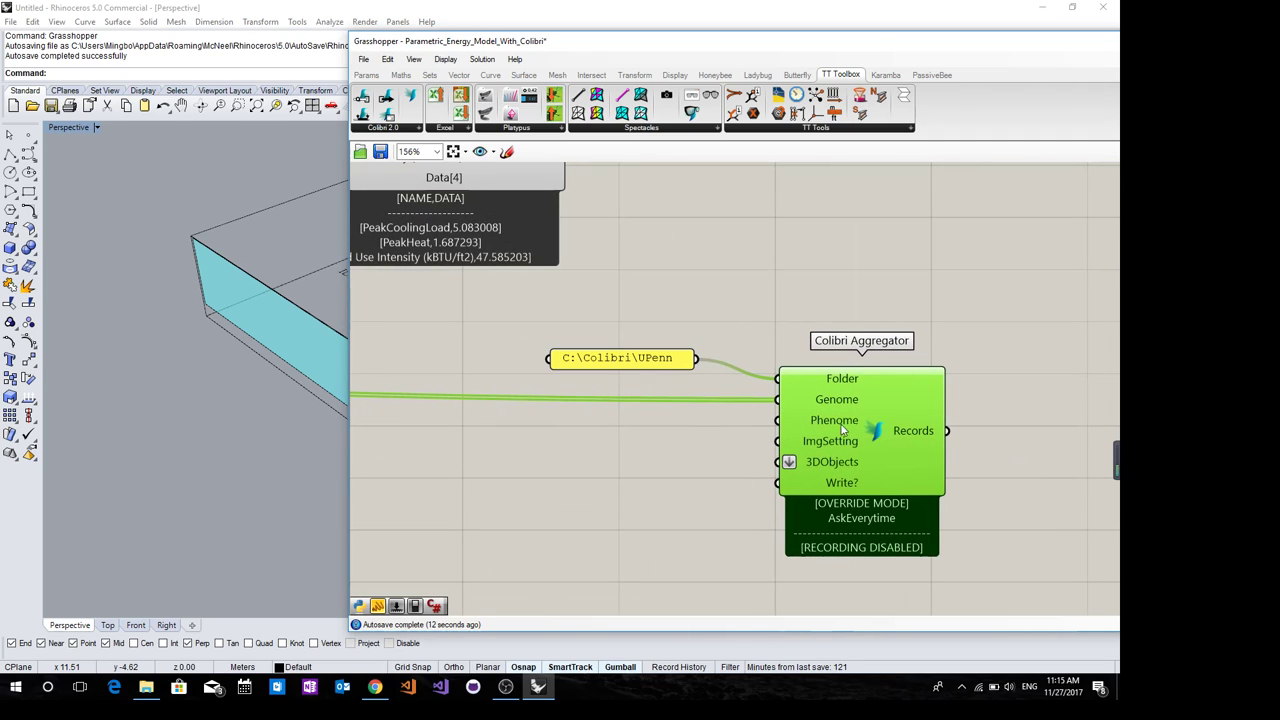
pyautogui.moveTo(834, 420)
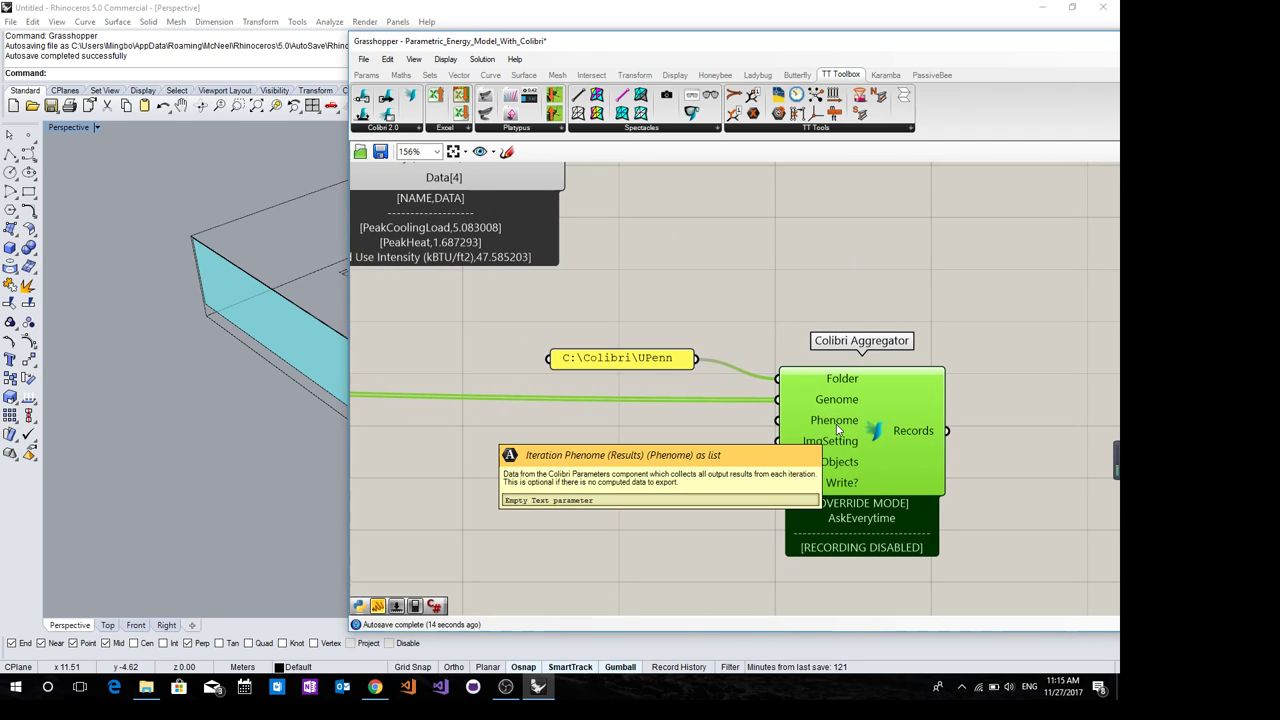
pyautogui.moveTo(828, 430)
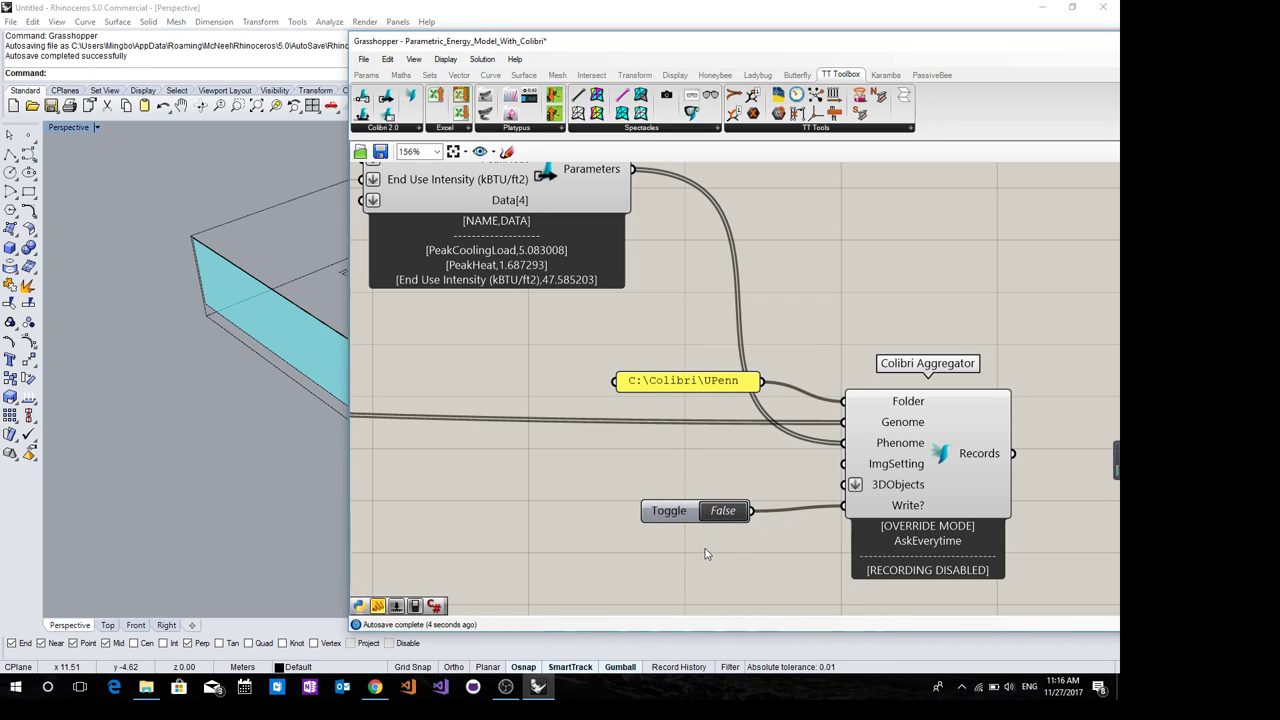
pyautogui.moveTo(700, 548)
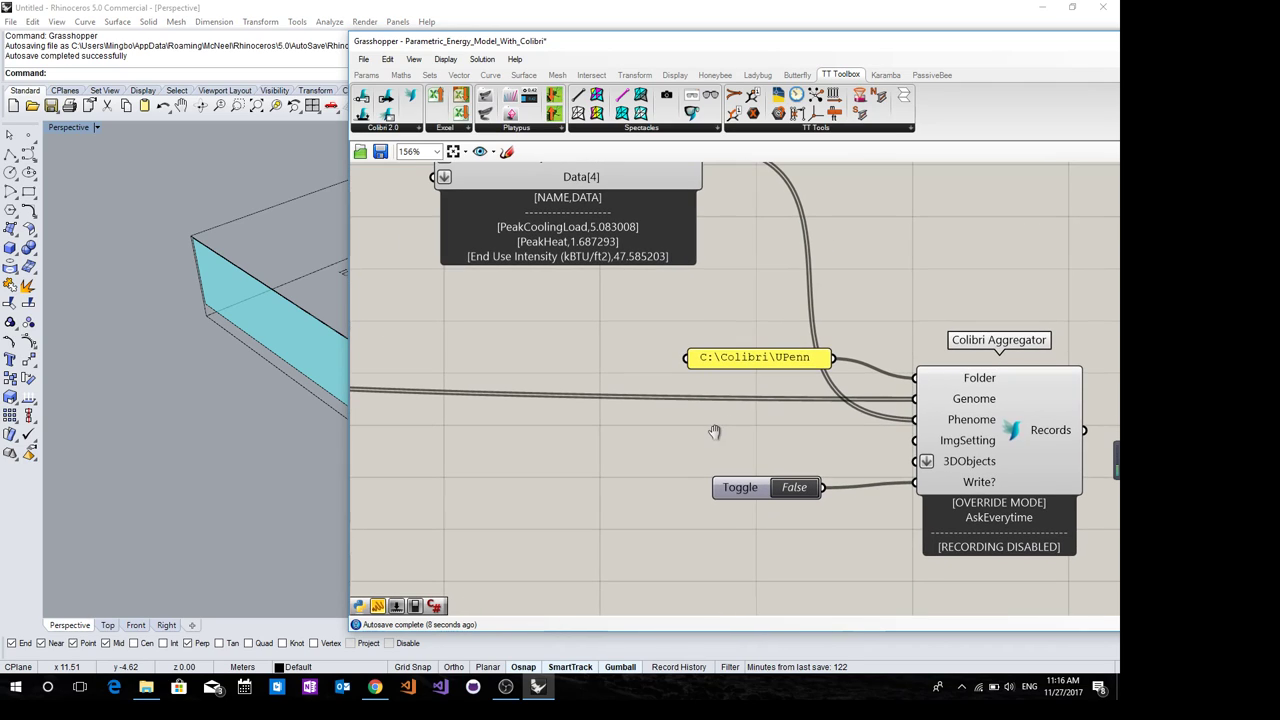
pyautogui.moveTo(696, 452)
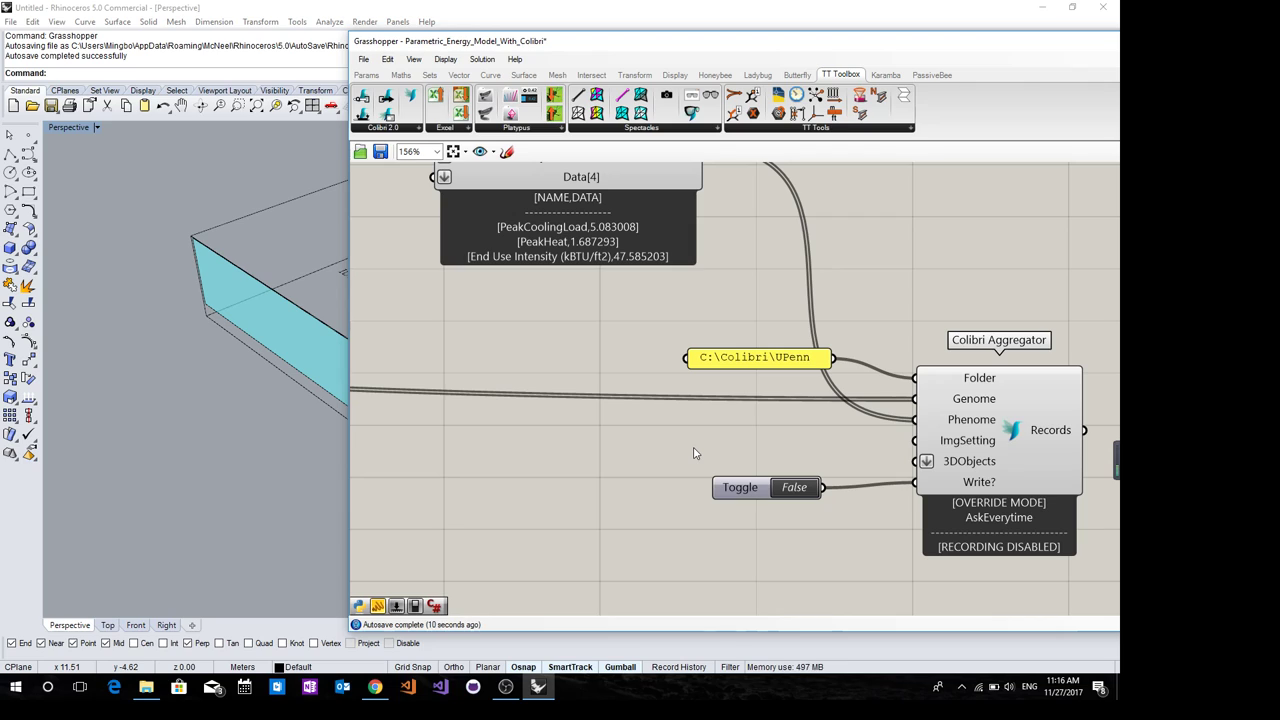
pyautogui.moveTo(20, 230)
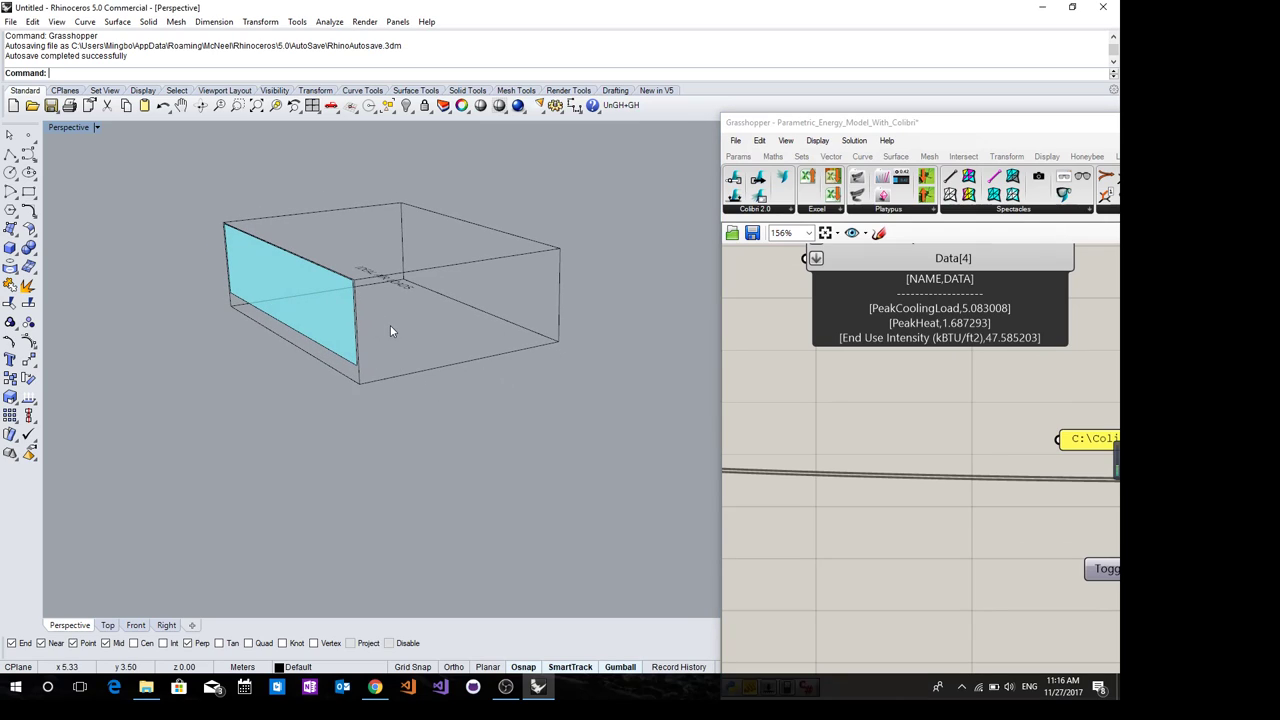
pyautogui.moveTo(378, 356)
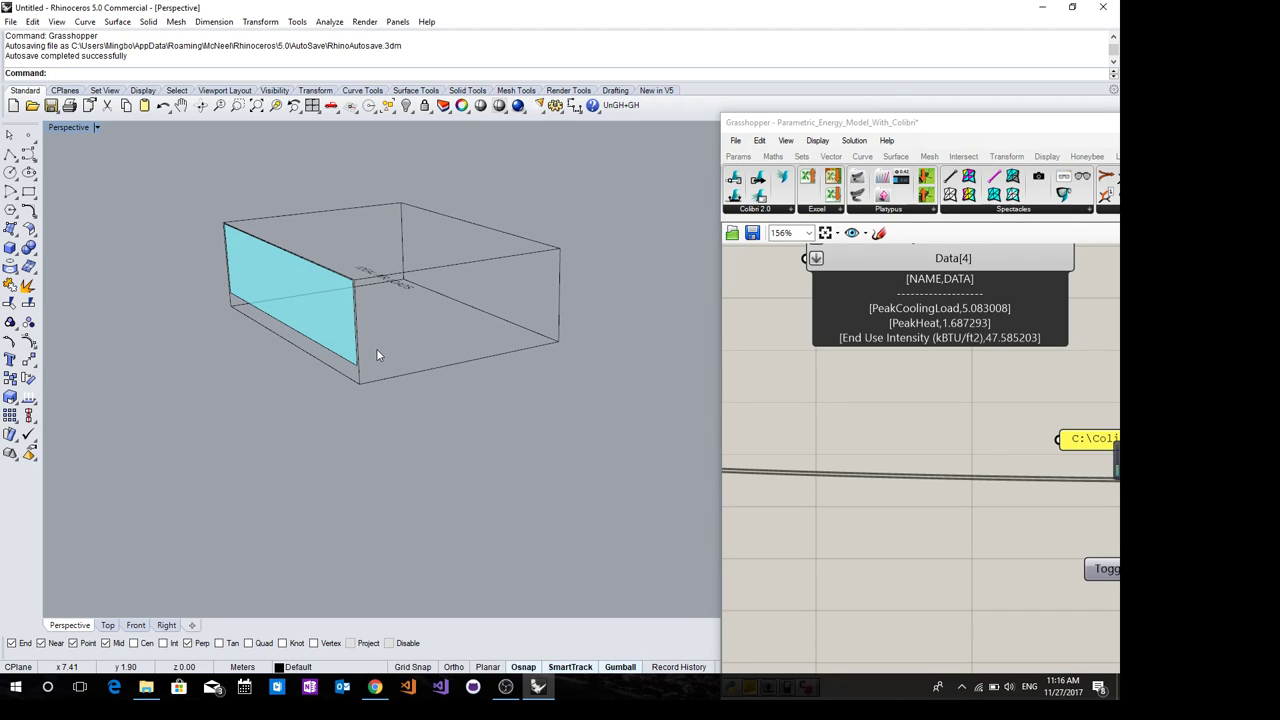
# Orbit the perspective view of the box and create a new floating viewport
pyautogui.moveTo(400, 300); pyautogui.dragTo(360, 340)
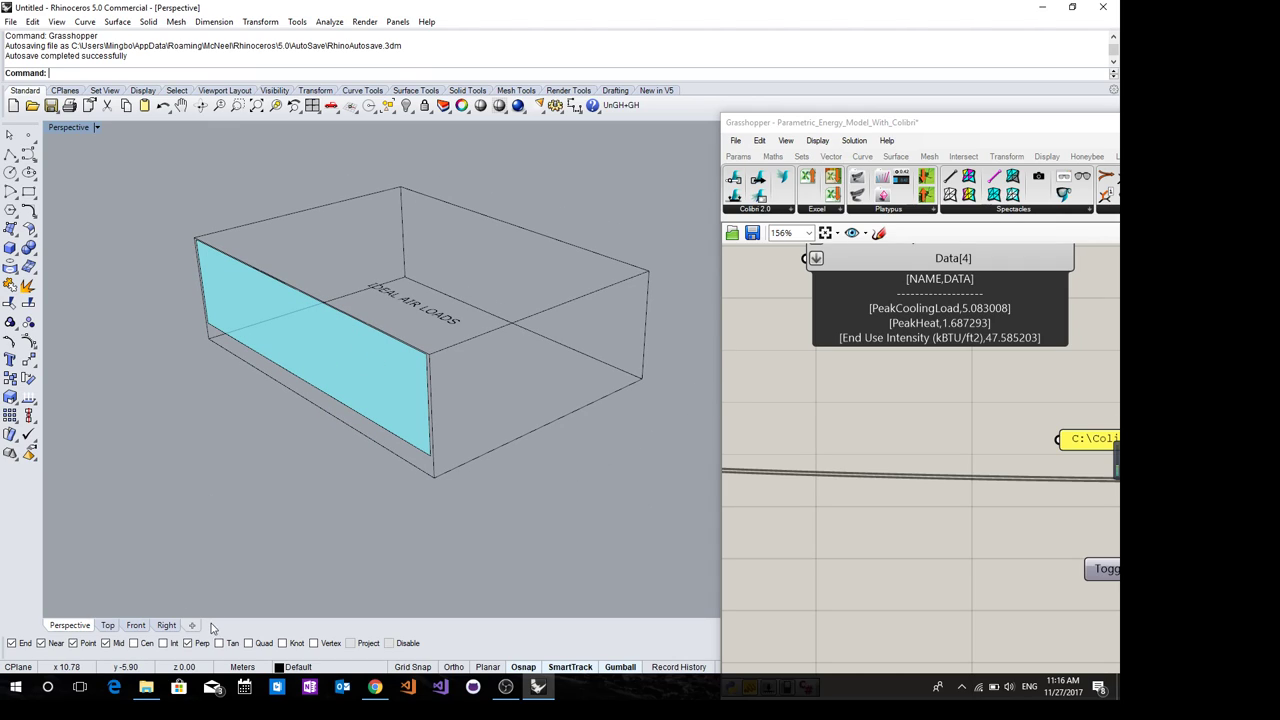
pyautogui.click(256, 584)
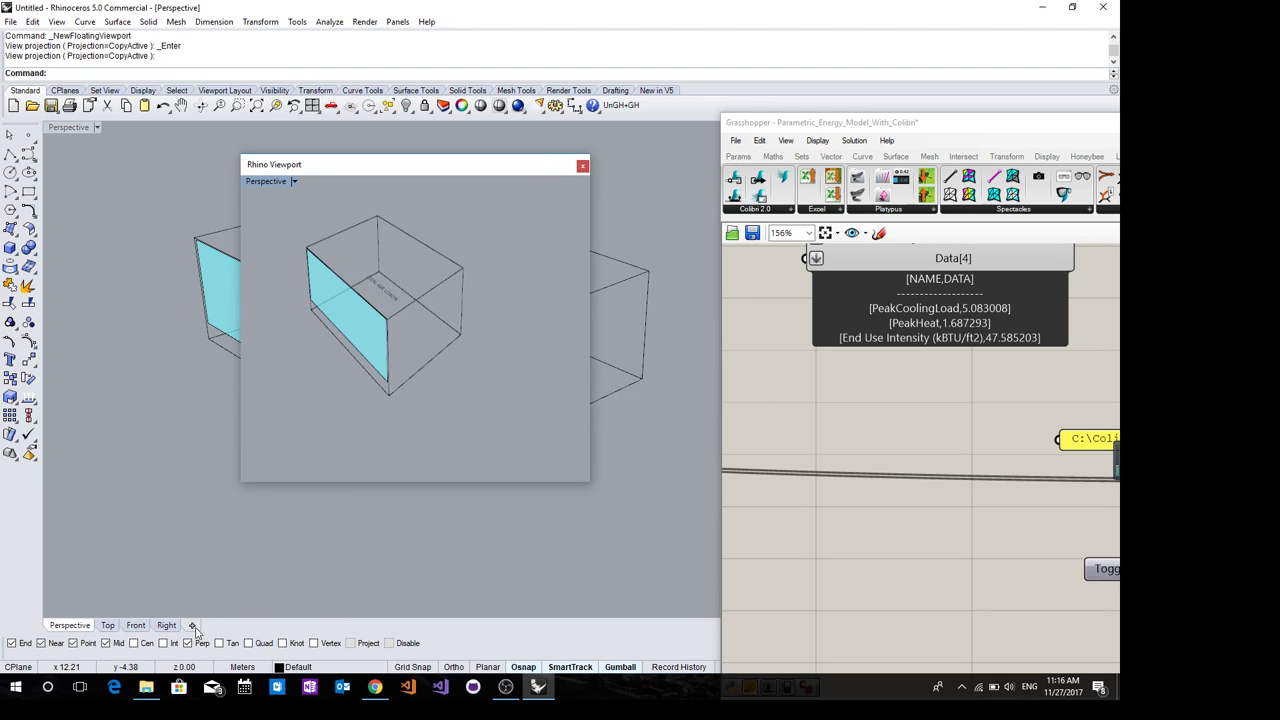
# Show the Named Views panel beside the floating Perspective viewport via the NamedView command
pyautogui.click(192, 624)
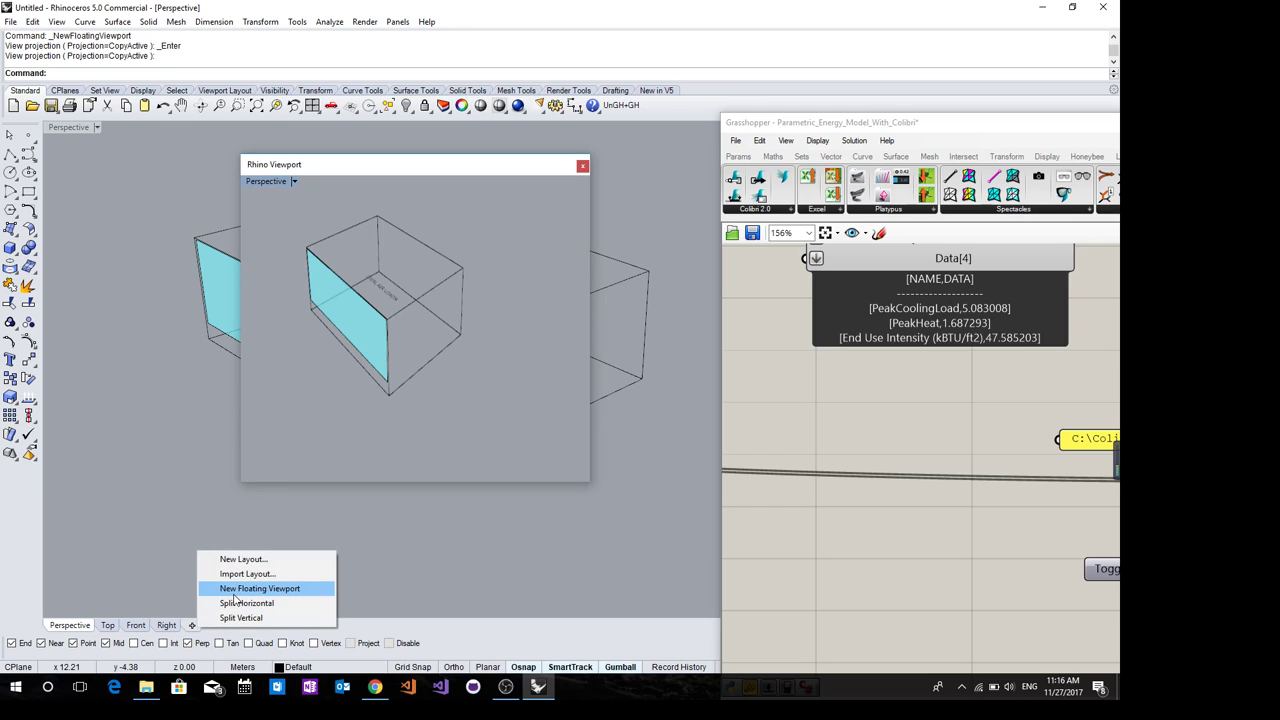
pyautogui.moveTo(260, 592)
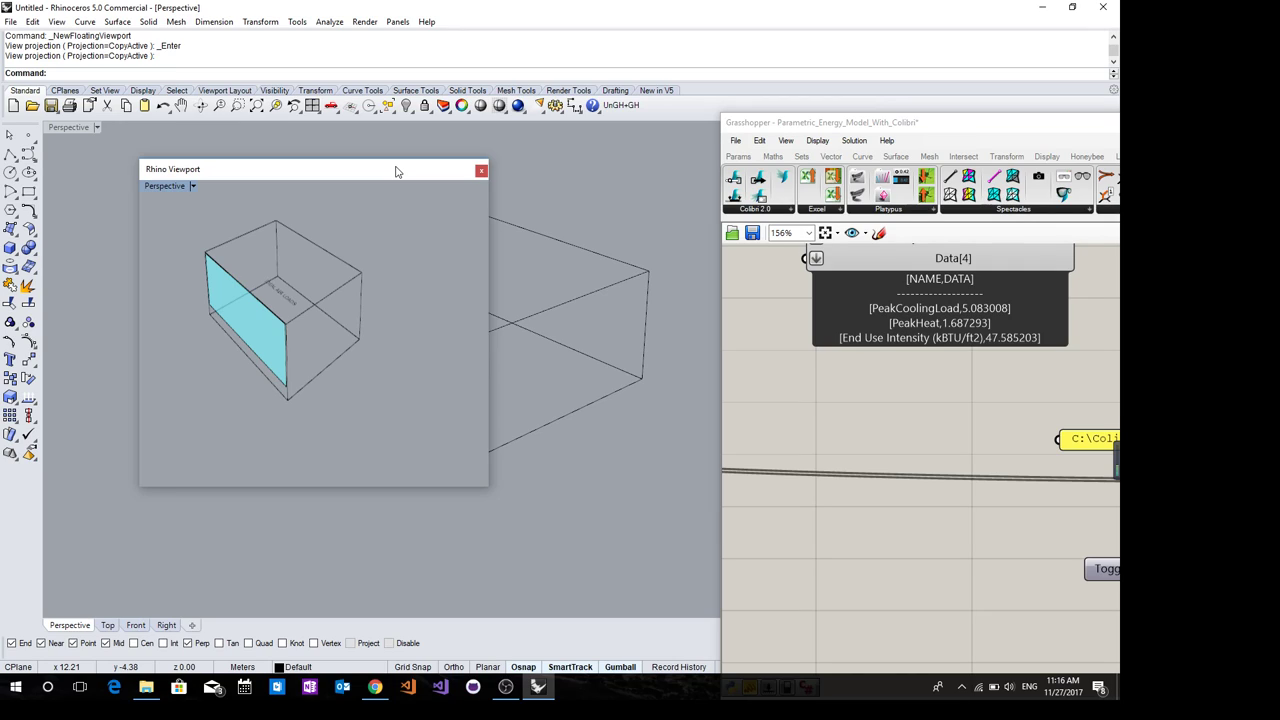
pyautogui.moveTo(444, 6)
pyautogui.write('Name')
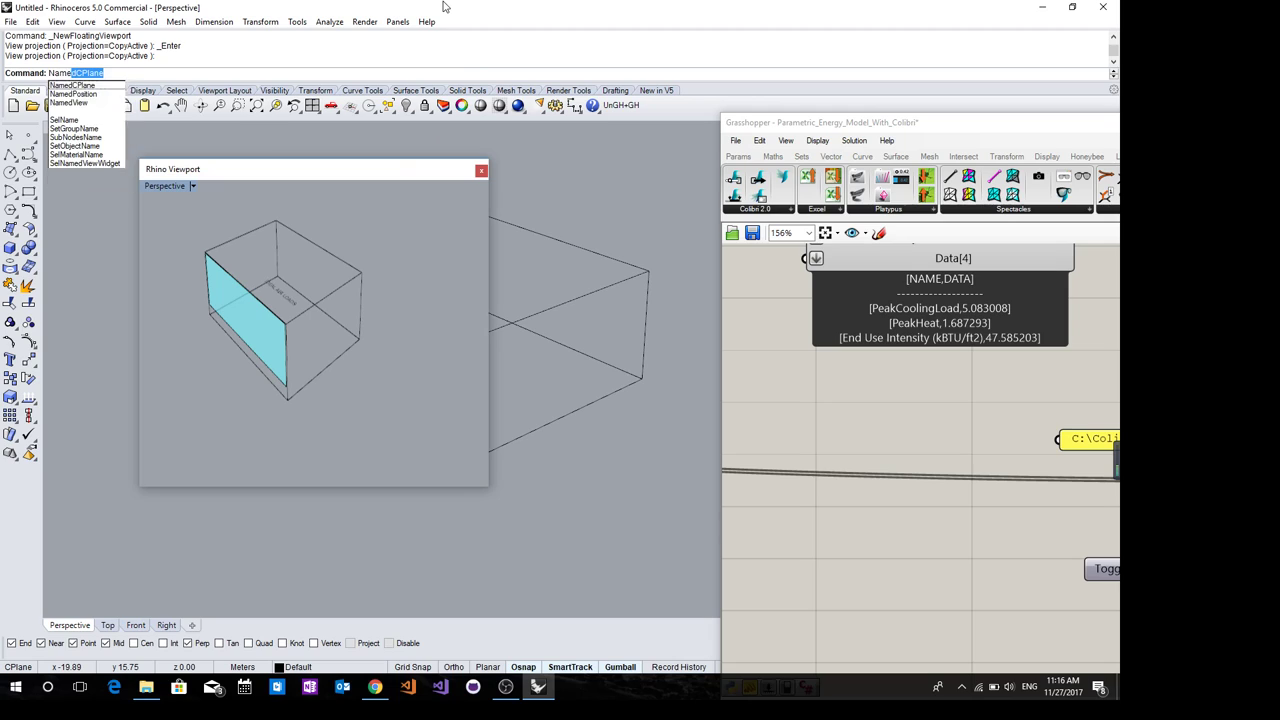
pyautogui.click(66, 102)
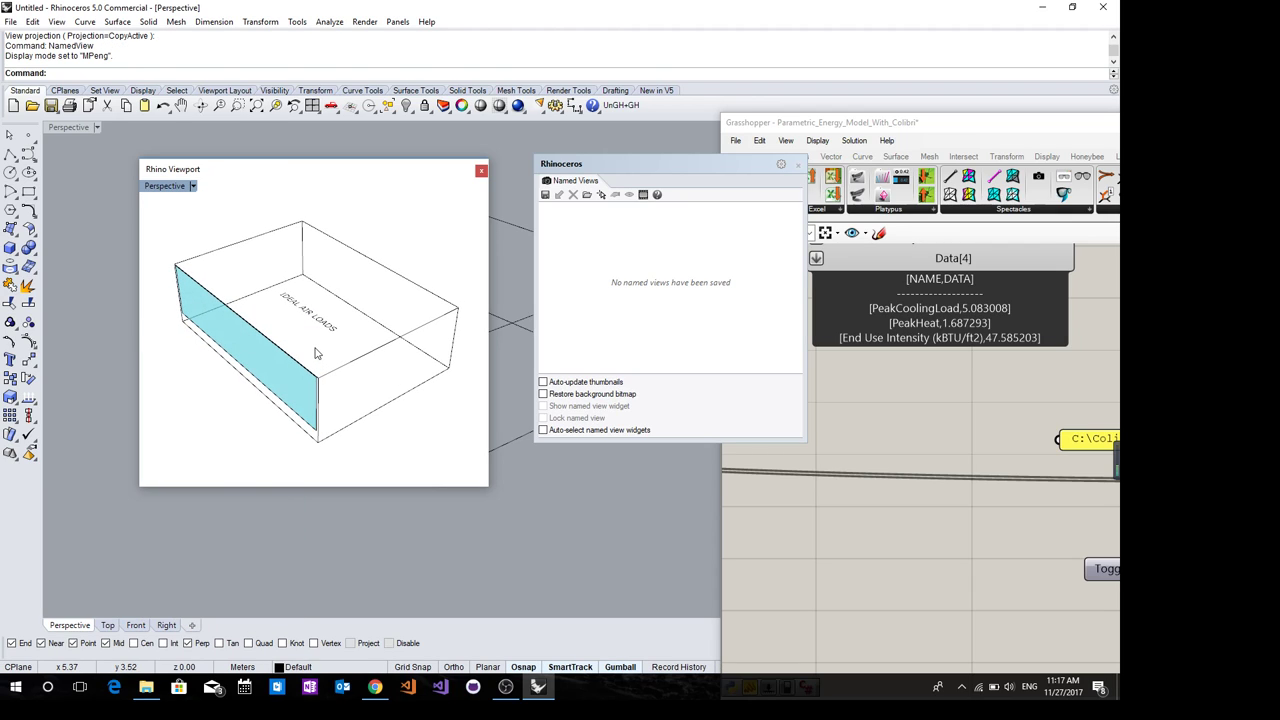
pyautogui.moveTo(372, 348)
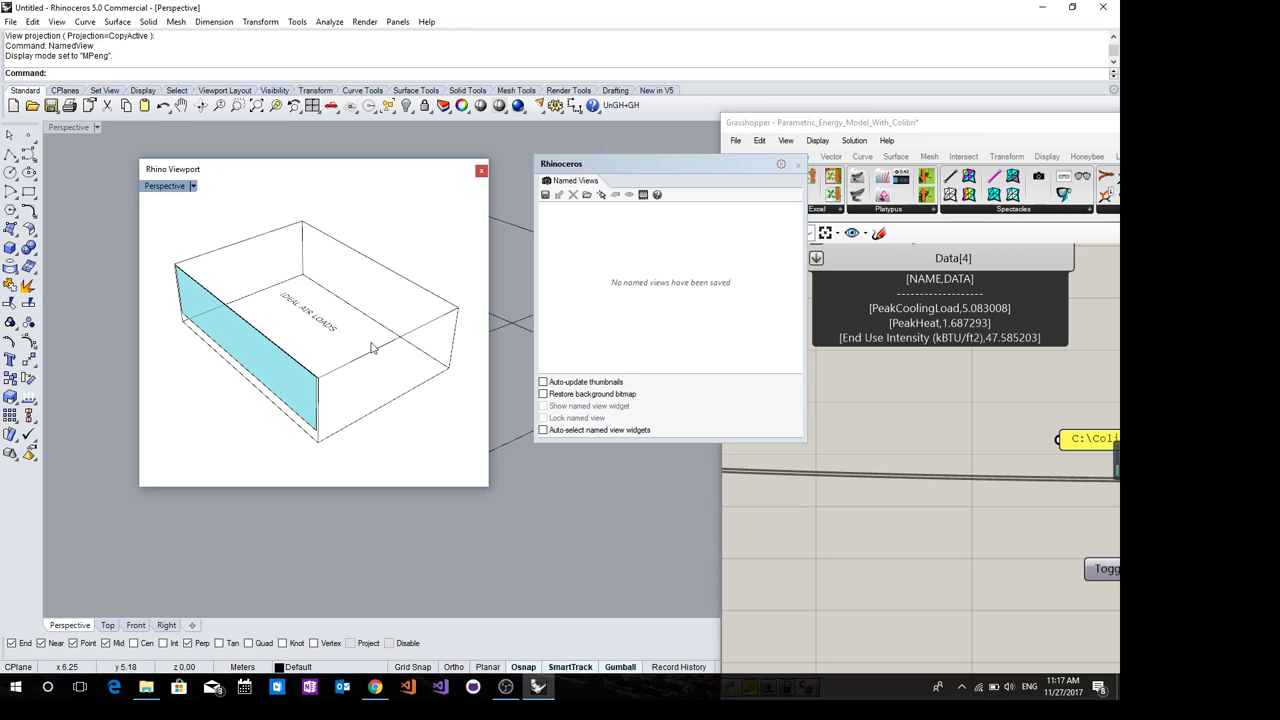
# Save the floating viewport's current view as a named view called 3dView
pyautogui.click(546, 194)
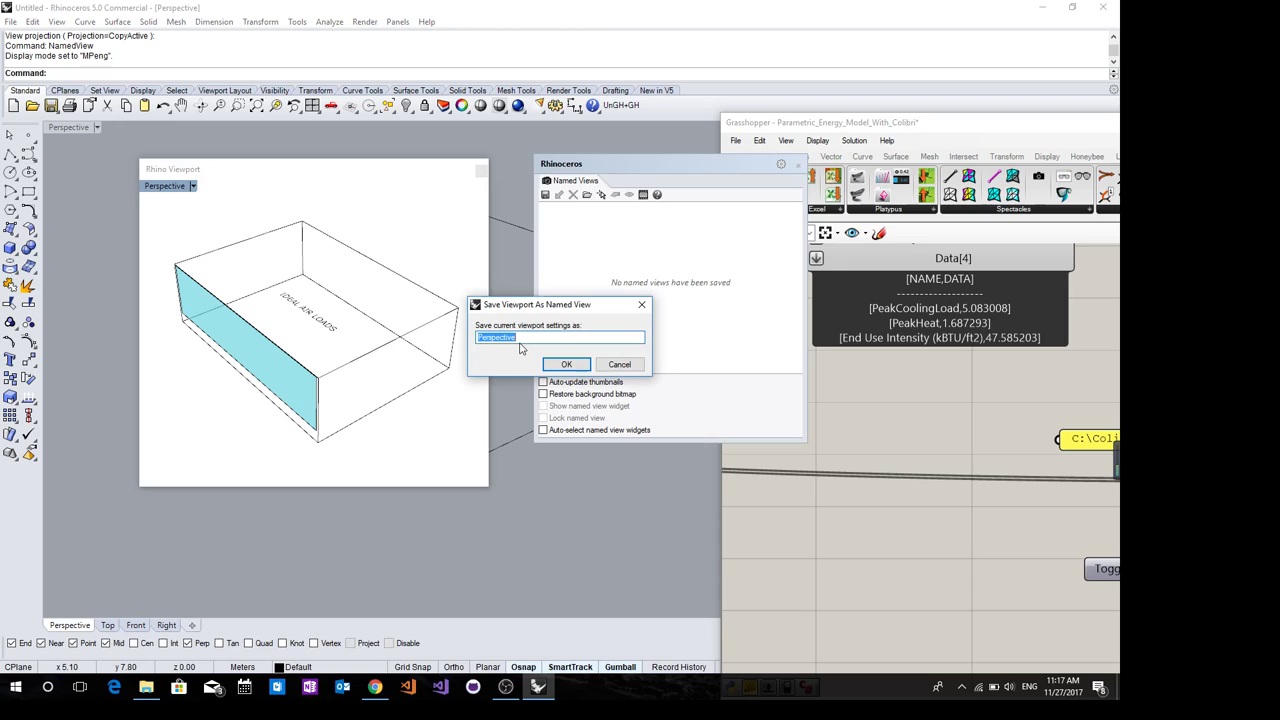
pyautogui.write('3dV')
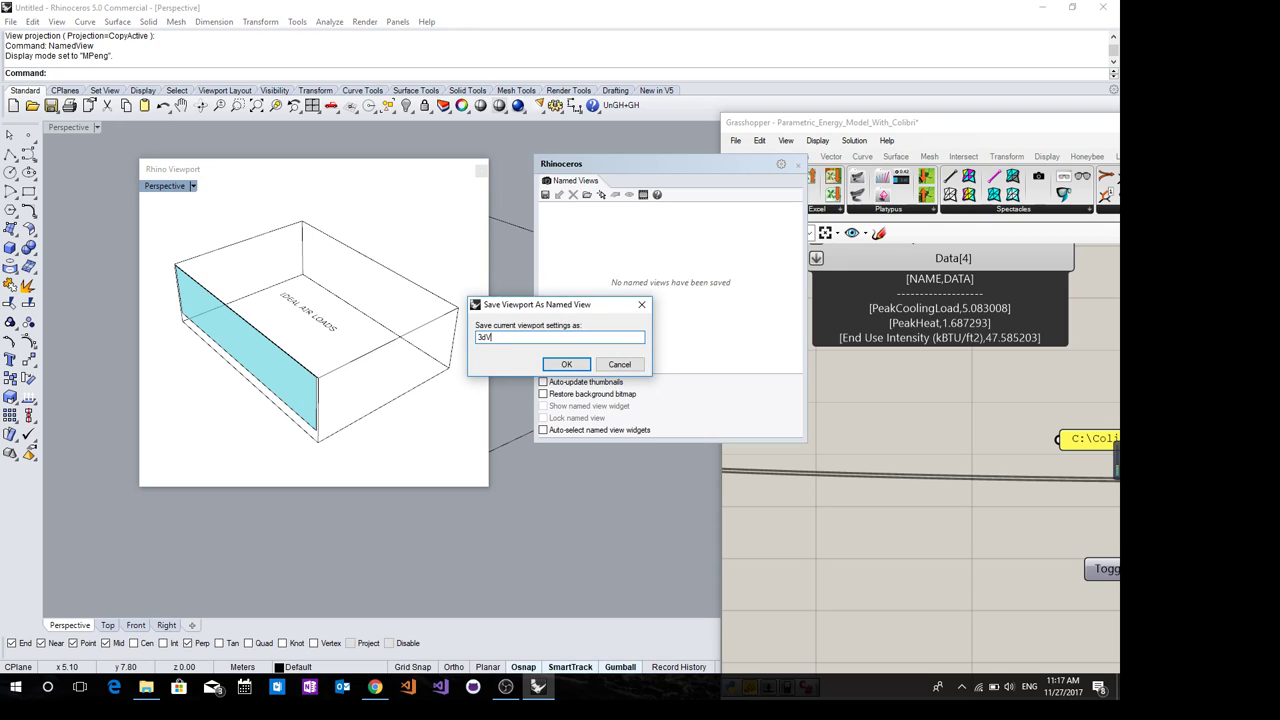
pyautogui.write('iew')
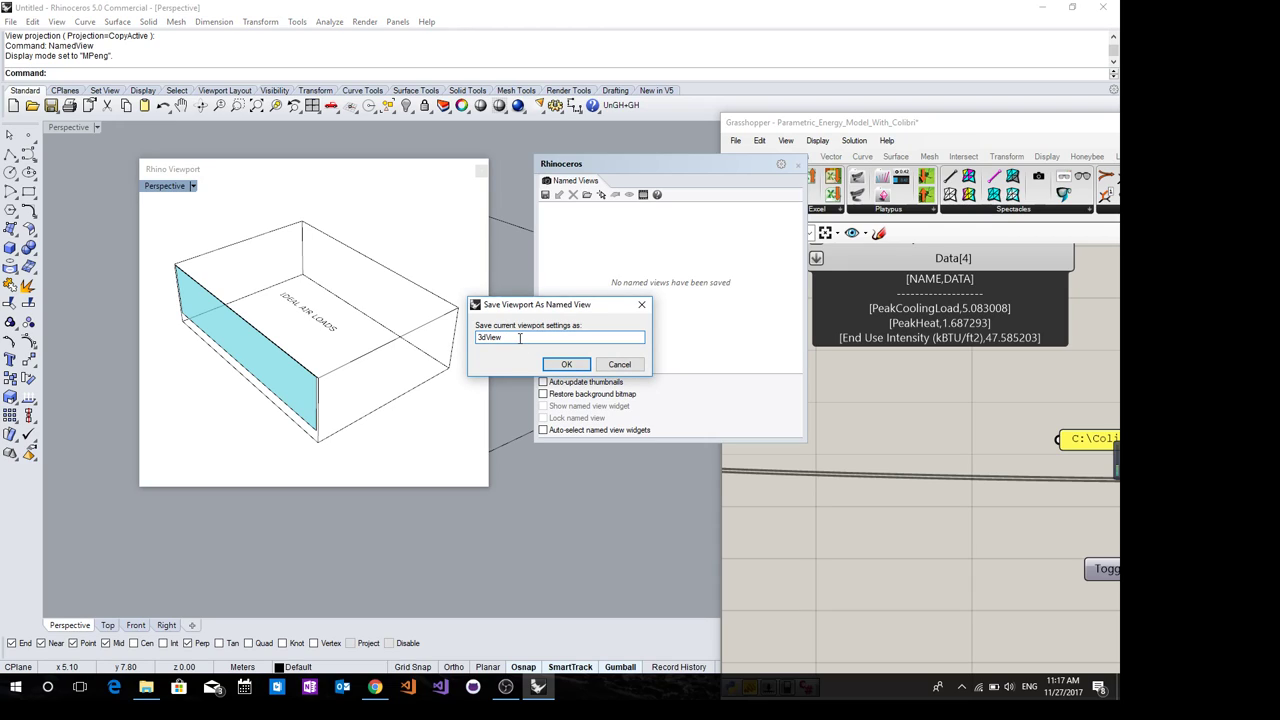
pyautogui.click(566, 364)
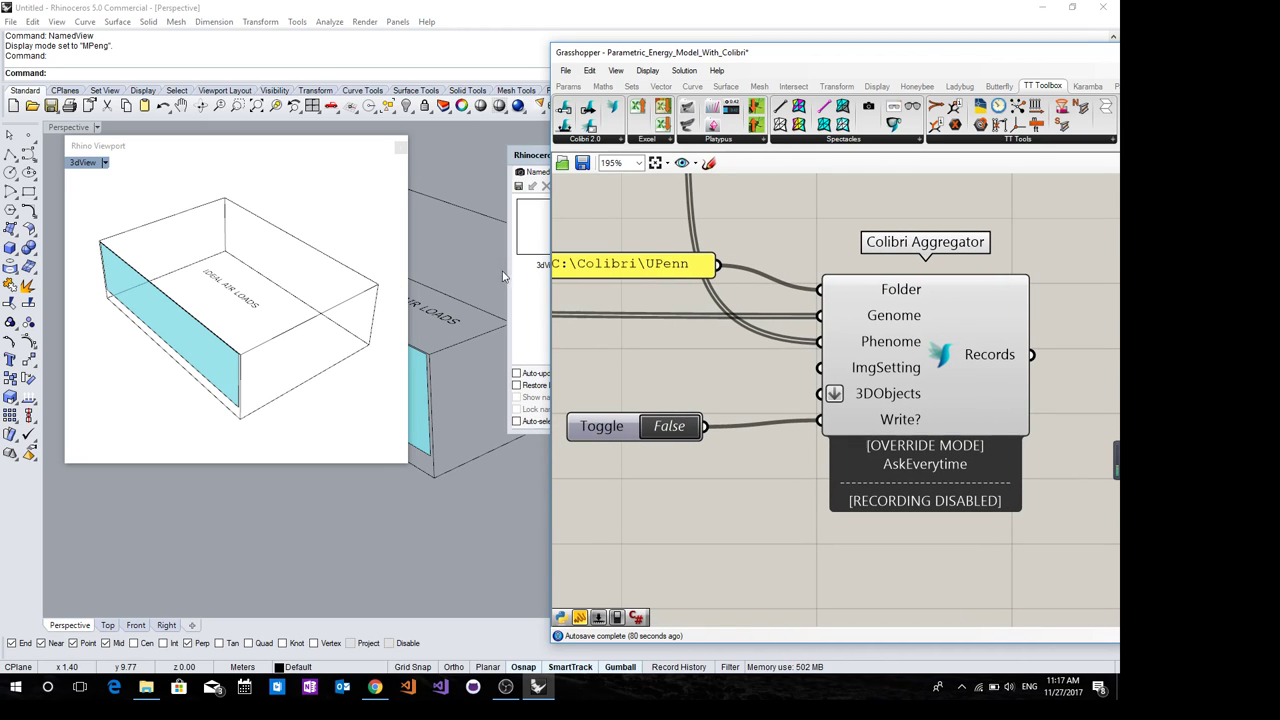
# Place a Panel beside the Image Setting component and enter 3dView as its text
pyautogui.scroll(-3)
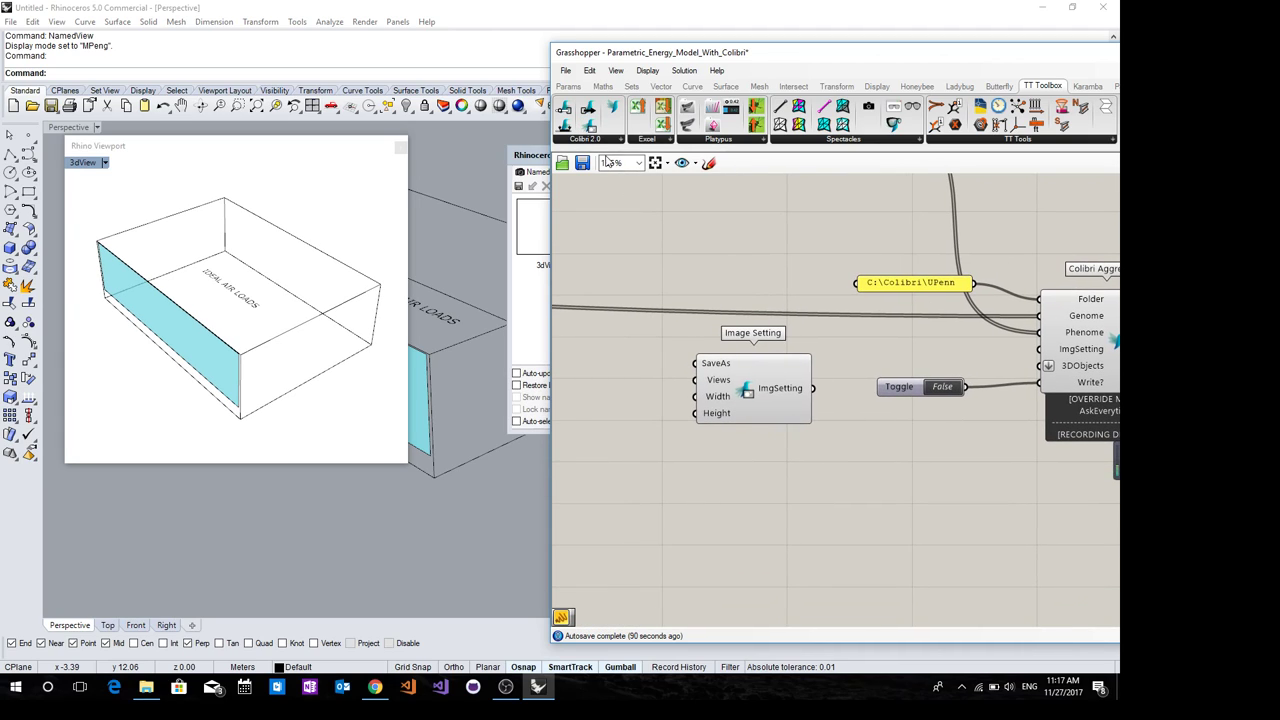
pyautogui.moveTo(596, 136)
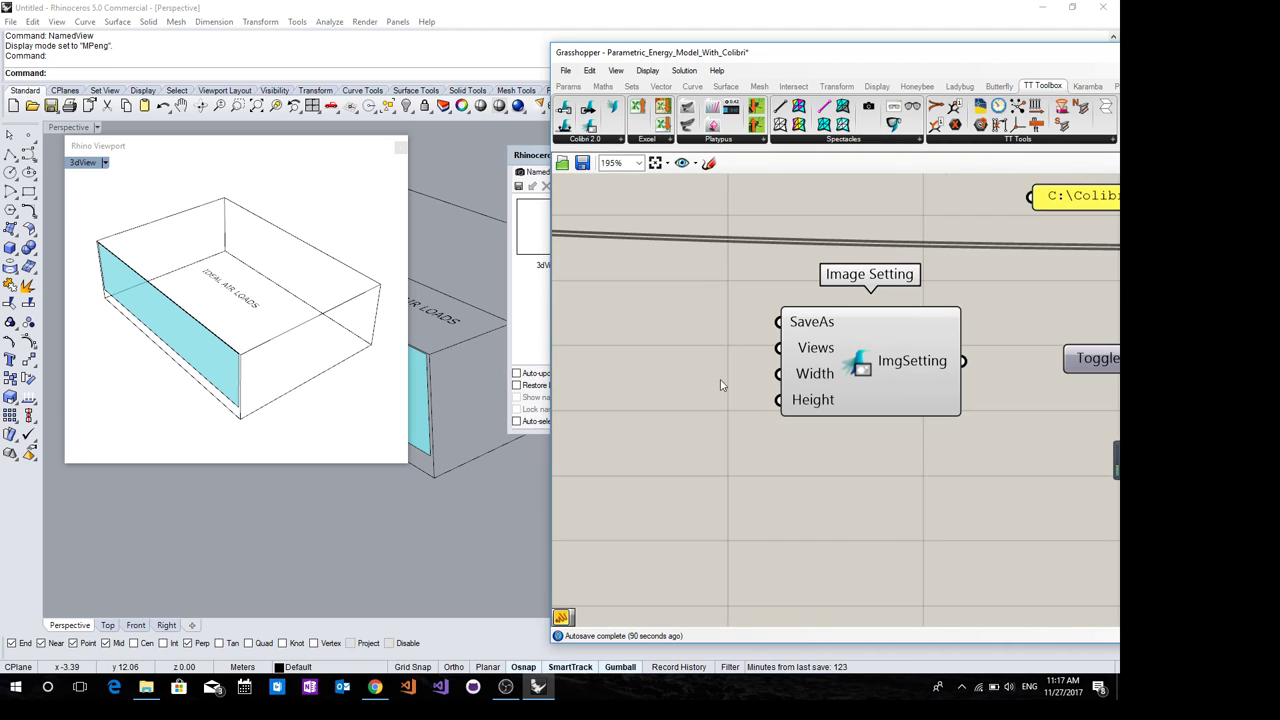
pyautogui.moveTo(816, 348)
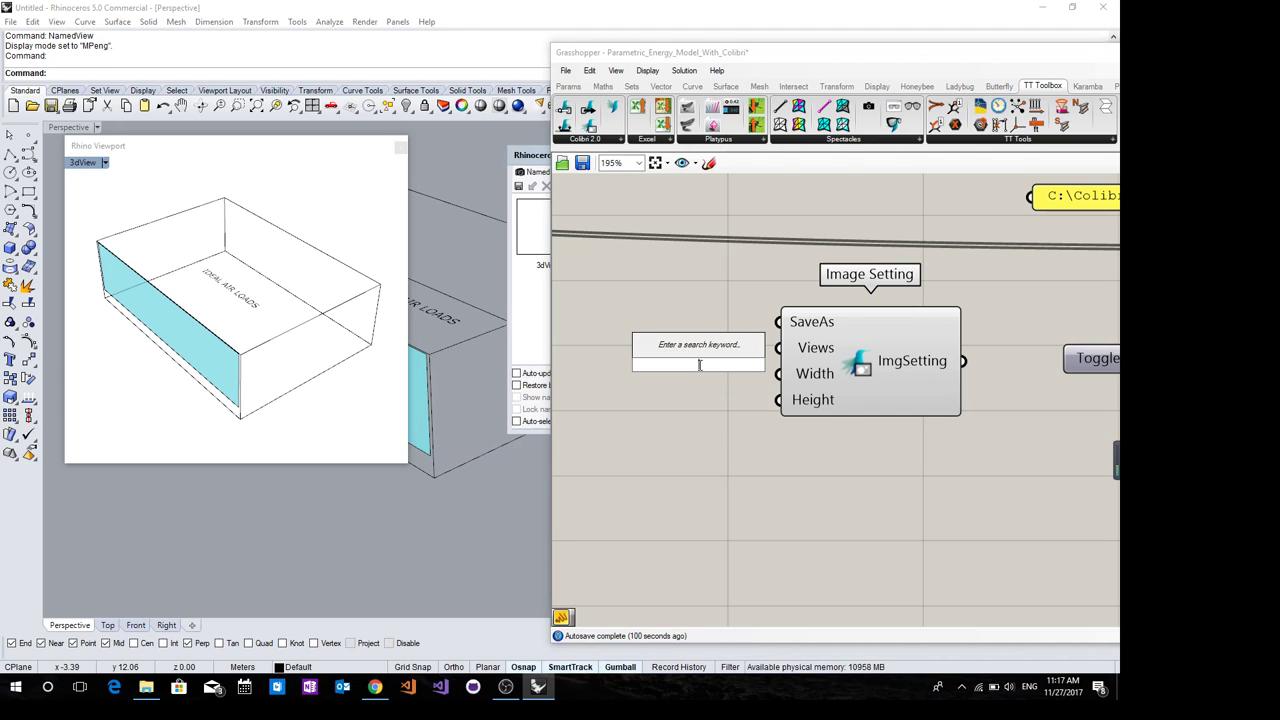
pyautogui.write('Panel')
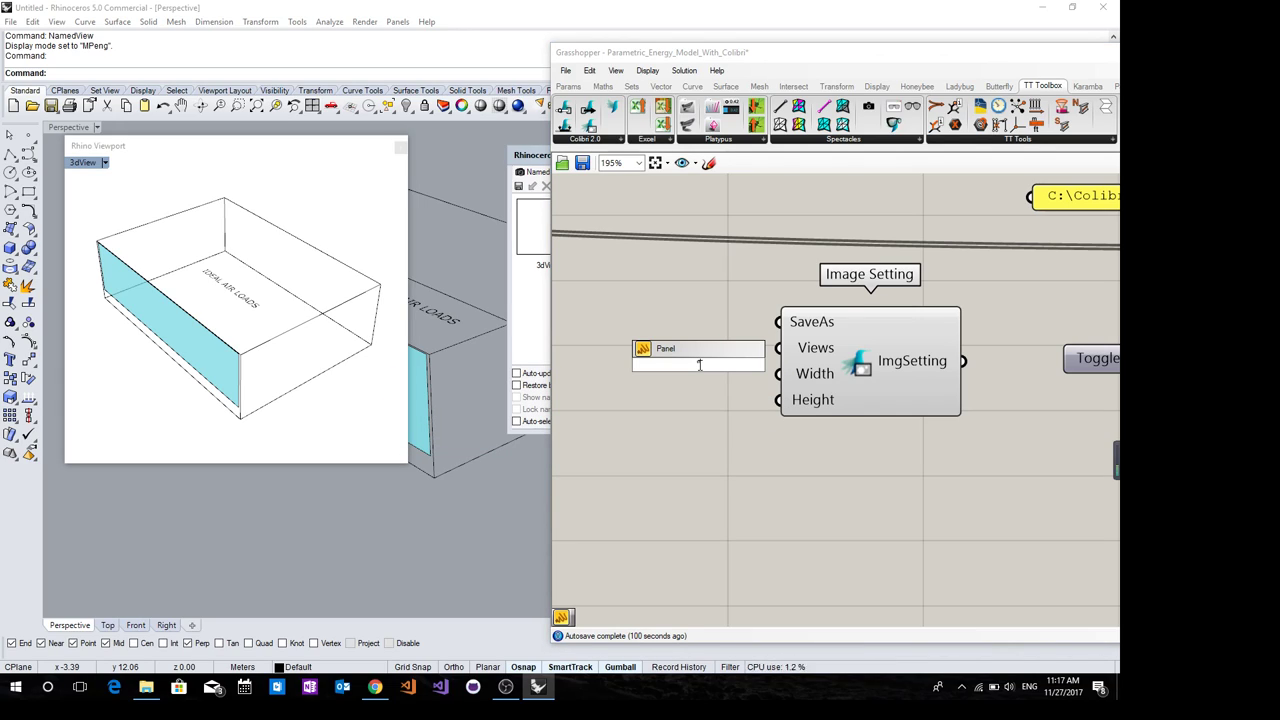
pyautogui.write('3V')
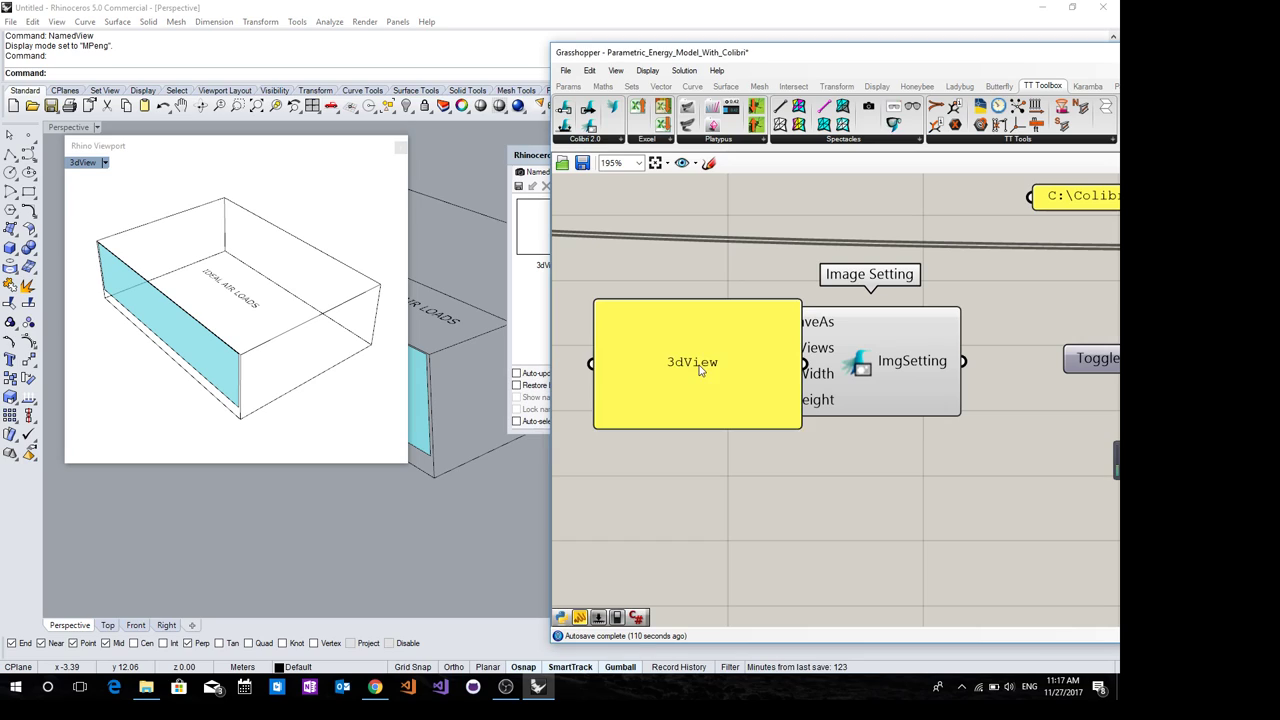
pyautogui.click(696, 362)
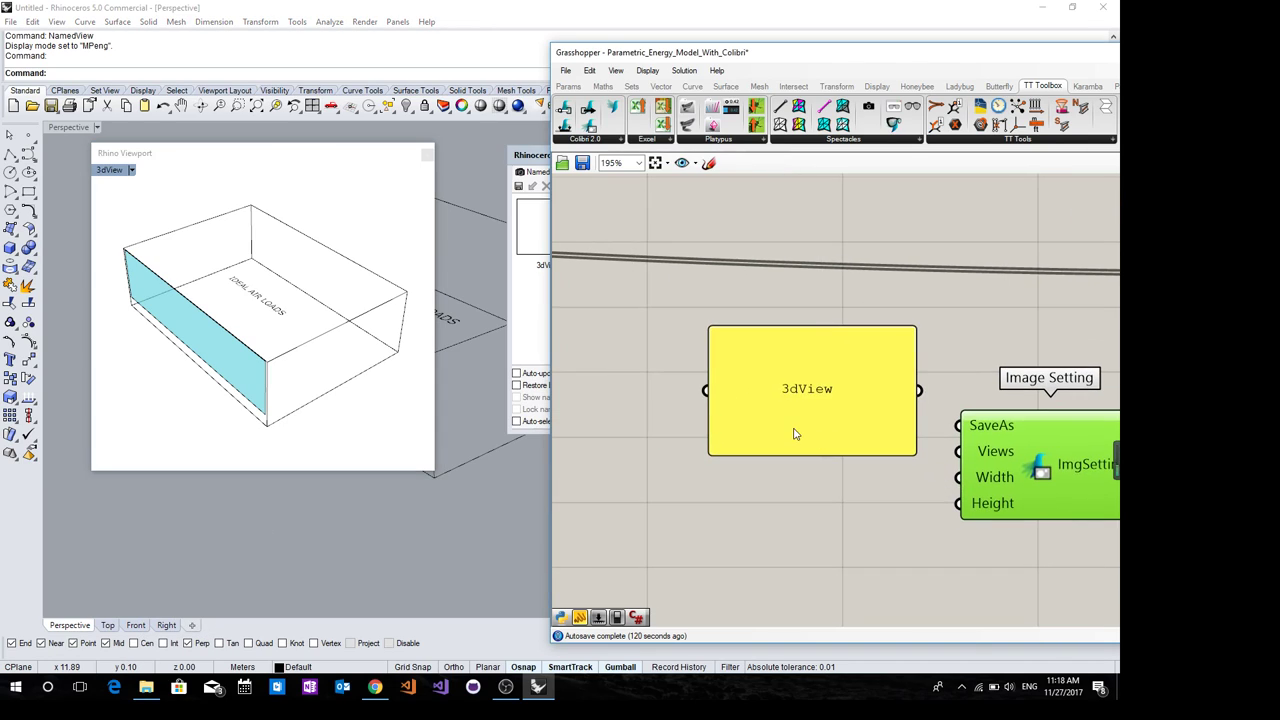
# Edit the view names panel so it lists 3dView and Top
pyautogui.doubleClick(810, 388)
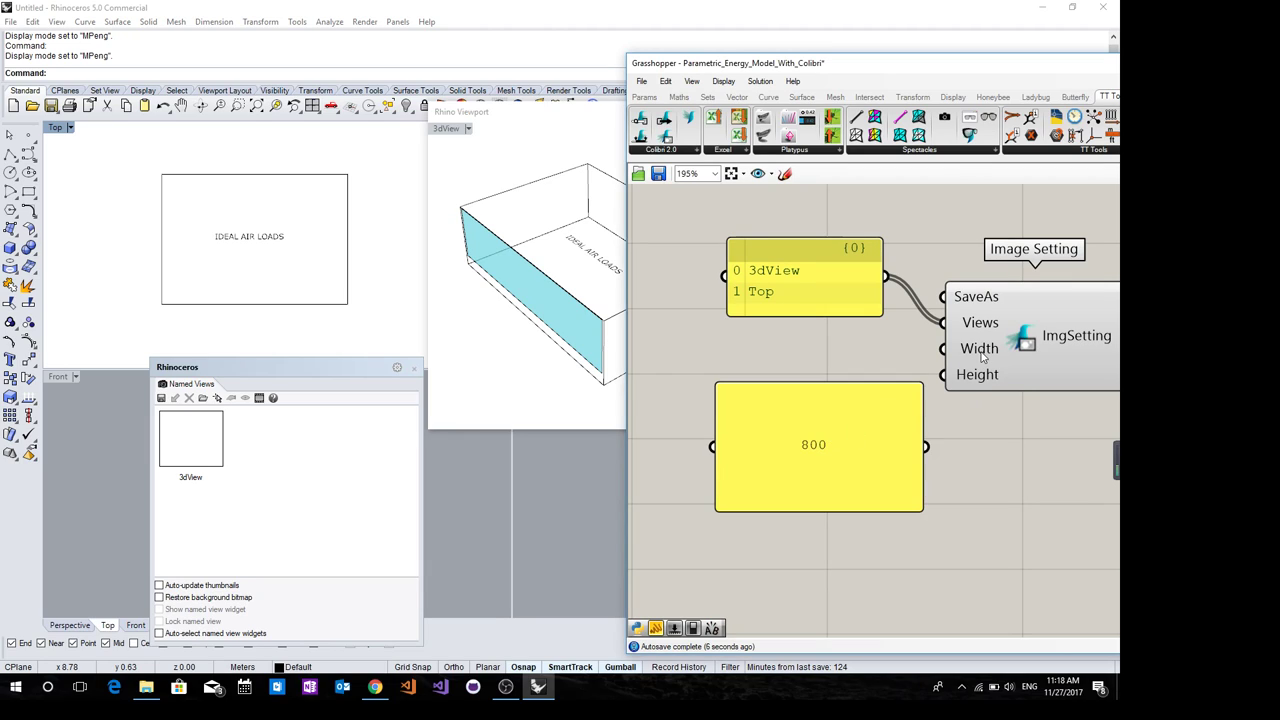
pyautogui.moveTo(952, 406)
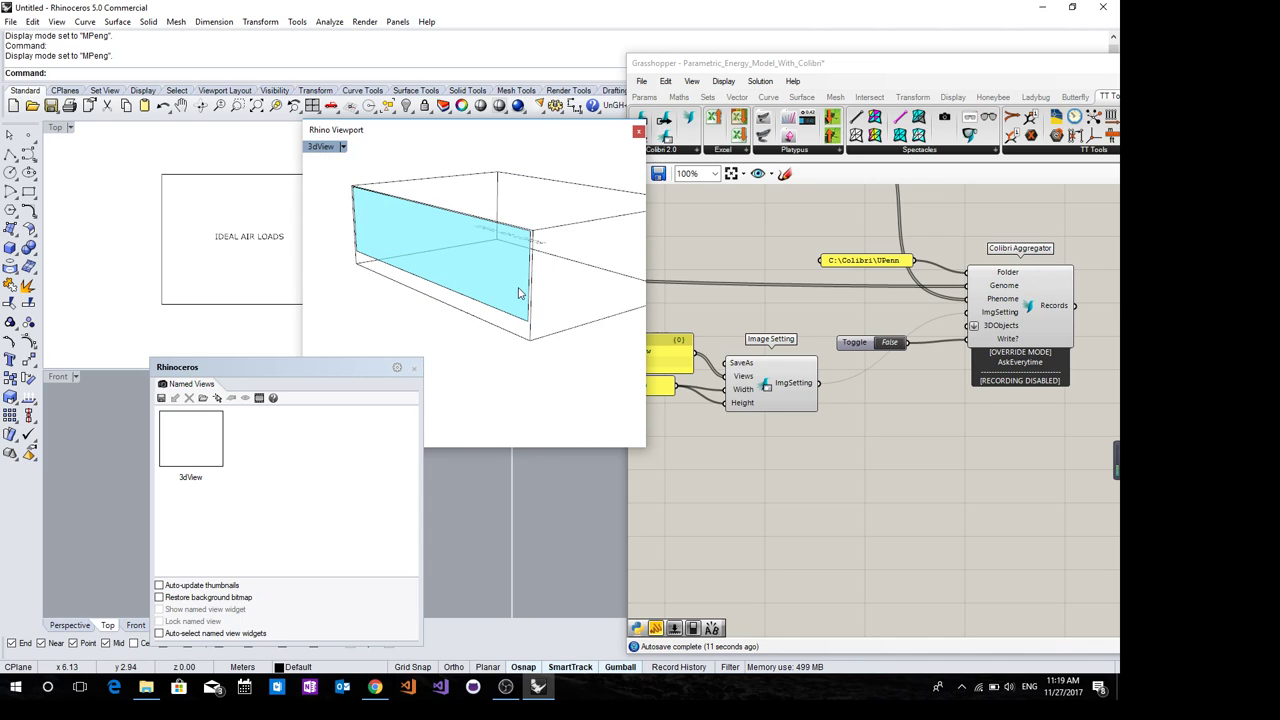
pyautogui.moveTo(190, 458)
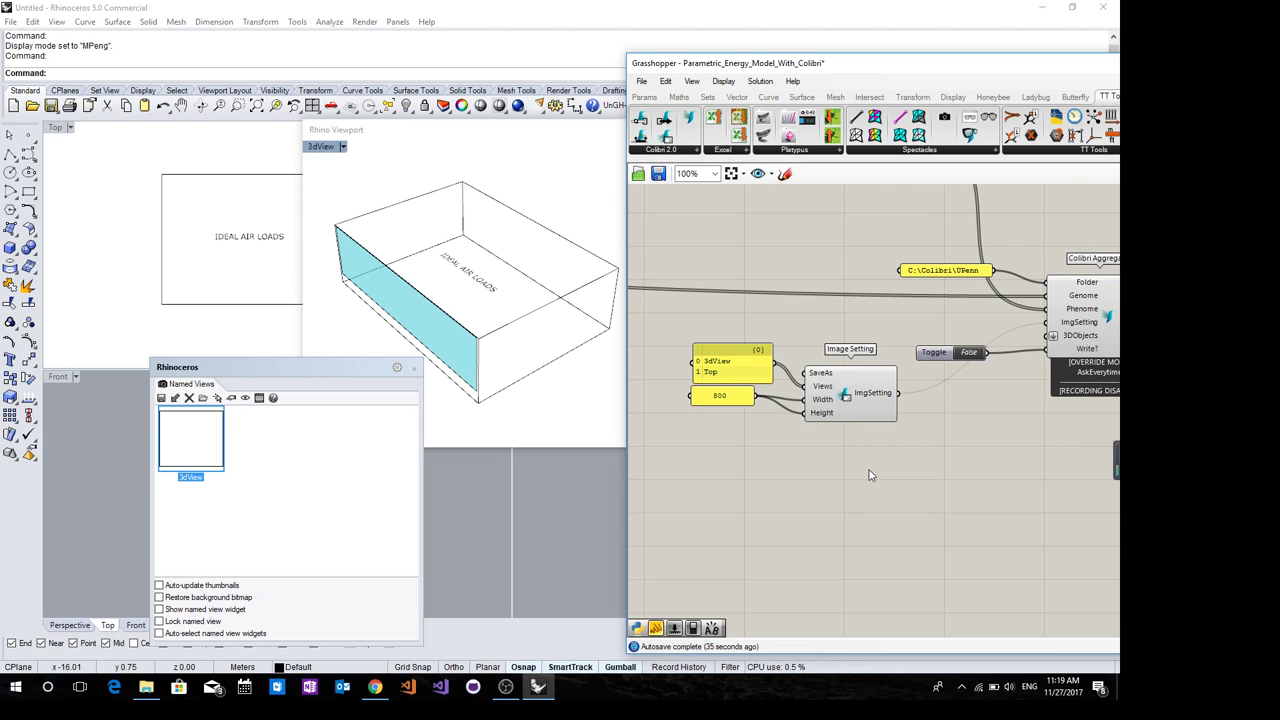
# Add a Brep Wireframe component by the Visualize Zone Geometry group, fed by the HB zone geometry
pyautogui.scroll(-3)
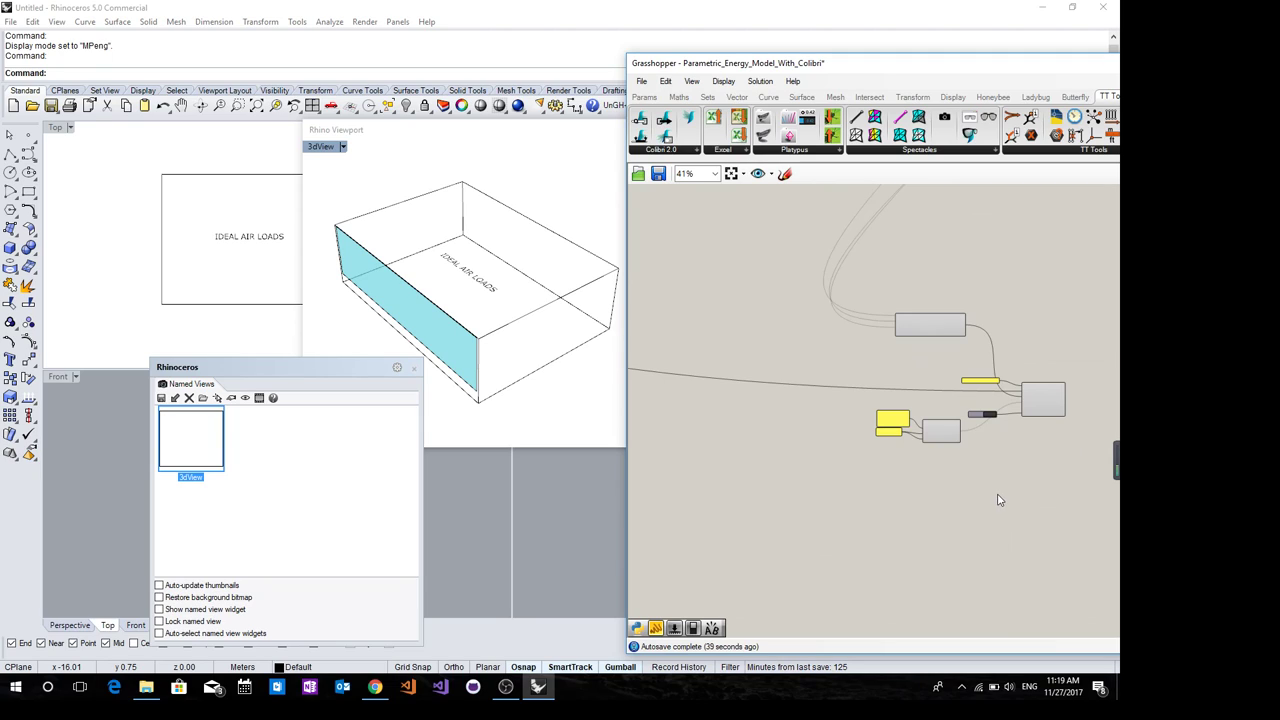
pyautogui.moveTo(1040, 516)
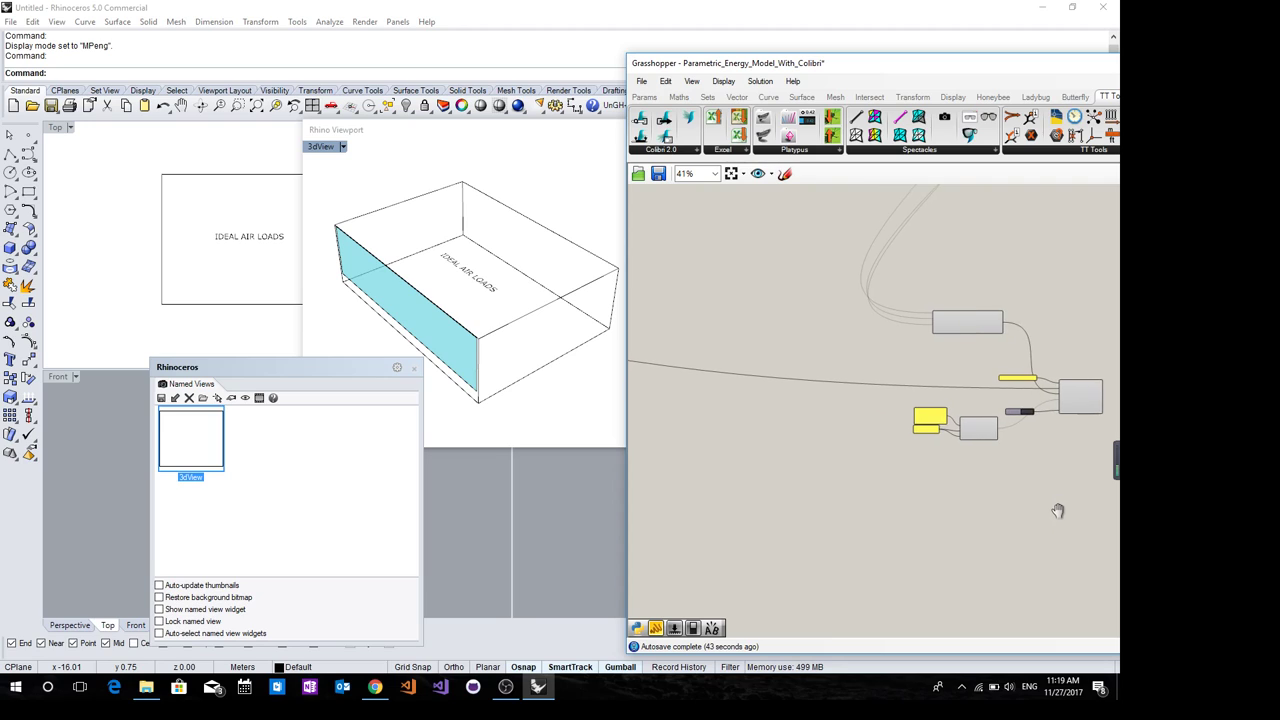
pyautogui.scroll(-3)
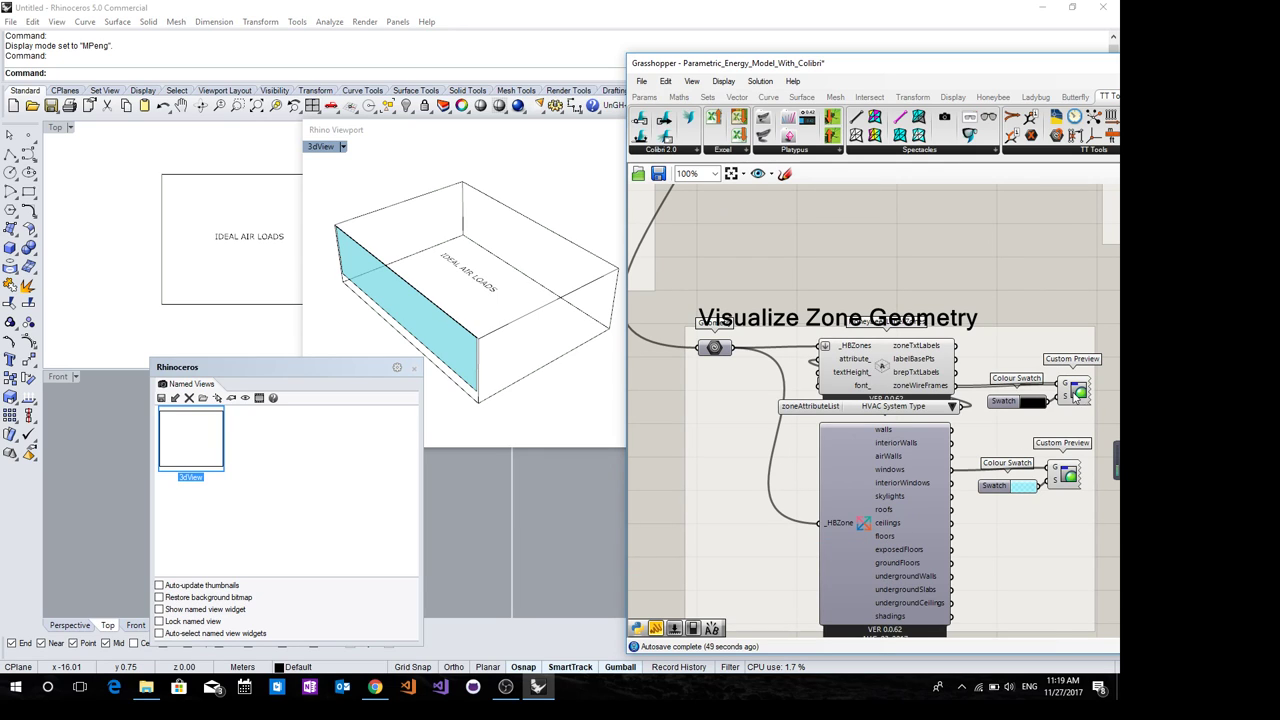
pyautogui.scroll(3)
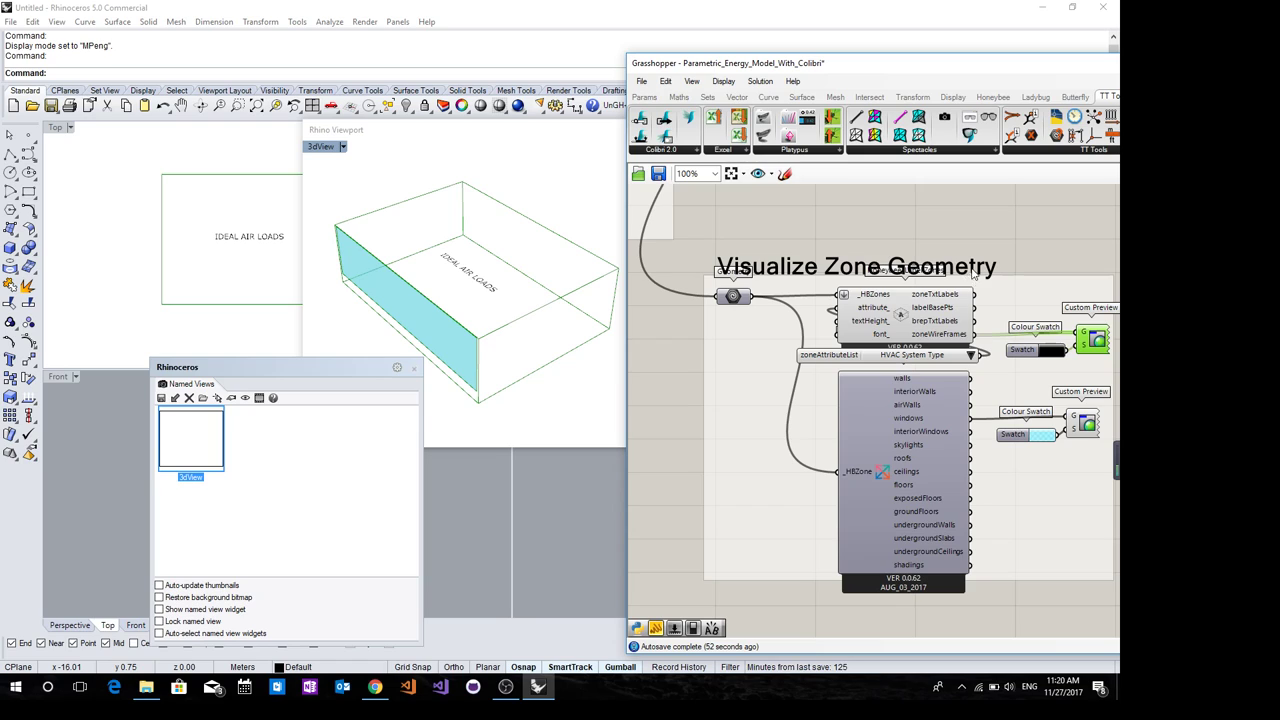
pyautogui.scroll(3)
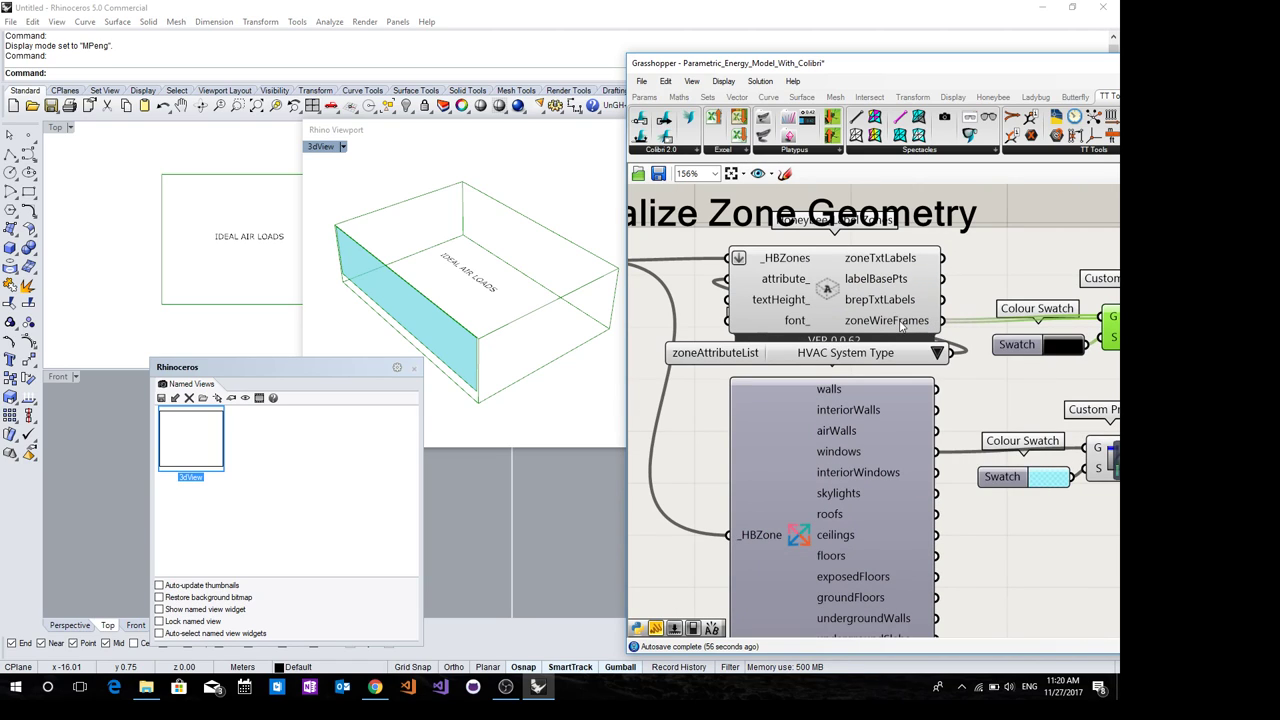
pyautogui.scroll(-3)
pyautogui.write('w')
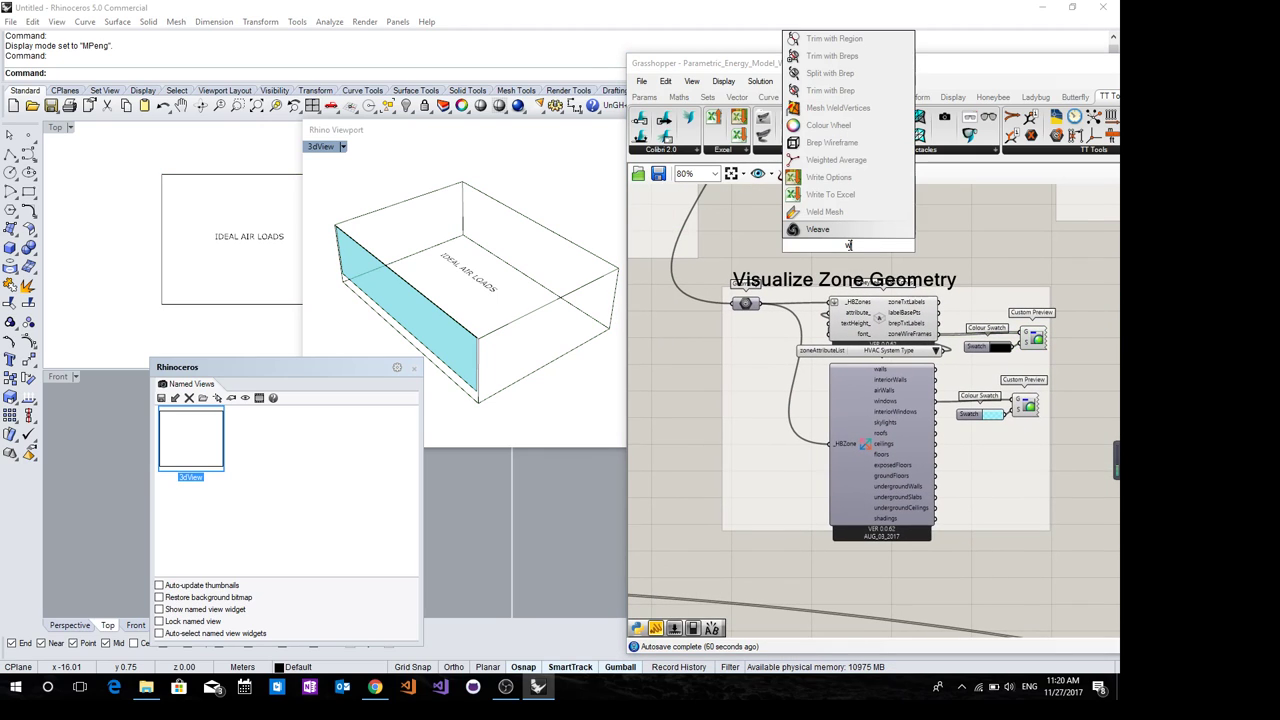
pyautogui.write('ire')
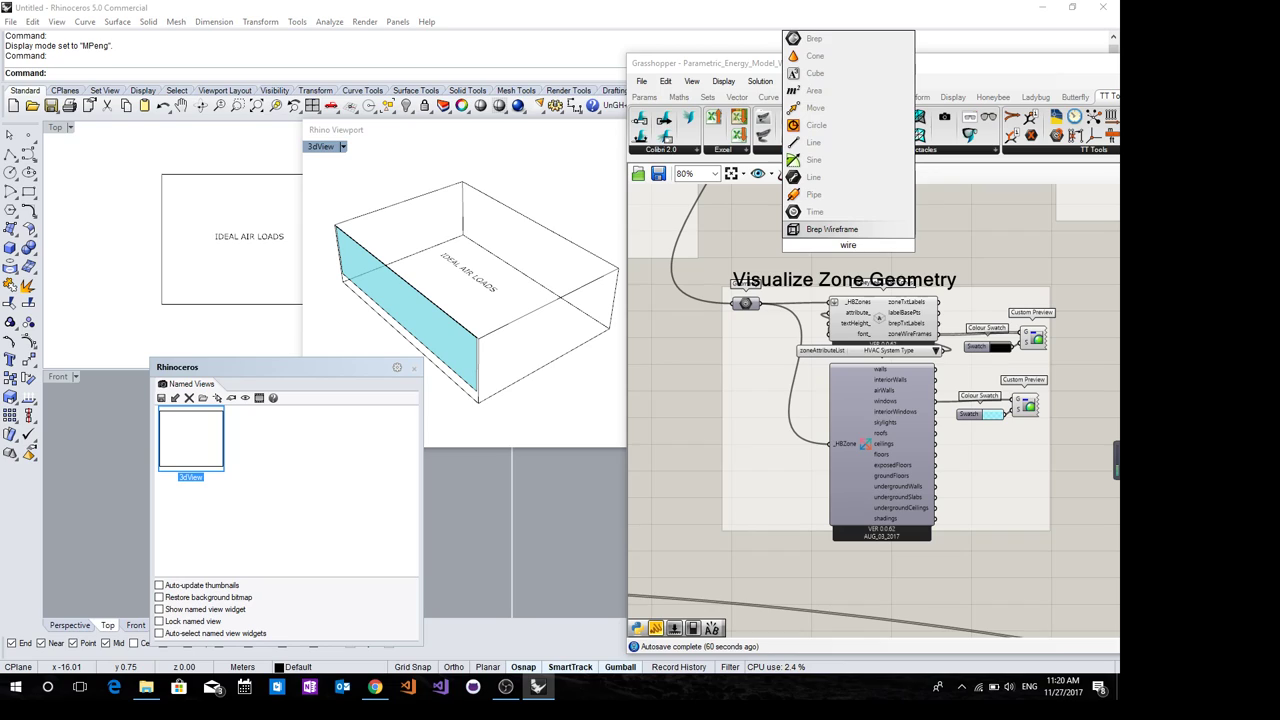
pyautogui.click(832, 228)
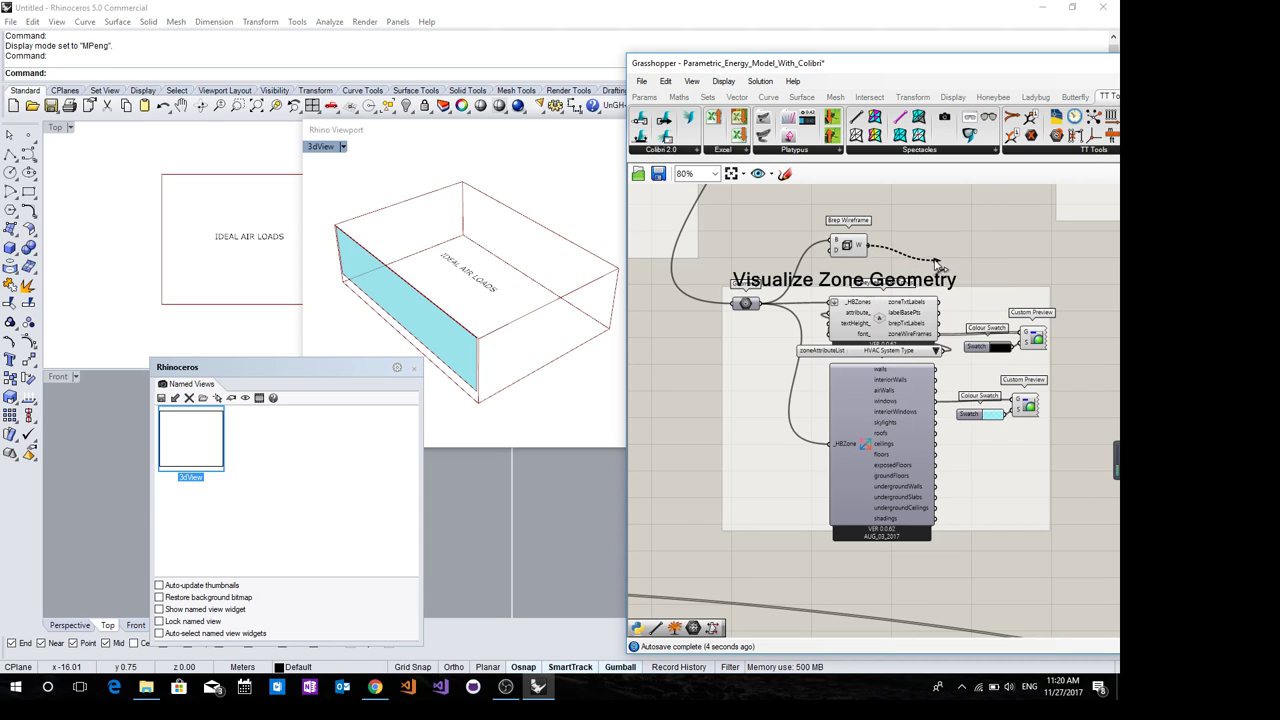
pyautogui.scroll(-3)
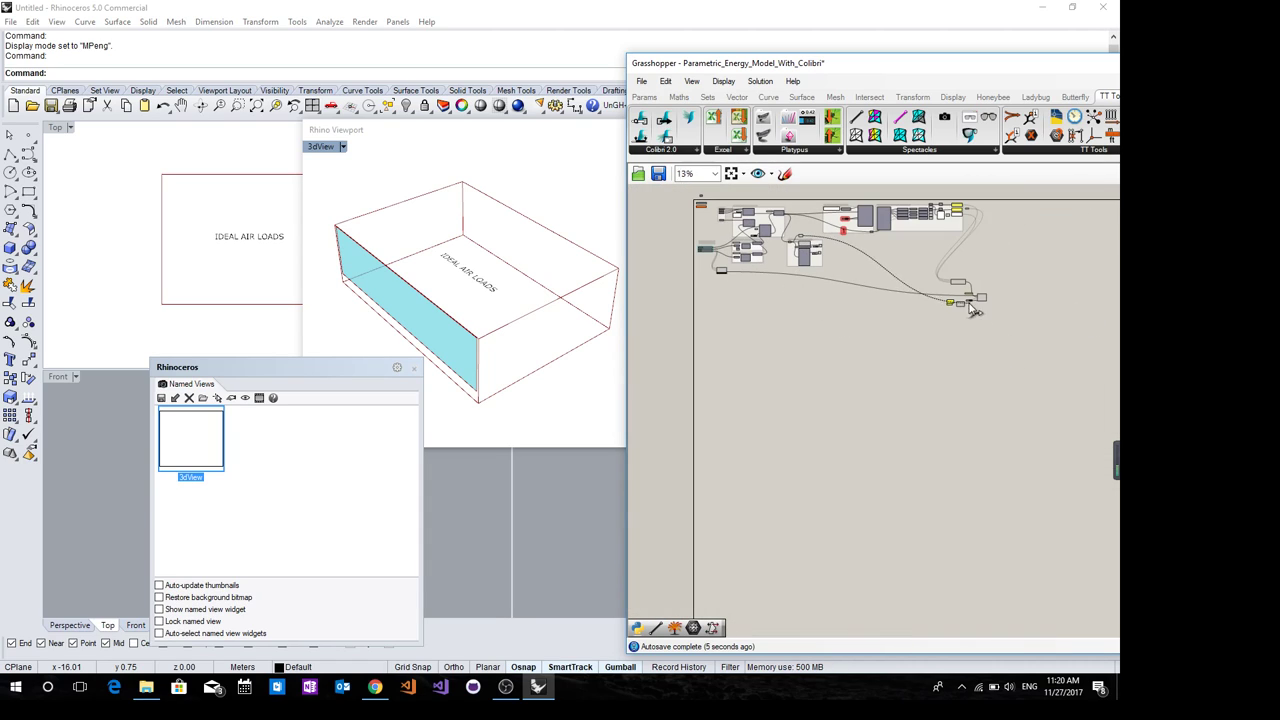
# Navigate the canvas toward the Colibri Aggregator to check its 3DObjects wiring
pyautogui.scroll(3)
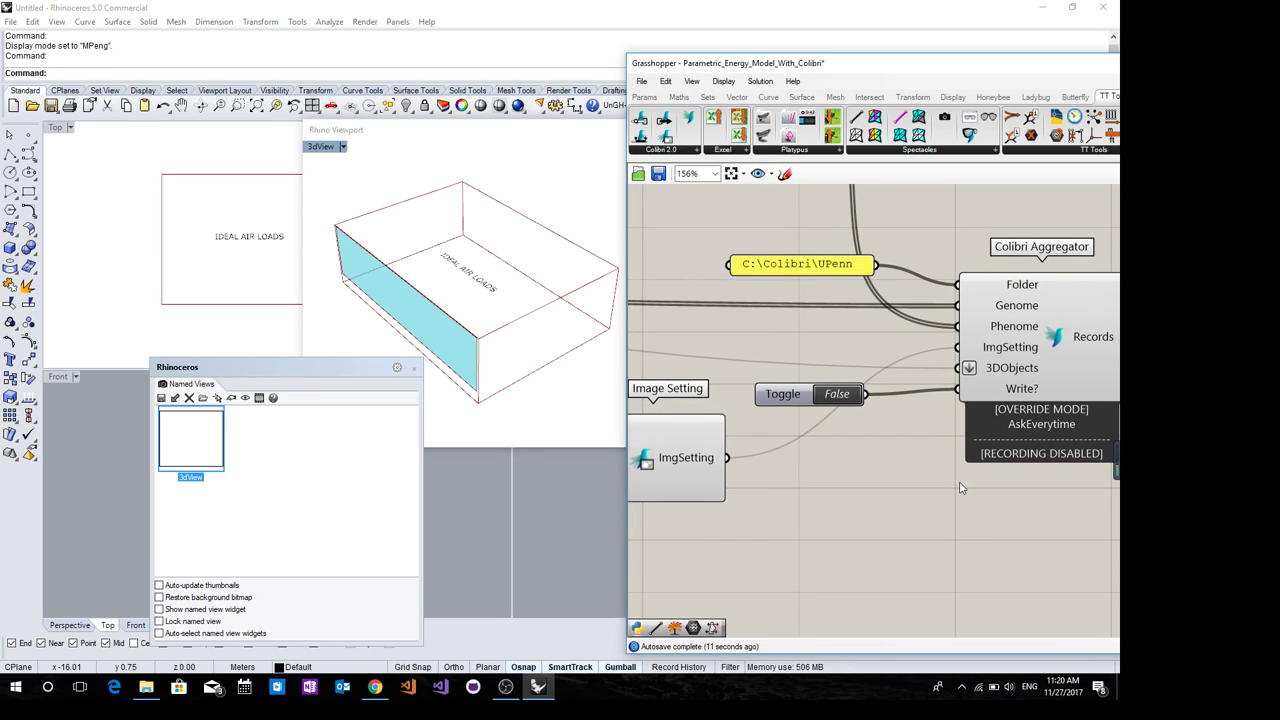
pyautogui.moveTo(888, 496)
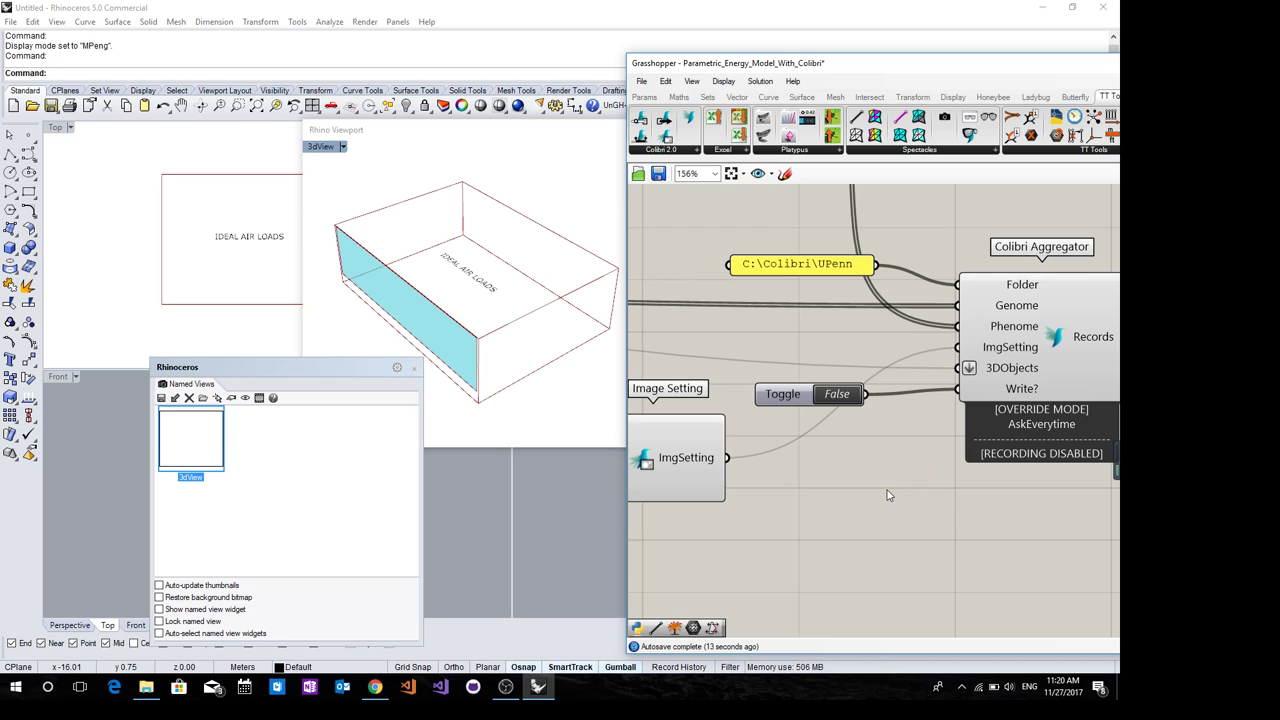
pyautogui.moveTo(910, 476)
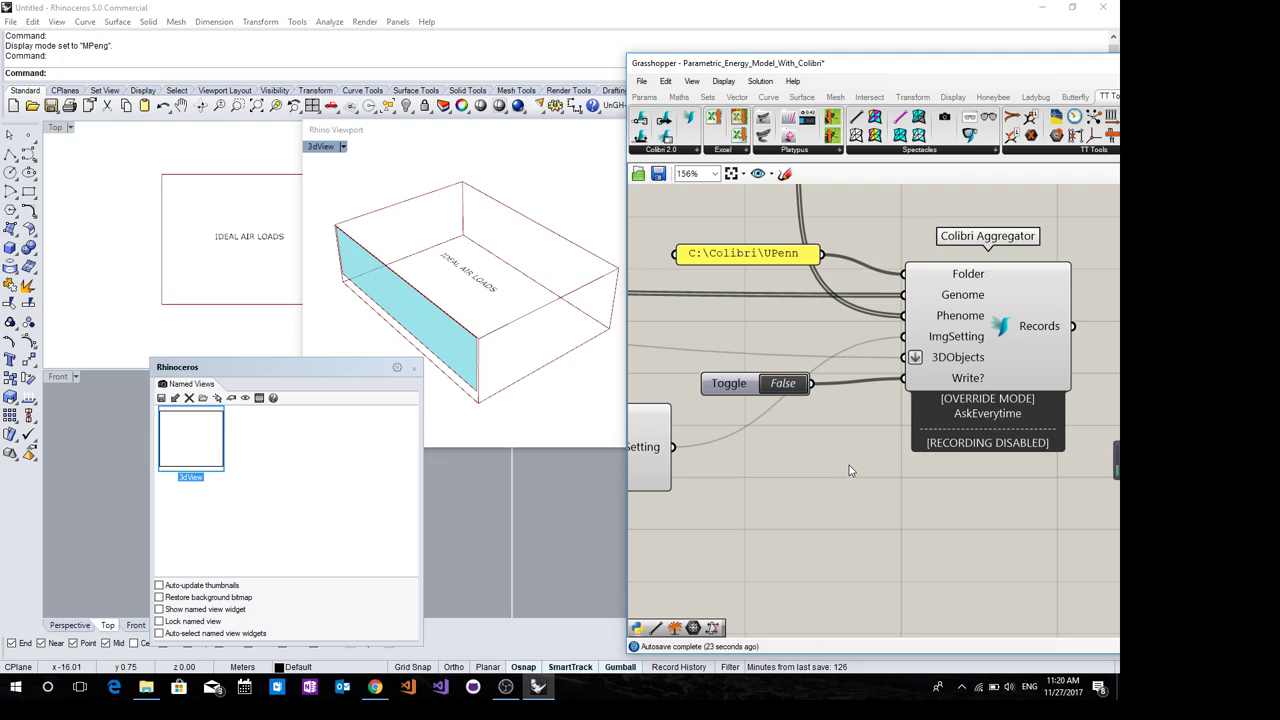
pyautogui.moveTo(844, 510)
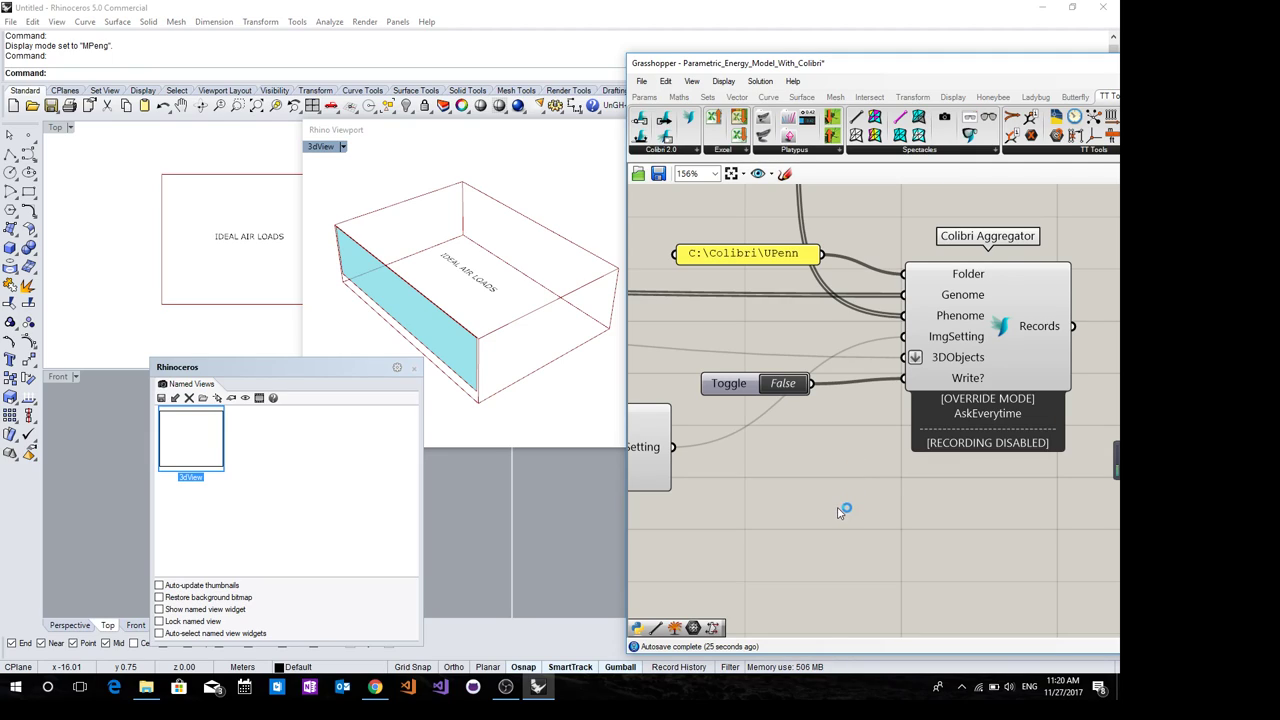
pyautogui.moveTo(756, 572)
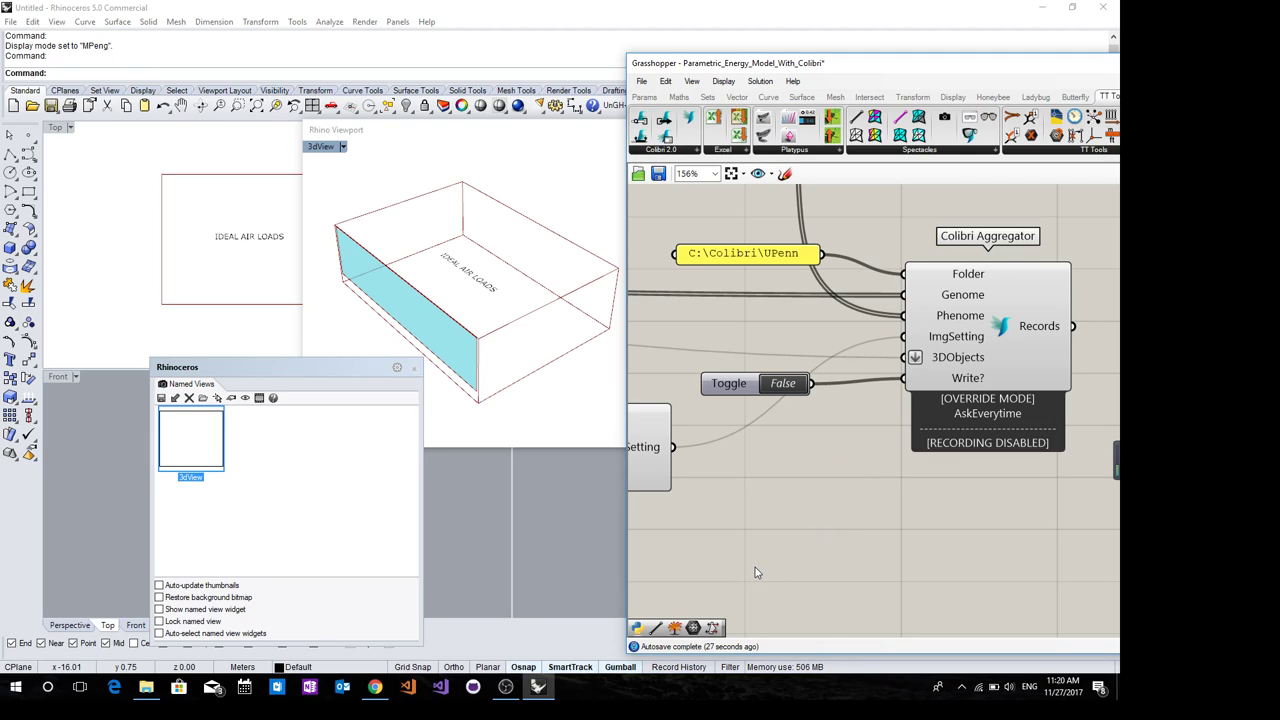
pyautogui.moveTo(780, 558)
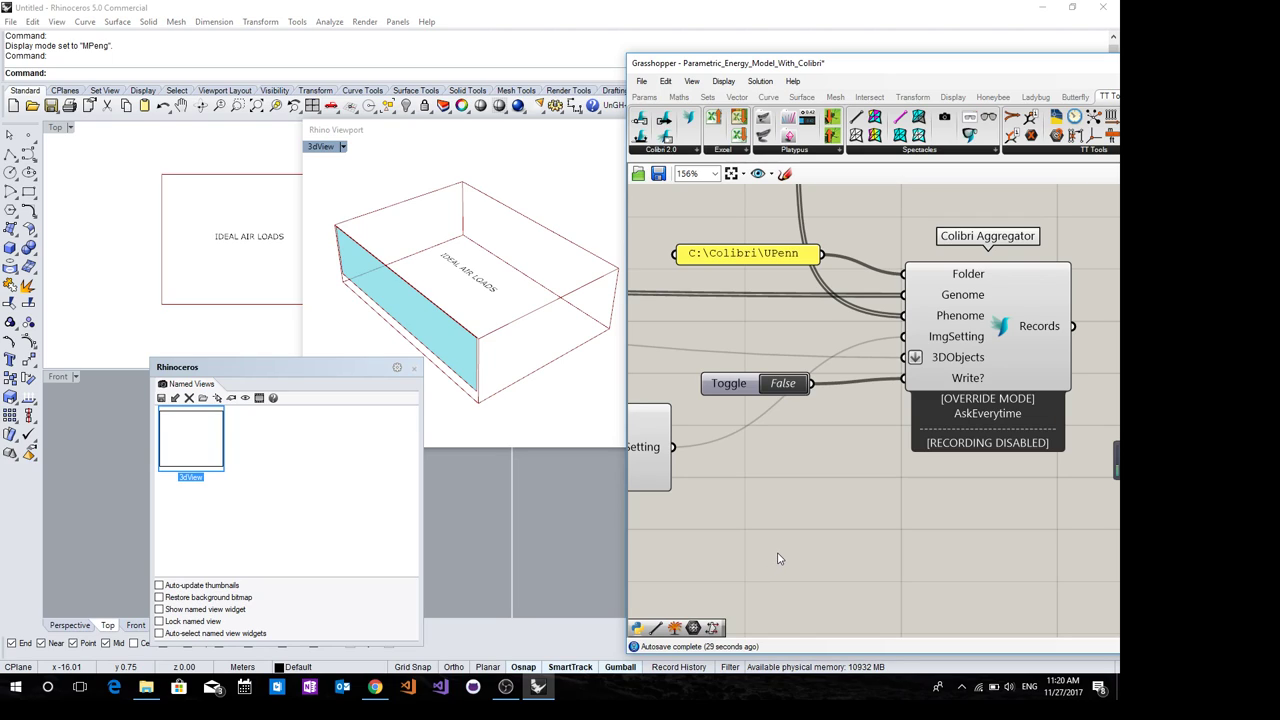
pyautogui.moveTo(908, 364)
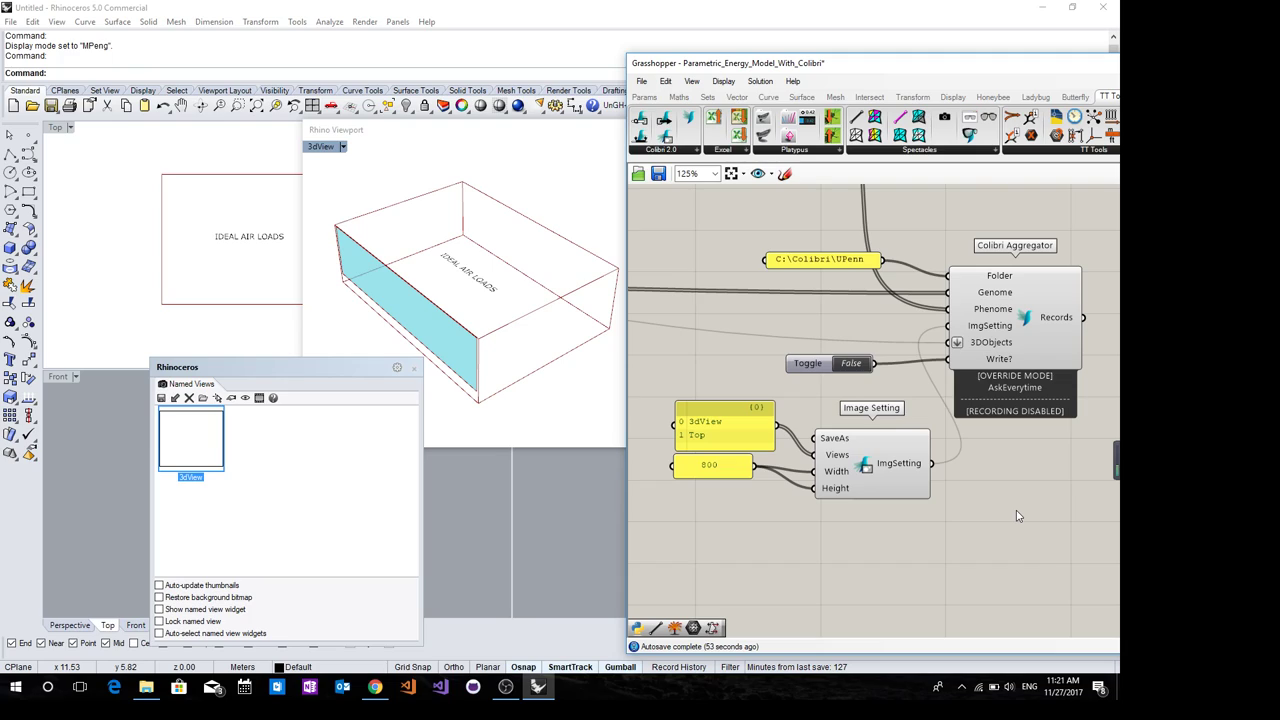
pyautogui.moveTo(752, 324)
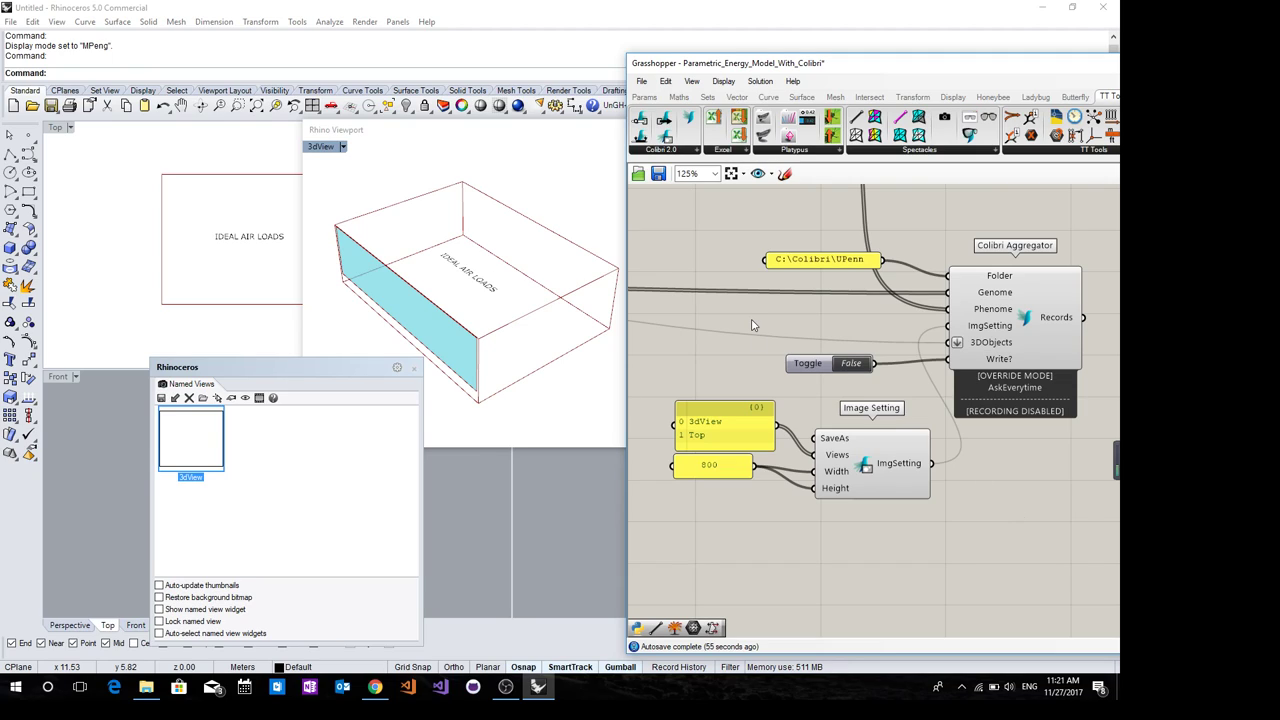
pyautogui.moveTo(710, 330)
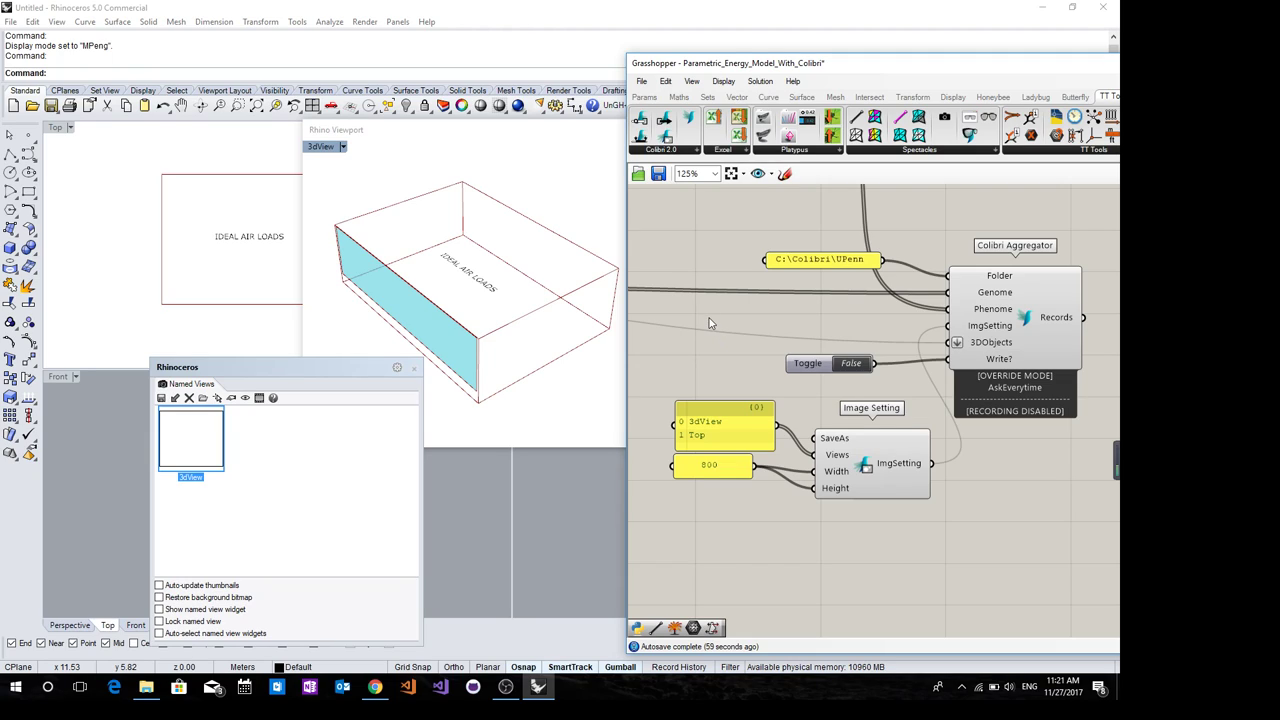
pyautogui.moveTo(744, 348)
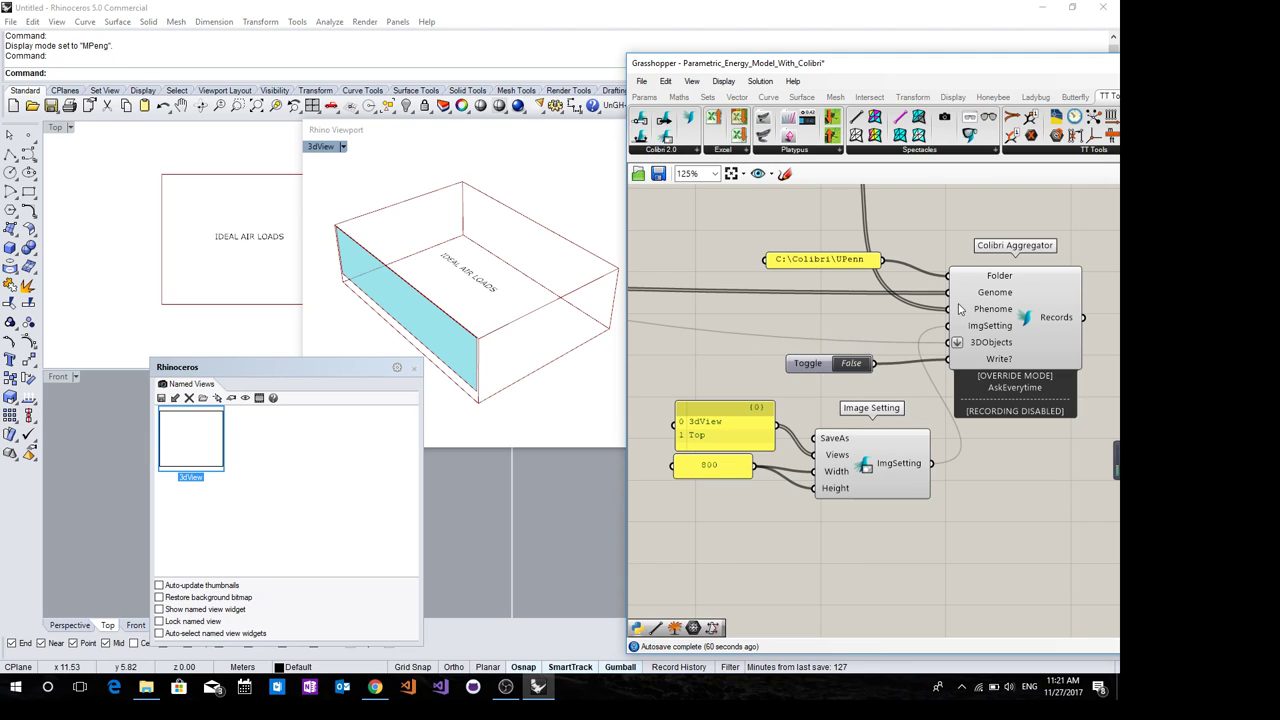
pyautogui.moveTo(1020, 312)
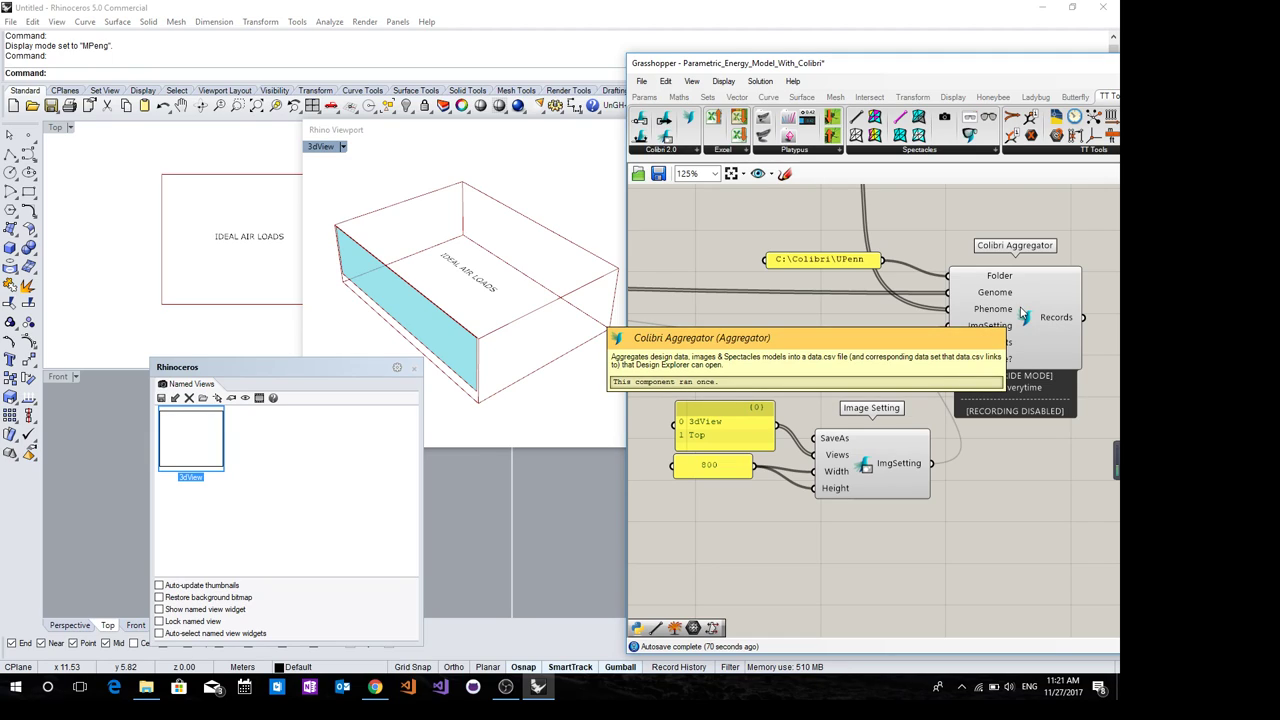
pyautogui.moveTo(1020, 312)
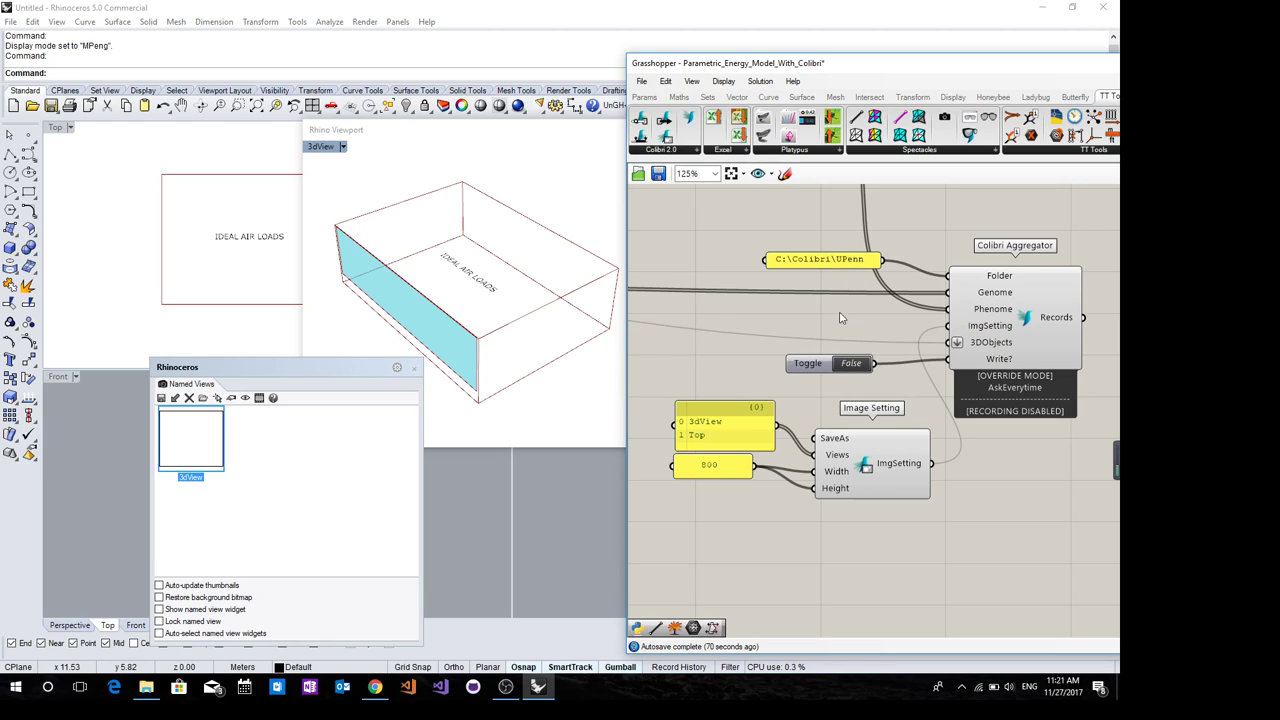
pyautogui.scroll(-3)
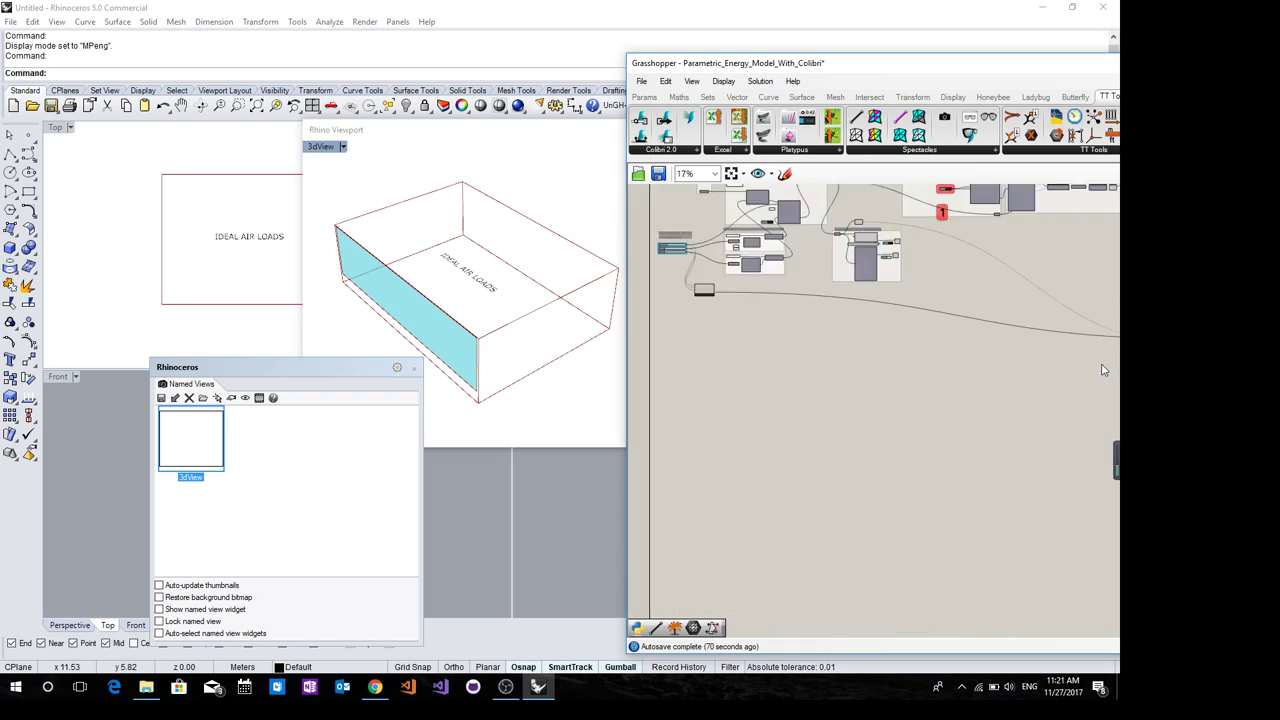
pyautogui.scroll(3)
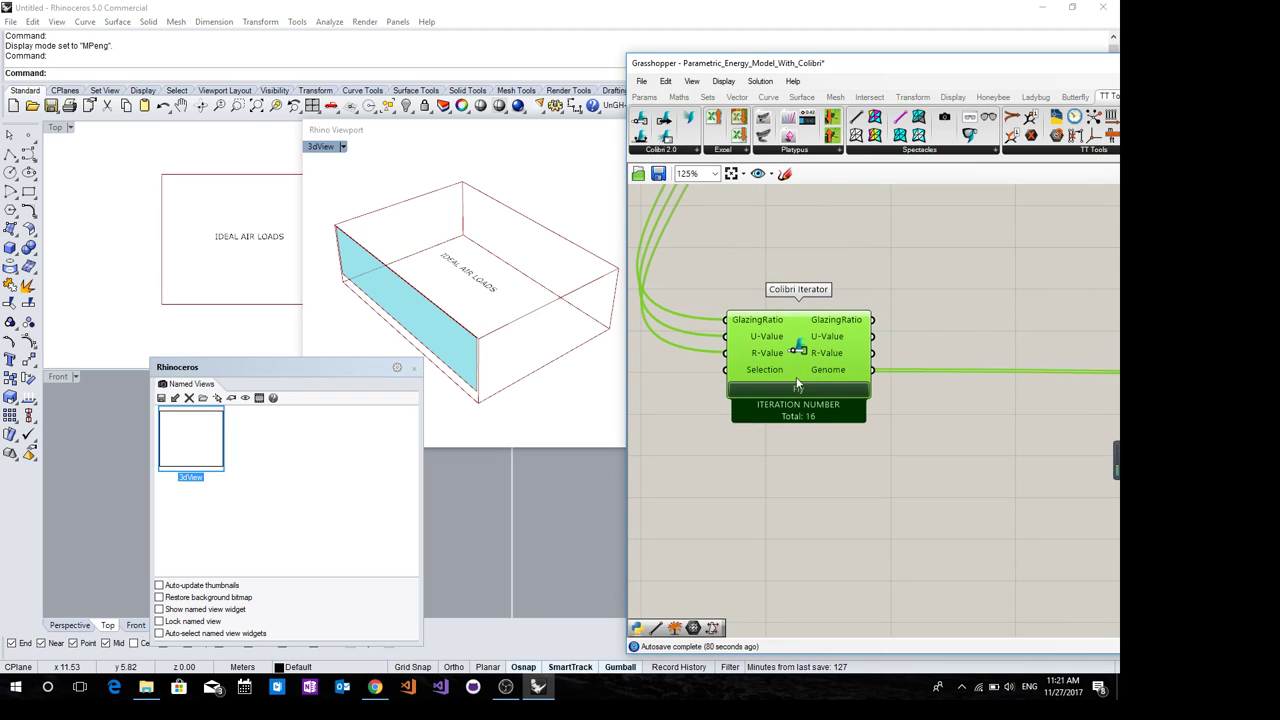
pyautogui.click(798, 388)
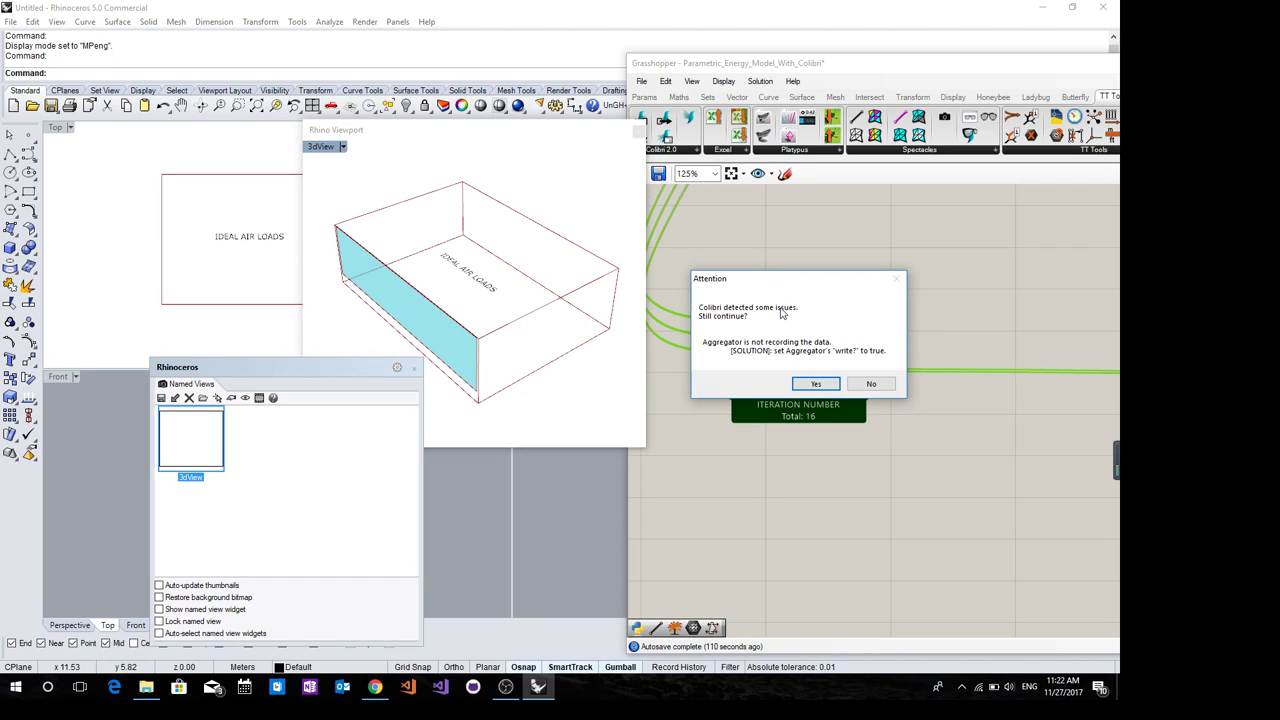
pyautogui.moveTo(772, 356)
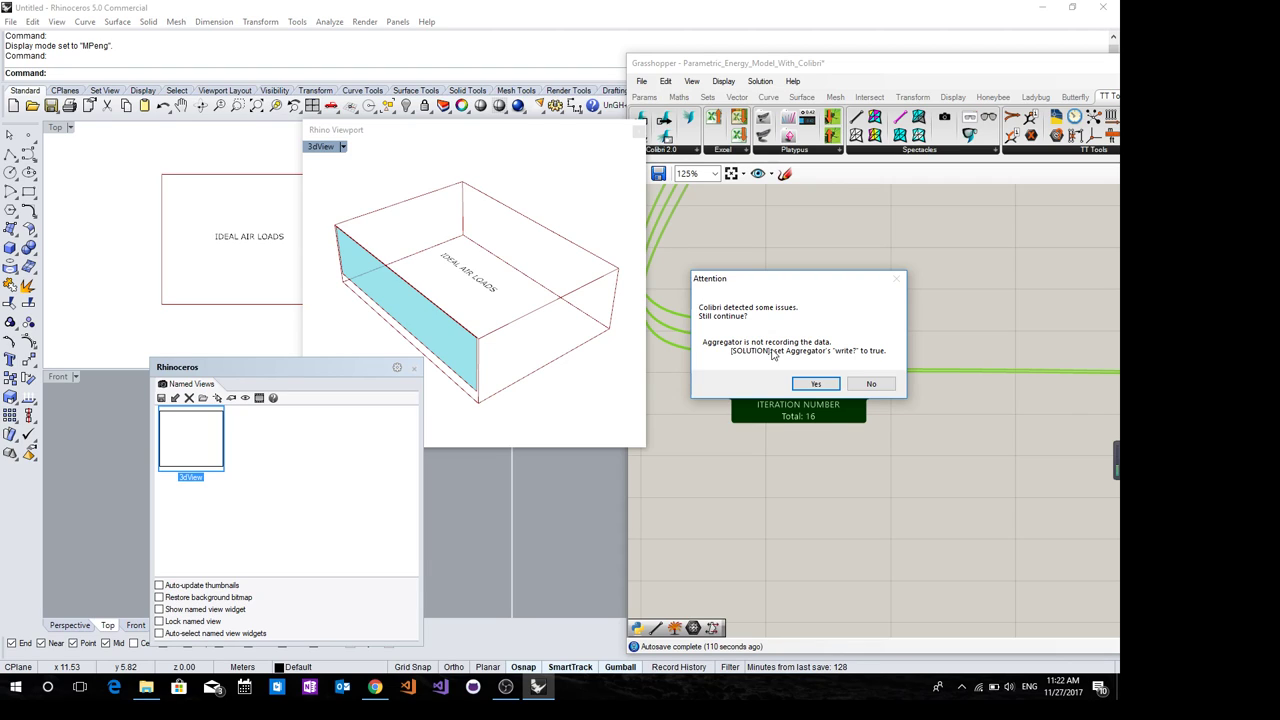
pyautogui.moveTo(852, 382)
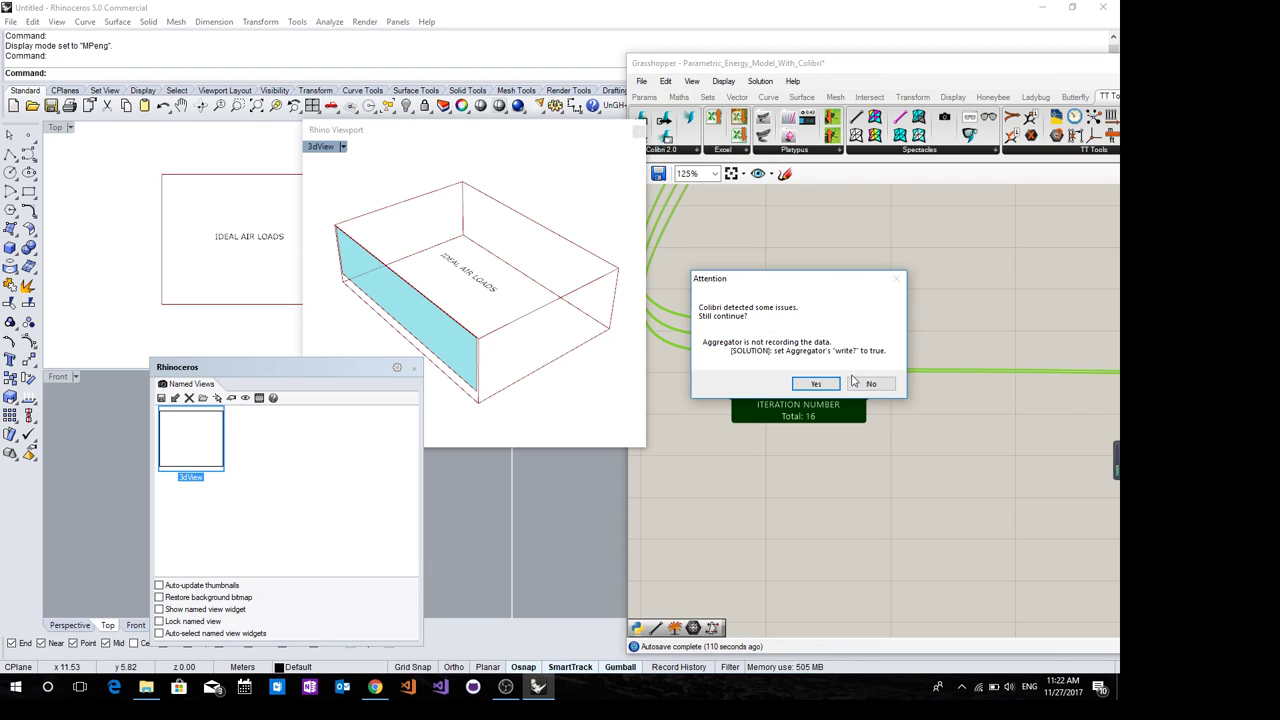
pyautogui.click(870, 384)
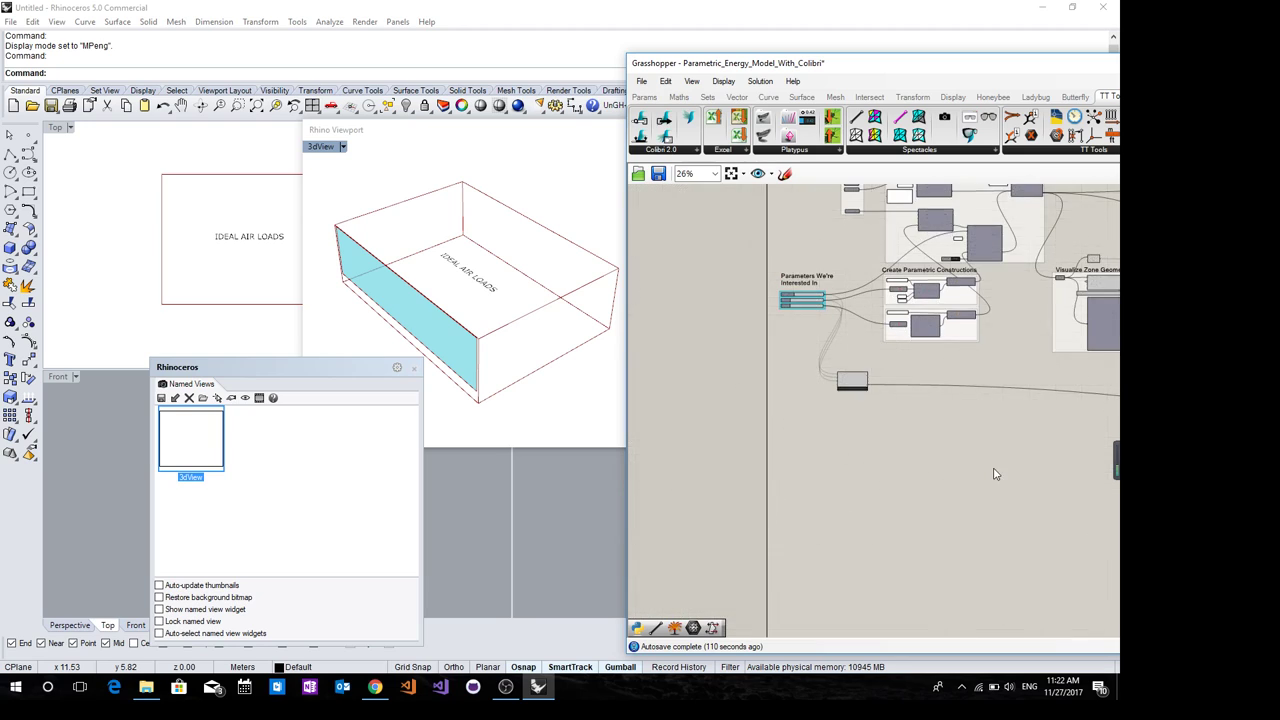
# Switch the Aggregator's Write? Boolean Toggle to True so recording starts
pyautogui.scroll(-3)
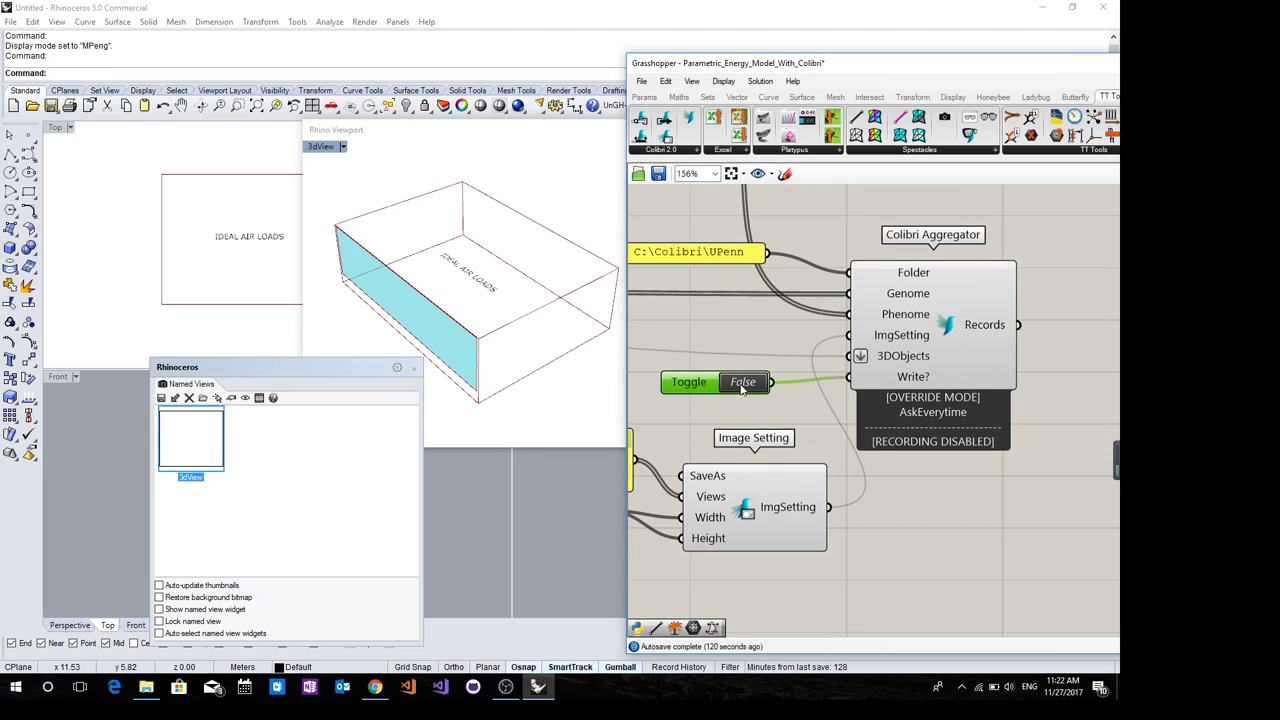
pyautogui.moveTo(744, 382)
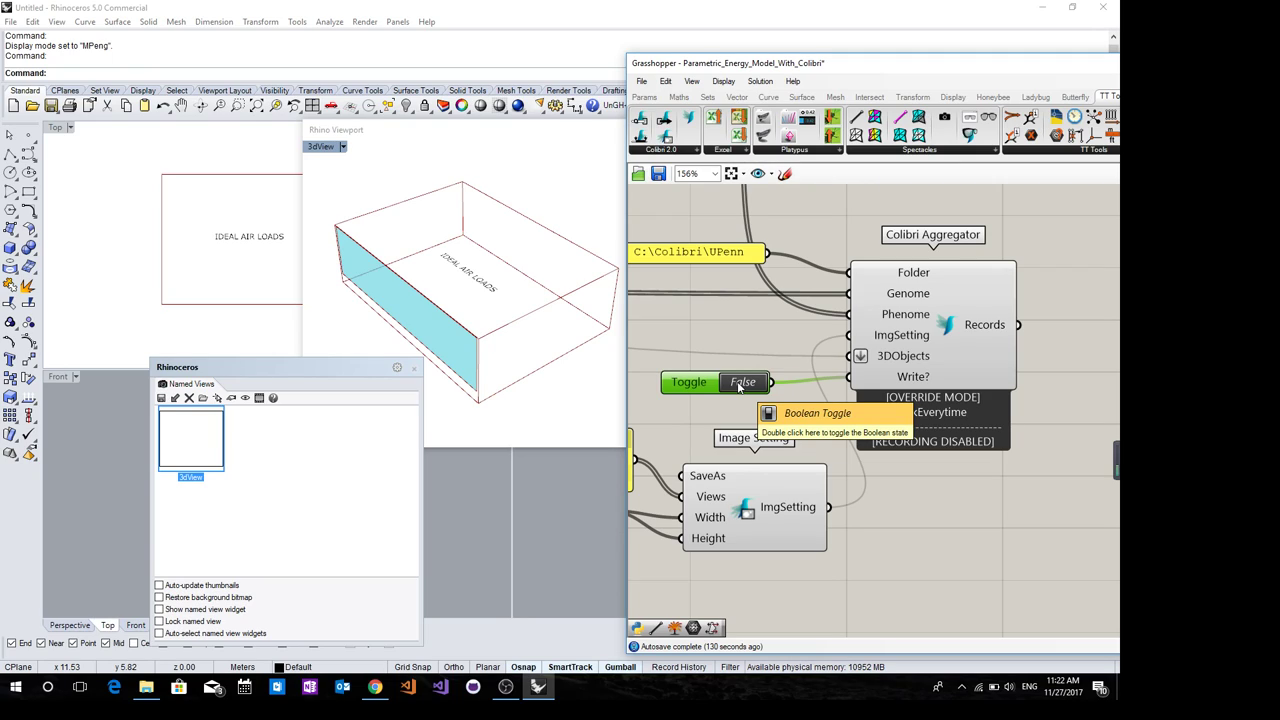
pyautogui.moveTo(784, 370)
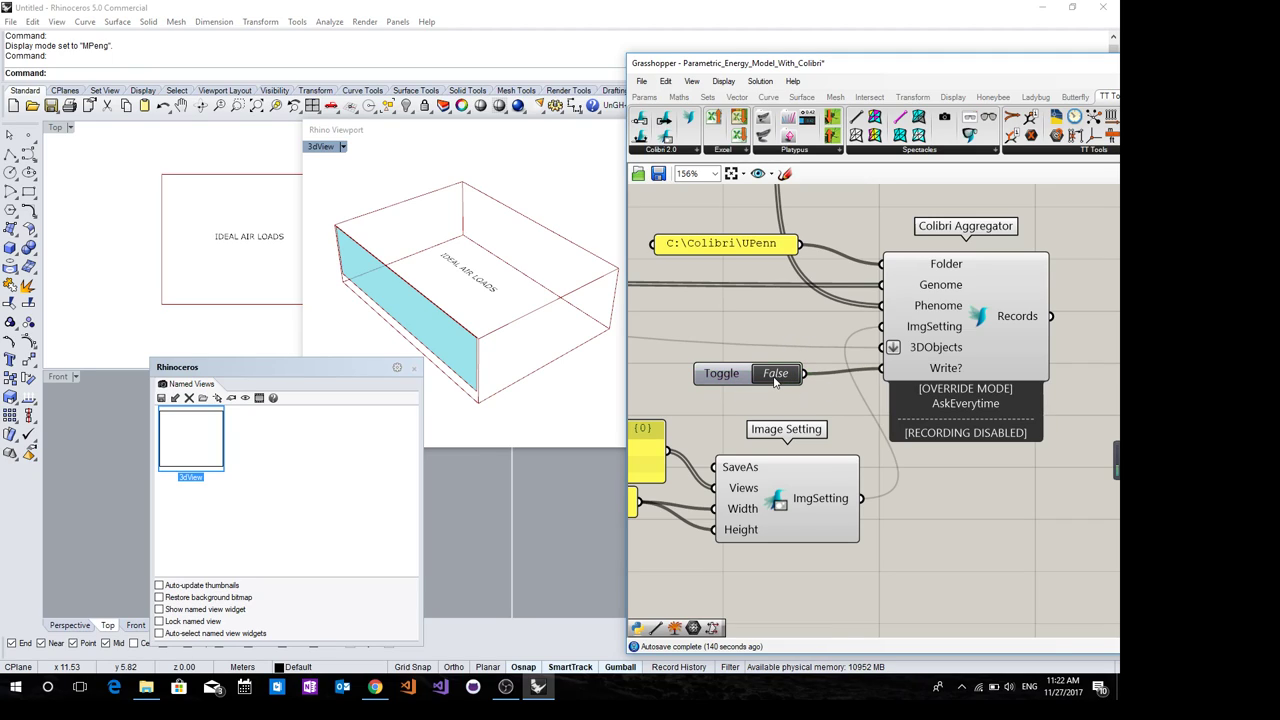
pyautogui.click(776, 374)
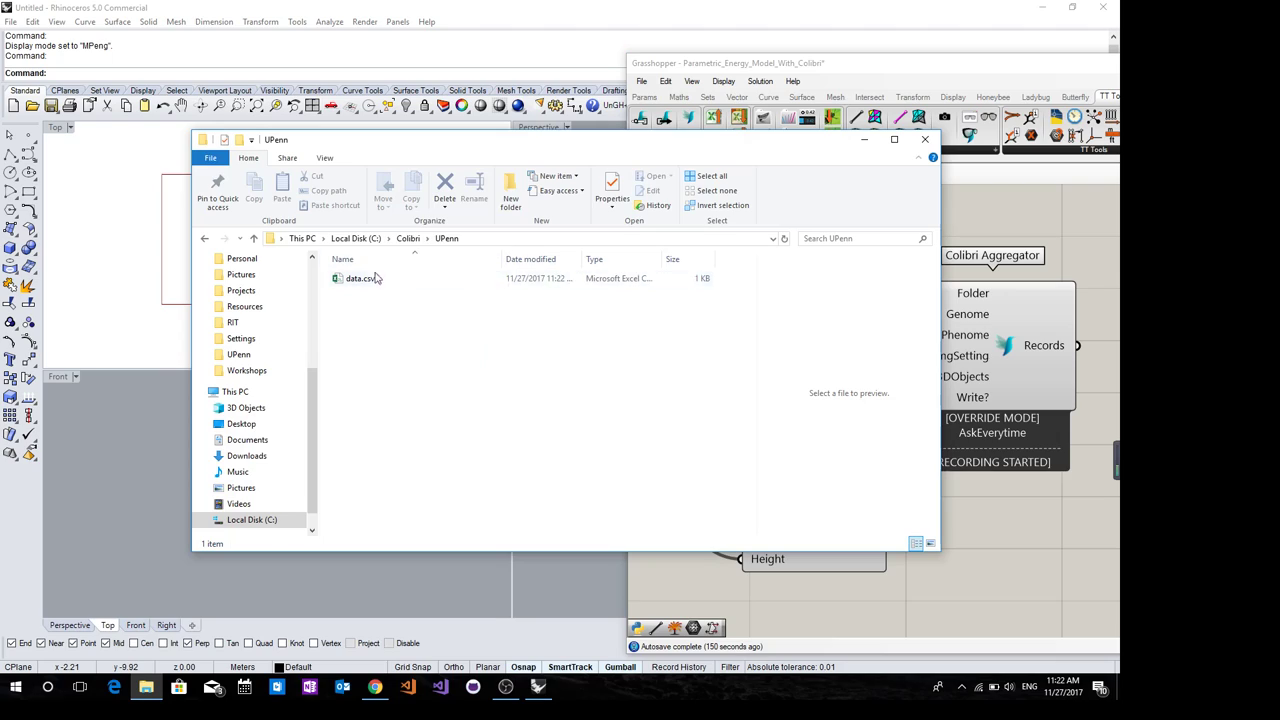
pyautogui.moveTo(392, 360)
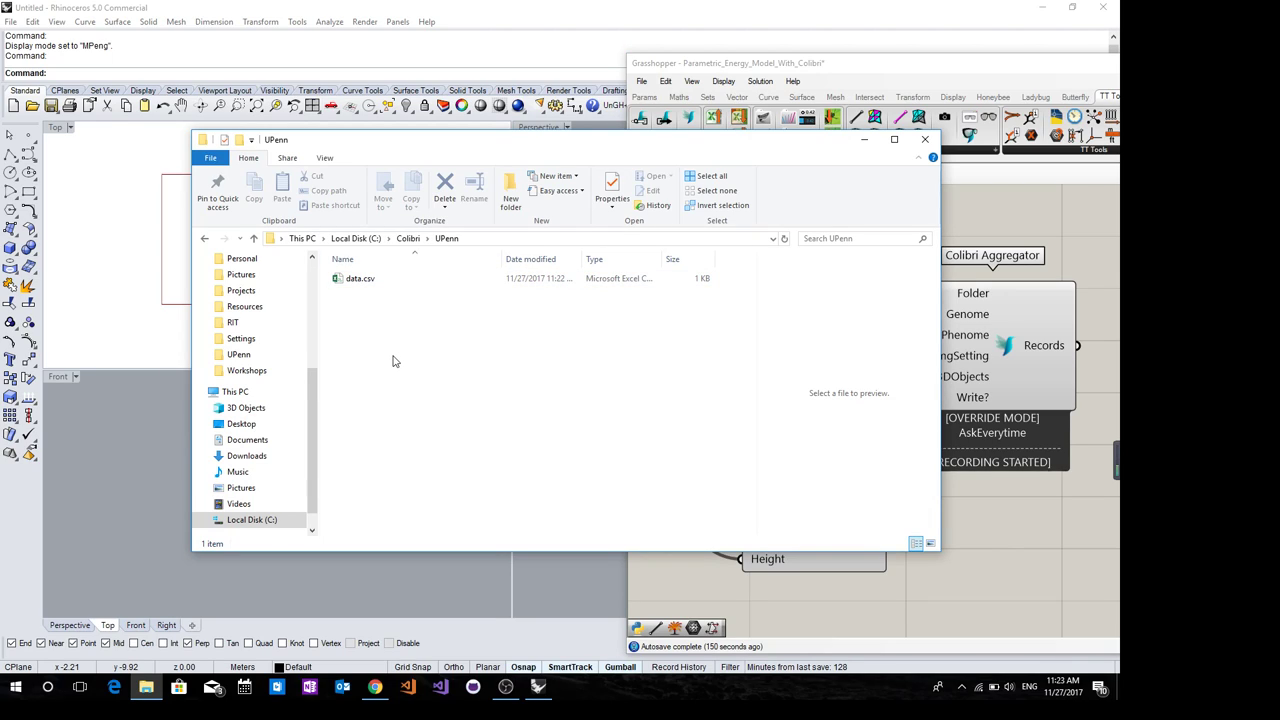
pyautogui.moveTo(1042, 268)
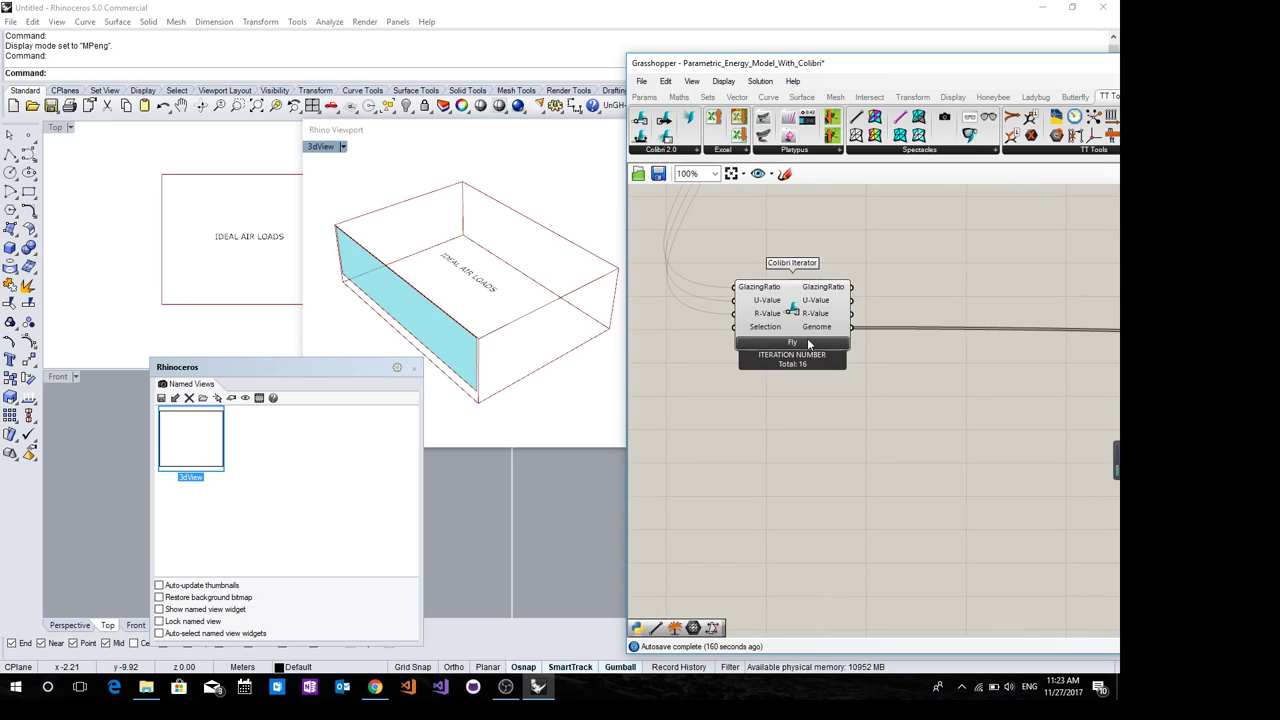
pyautogui.moveTo(792, 342)
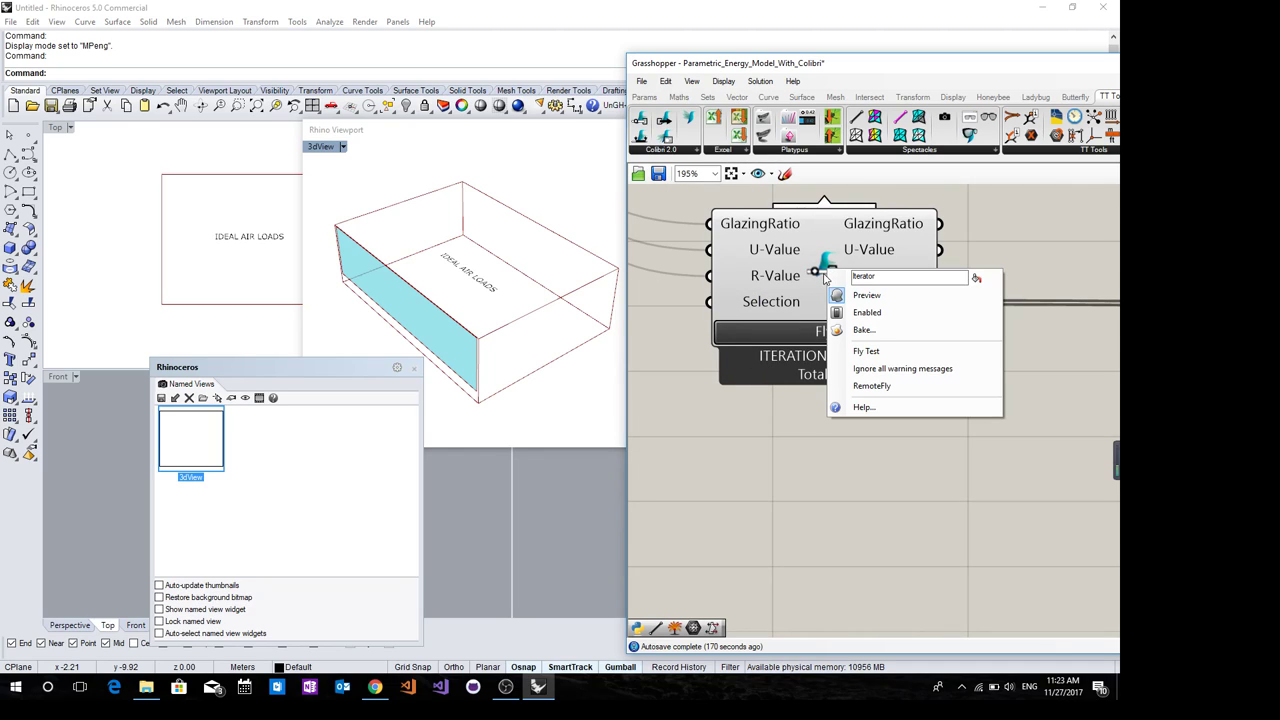
pyautogui.moveTo(880, 352)
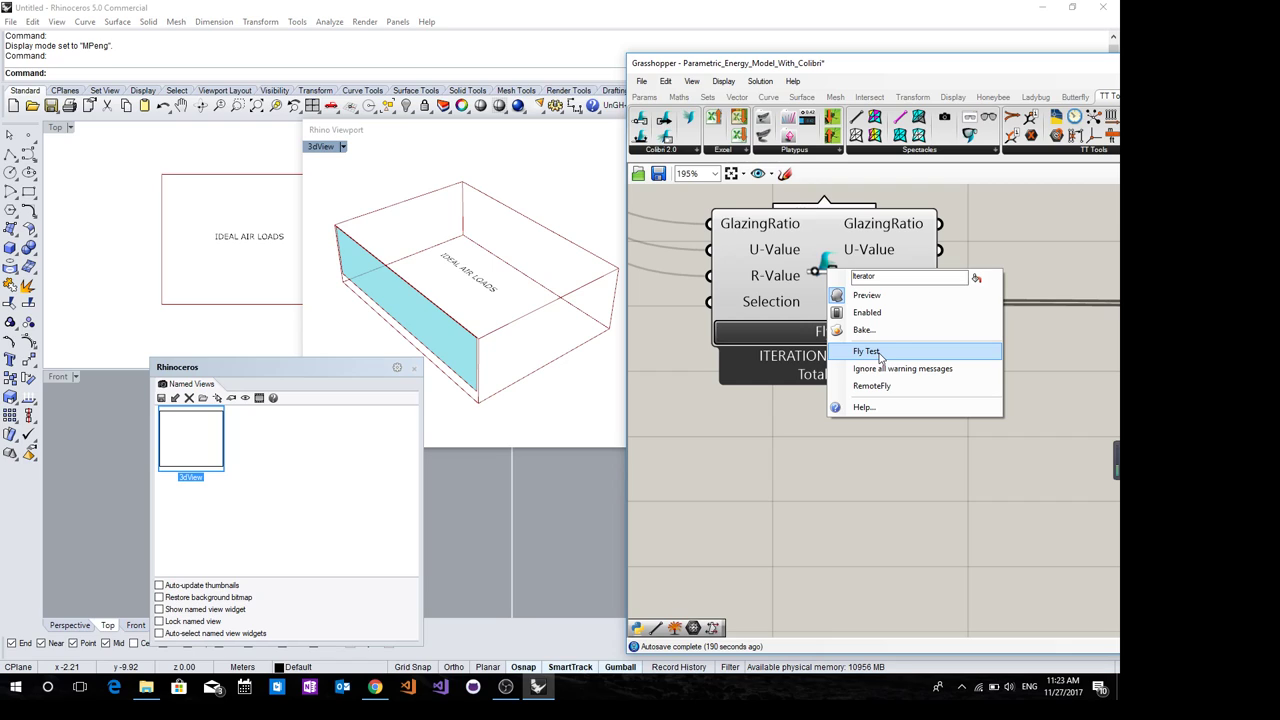
pyautogui.moveTo(904, 358)
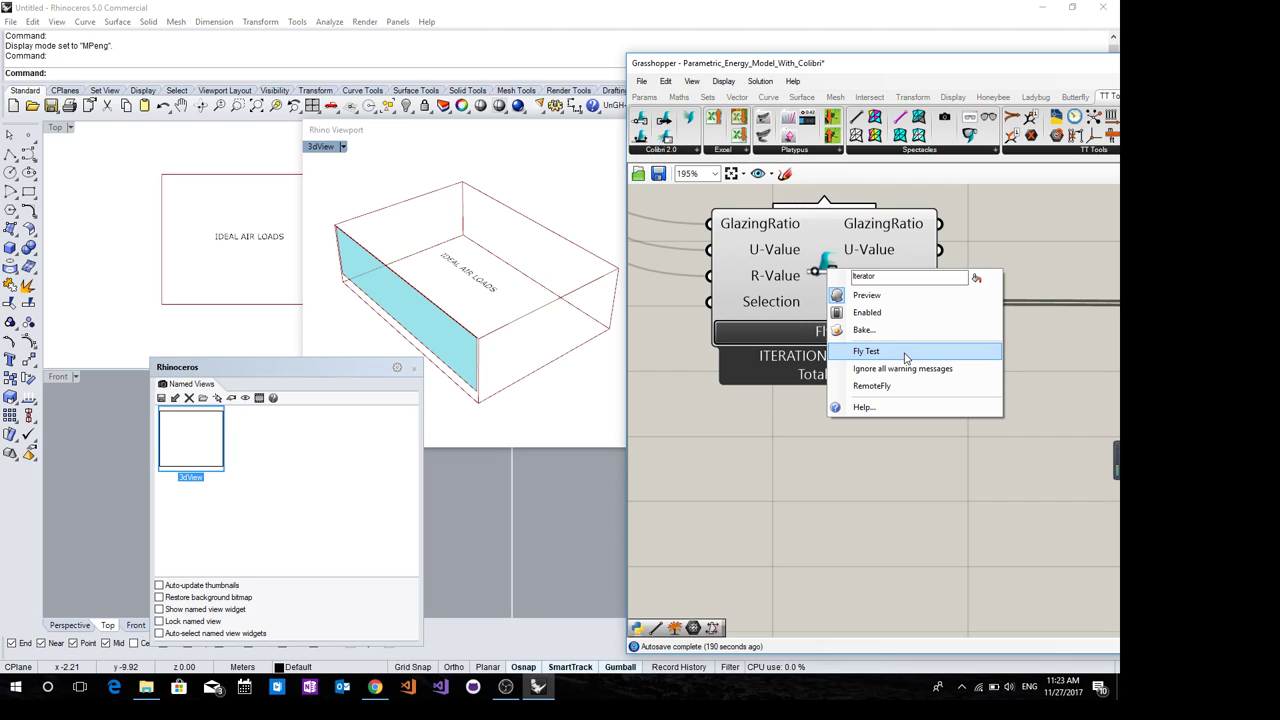
# Start a Colibri Iterator Fly Test, bringing up the 1-of-16 iterations start prompt
pyautogui.click(866, 352)
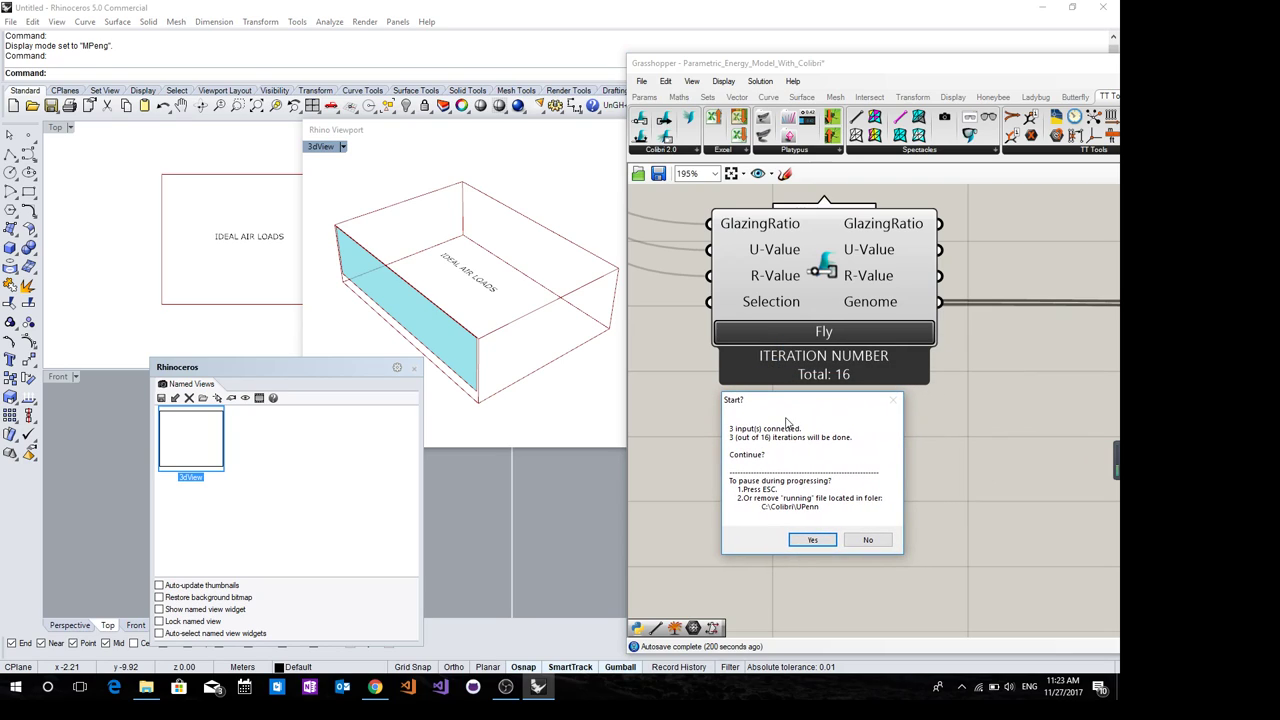
pyautogui.moveTo(814, 474)
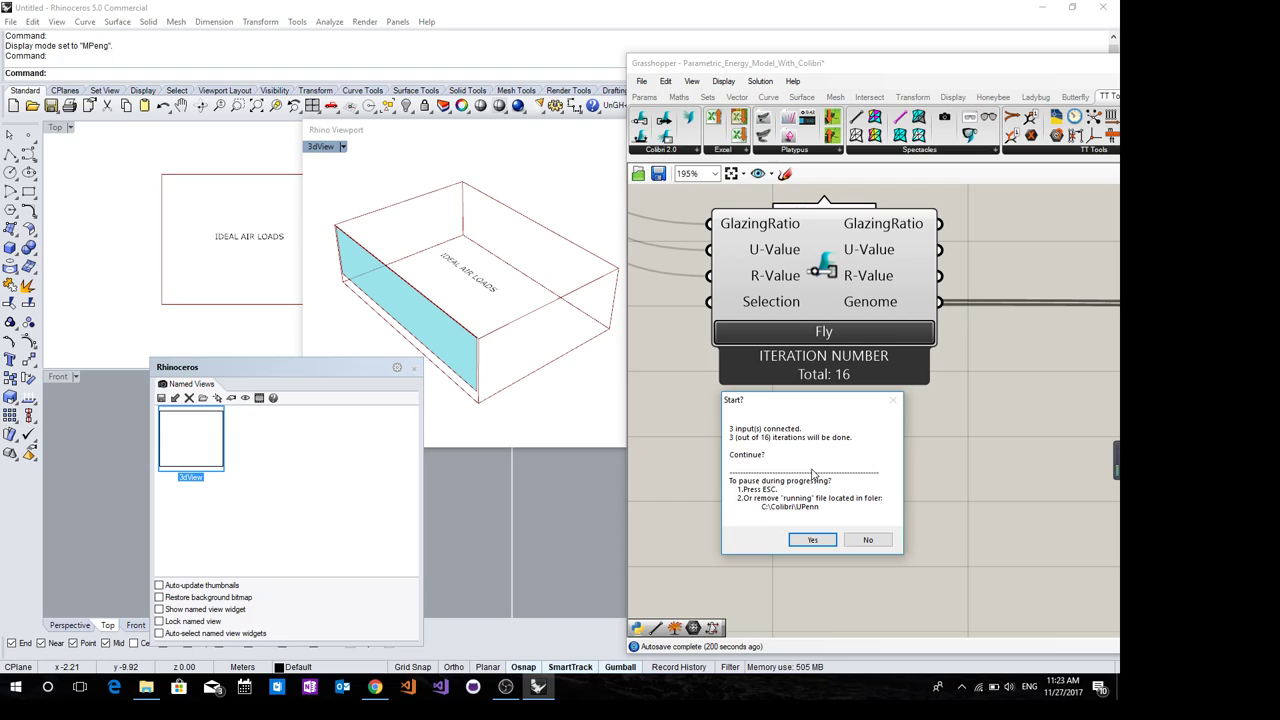
pyautogui.moveTo(754, 450)
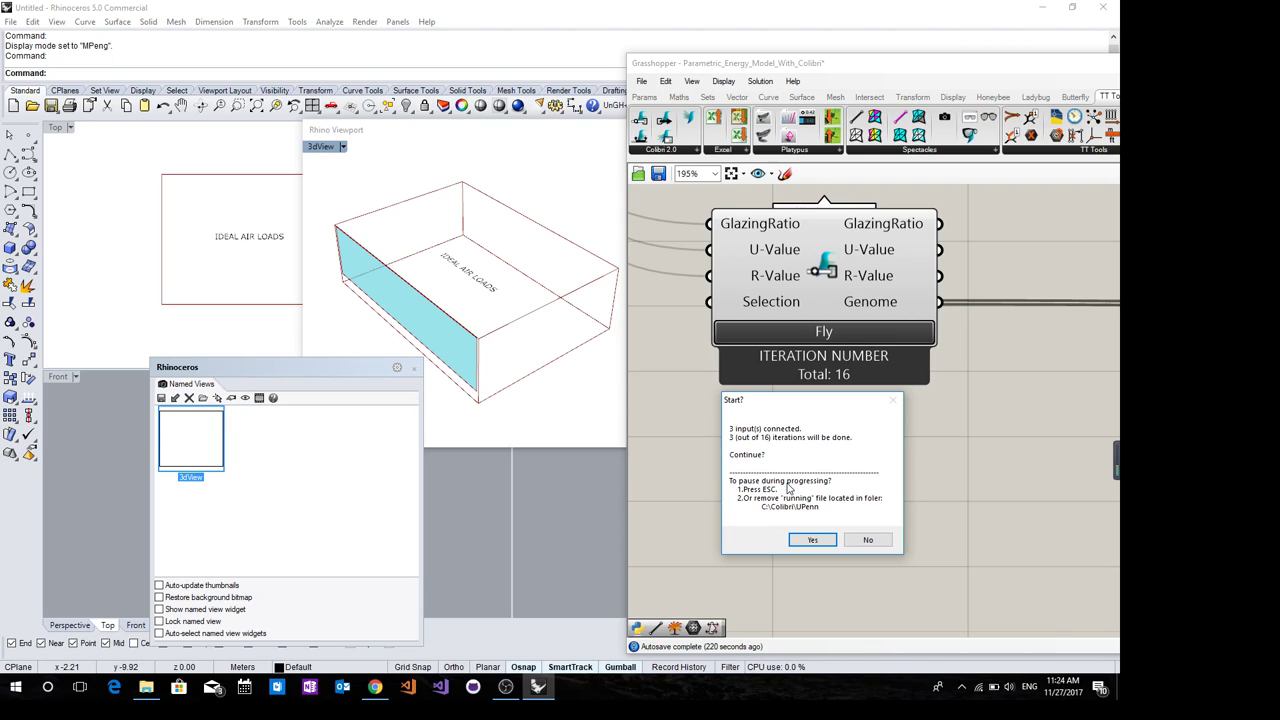
pyautogui.moveTo(362, 536)
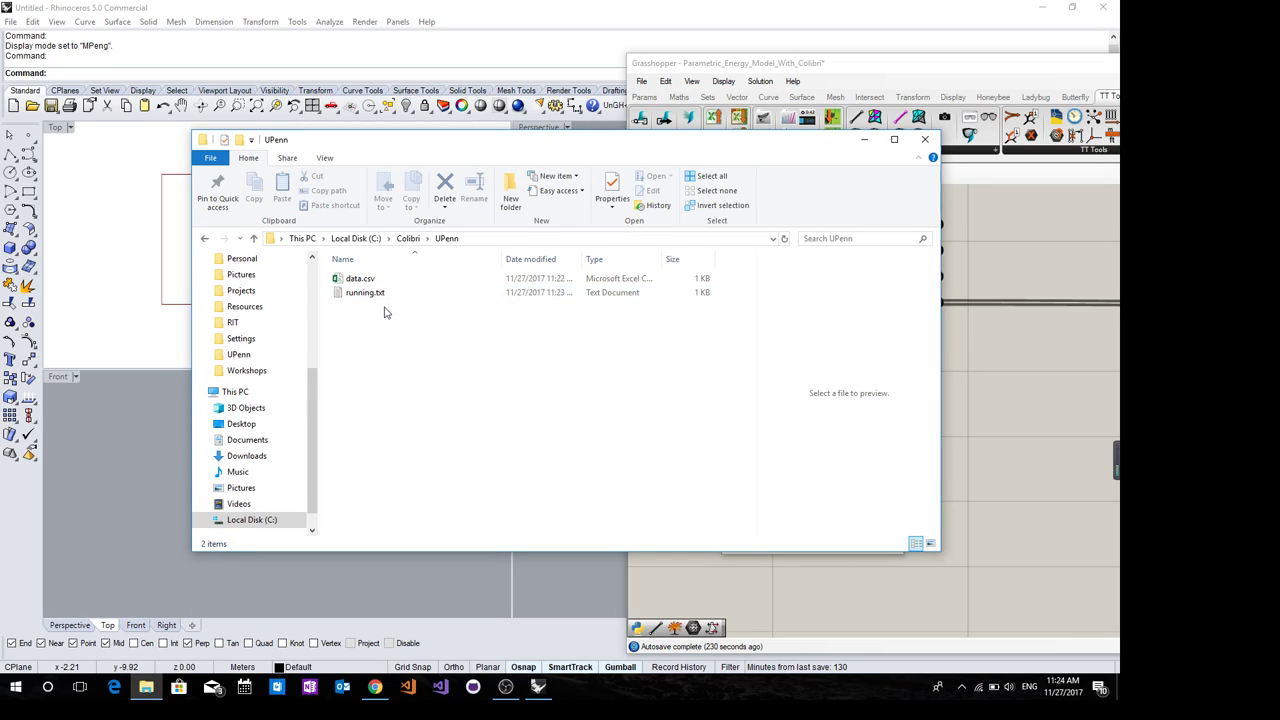
pyautogui.moveTo(372, 292)
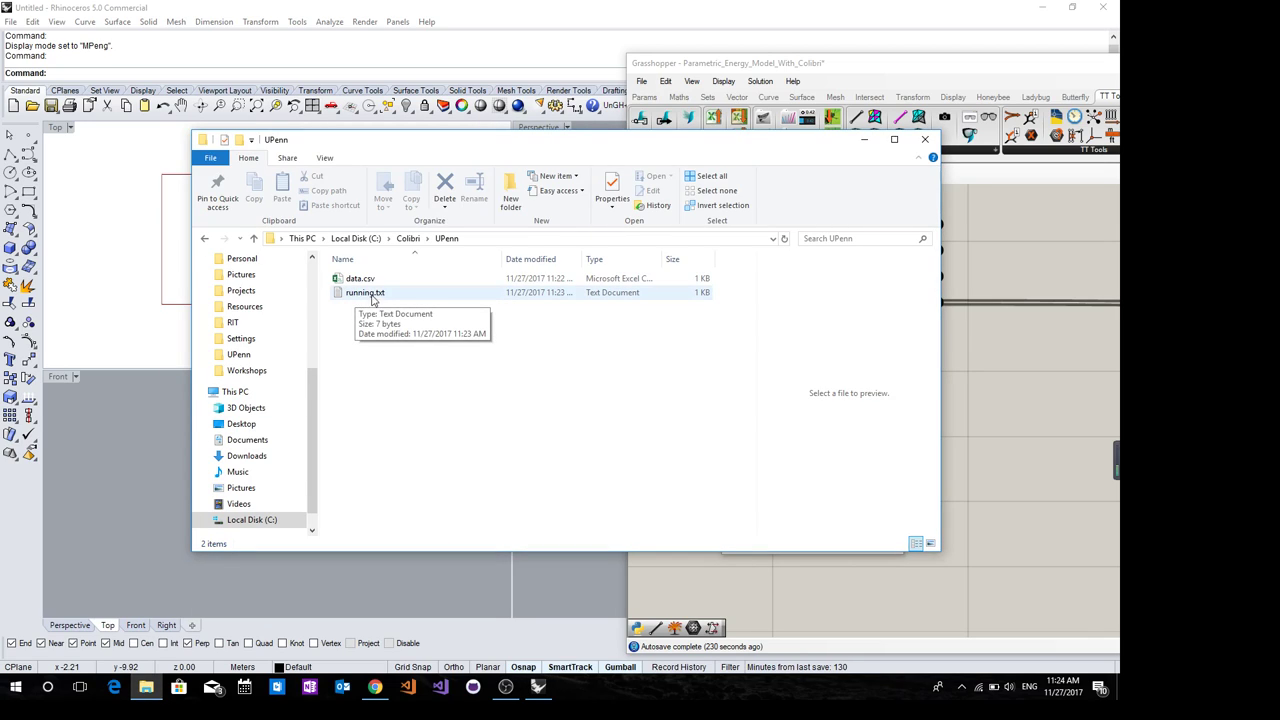
pyautogui.moveTo(430, 332)
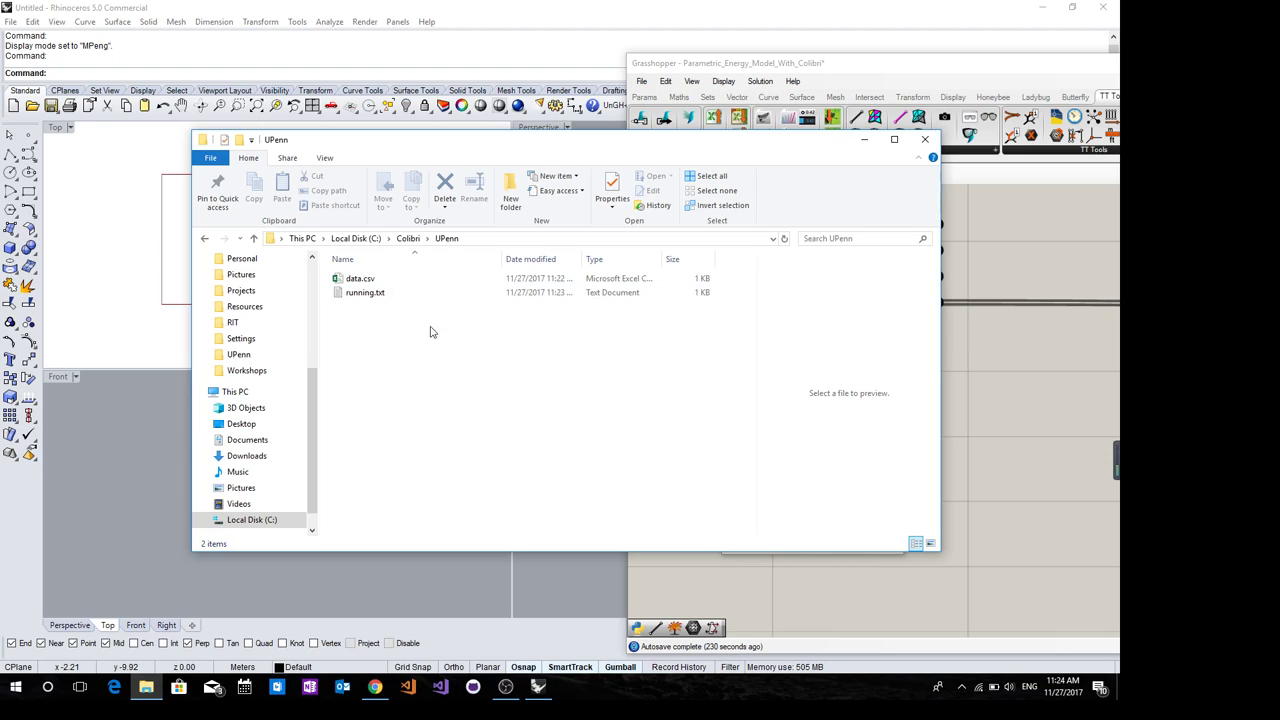
pyautogui.moveTo(488, 368)
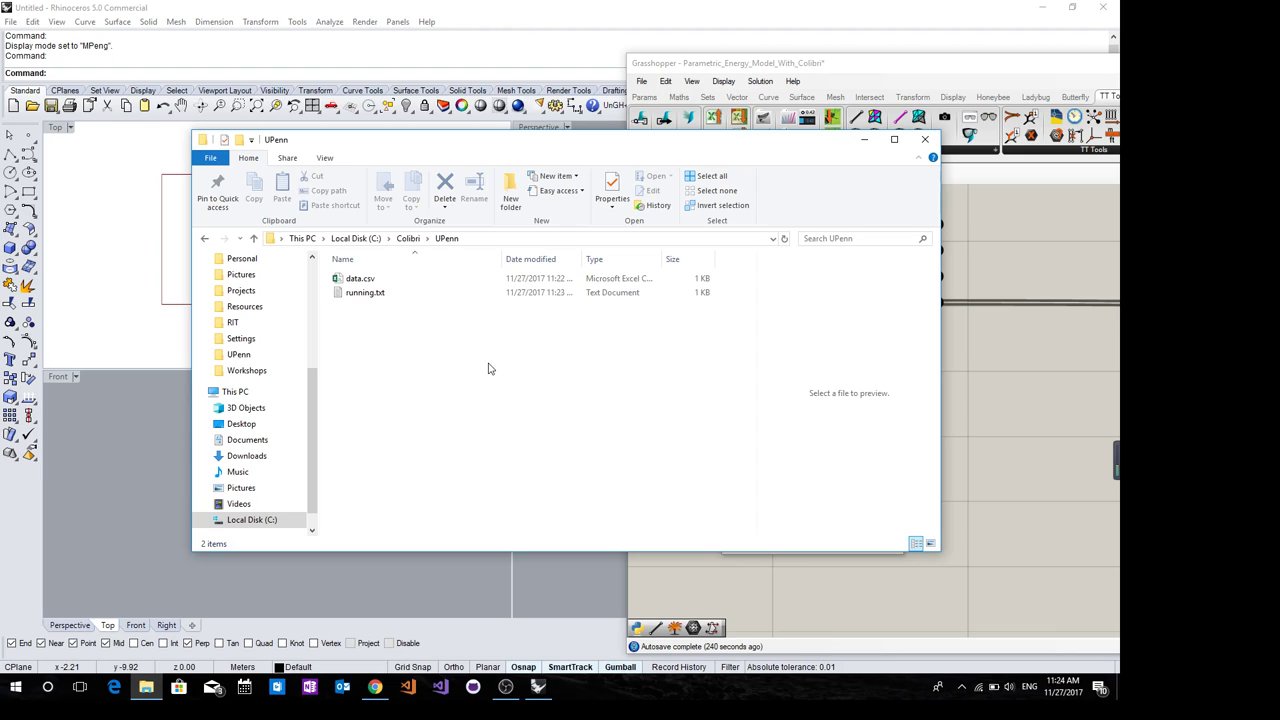
pyautogui.click(364, 292)
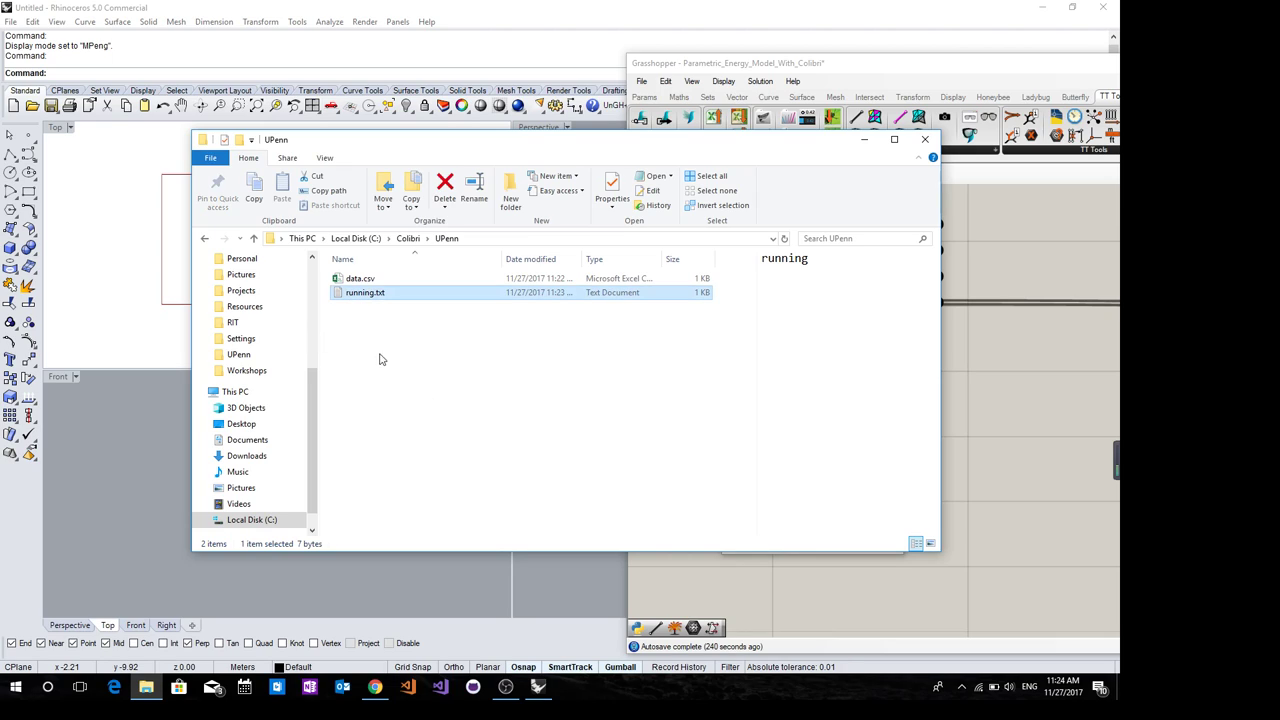
pyautogui.moveTo(380, 364)
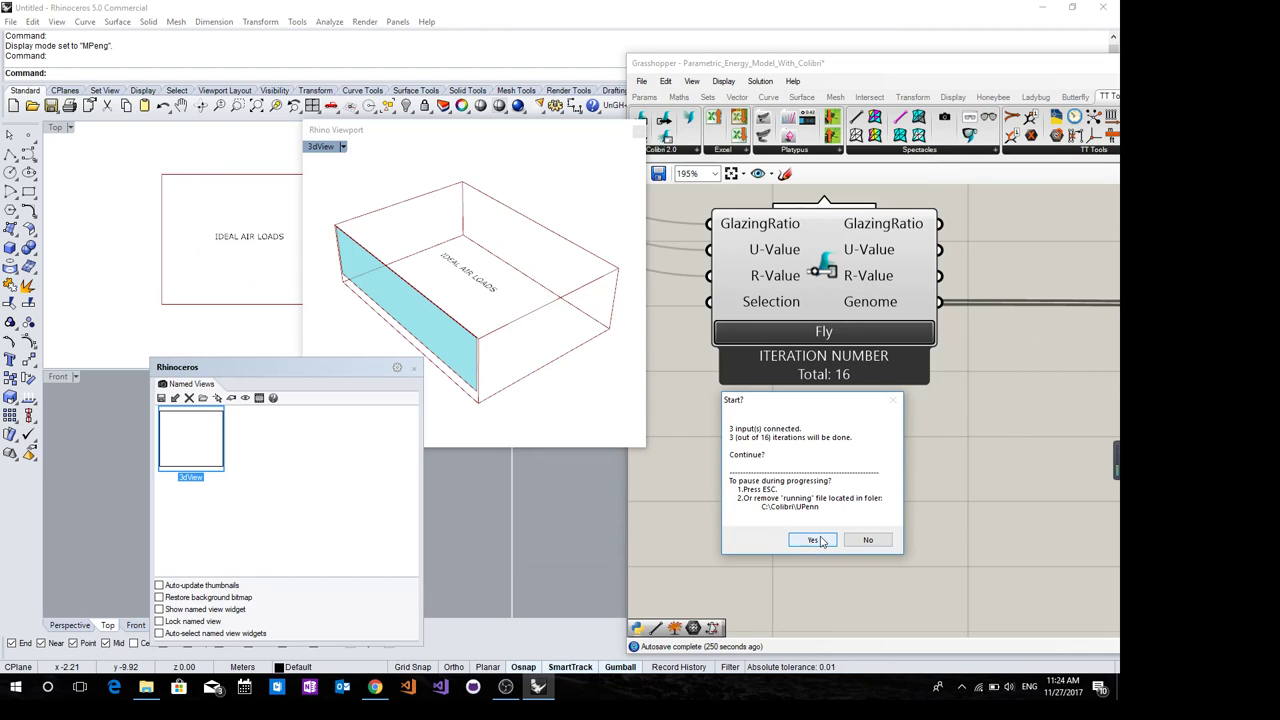
# Answer Yes in the Start dialog to launch the one-iteration test run
pyautogui.click(812, 540)
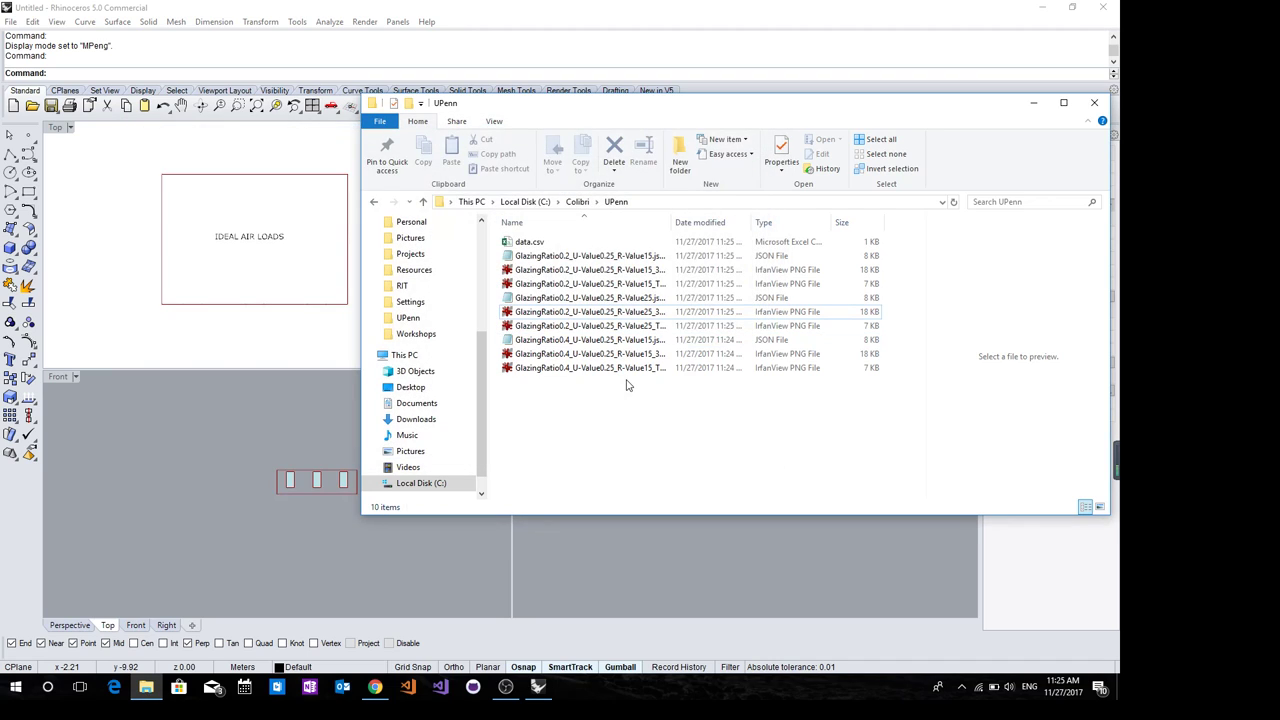
pyautogui.click(590, 352)
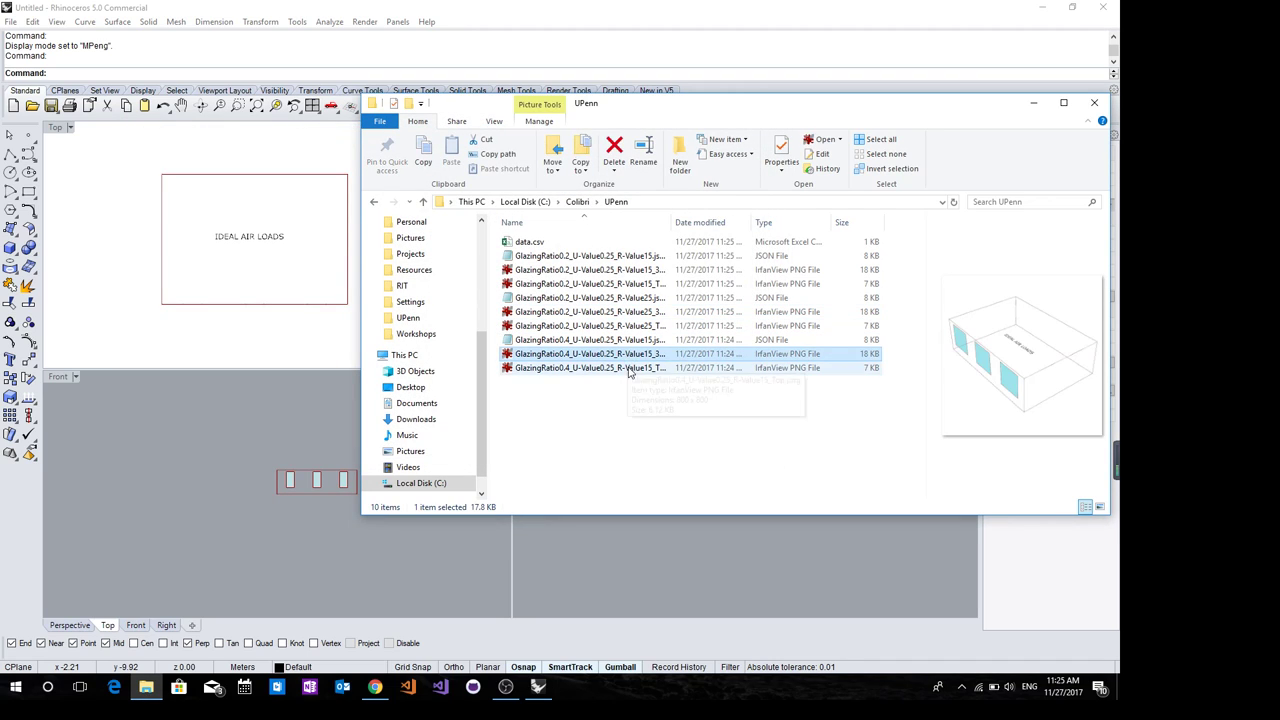
pyautogui.click(590, 312)
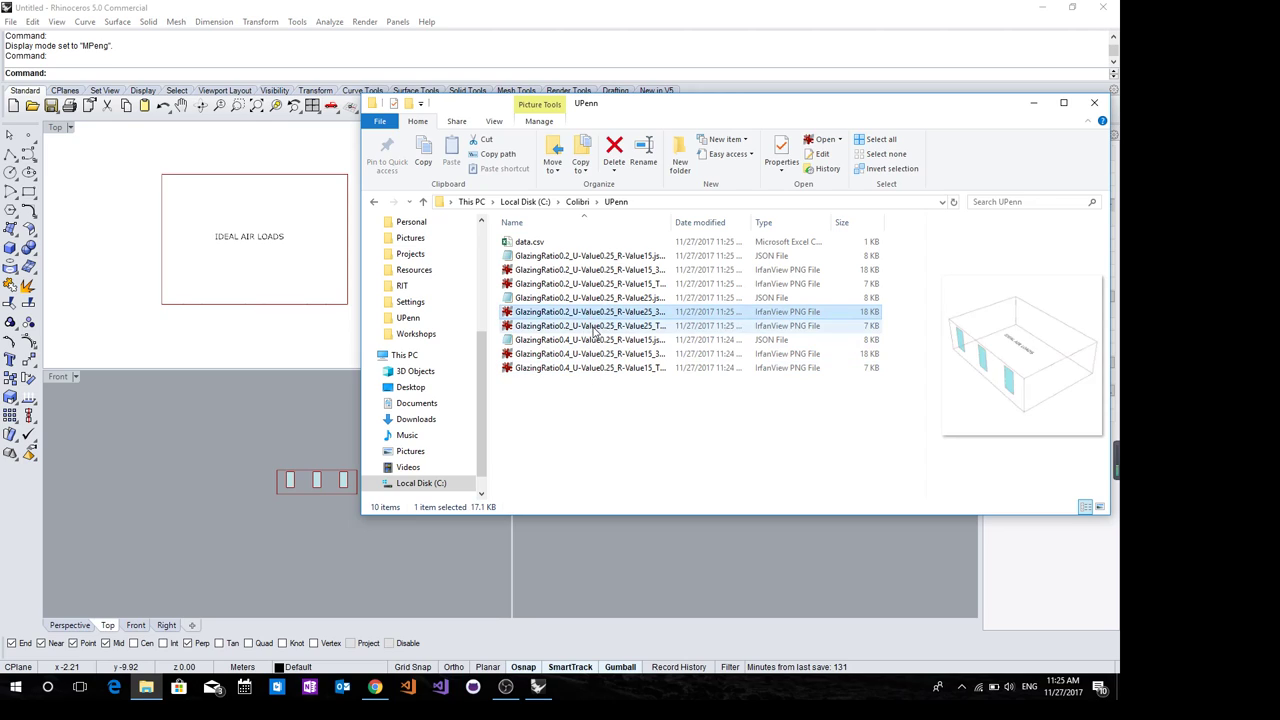
pyautogui.click(590, 284)
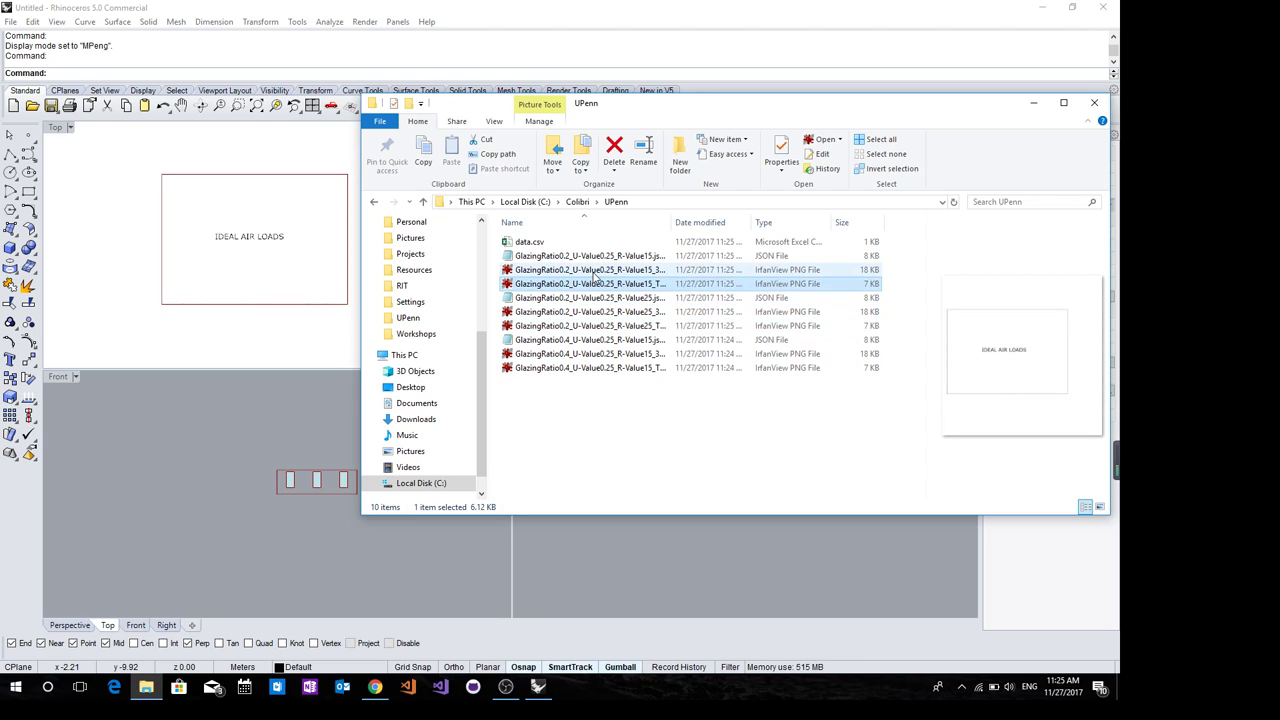
pyautogui.click(616, 432)
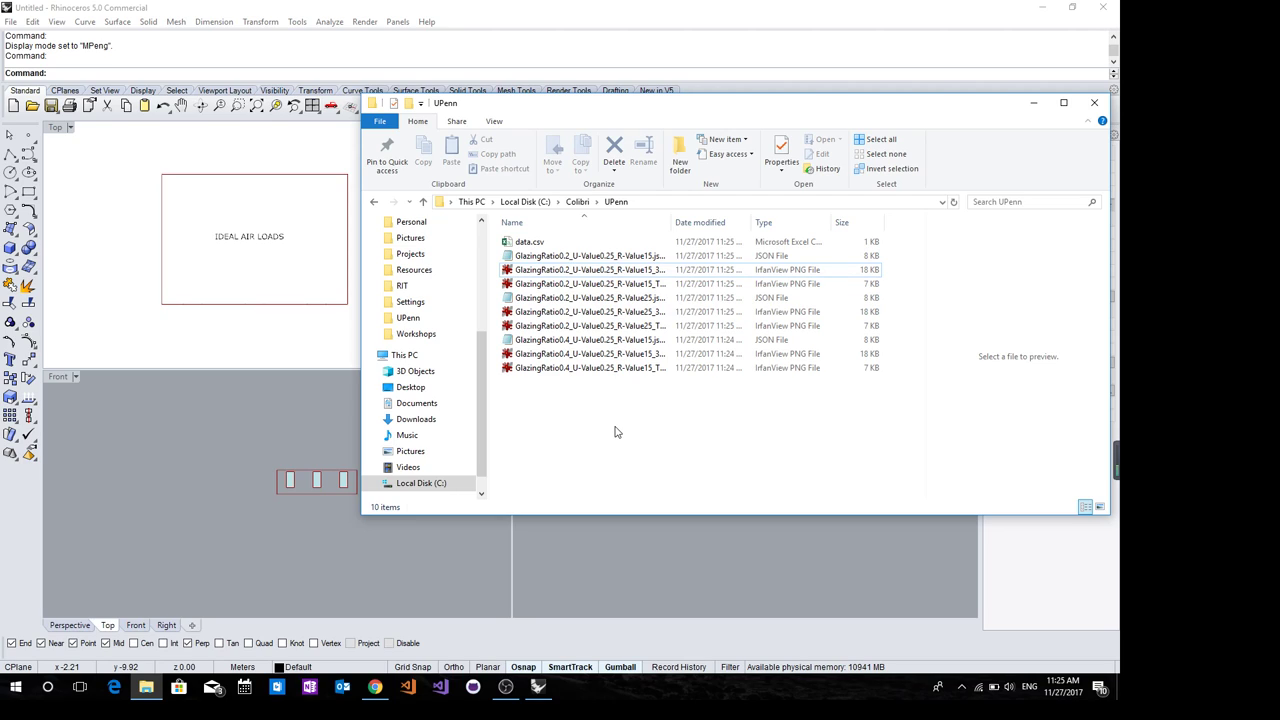
pyautogui.click(590, 268)
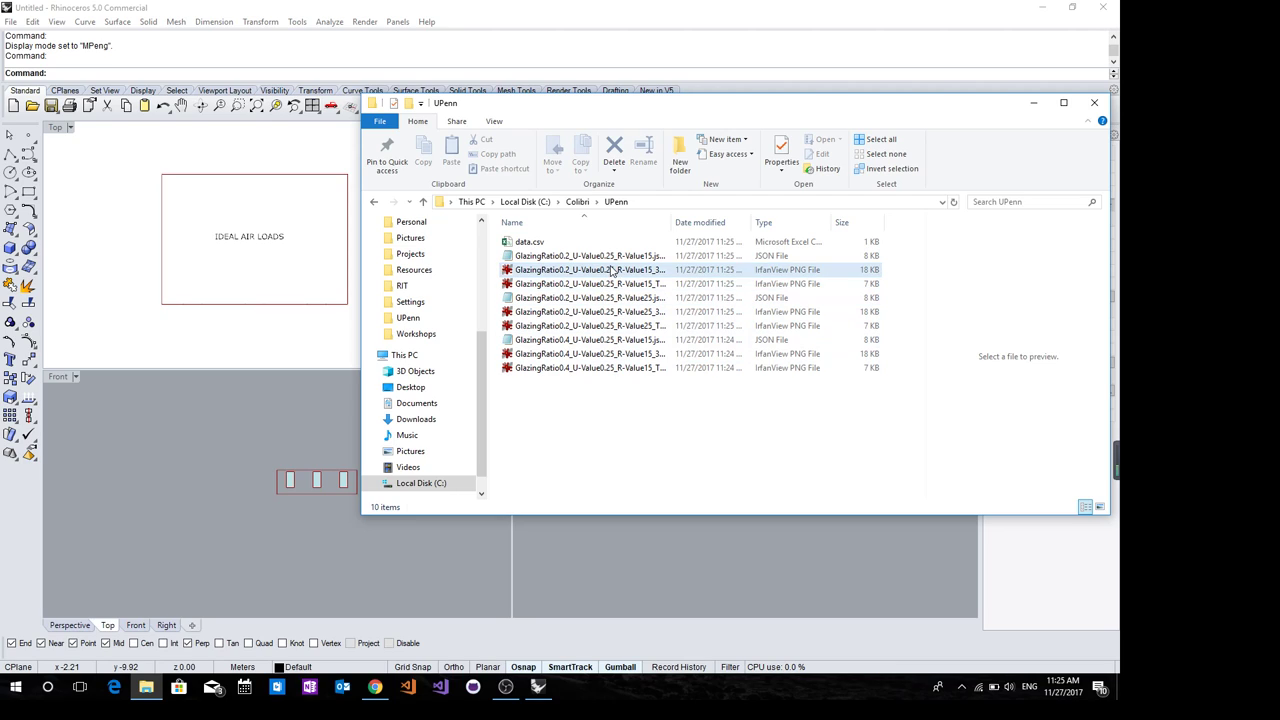
pyautogui.click(590, 270)
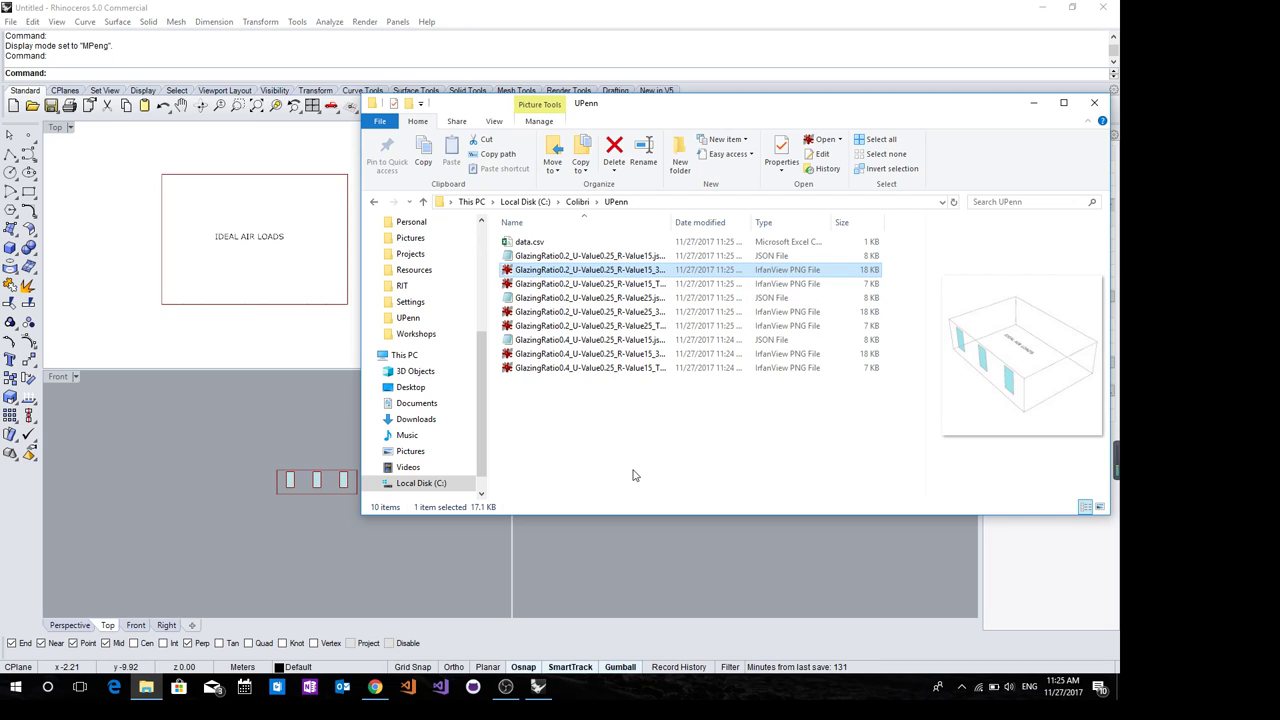
pyautogui.click(632, 470)
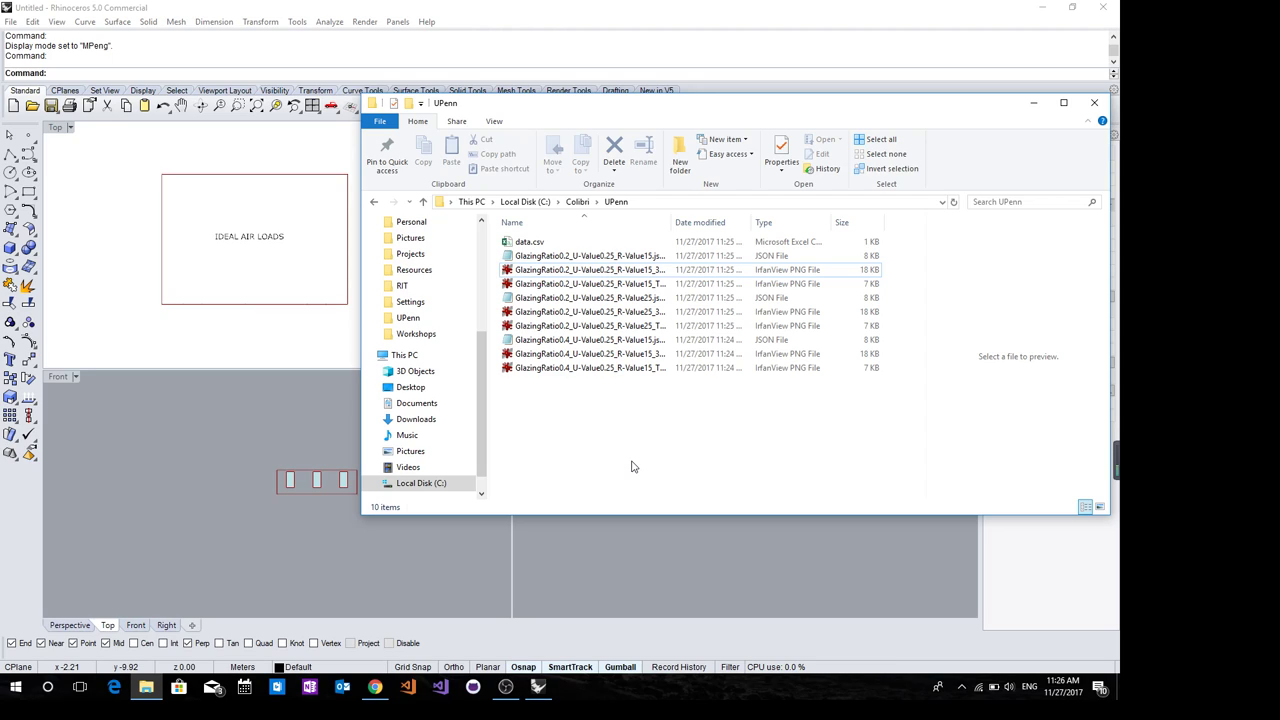
pyautogui.moveTo(374, 688)
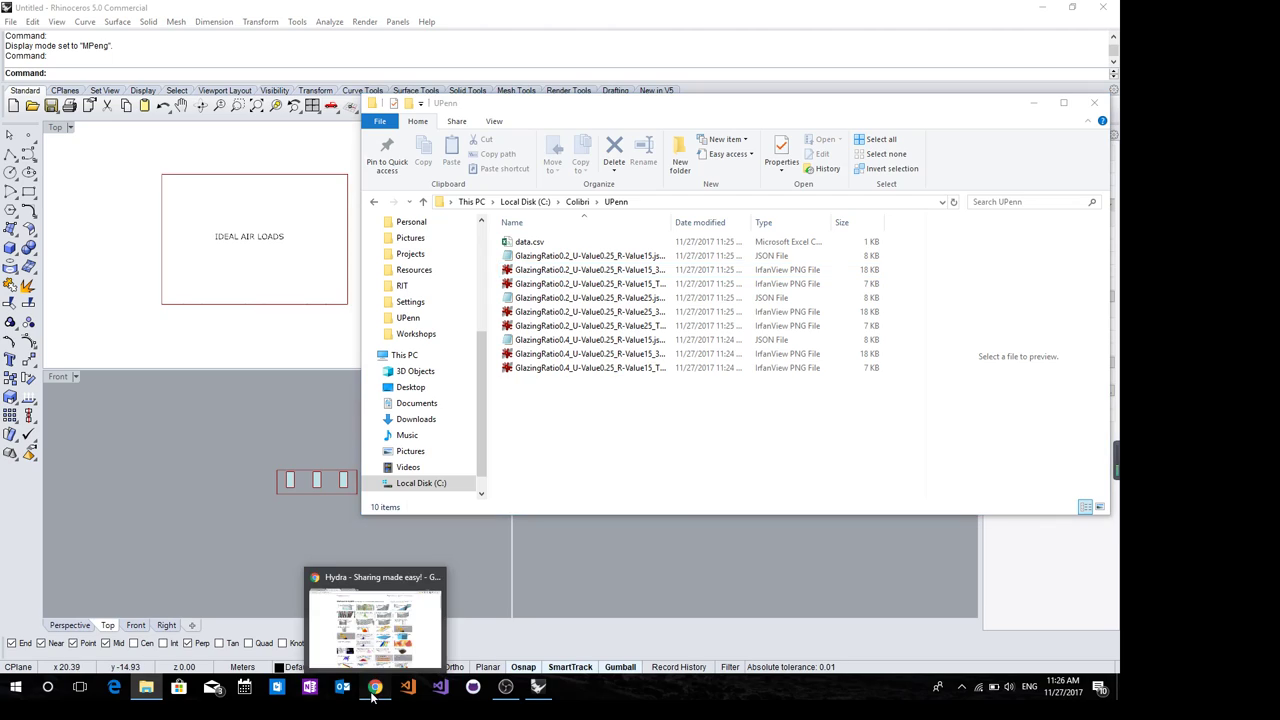
# Show the Drive ColibriTest folder, then select data.csv in the UPenn folder to preview its rows
pyautogui.click(376, 688)
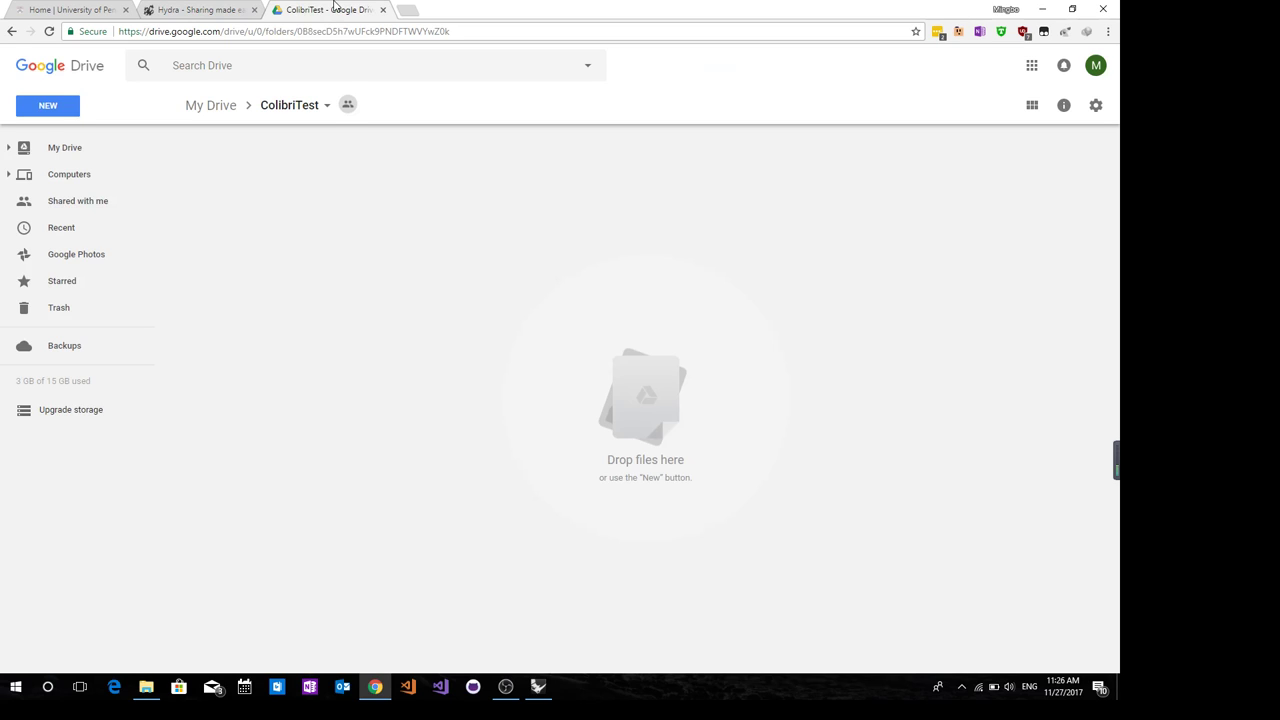
pyautogui.moveTo(210, 658)
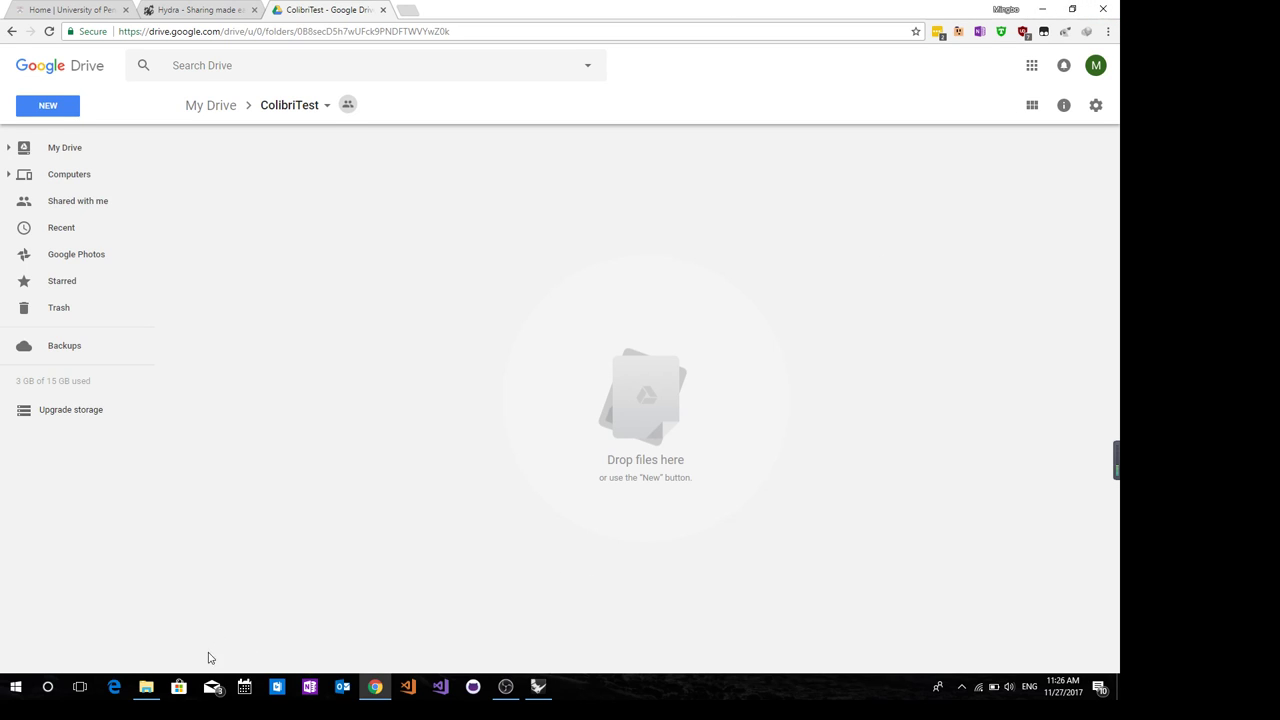
pyautogui.click(146, 688)
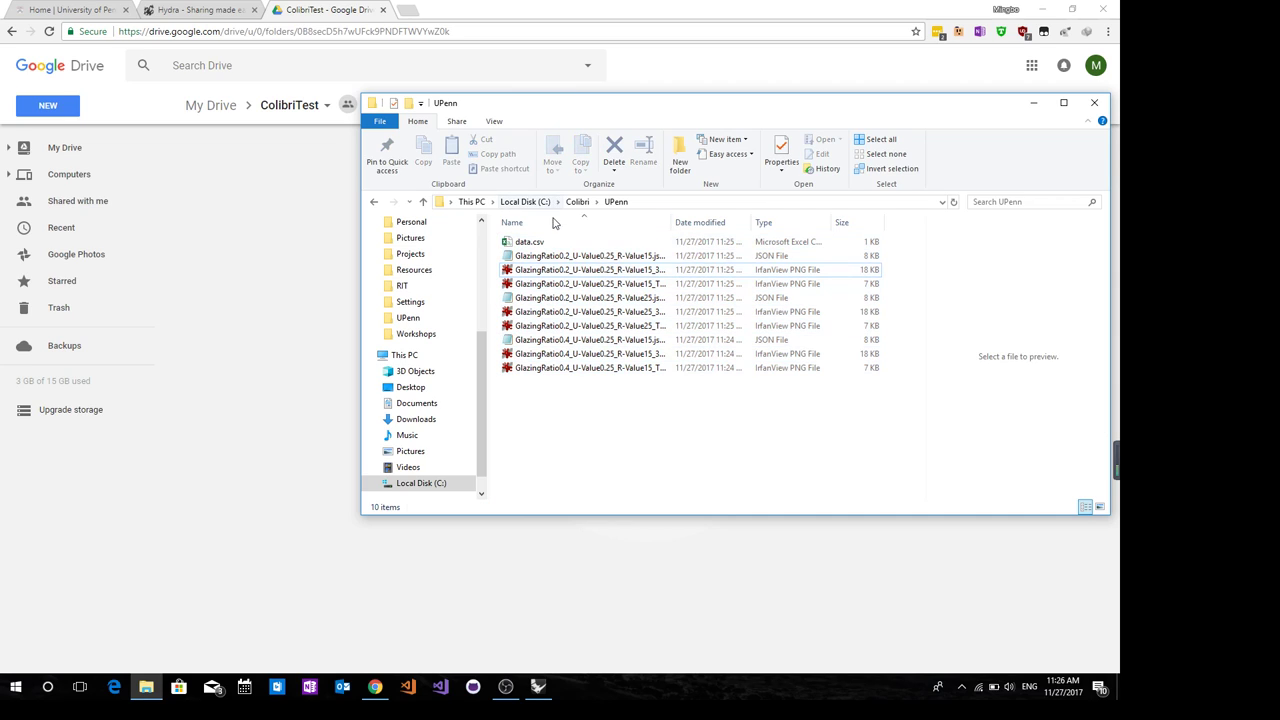
pyautogui.click(528, 240)
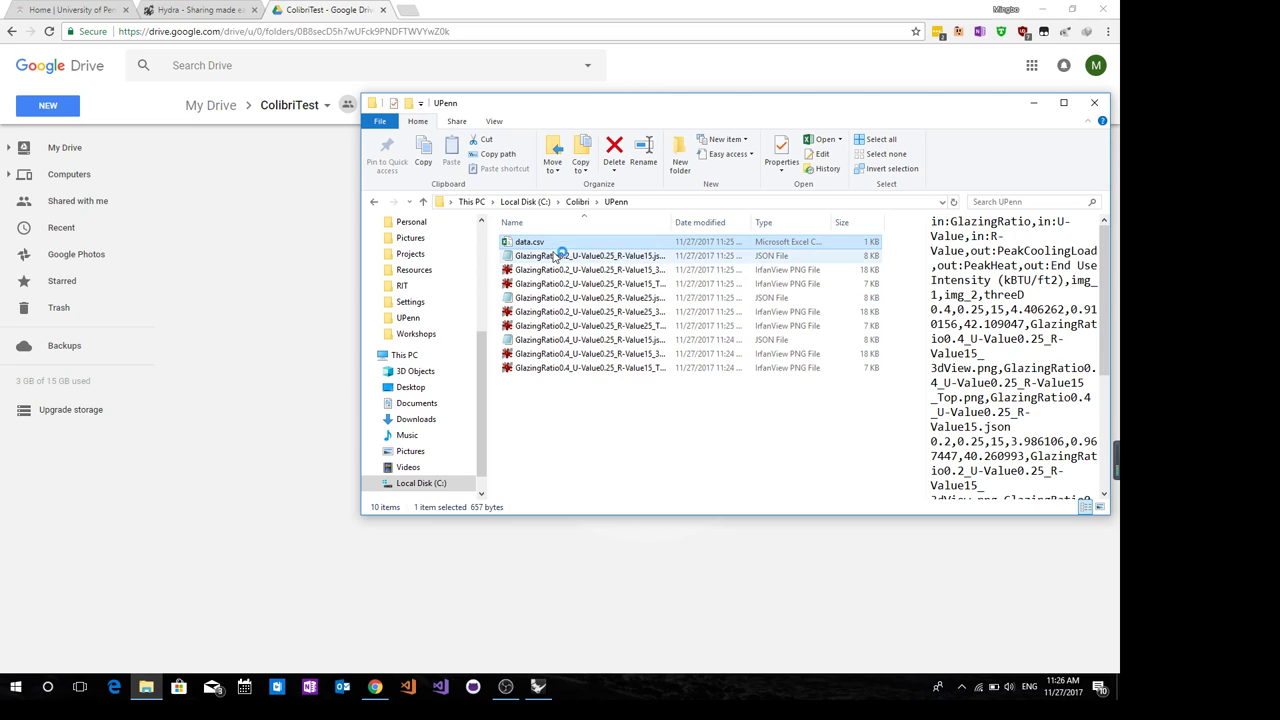
# Open data.csv in Excel and inspect the glazing ratios, image names and threeD JSON names
pyautogui.doubleClick(528, 240)
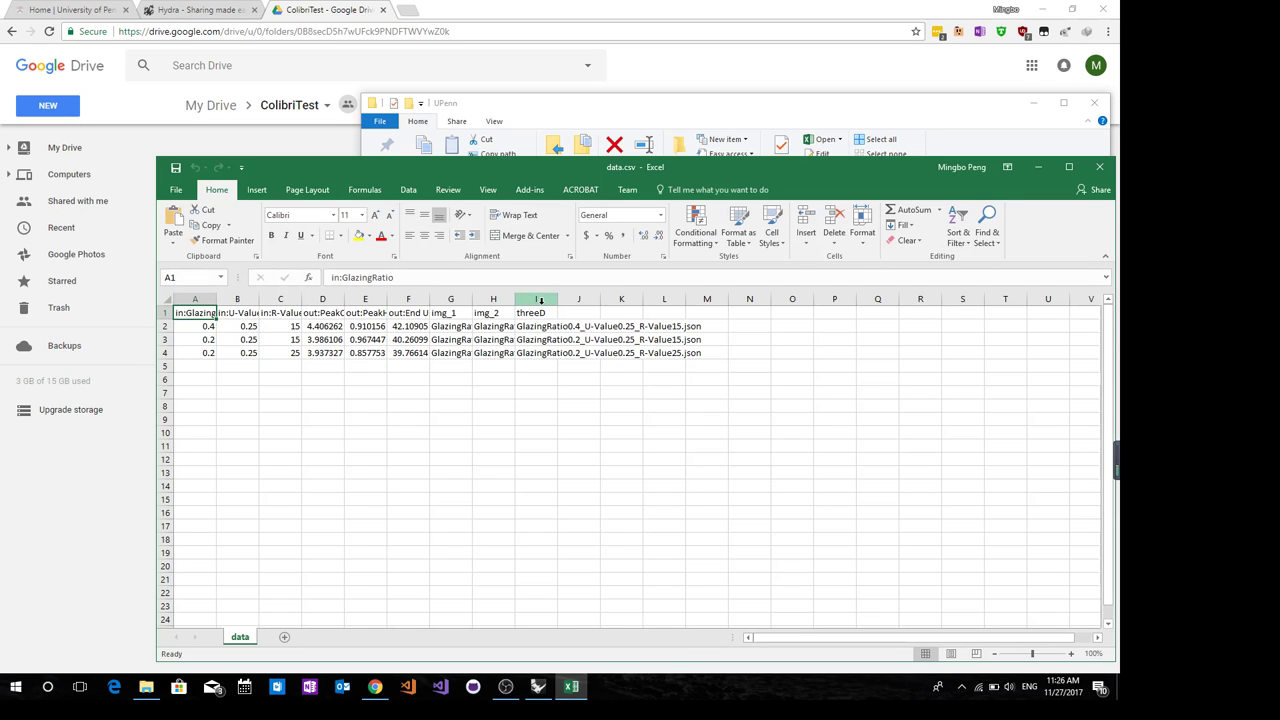
pyautogui.moveTo(208, 344); pyautogui.dragTo(208, 372)
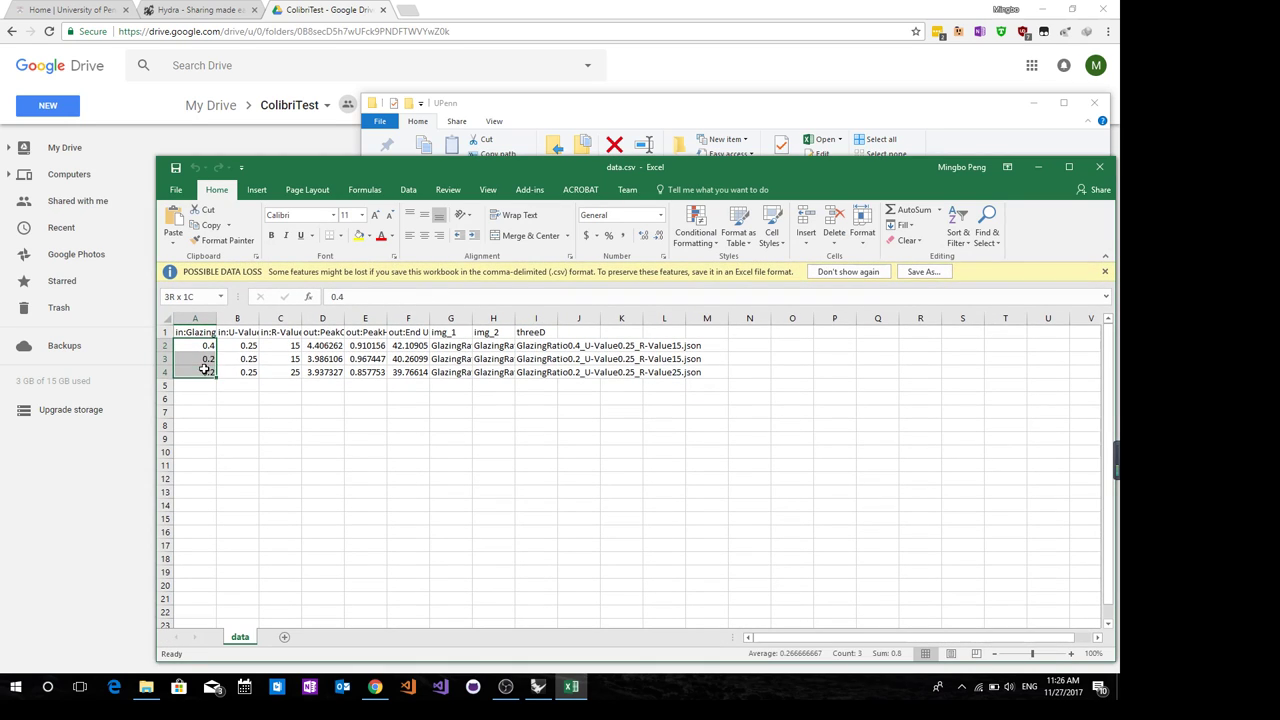
pyautogui.click(450, 398)
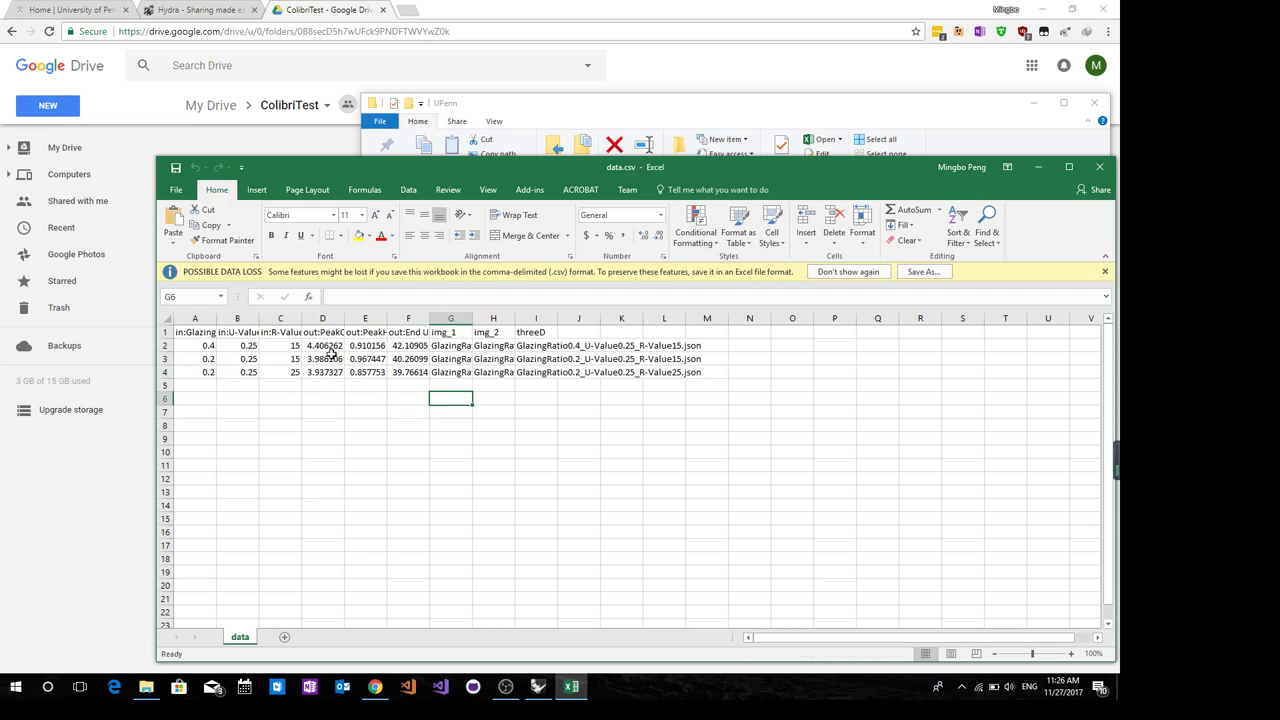
pyautogui.moveTo(322, 344); pyautogui.dragTo(408, 372)
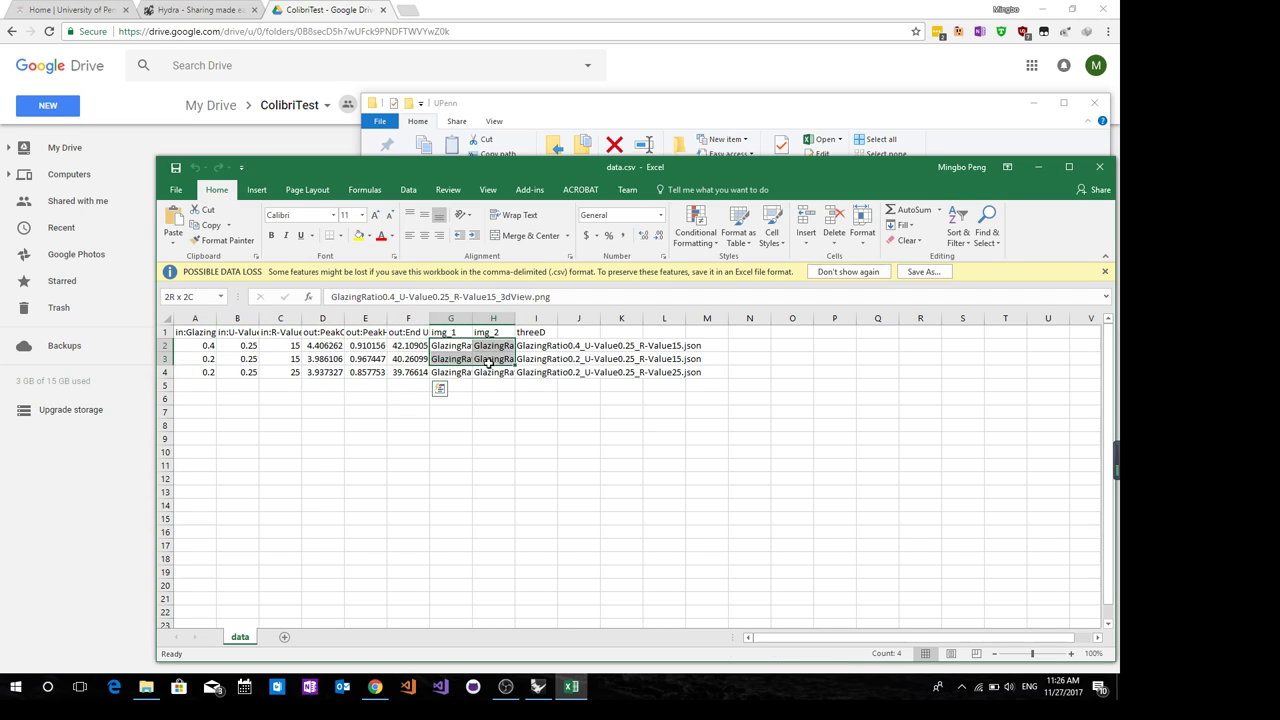
pyautogui.click(536, 344)
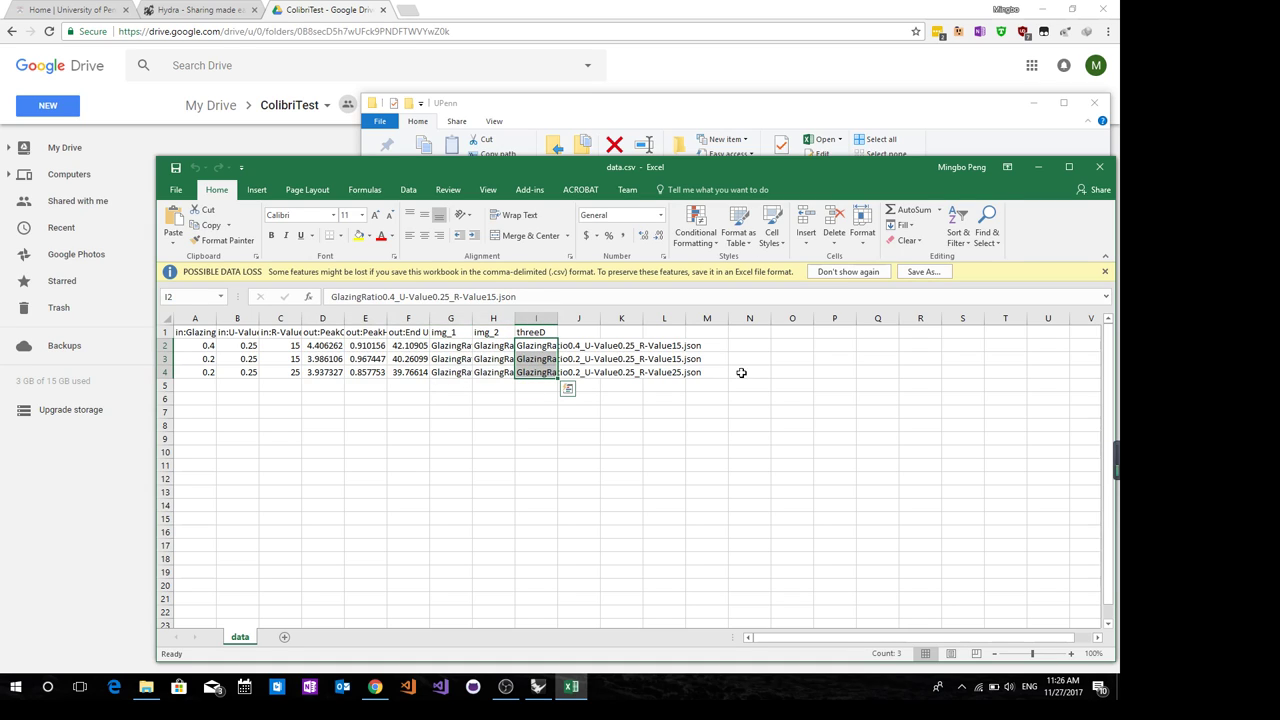
pyautogui.moveTo(1100, 168)
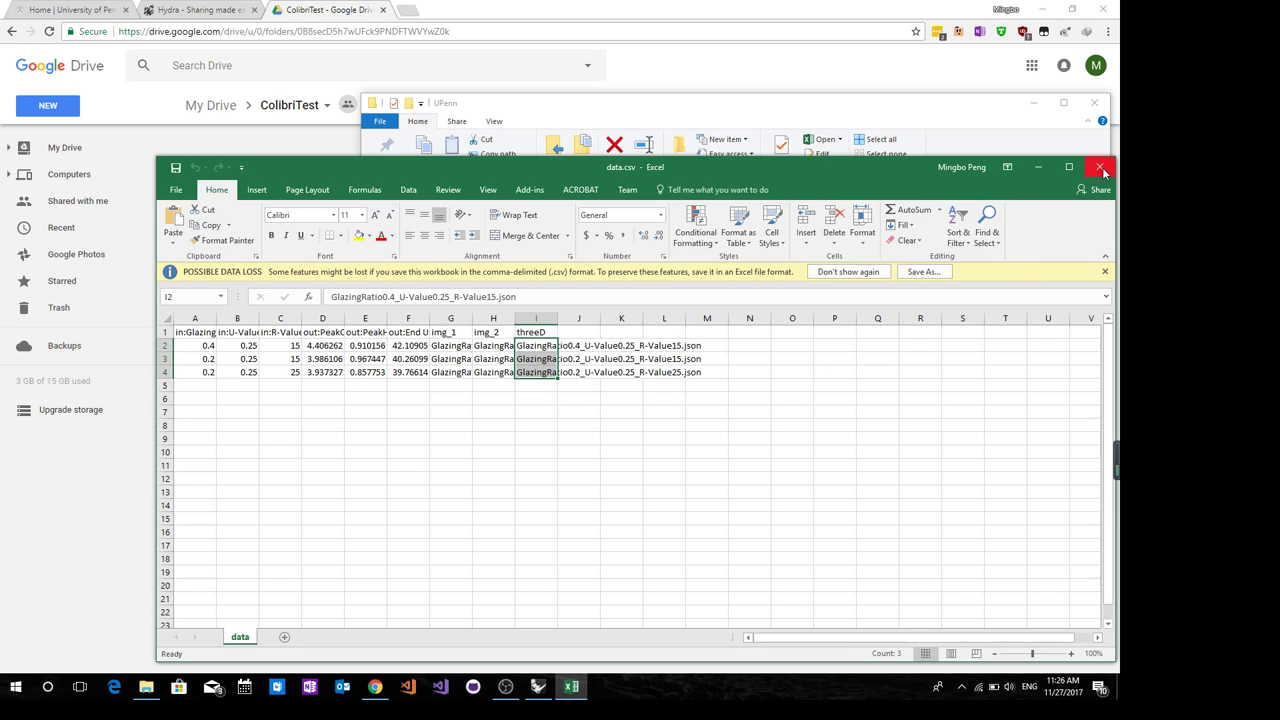
# Close the data.csv spreadsheet, leaving the empty ColibriTest Drive folder showing
pyautogui.click(1100, 168)
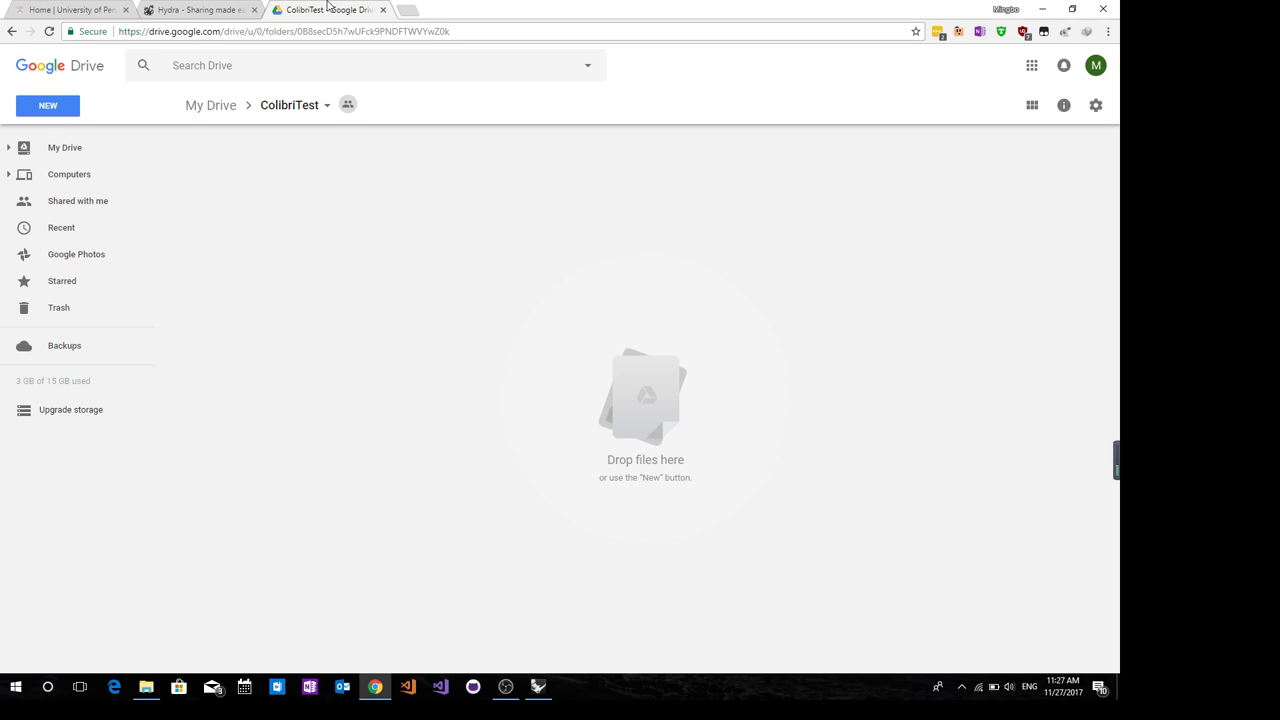
pyautogui.moveTo(420, 238)
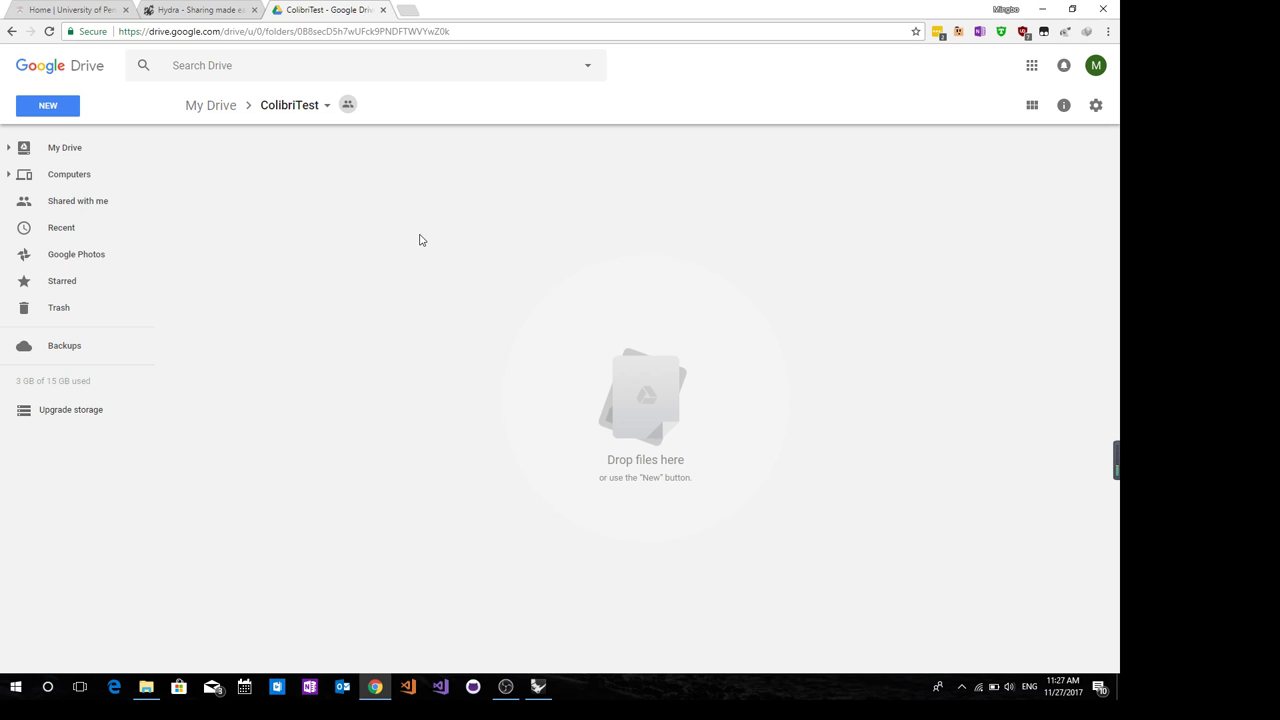
pyautogui.moveTo(388, 186)
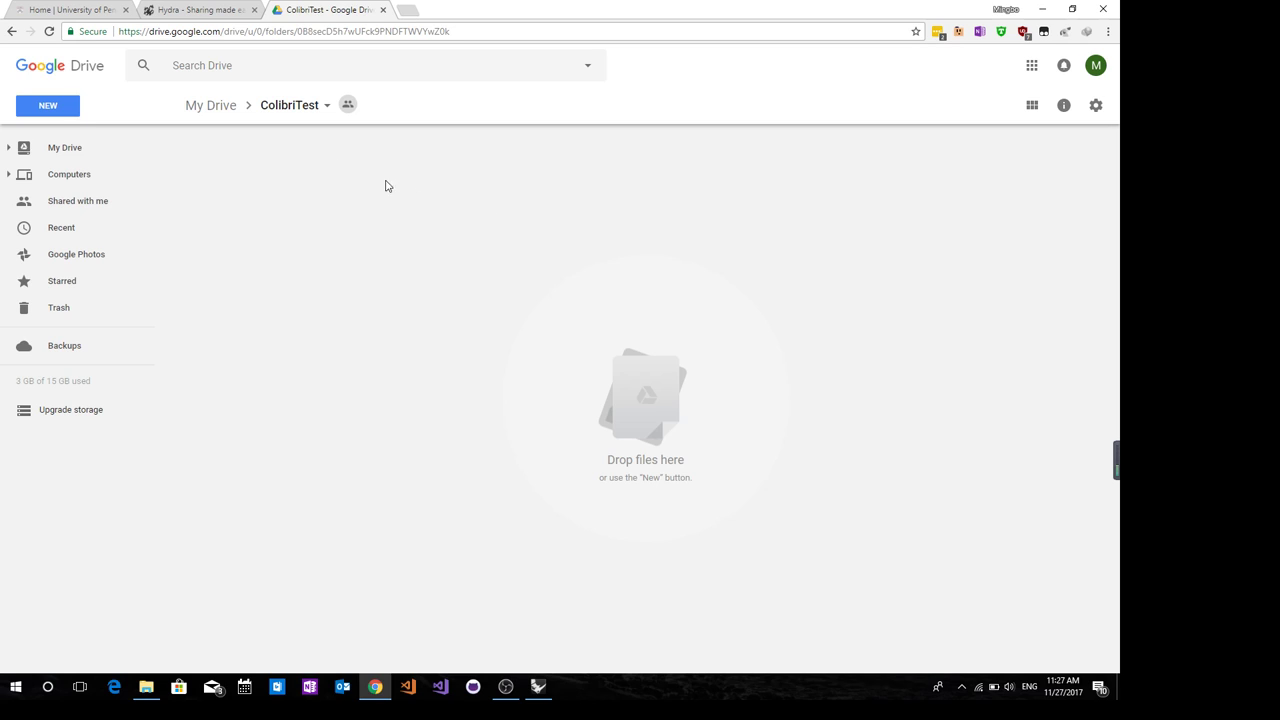
# Bring File Explorer beside Drive at the Colibri folder and select the UPenn folder
pyautogui.click(48, 104)
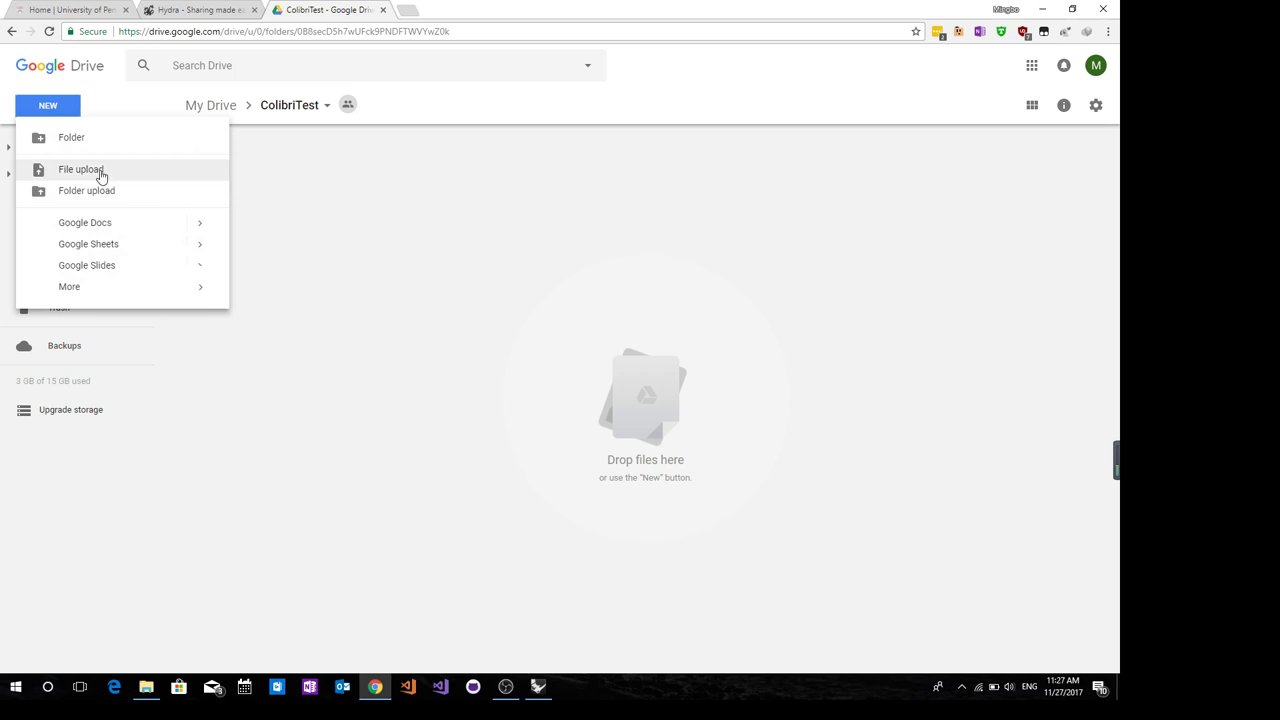
pyautogui.click(80, 168)
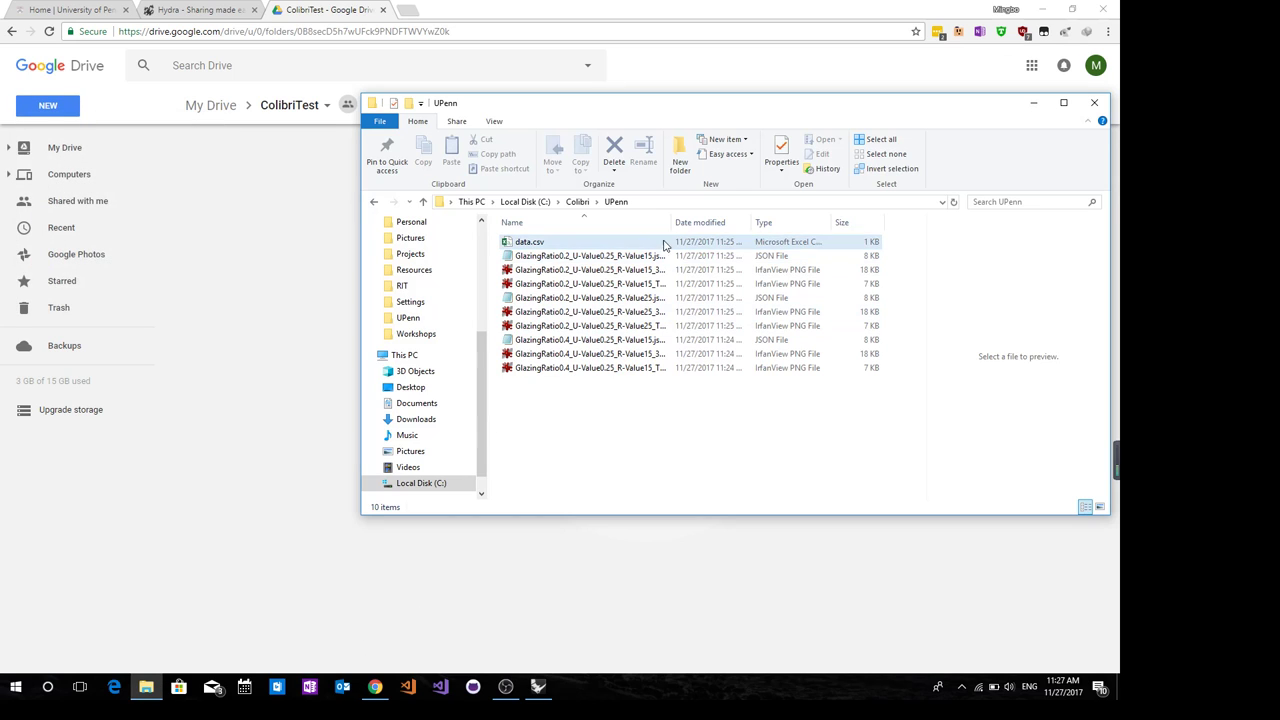
pyautogui.click(576, 200)
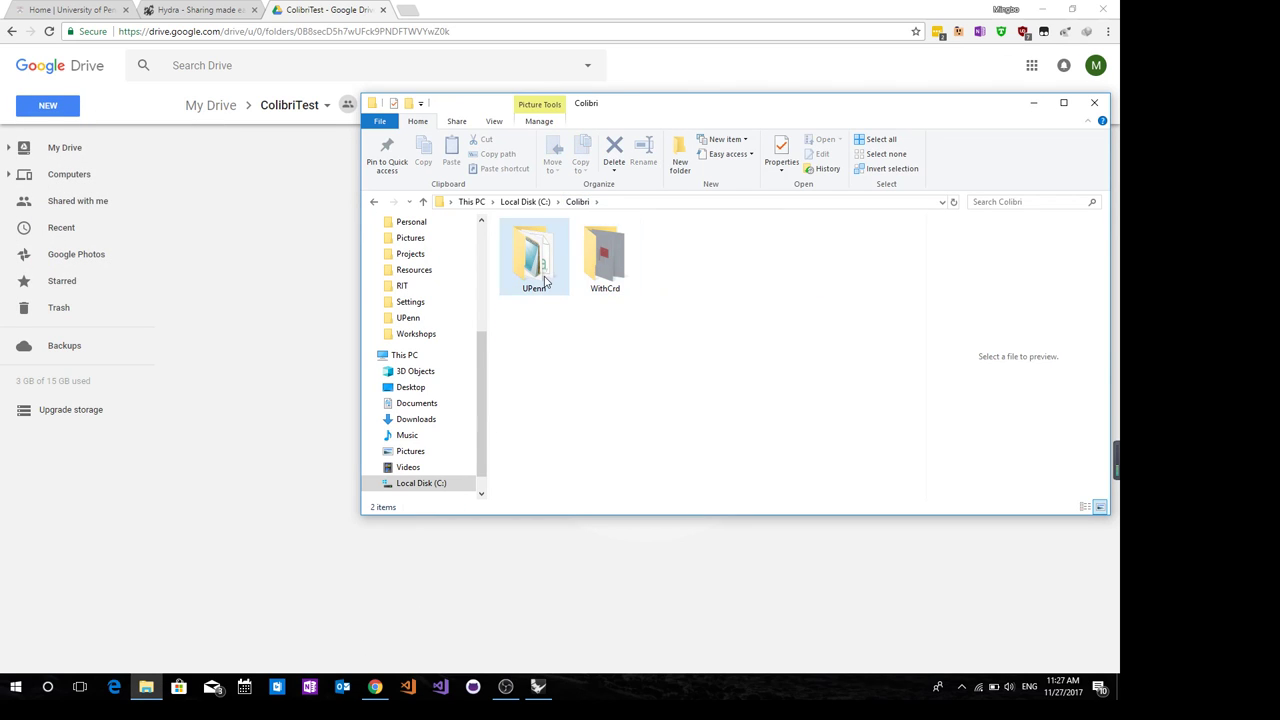
pyautogui.click(532, 256)
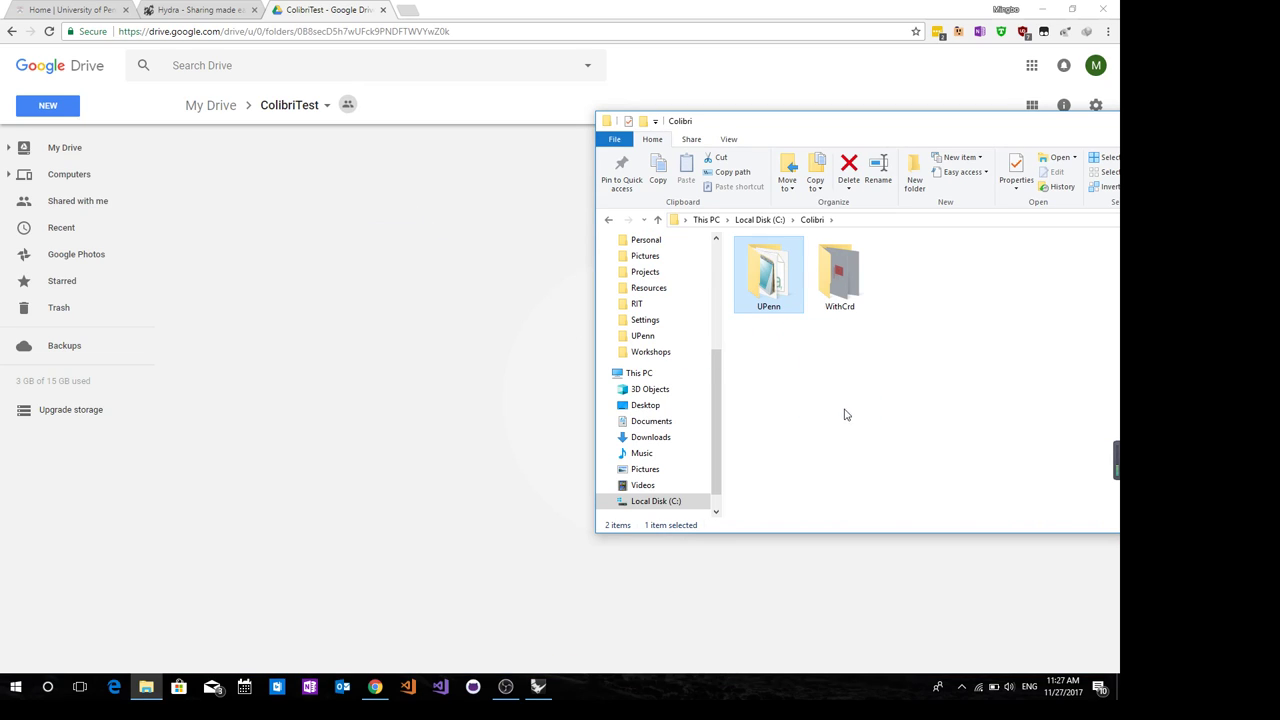
pyautogui.moveTo(864, 428)
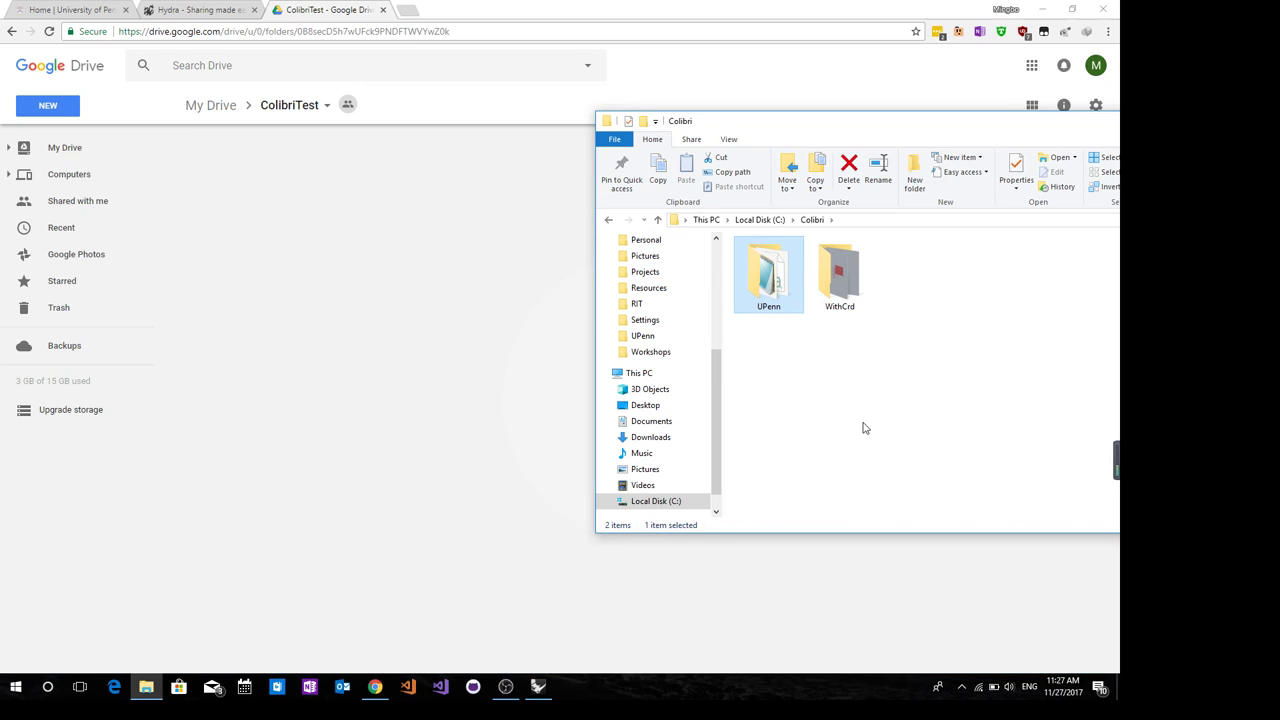
pyautogui.moveTo(768, 276); pyautogui.dragTo(210, 270)
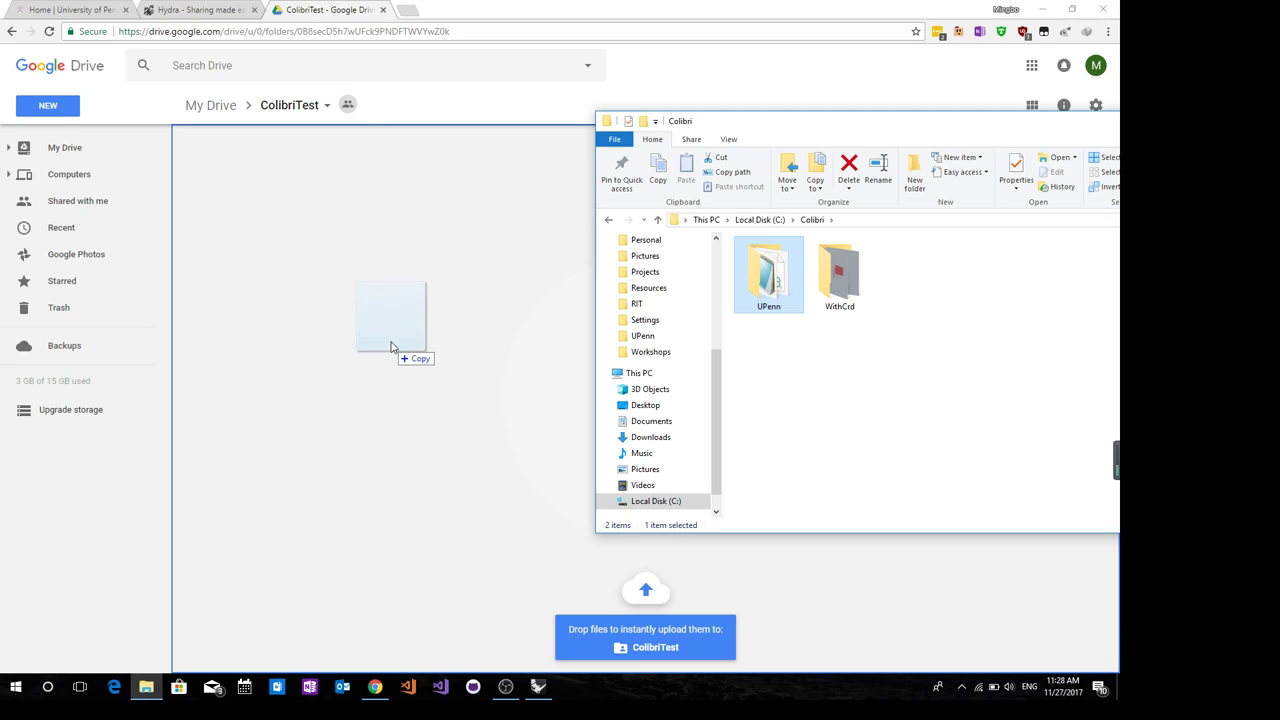
pyautogui.moveTo(396, 336)
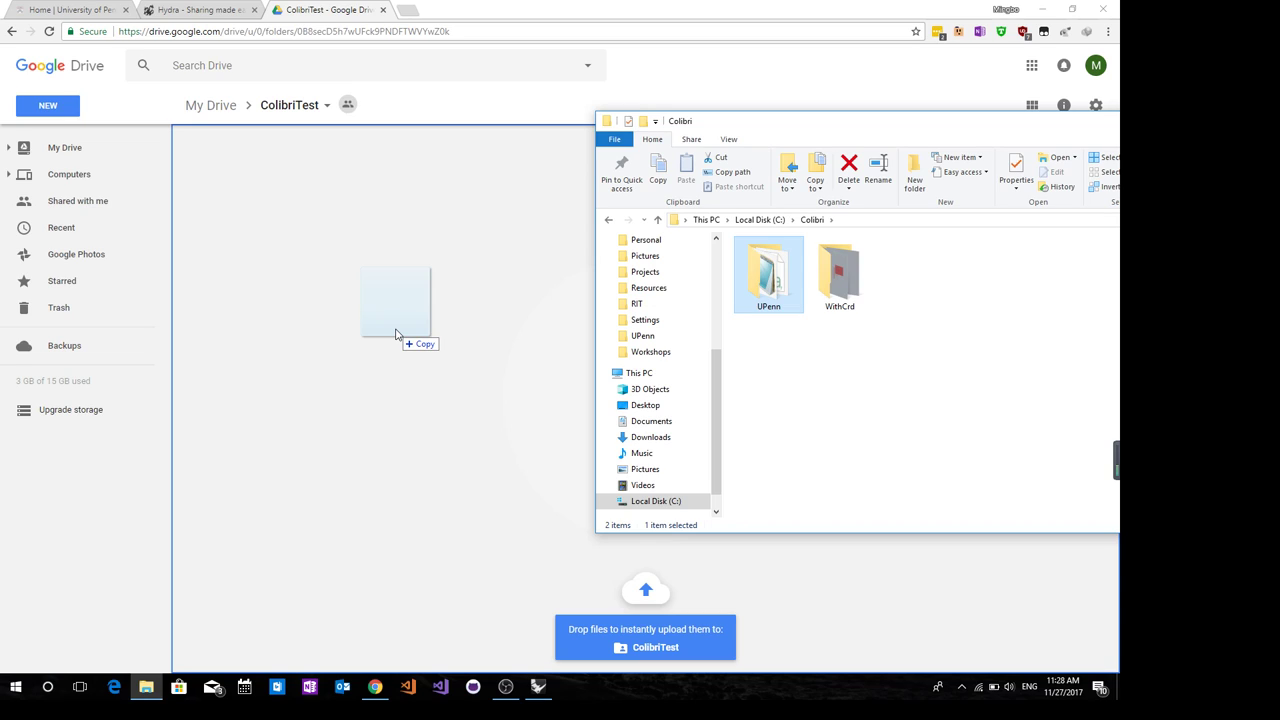
pyautogui.moveTo(376, 302)
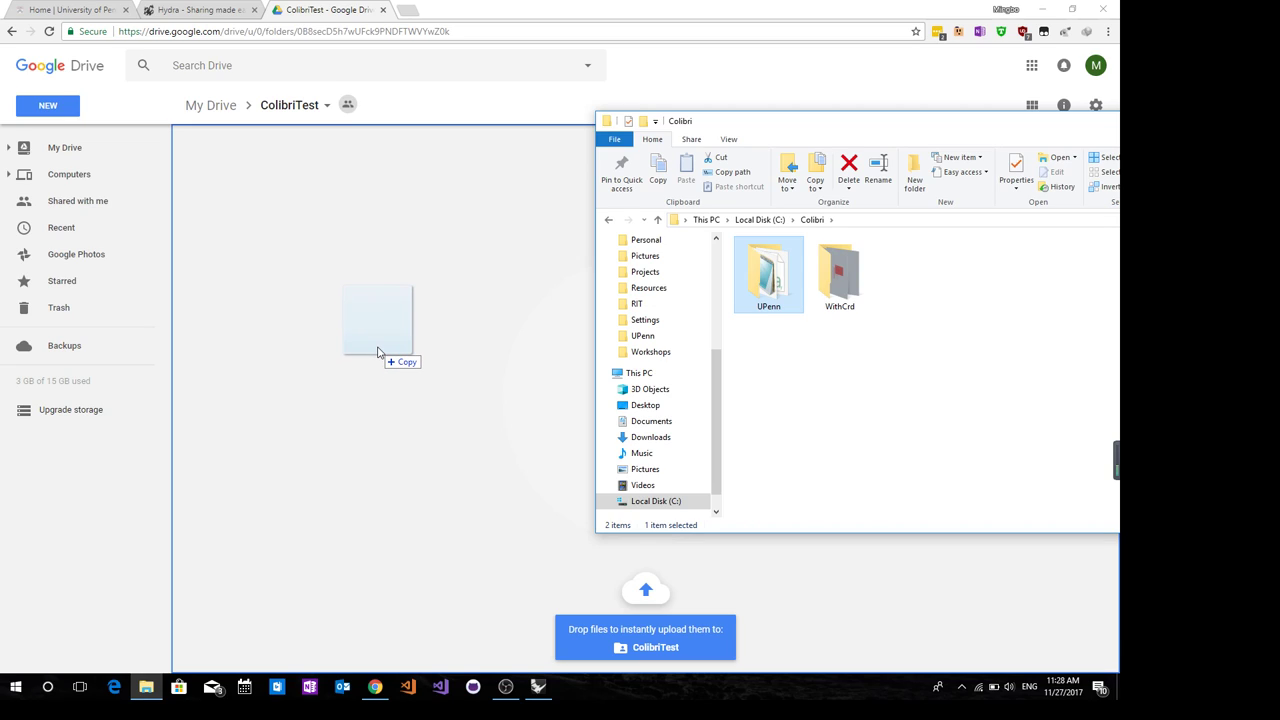
pyautogui.moveTo(378, 340)
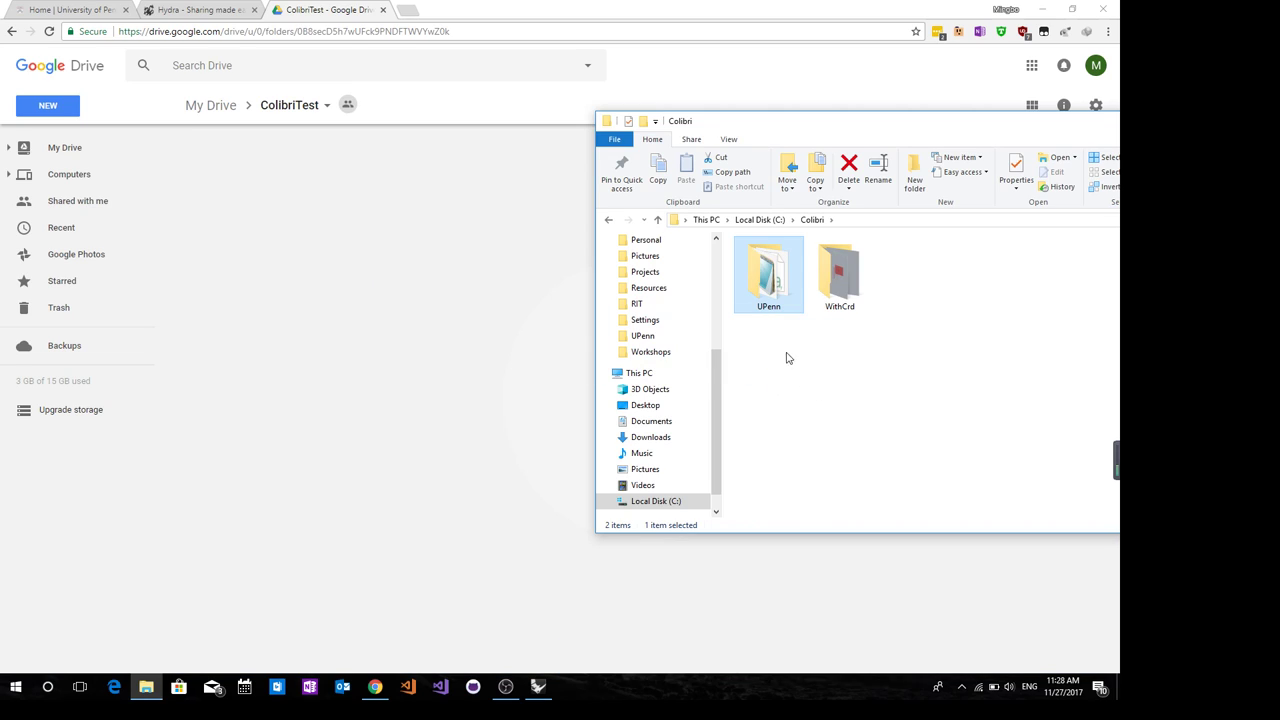
pyautogui.doubleClick(768, 276)
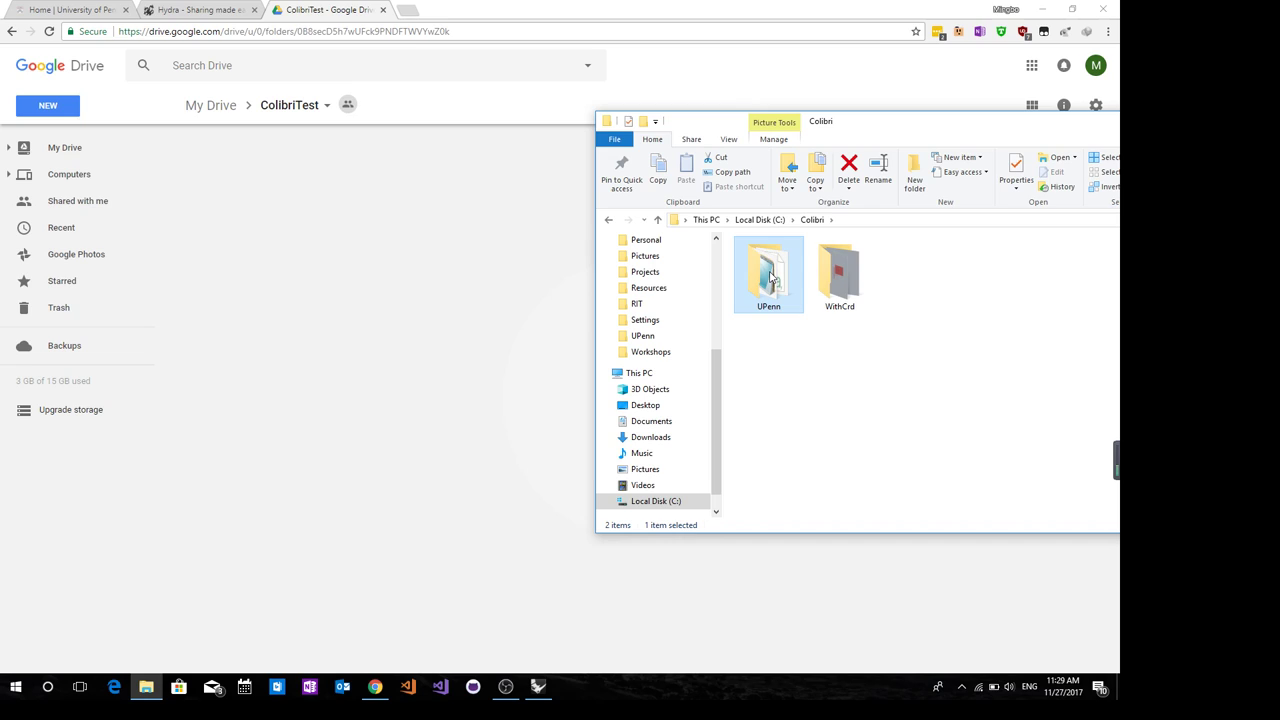
pyautogui.moveTo(764, 296)
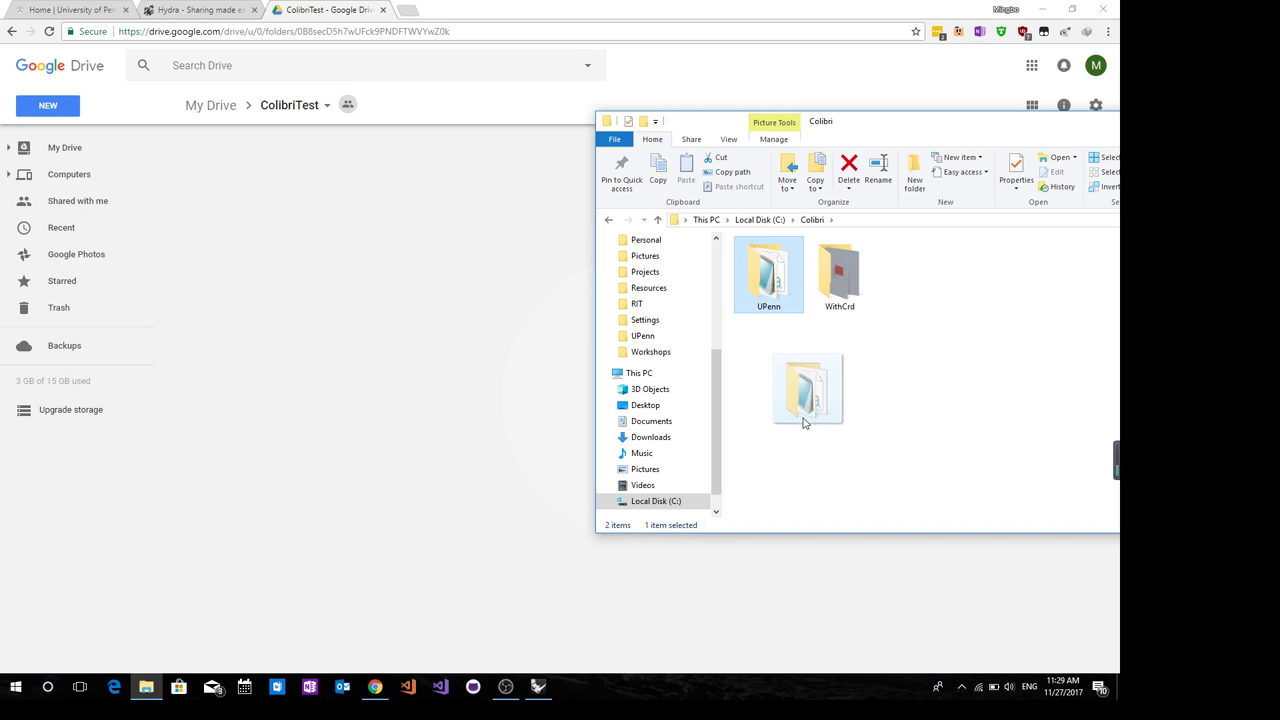
pyautogui.moveTo(808, 390); pyautogui.dragTo(316, 230)
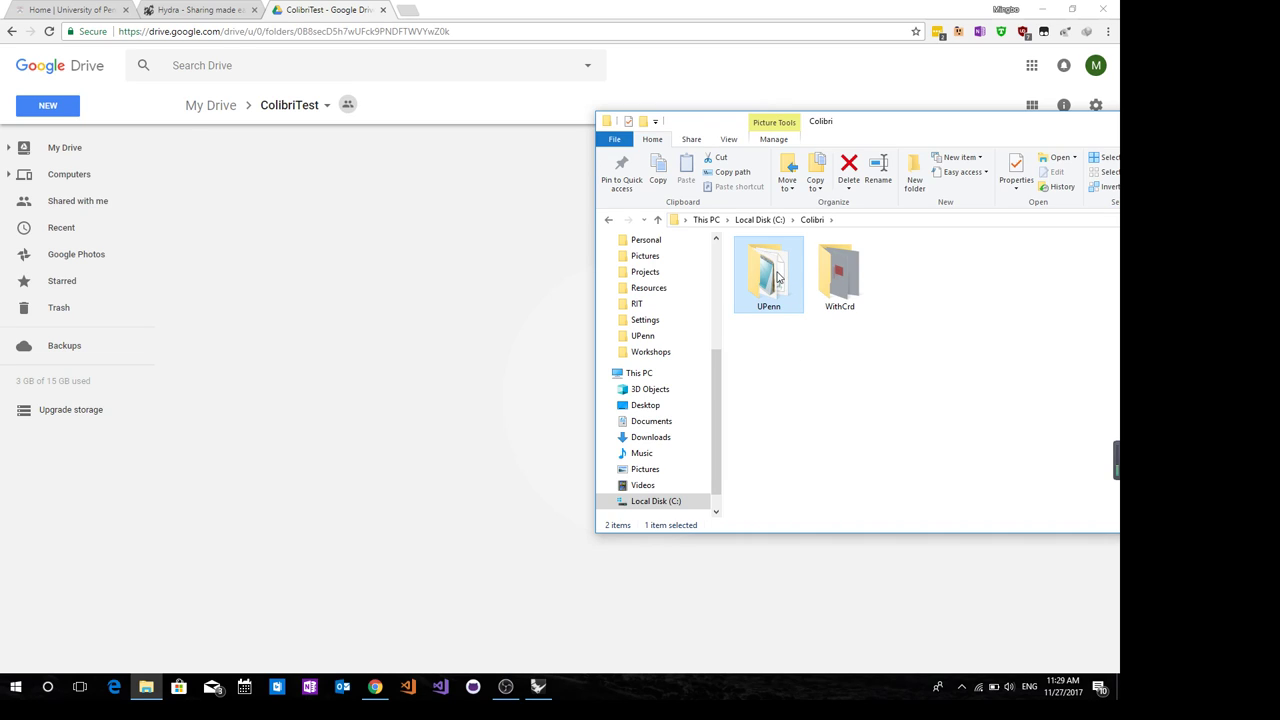
pyautogui.moveTo(768, 276); pyautogui.dragTo(380, 280)
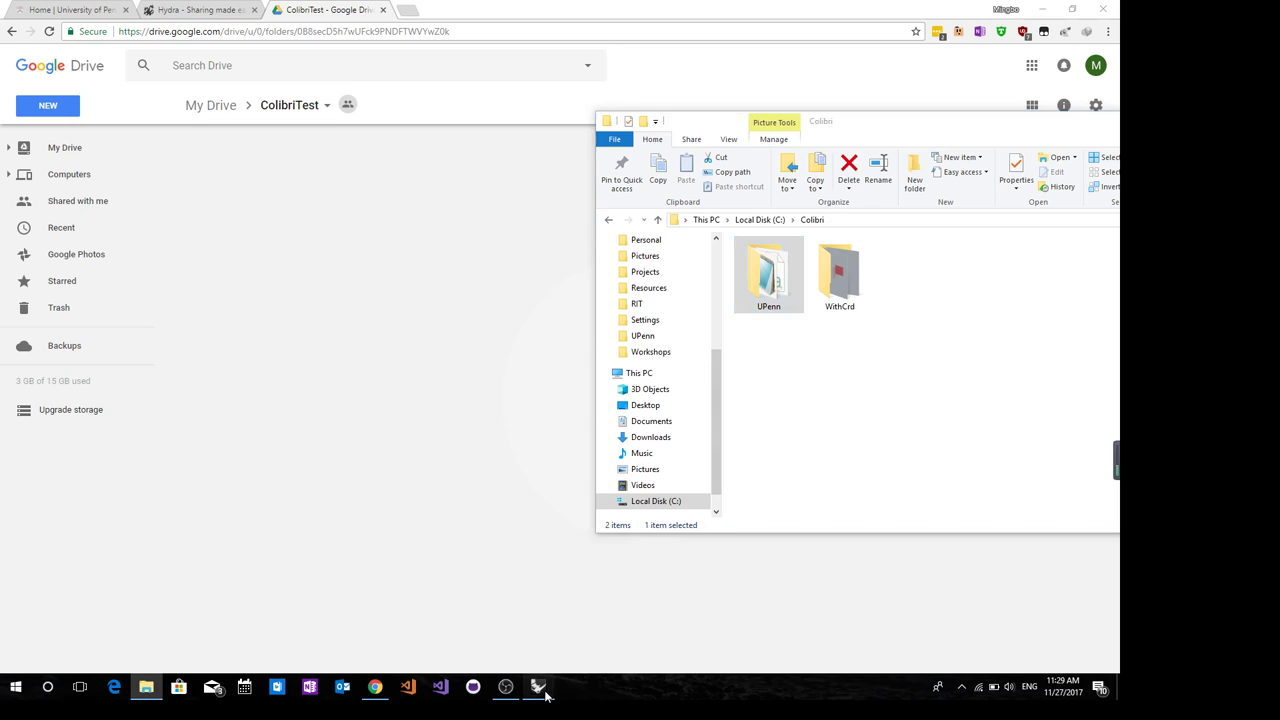
# Return to the Grasshopper definition and bring up the Colibri Iterator's options
pyautogui.click(538, 688)
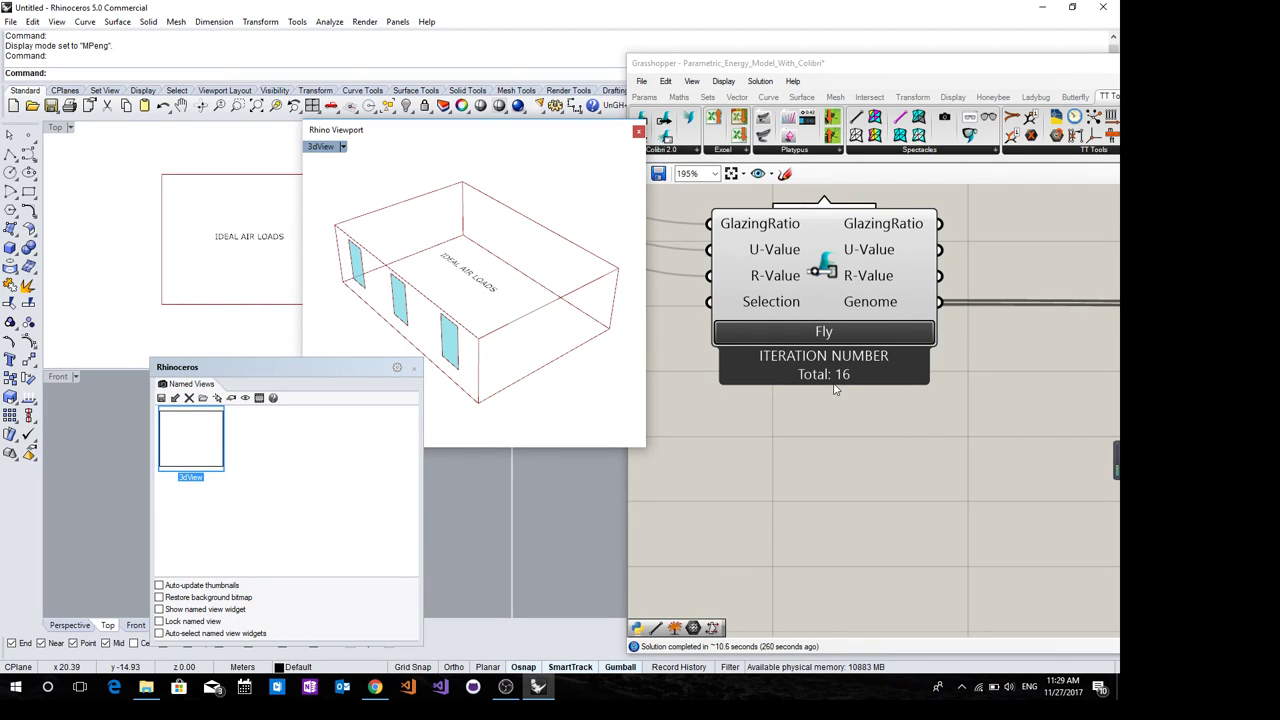
pyautogui.moveTo(852, 388)
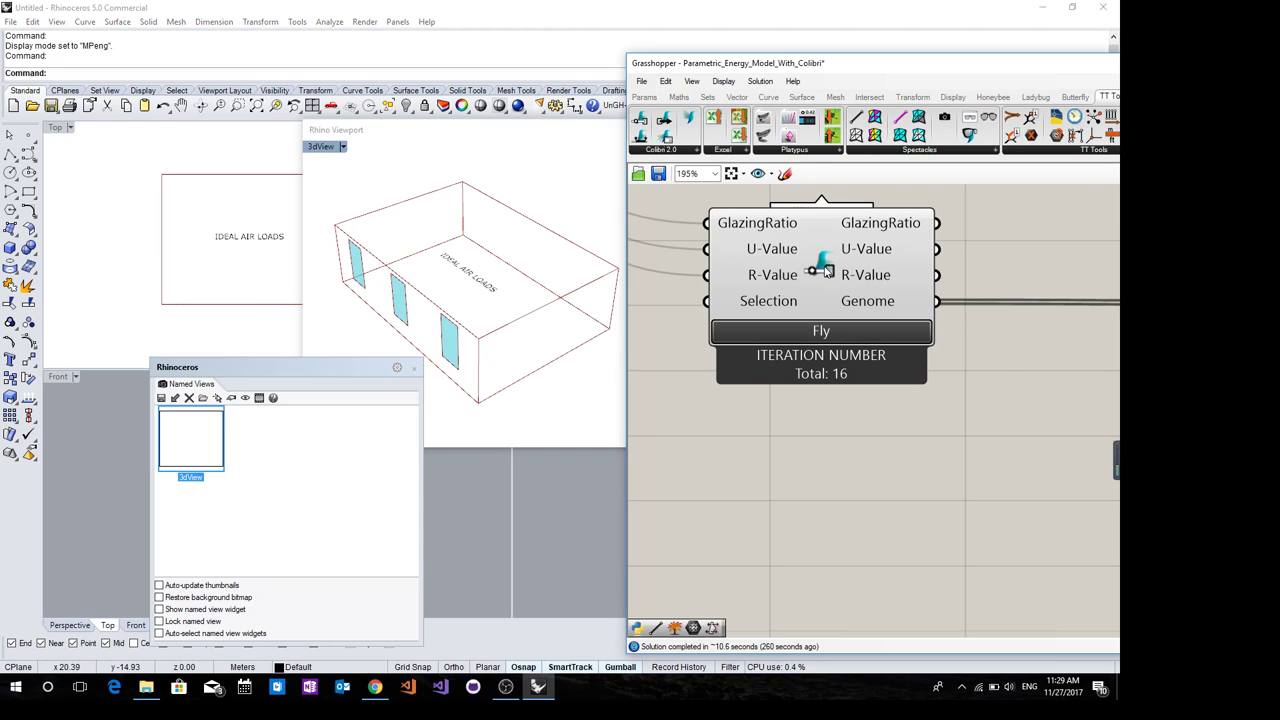
pyautogui.rightClick(820, 330)
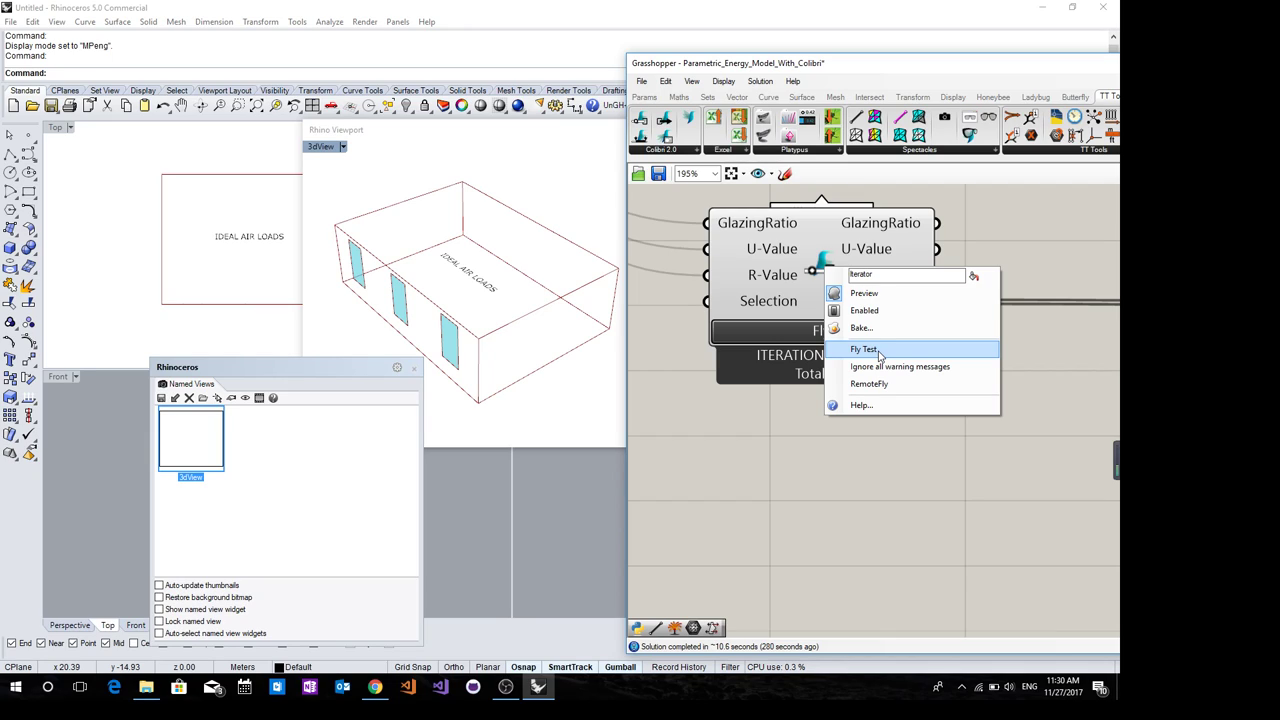
pyautogui.moveTo(978, 356)
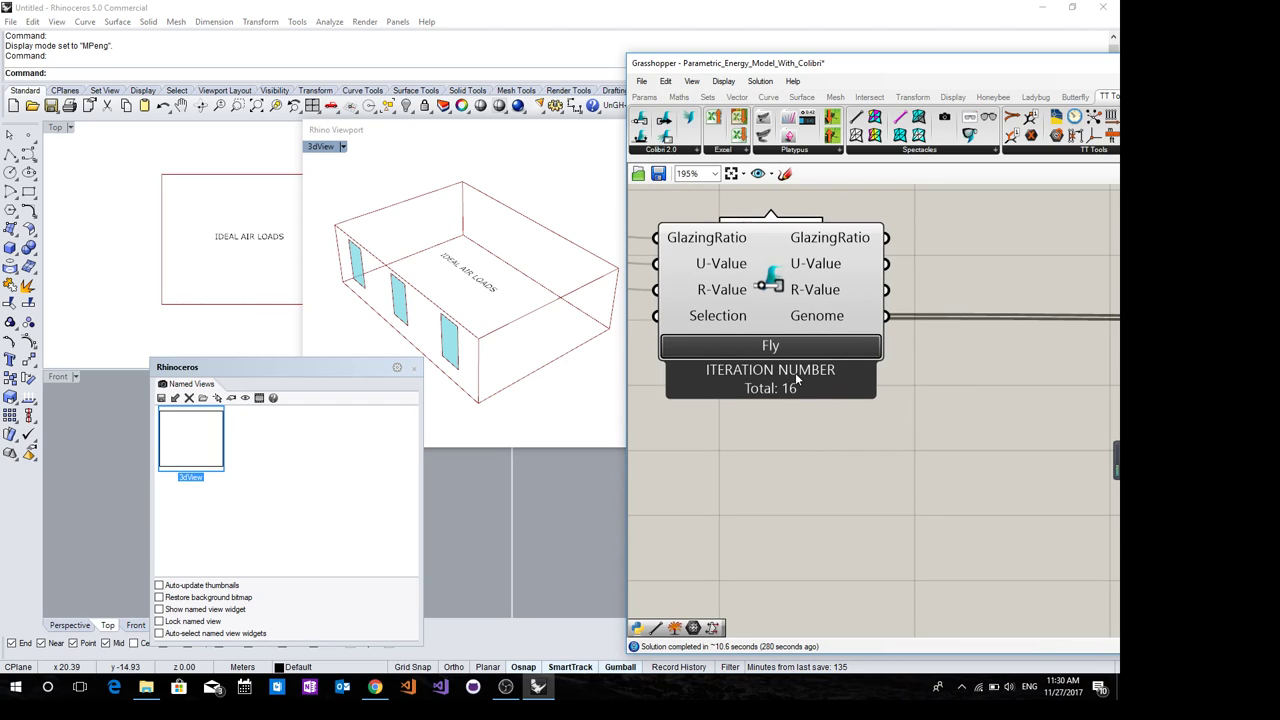
# Zoom out to view the wider definition around the Colibri Aggregator
pyautogui.scroll(-3)
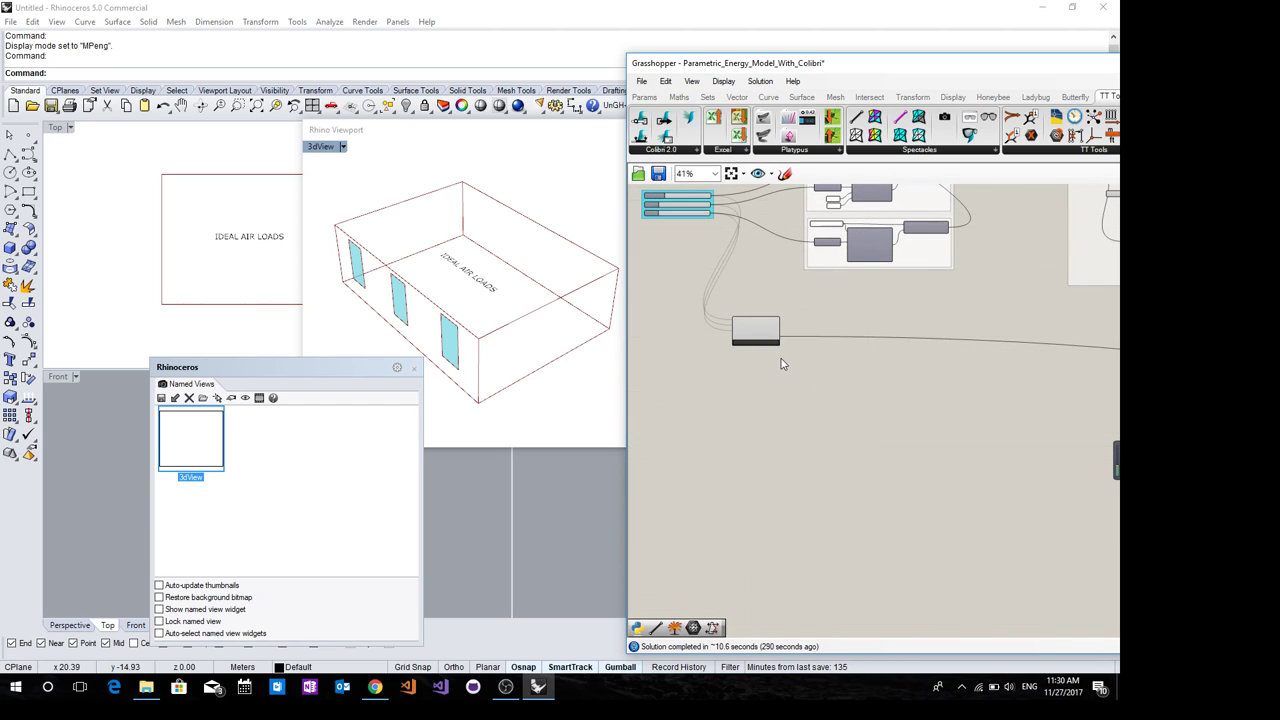
pyautogui.scroll(-3)
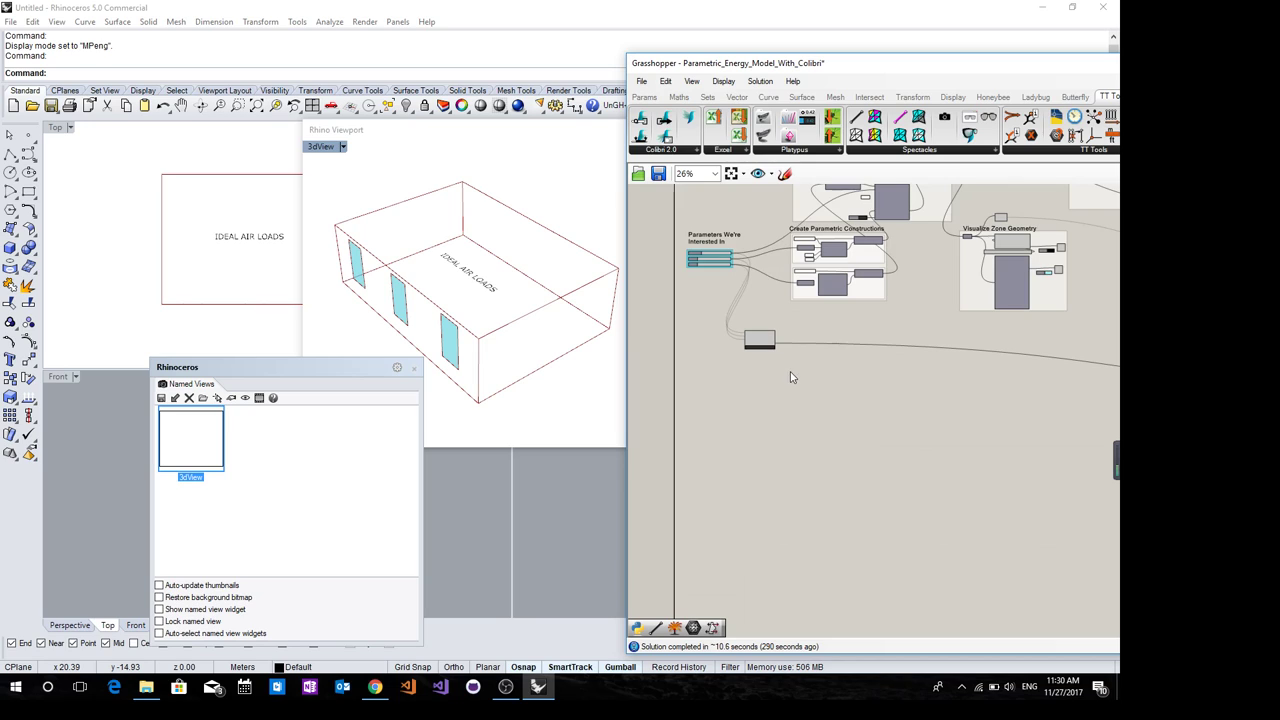
pyautogui.moveTo(764, 370)
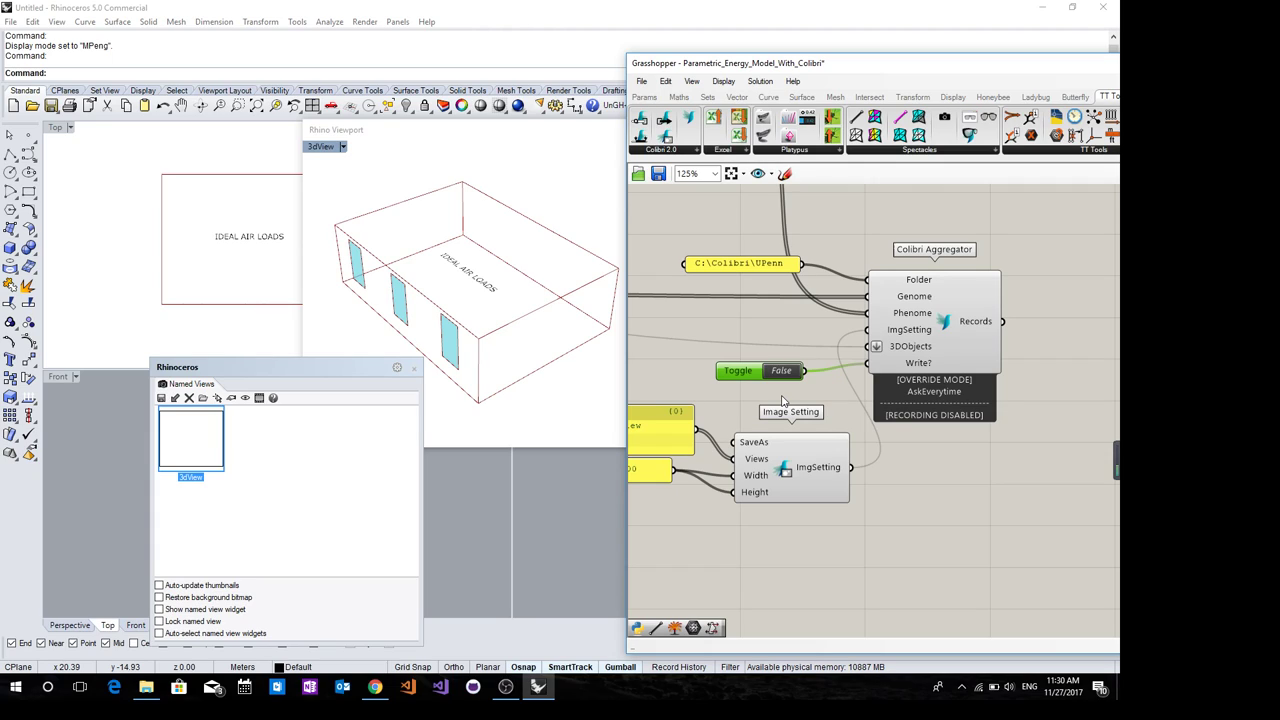
pyautogui.moveTo(840, 400)
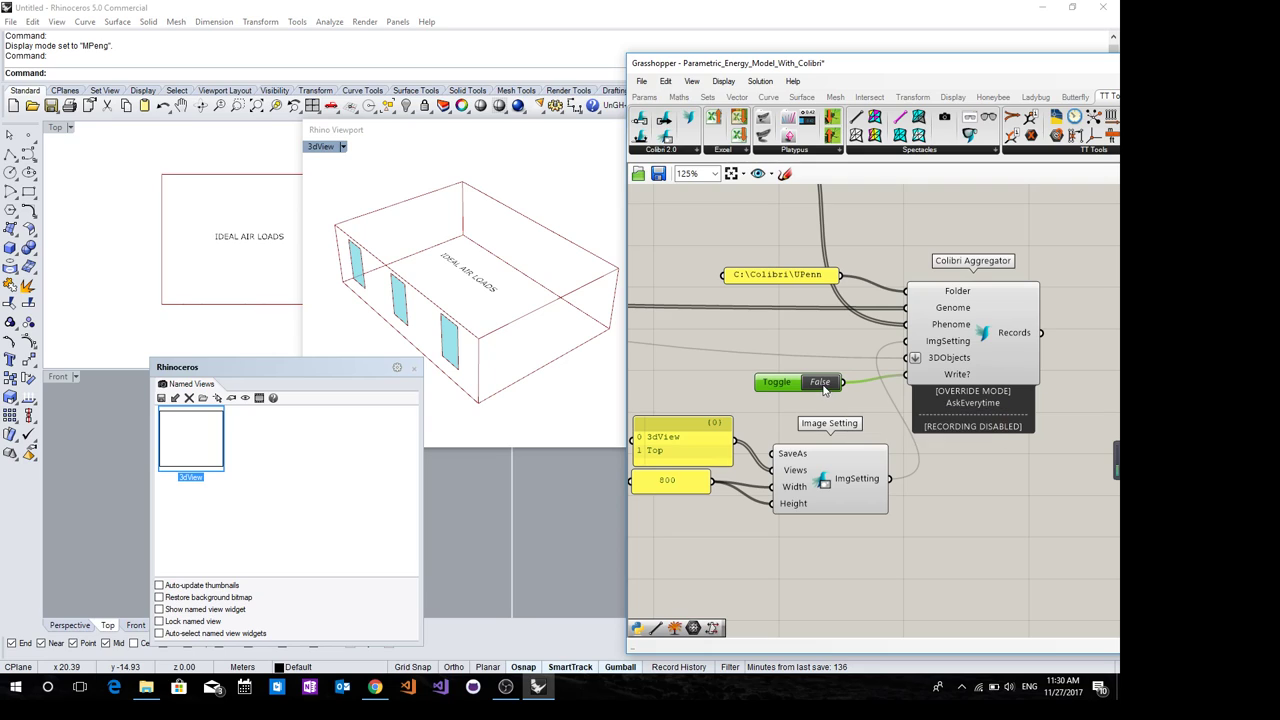
# Set the aggregator's Write? toggle to True and confirm overriding the non-empty UPenn folder
pyautogui.click(820, 380)
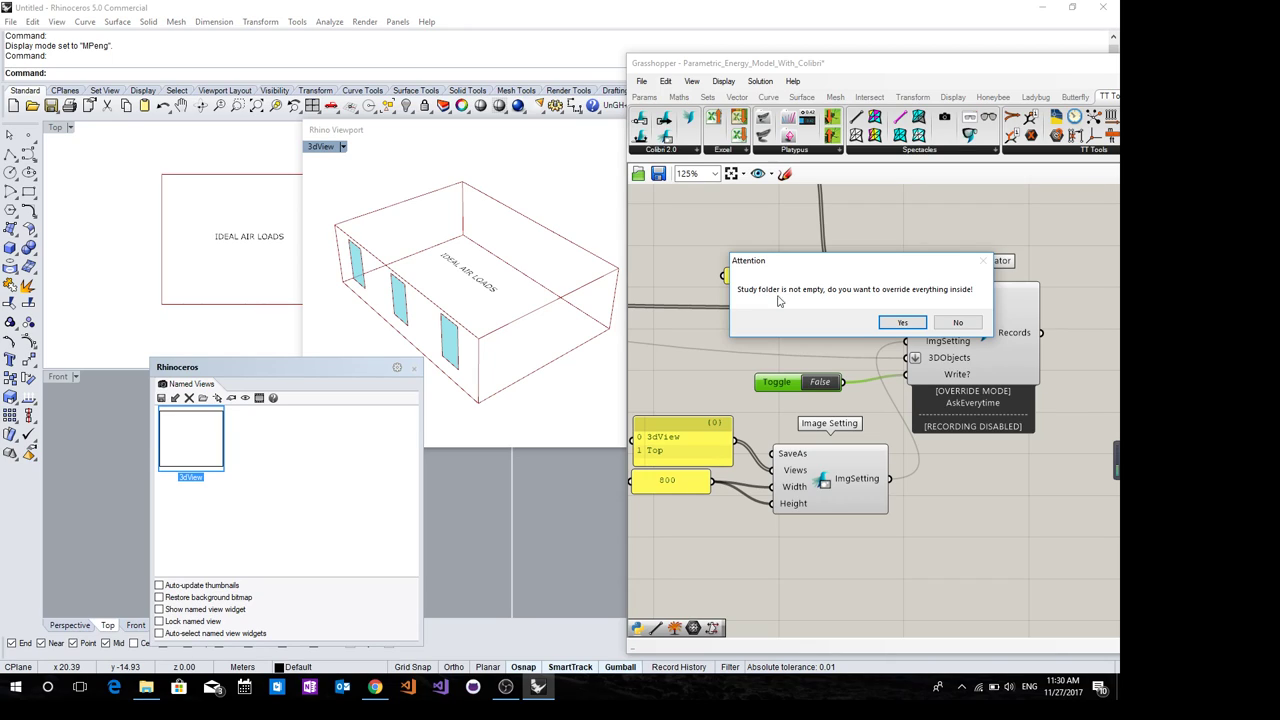
pyautogui.moveTo(878, 302)
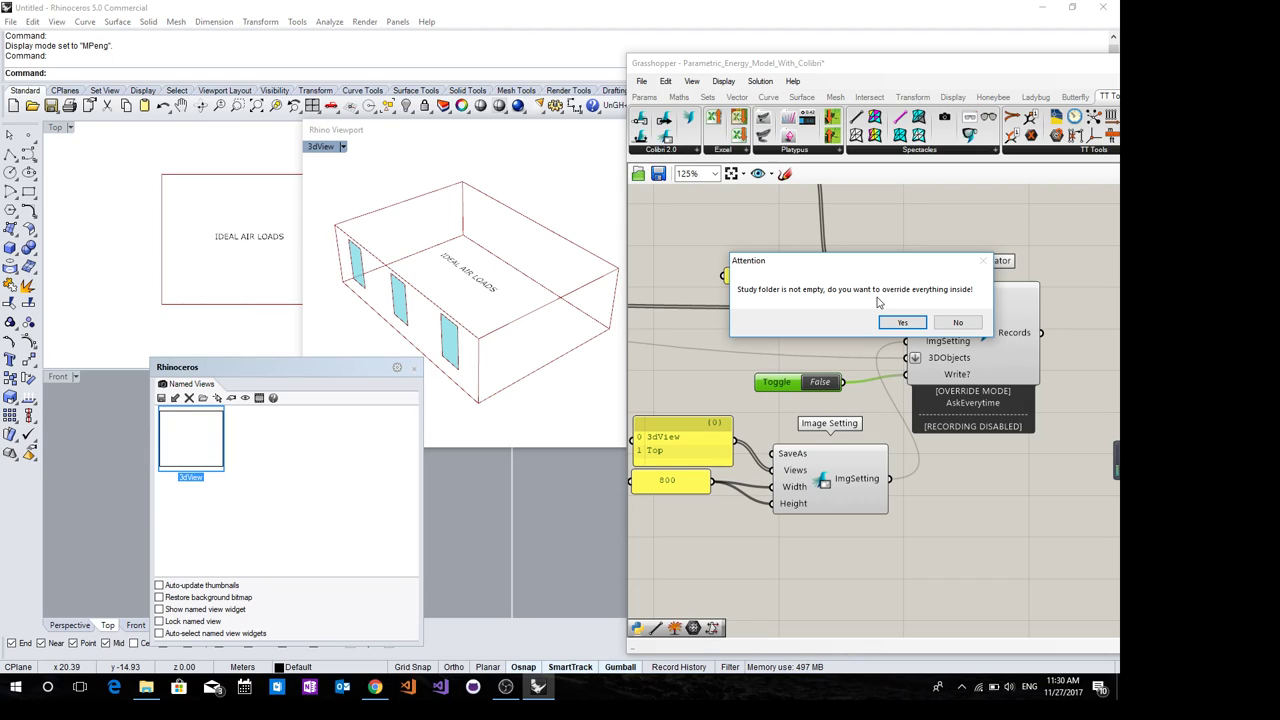
pyautogui.moveTo(1010, 334)
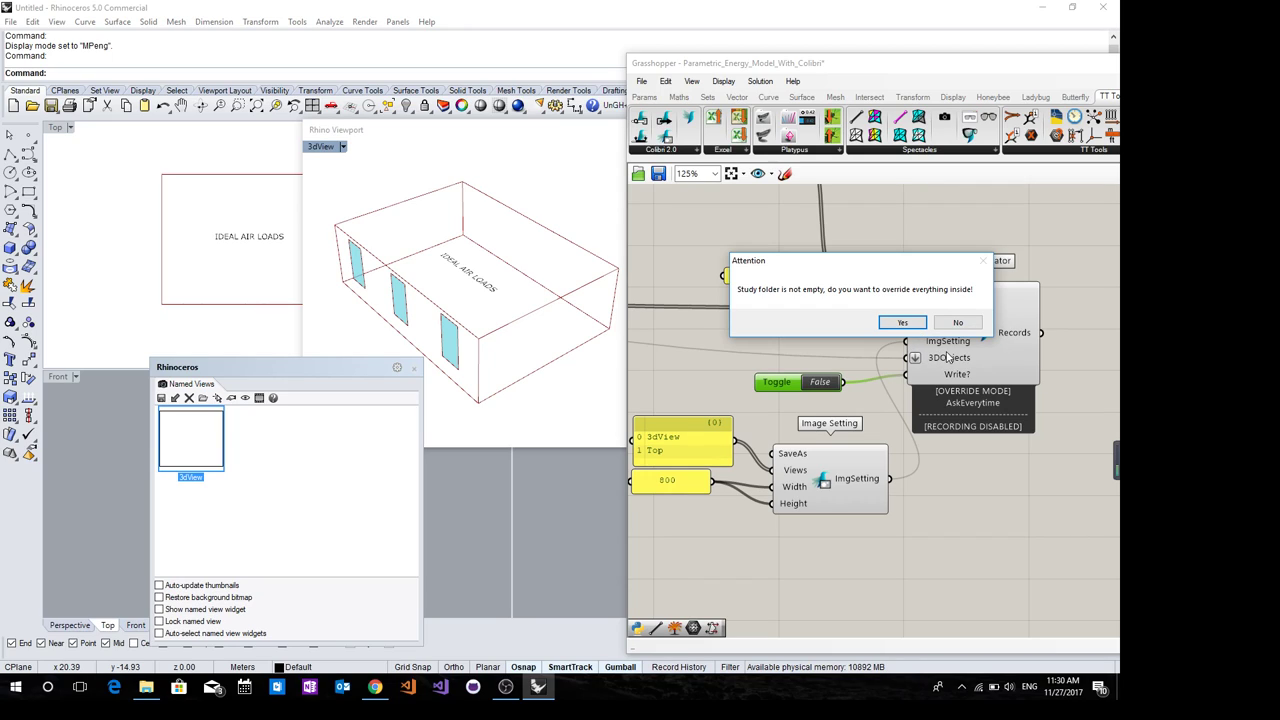
pyautogui.moveTo(76, 540)
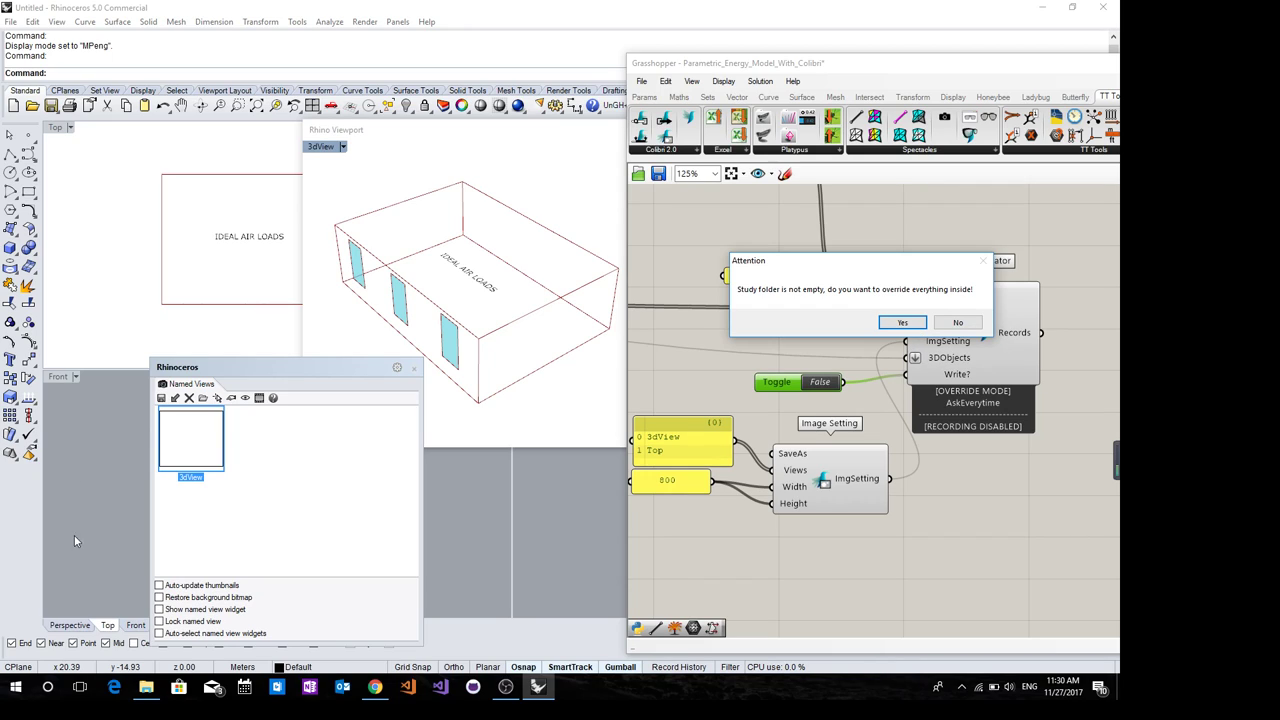
pyautogui.click(902, 322)
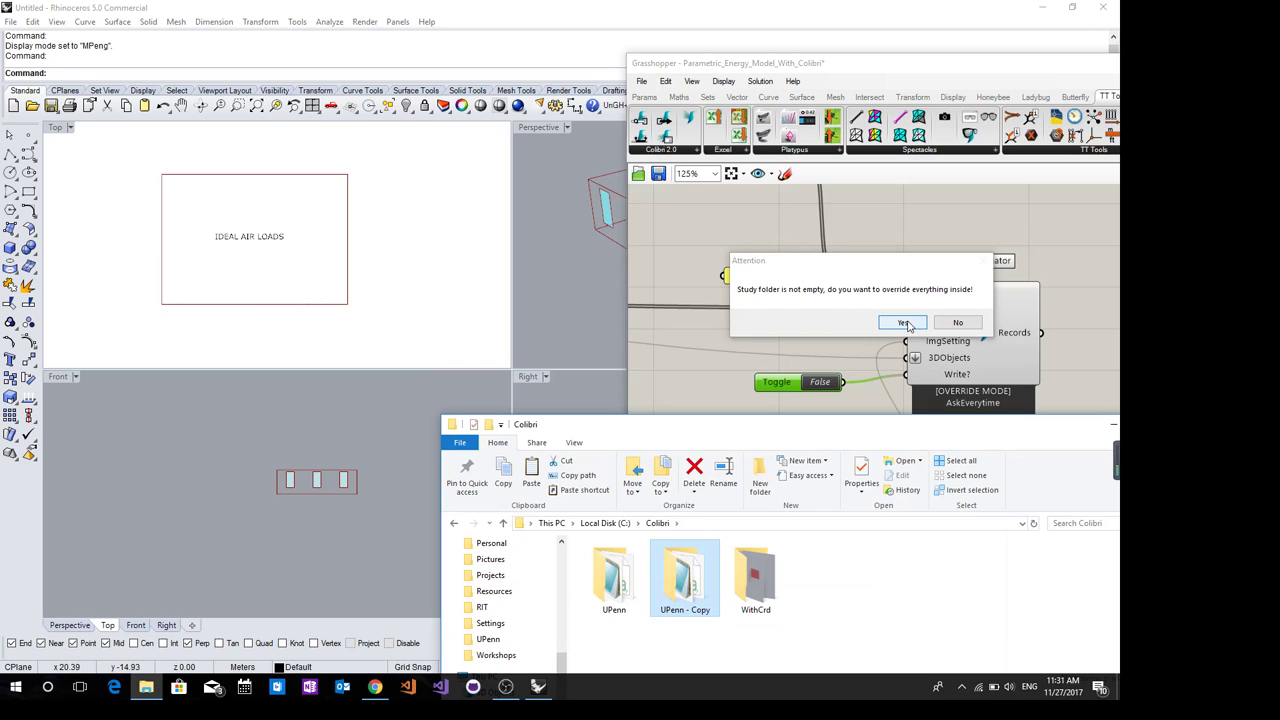
pyautogui.click(902, 322)
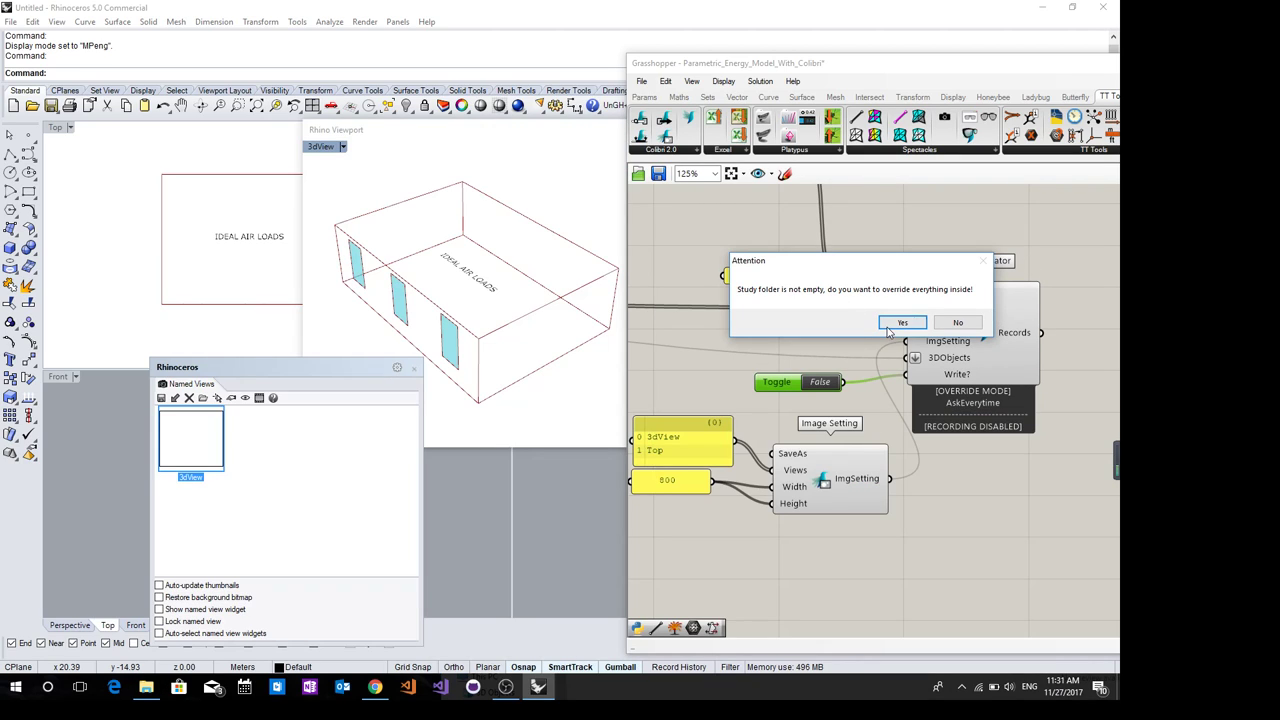
pyautogui.click(902, 322)
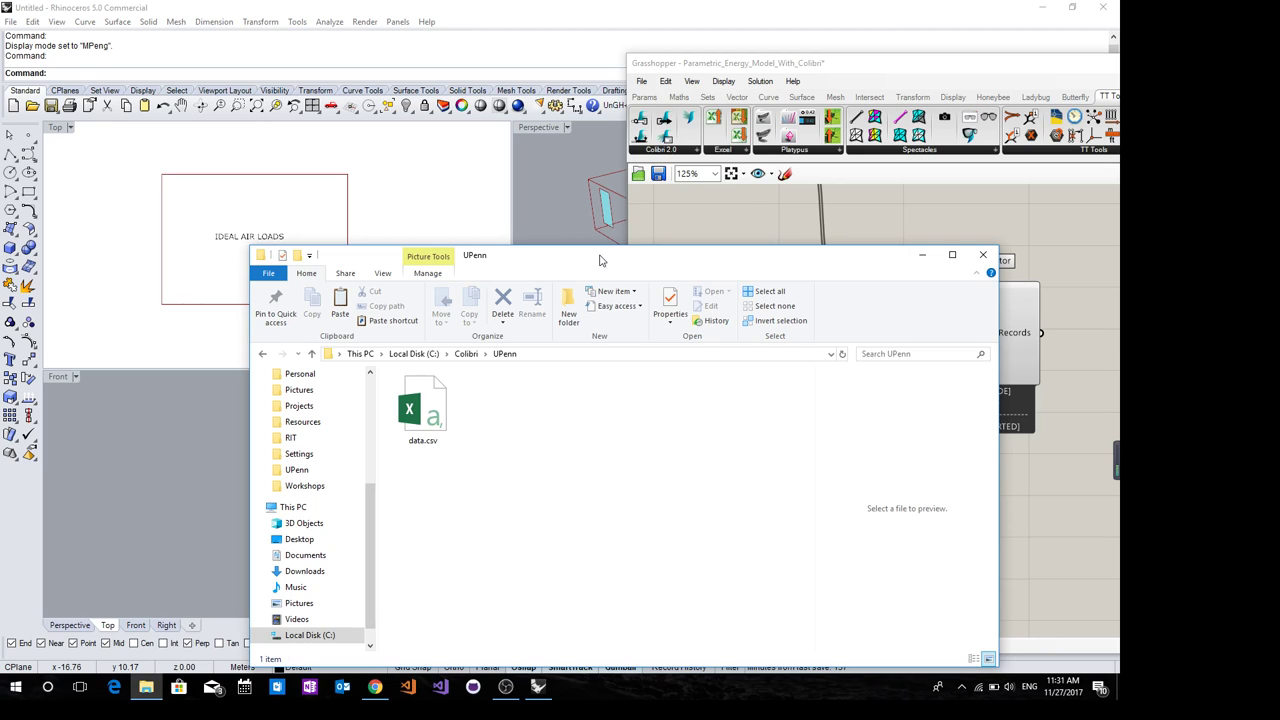
# Move the Explorer window aside and let recording start, showing UPenn, UPenn - Copy and WithCnd
pyautogui.moveTo(600, 260); pyautogui.dragTo(570, 276)
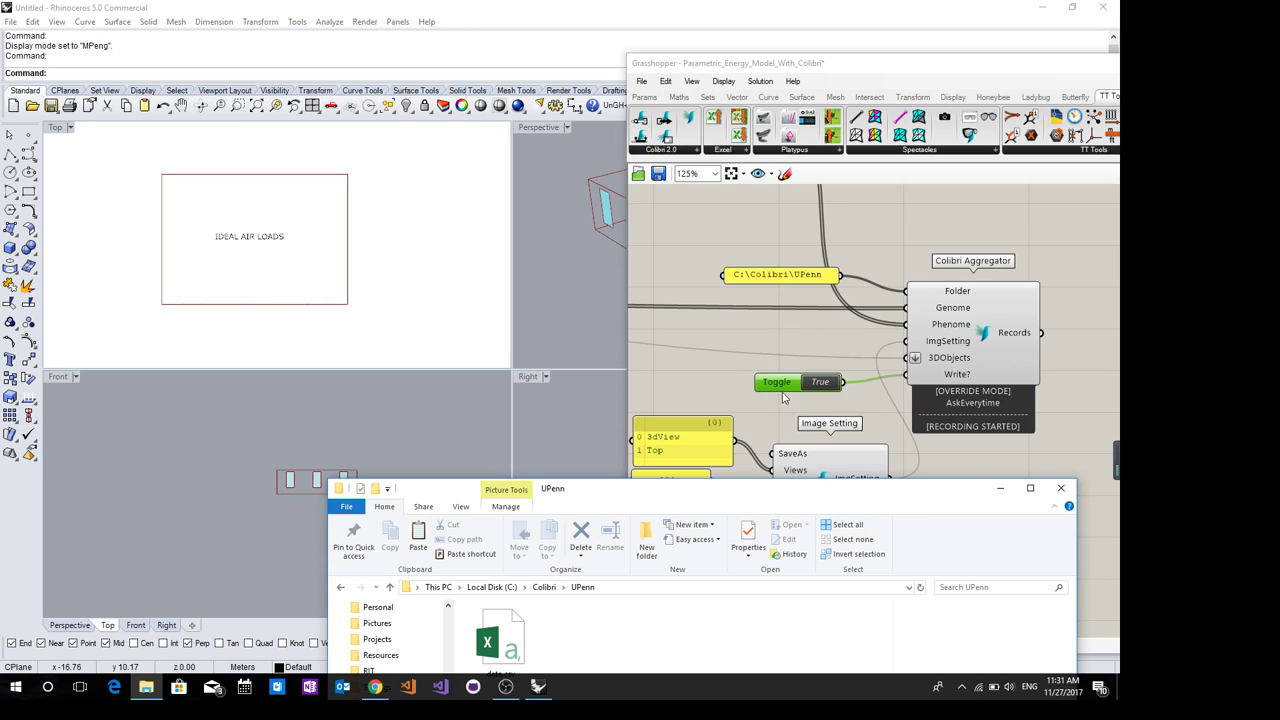
pyautogui.moveTo(788, 414)
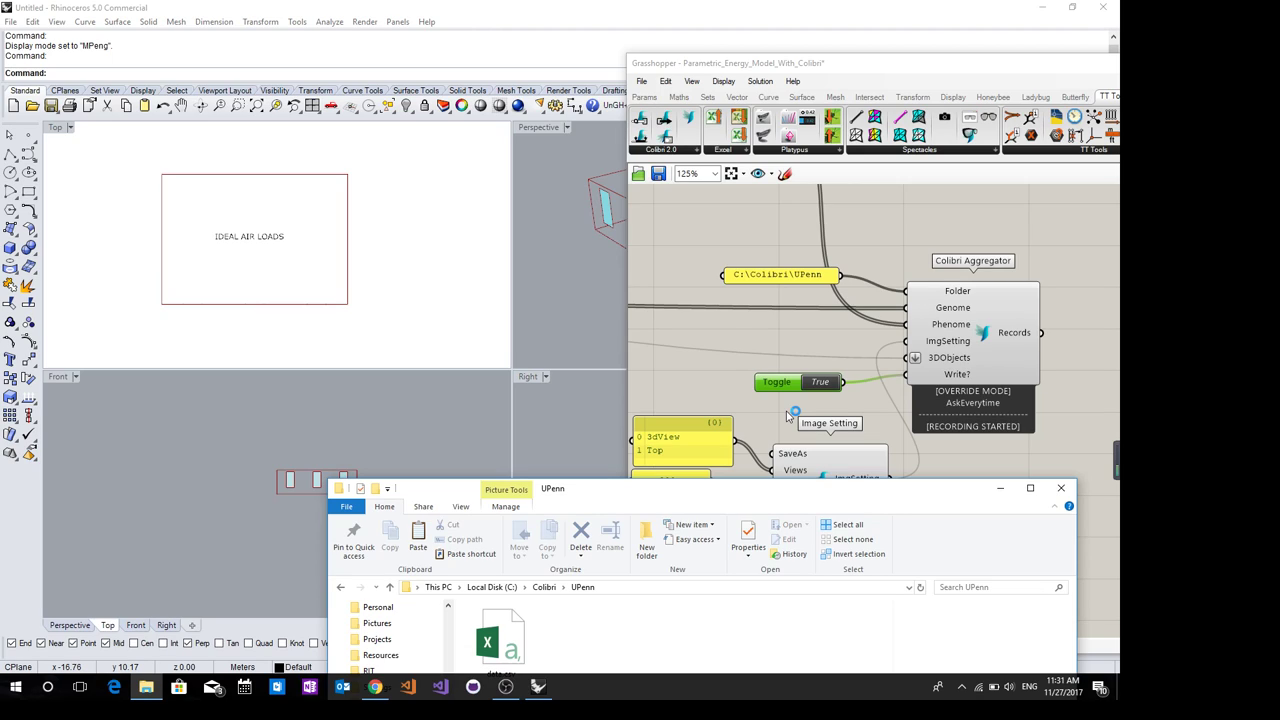
pyautogui.moveTo(790, 414)
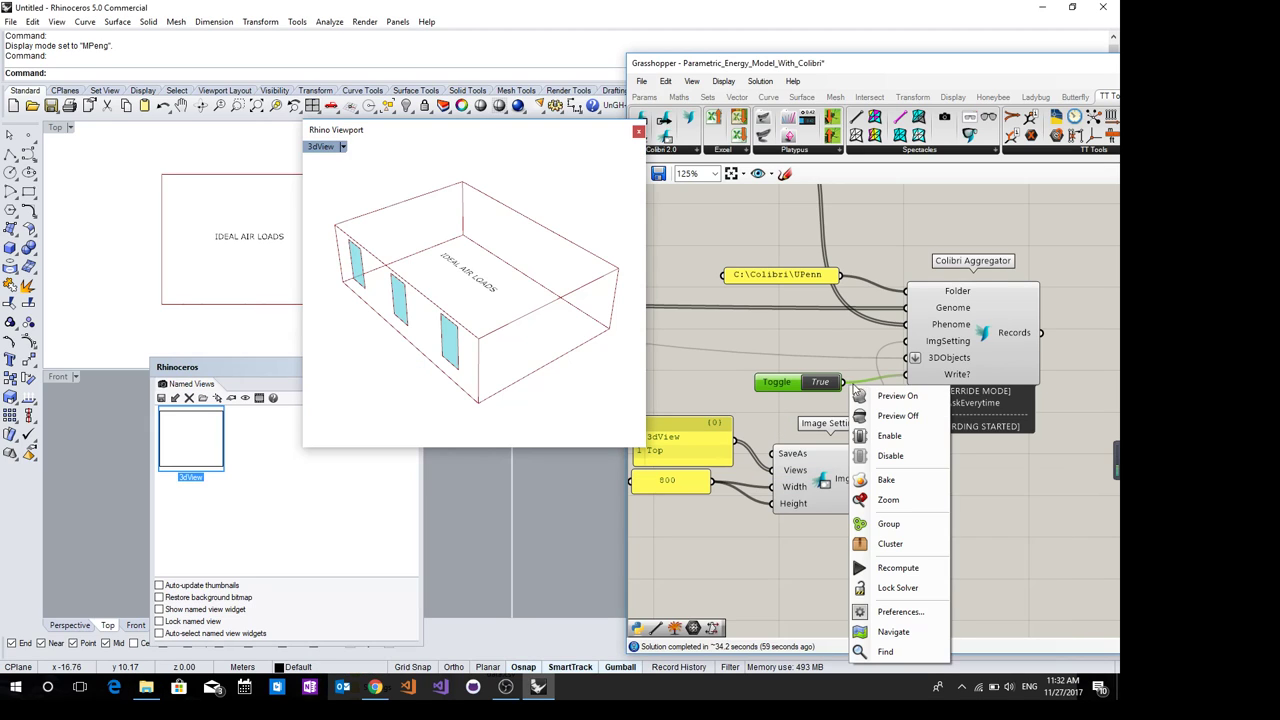
pyautogui.click(888, 500)
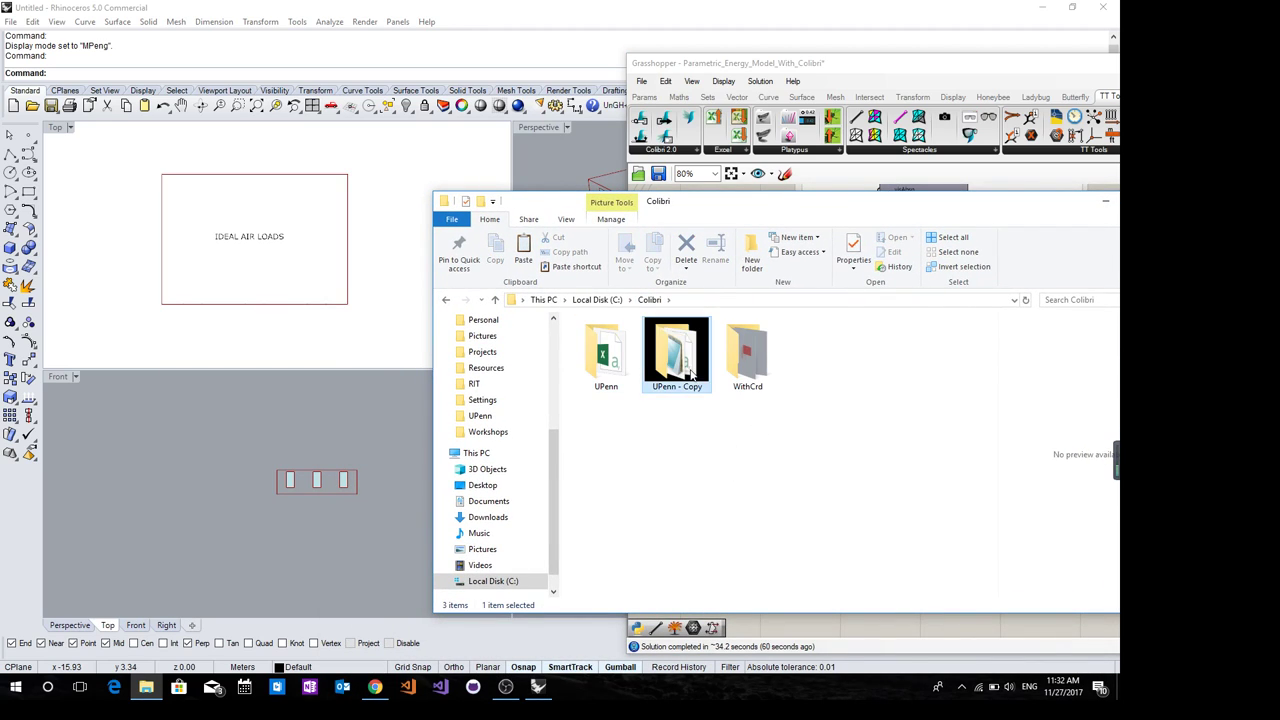
# Upload the UPenn - Copy folder into the ColibriTest folder on Google Drive
pyautogui.doubleClick(676, 356)
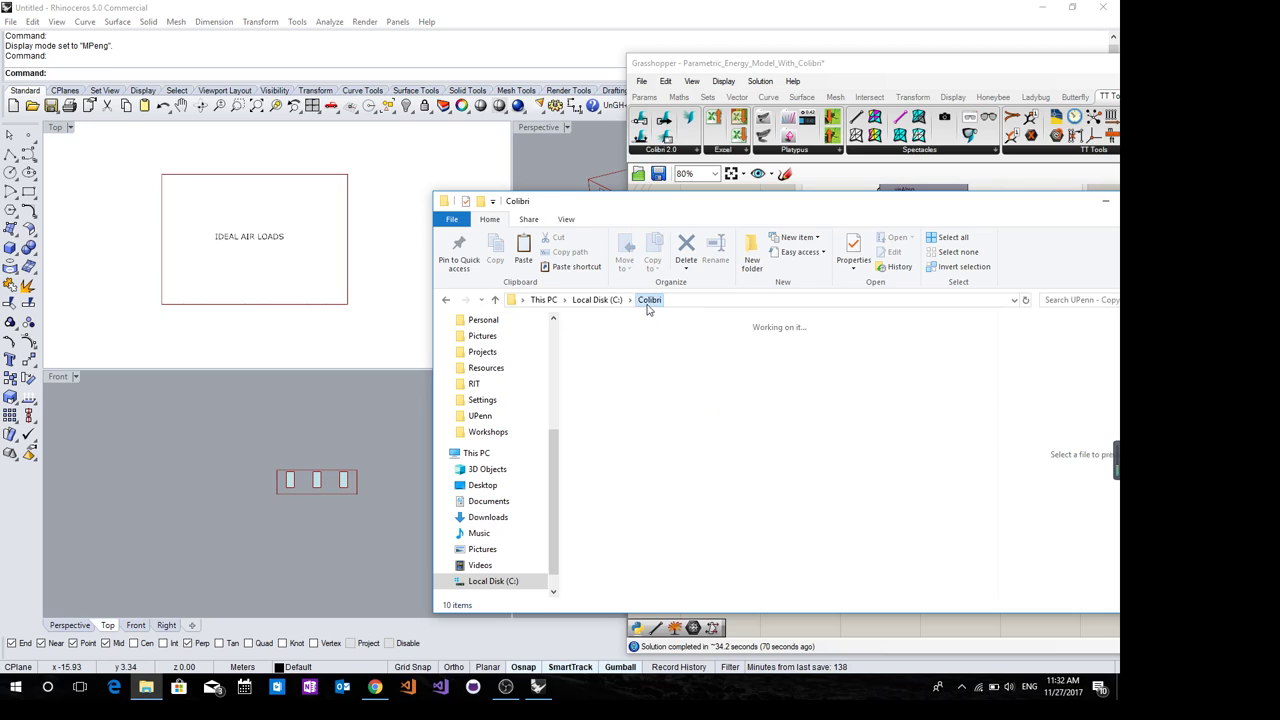
pyautogui.click(676, 356)
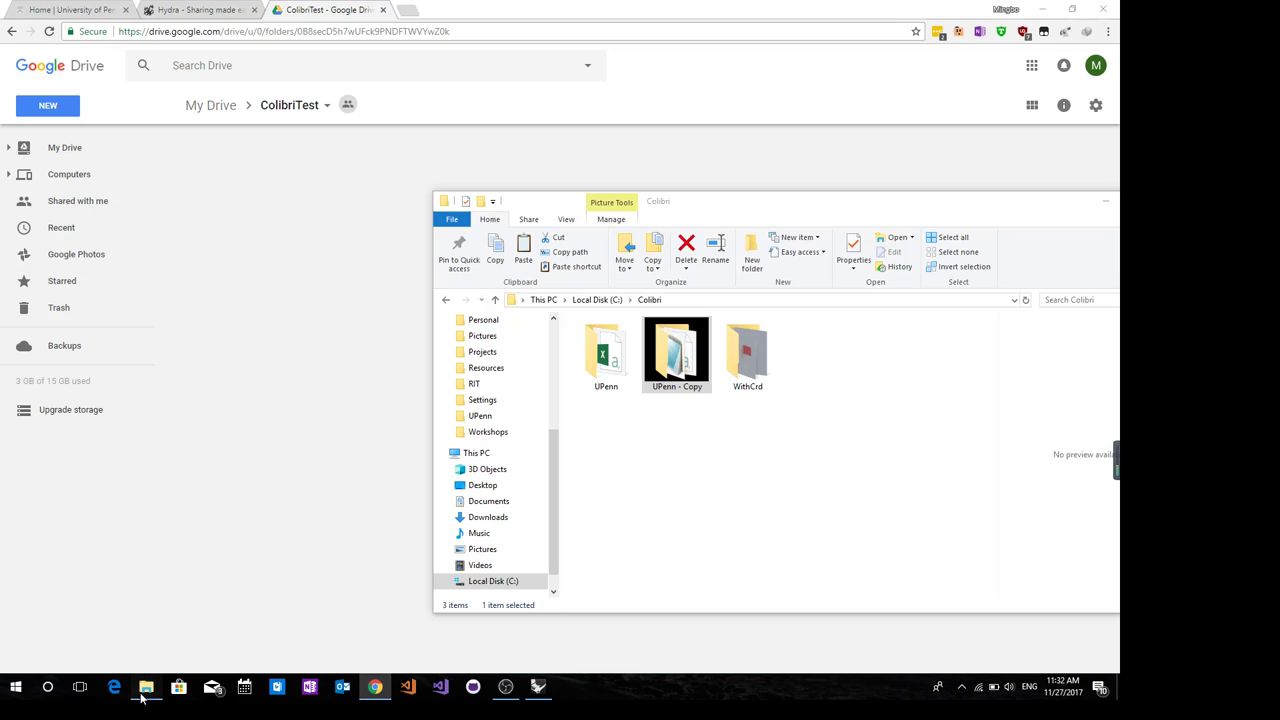
pyautogui.moveTo(676, 356); pyautogui.dragTo(384, 360)
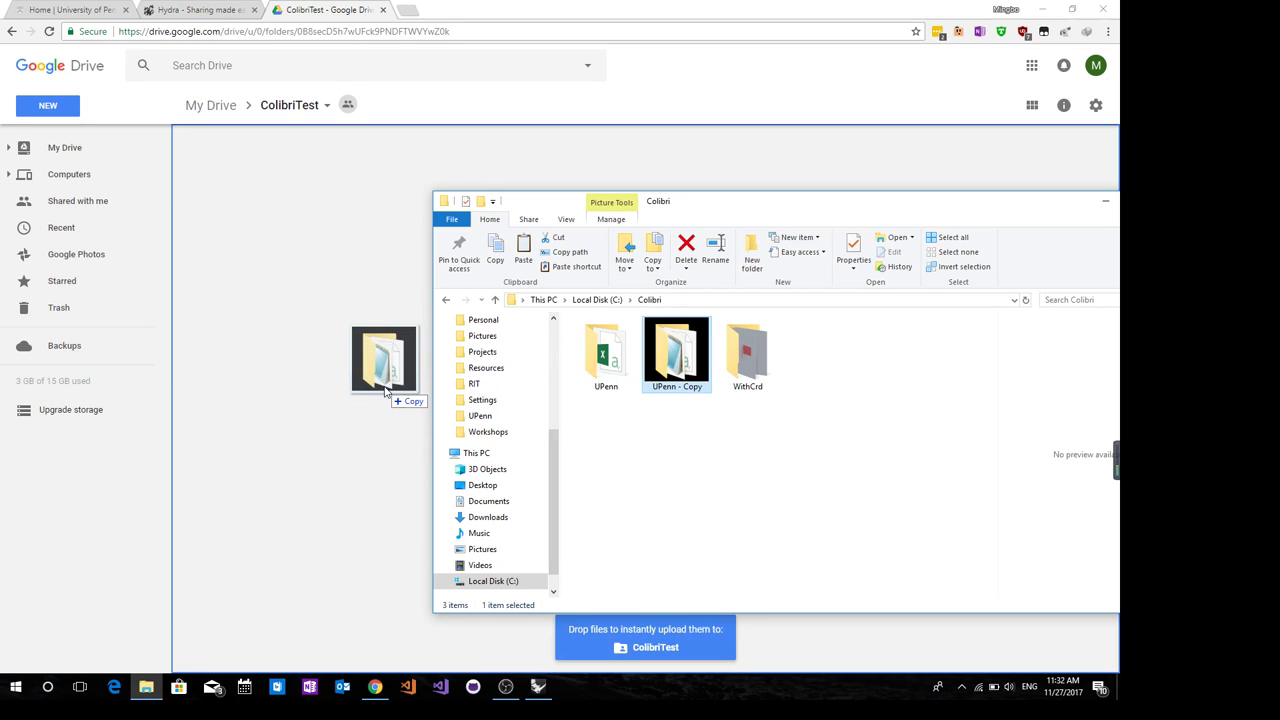
pyautogui.moveTo(384, 364); pyautogui.dragTo(336, 300)
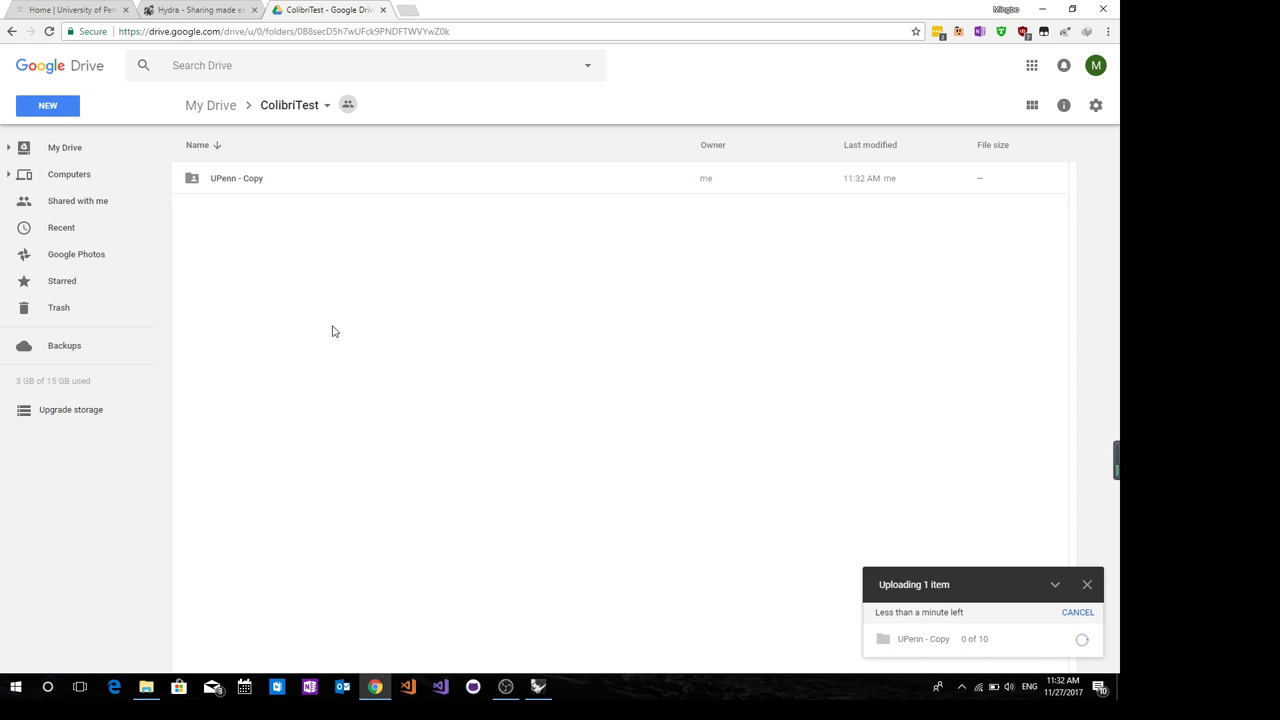
pyautogui.moveTo(340, 340)
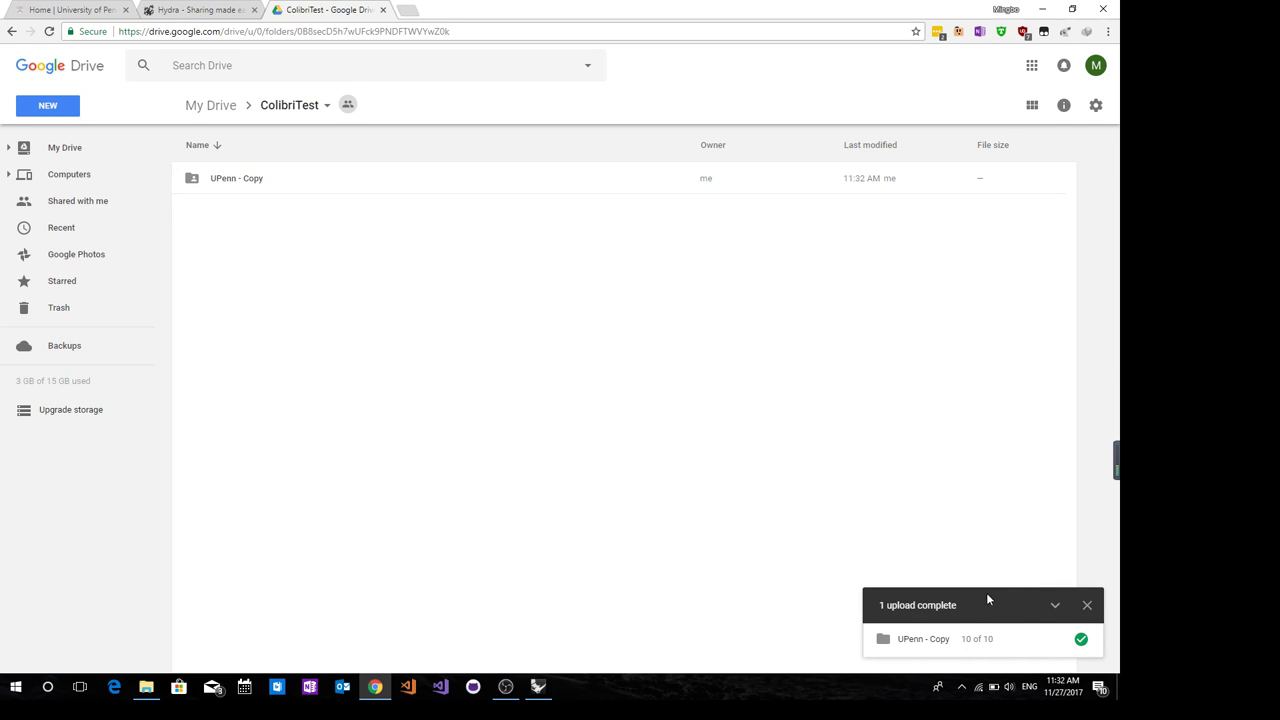
pyautogui.moveTo(976, 652)
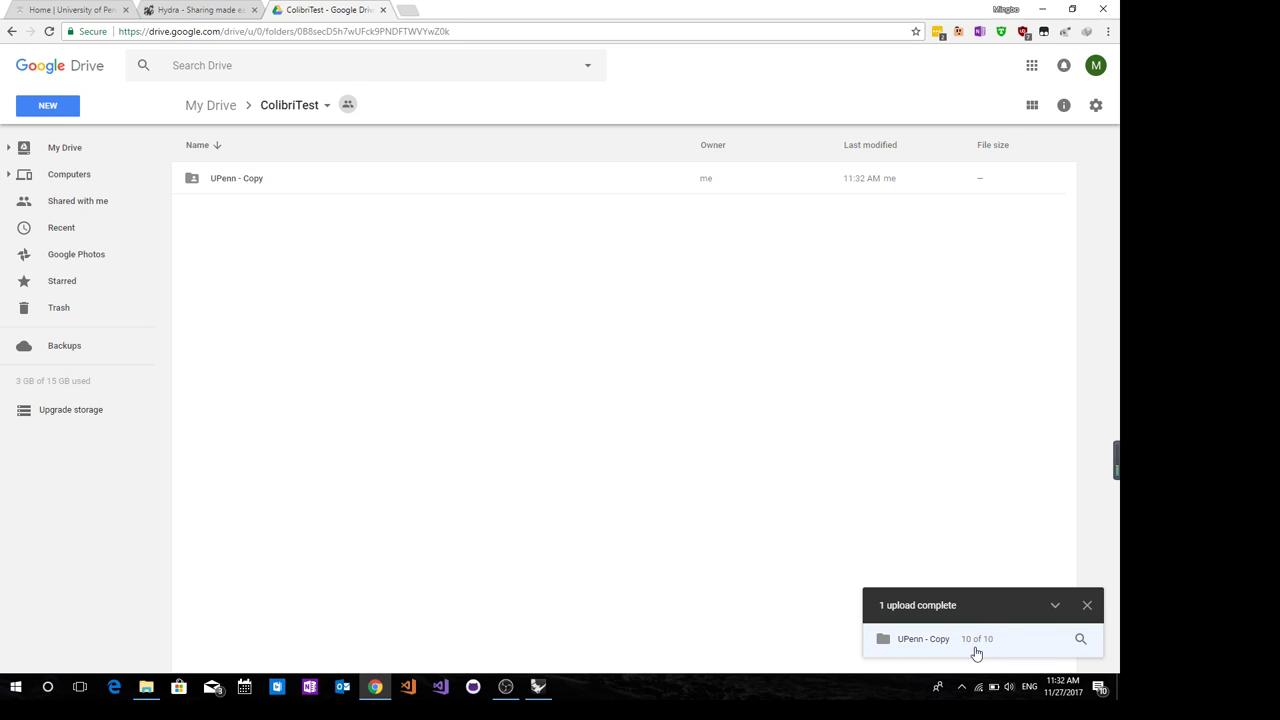
pyautogui.moveTo(982, 648)
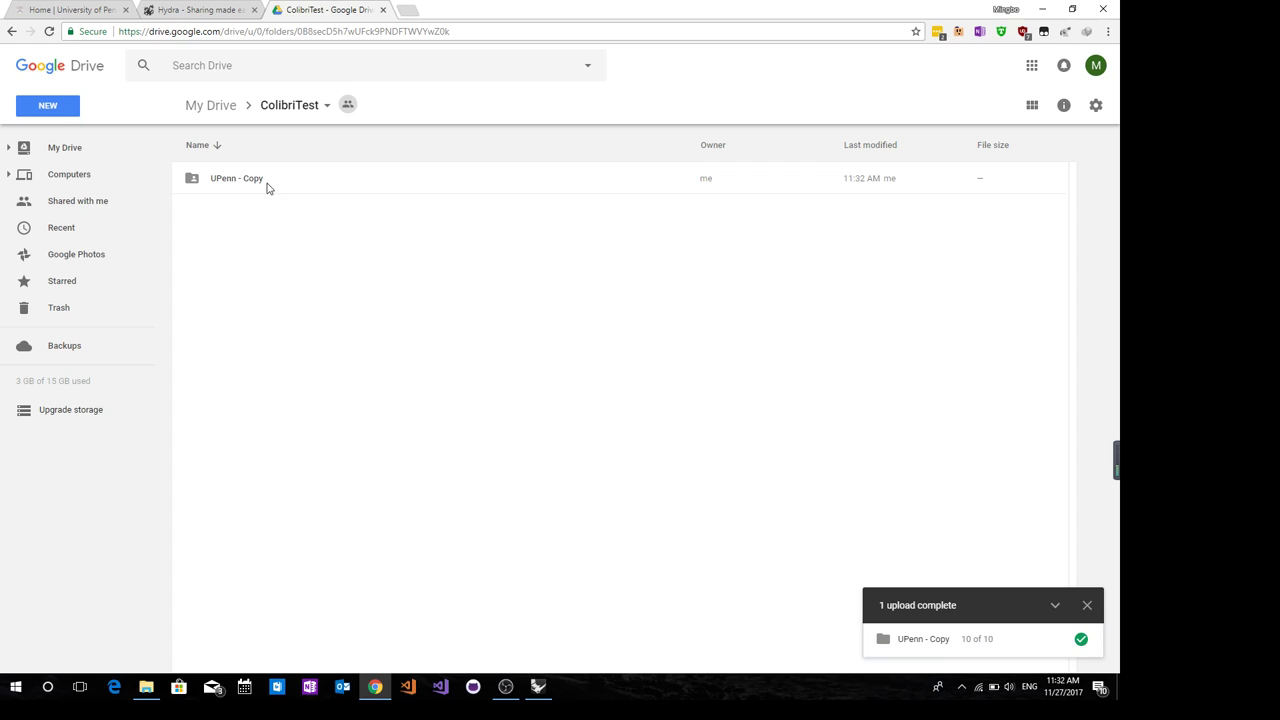
# Share the uploaded UPenn - Copy folder as On - Public on the web and save
pyautogui.click(236, 178)
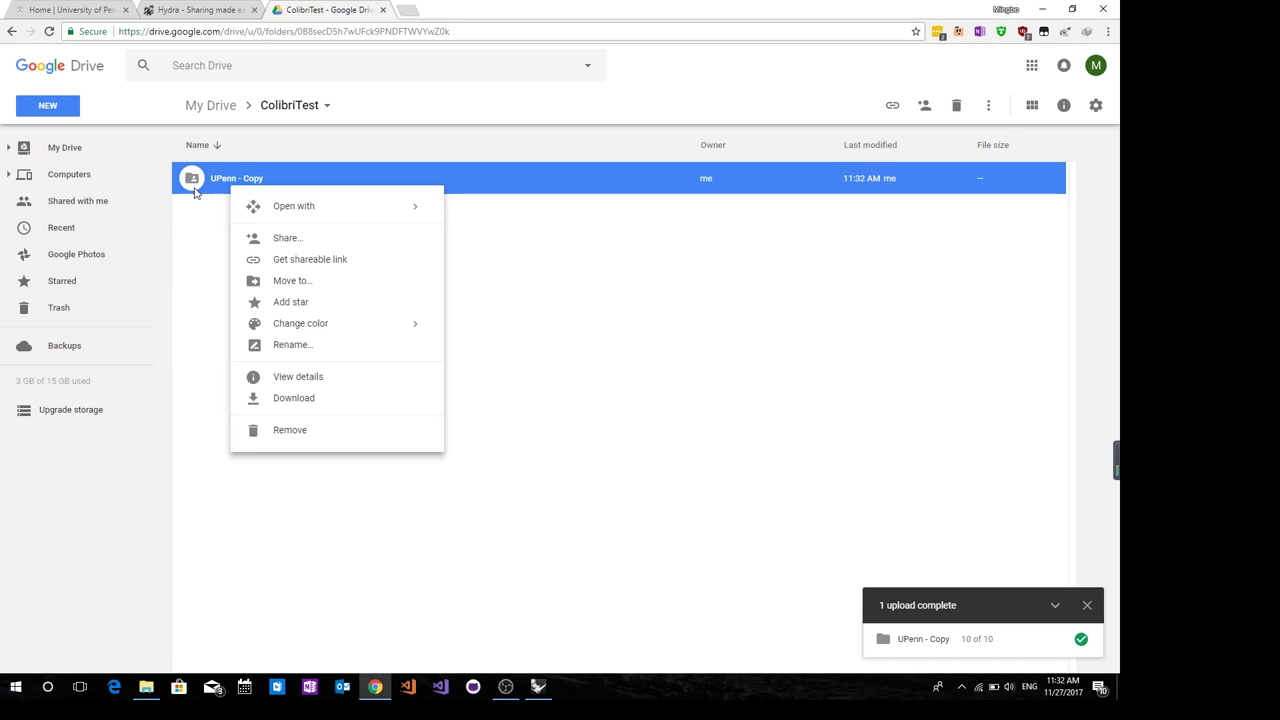
pyautogui.moveTo(324, 324)
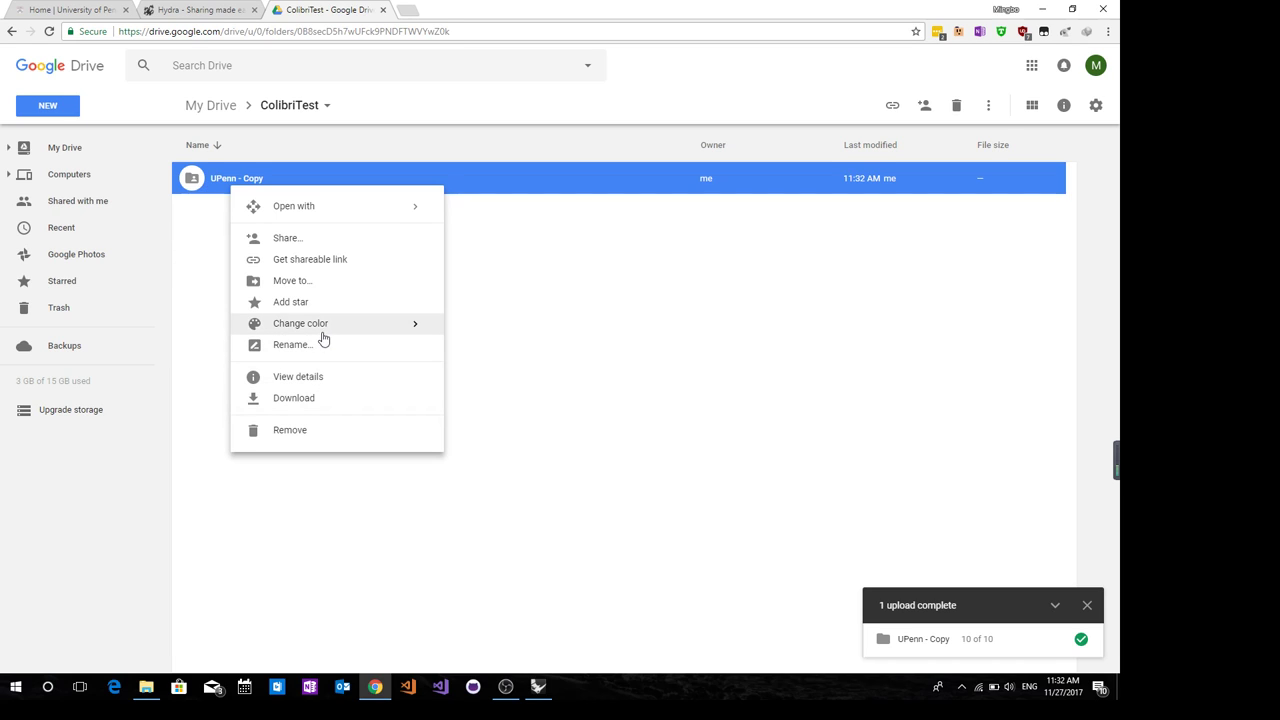
pyautogui.moveTo(330, 238)
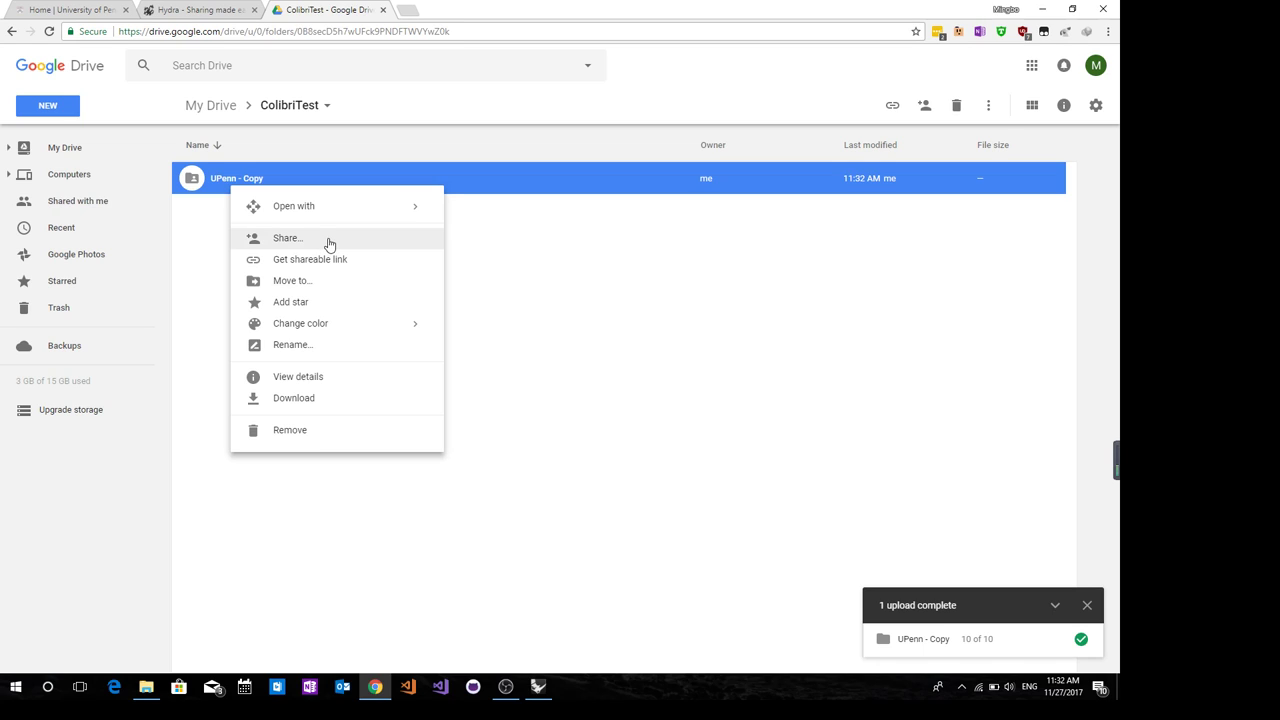
pyautogui.click(288, 238)
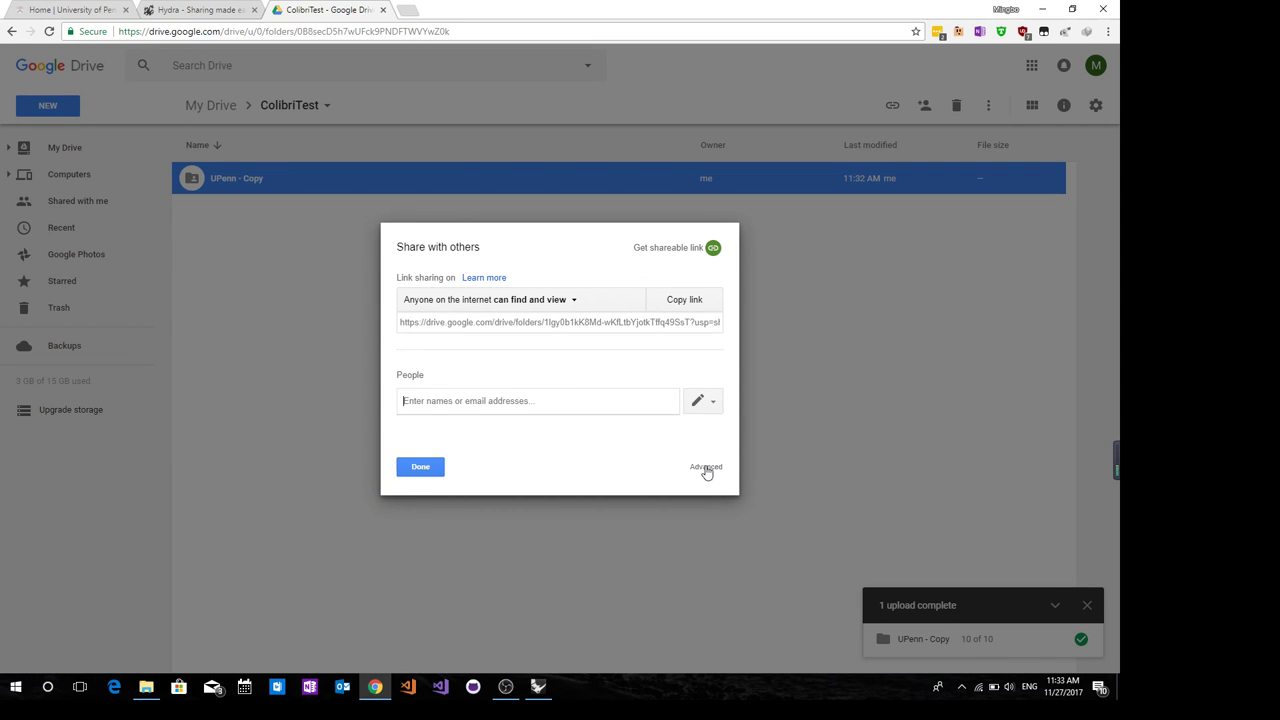
pyautogui.moveTo(704, 476)
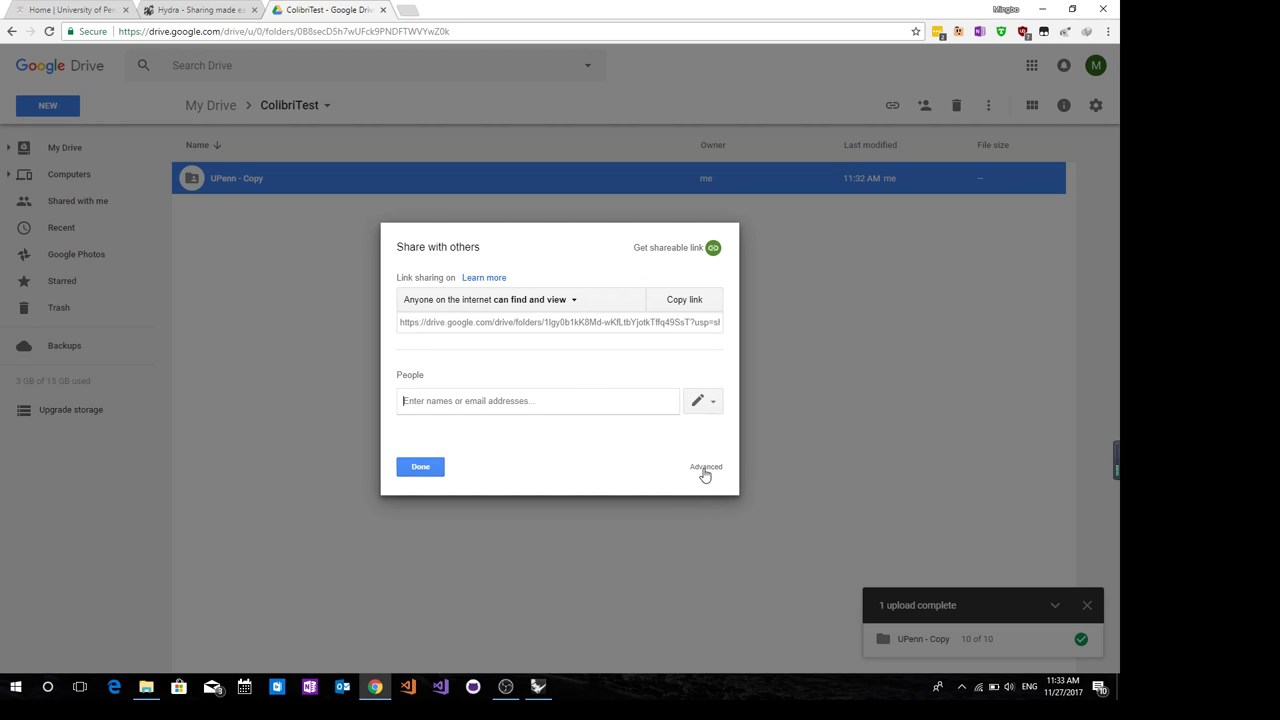
pyautogui.click(704, 466)
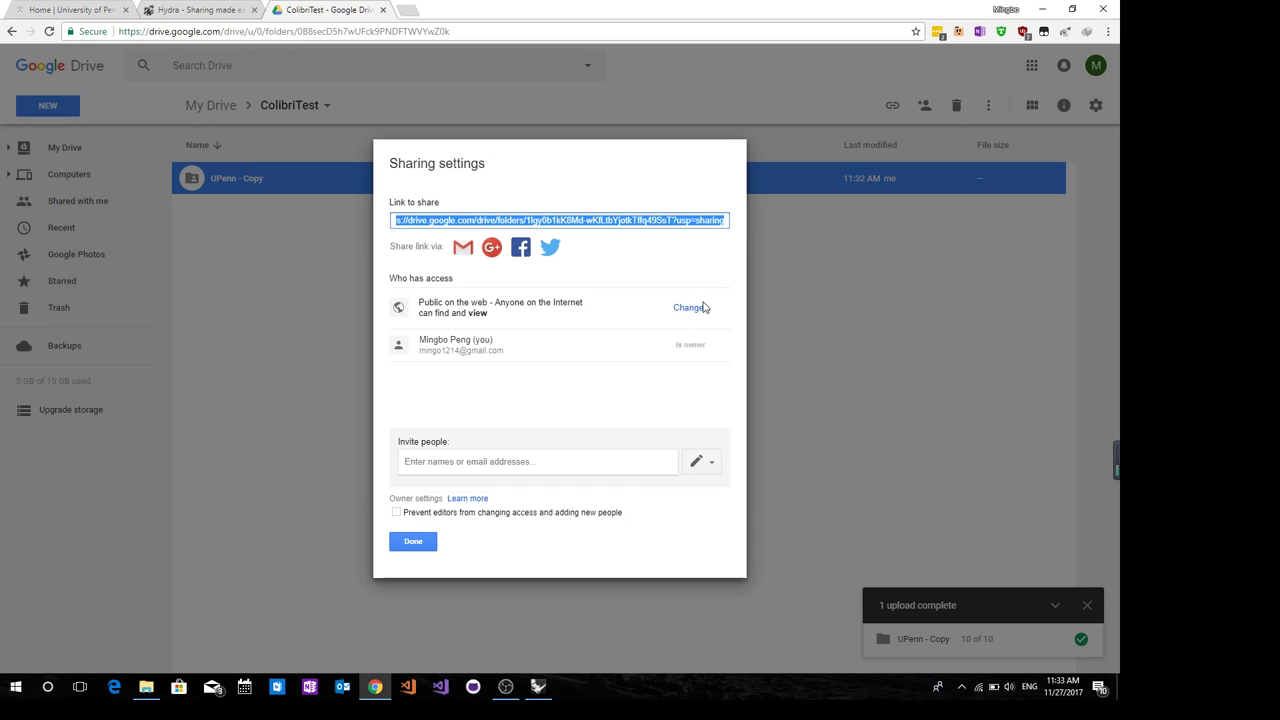
pyautogui.click(688, 308)
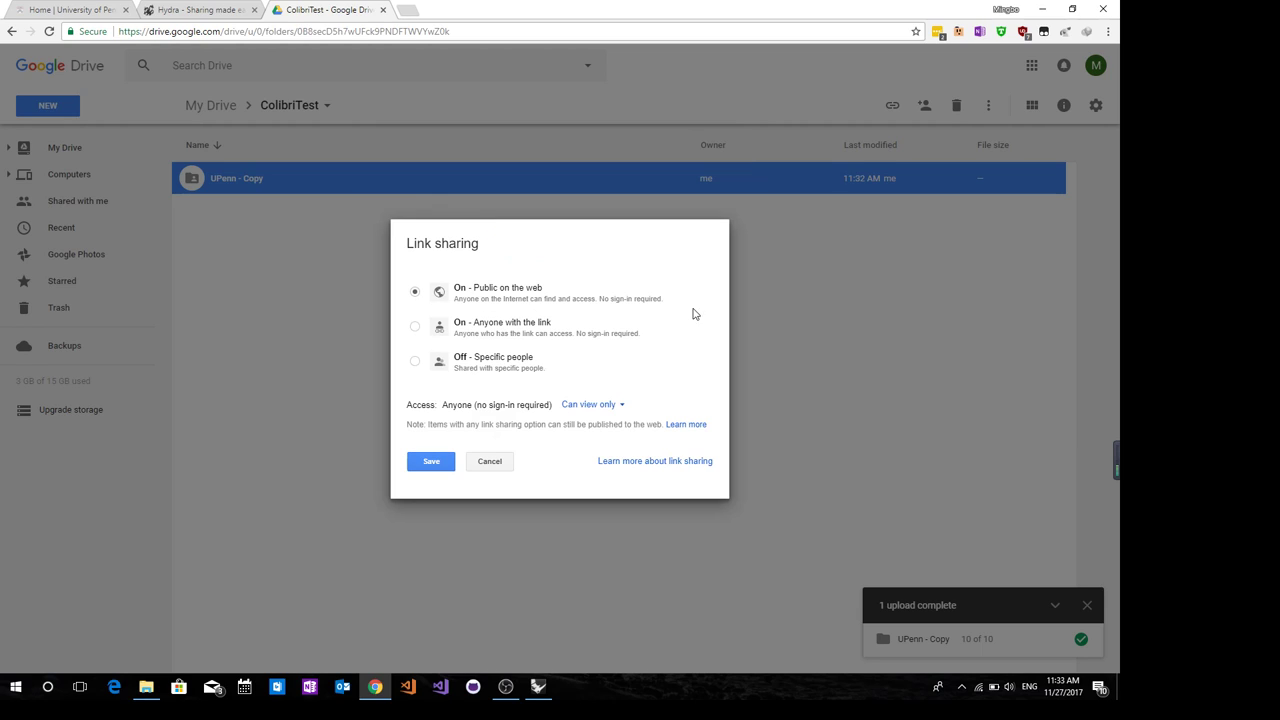
pyautogui.moveTo(456, 302)
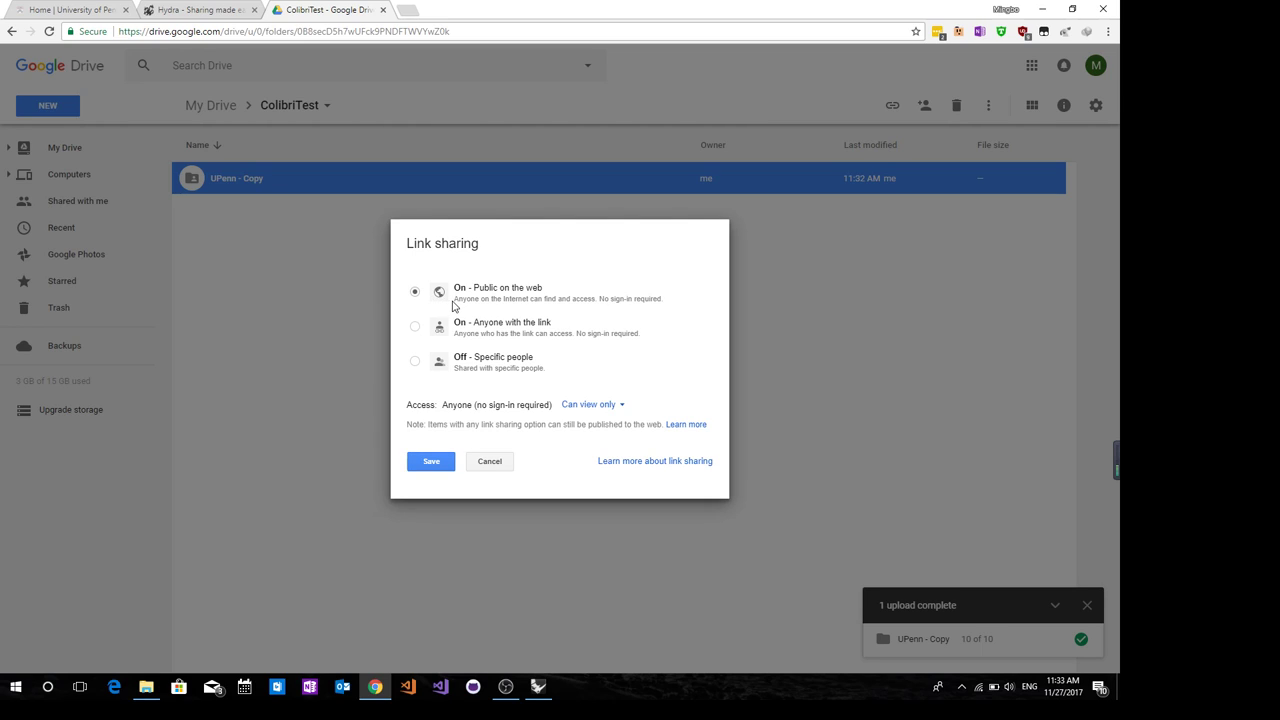
pyautogui.moveTo(470, 300)
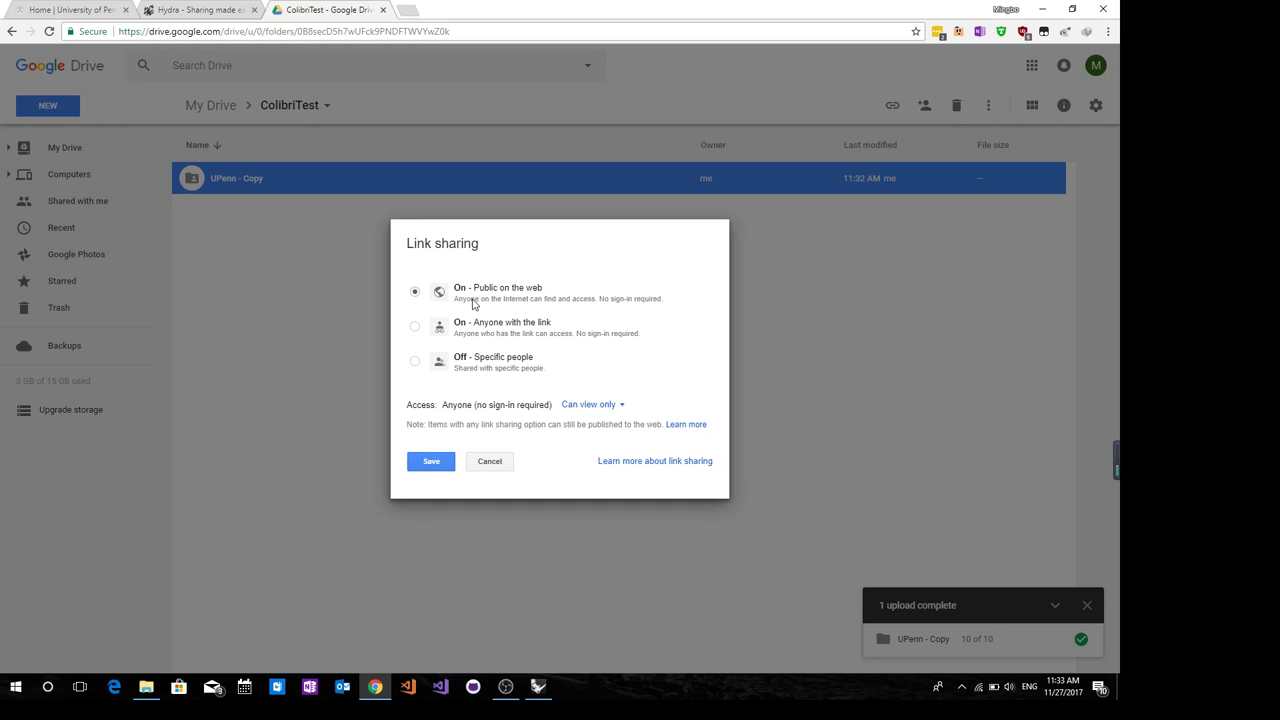
pyautogui.moveTo(432, 460)
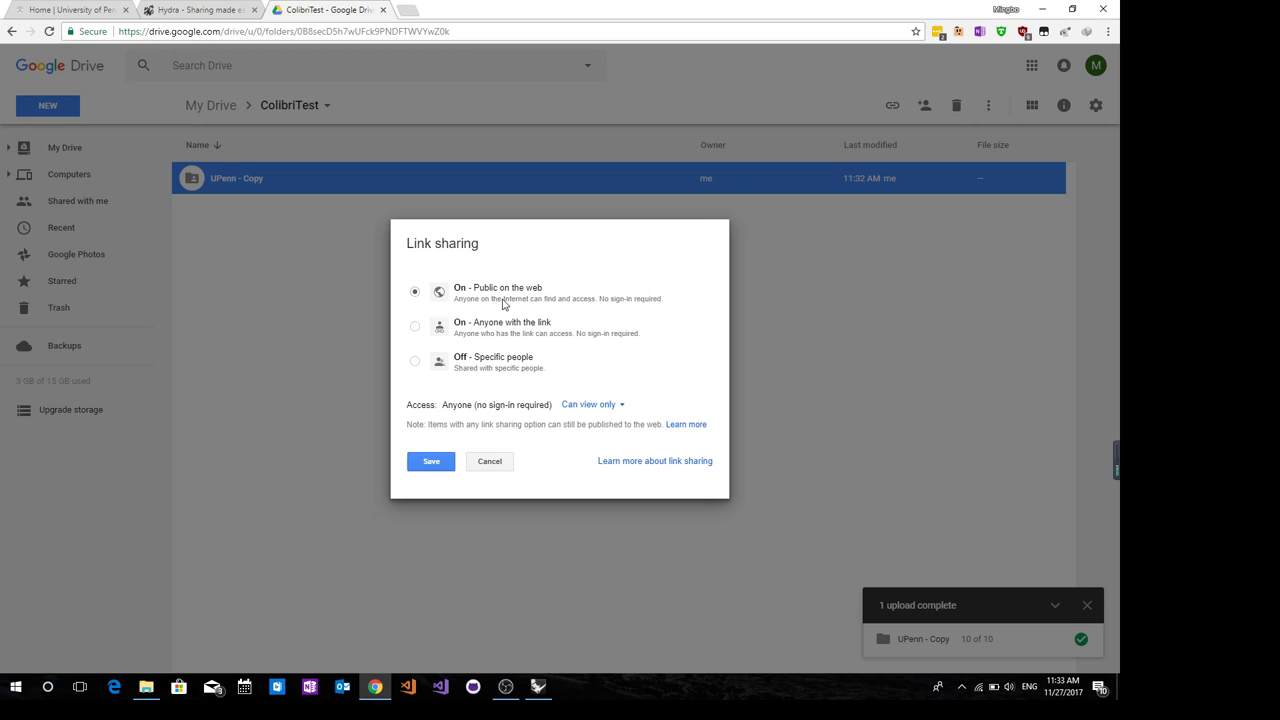
pyautogui.click(432, 460)
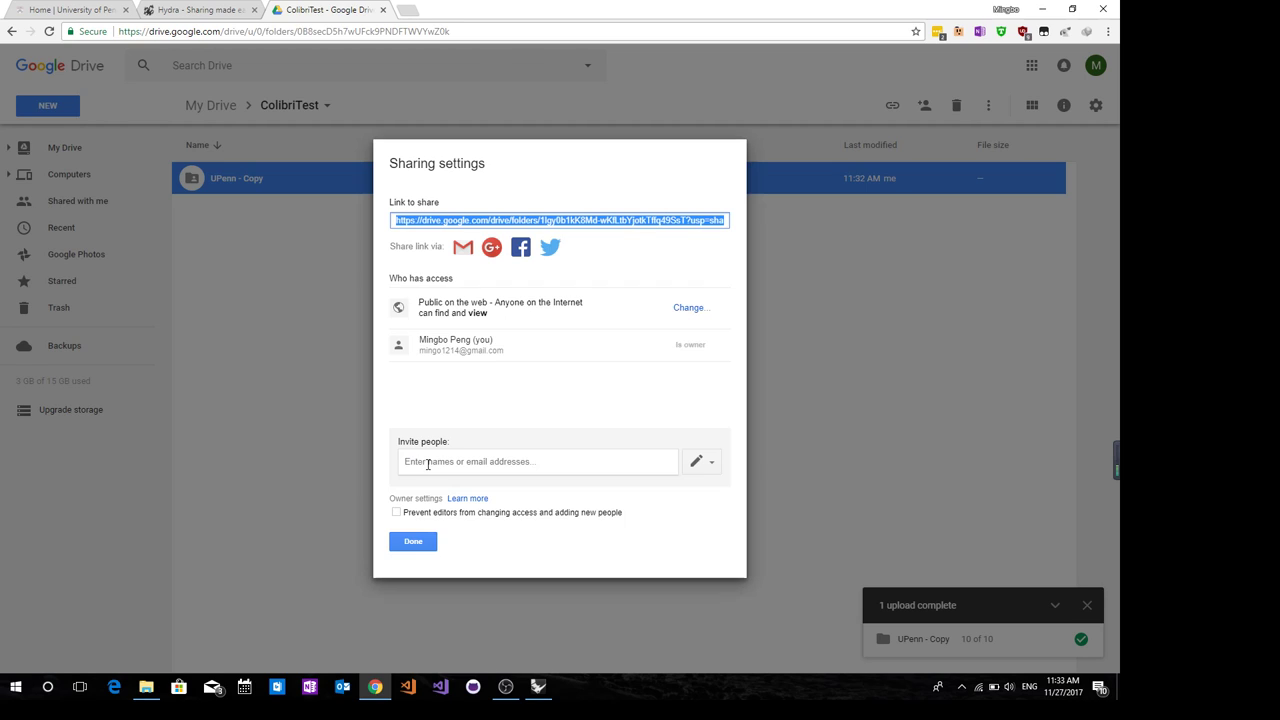
pyautogui.moveTo(412, 540)
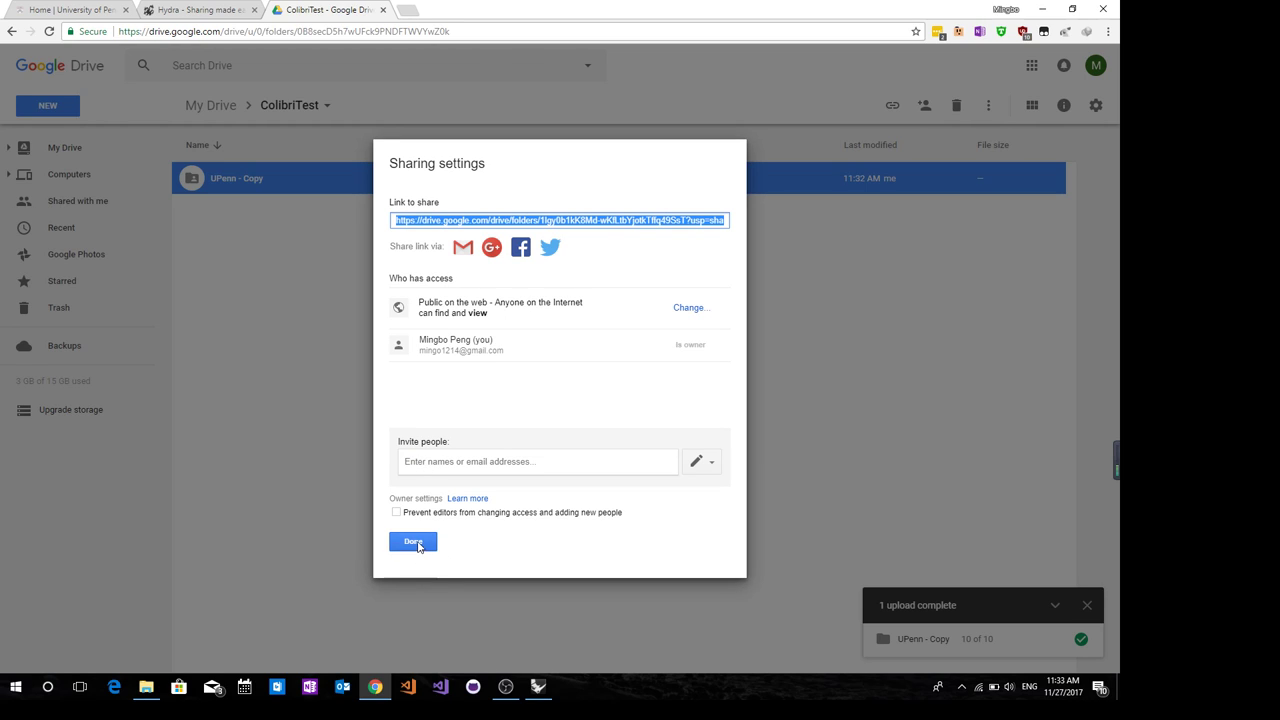
pyautogui.click(412, 540)
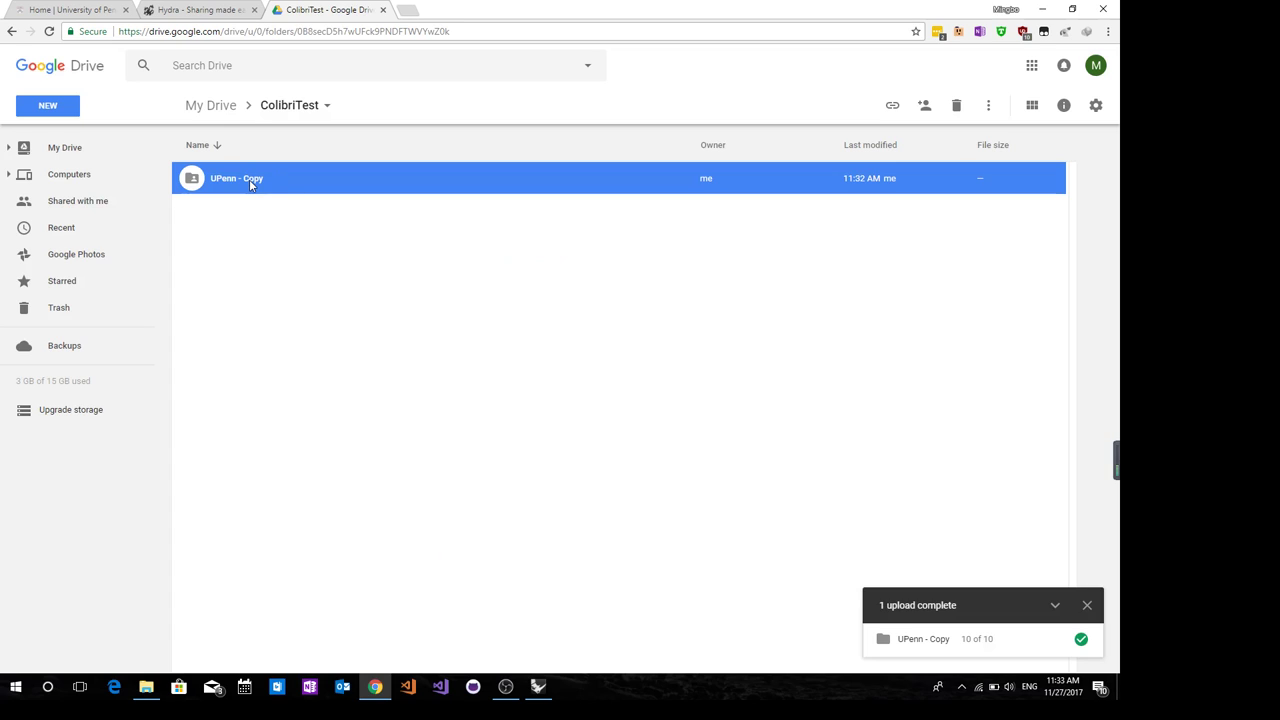
# Reconfirm the UPenn - Copy folder's public-on-the-web access in advanced sharing settings
pyautogui.doubleClick(236, 178)
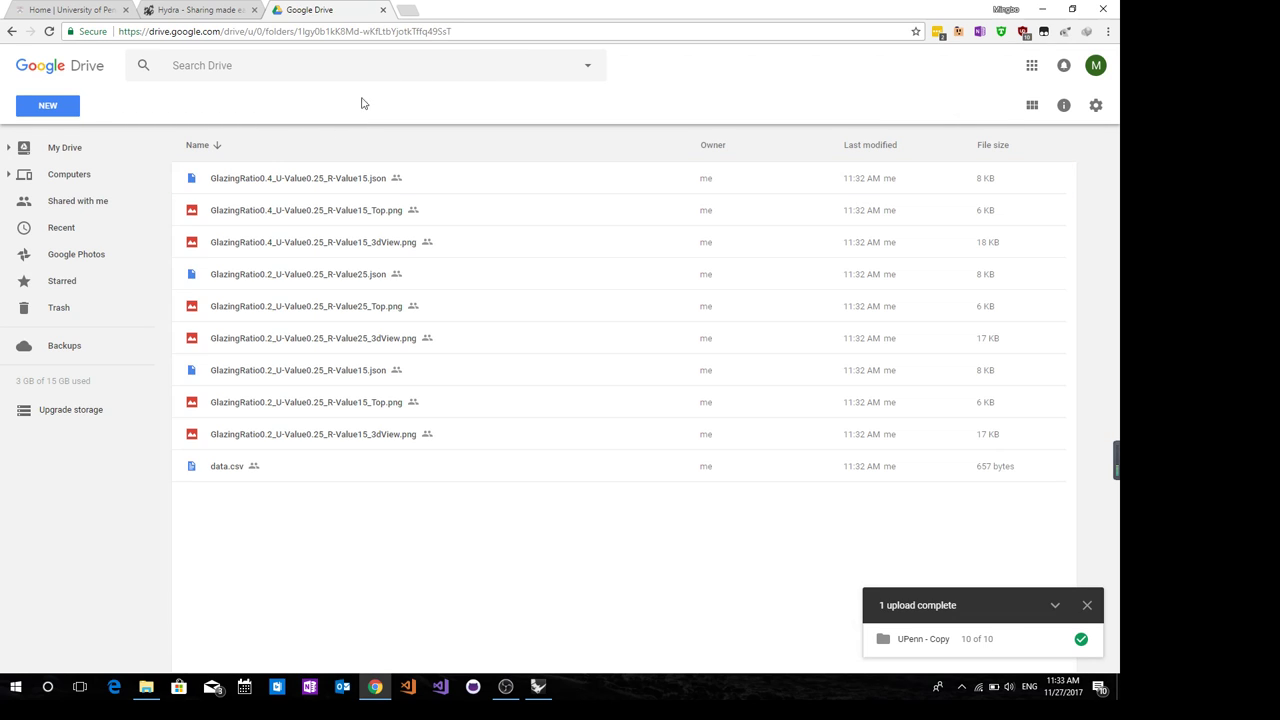
pyautogui.click(12, 32)
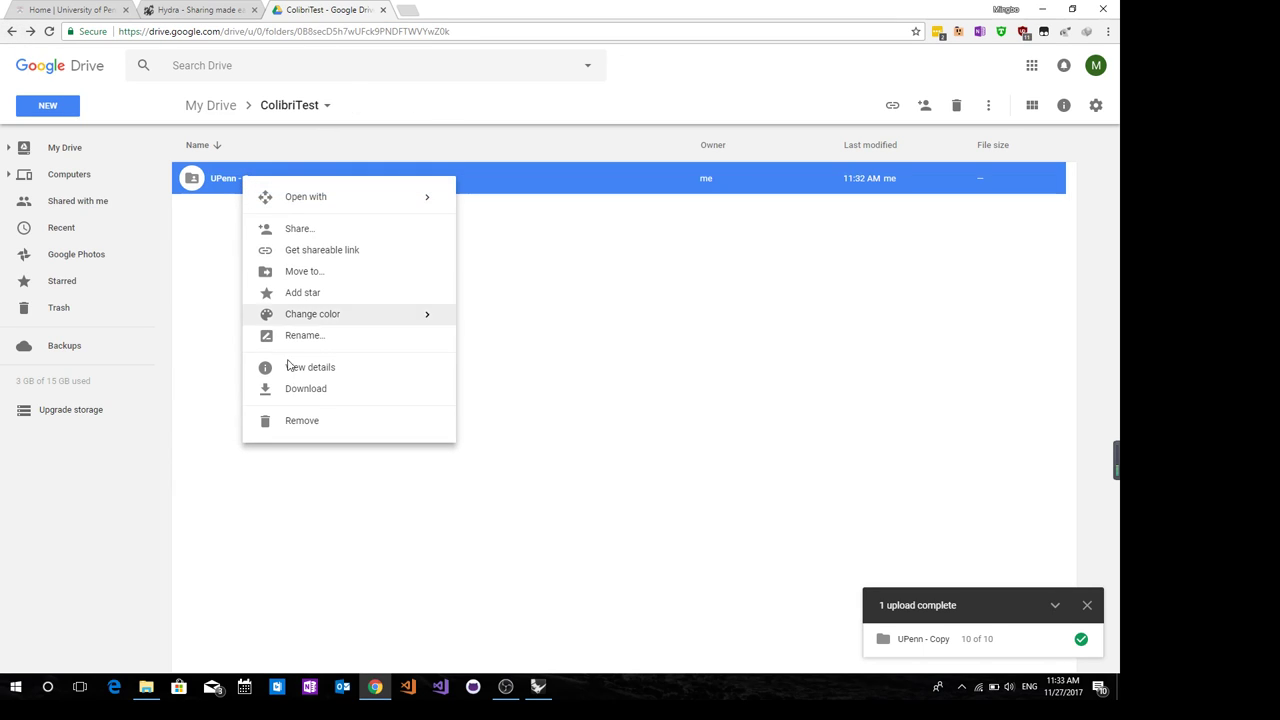
pyautogui.click(298, 228)
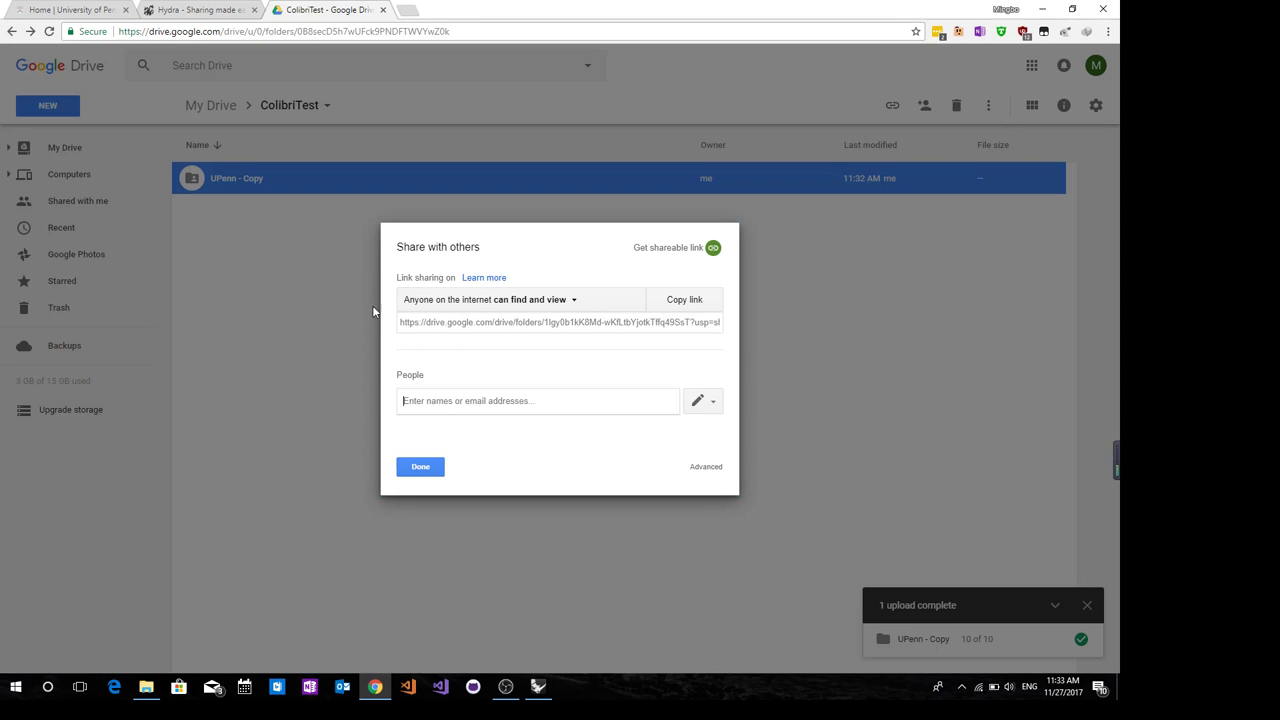
pyautogui.click(704, 466)
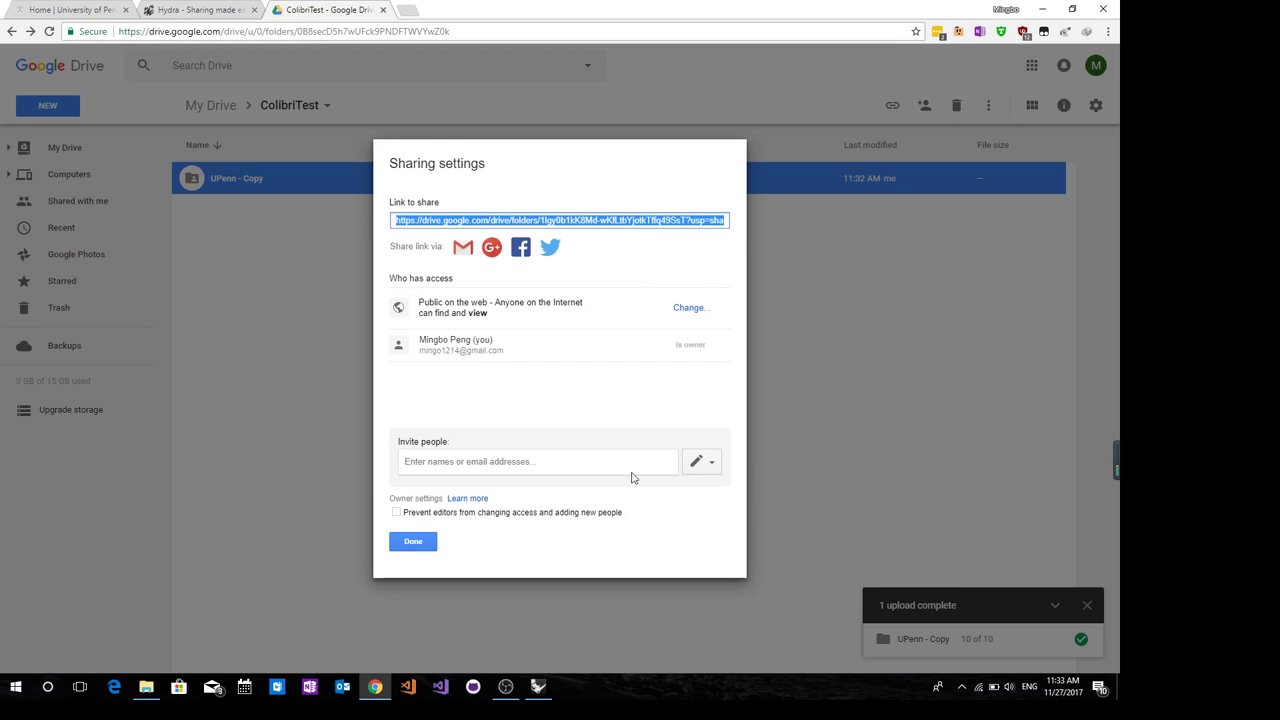
pyautogui.click(690, 308)
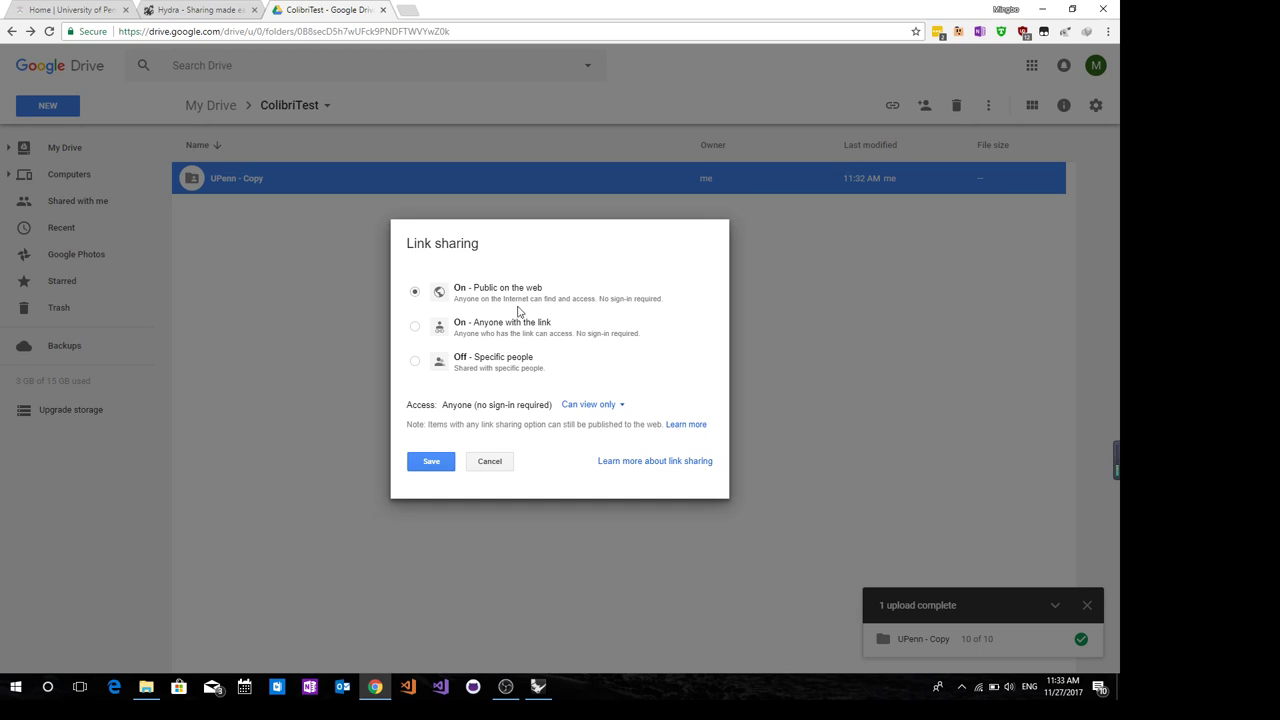
pyautogui.moveTo(432, 460)
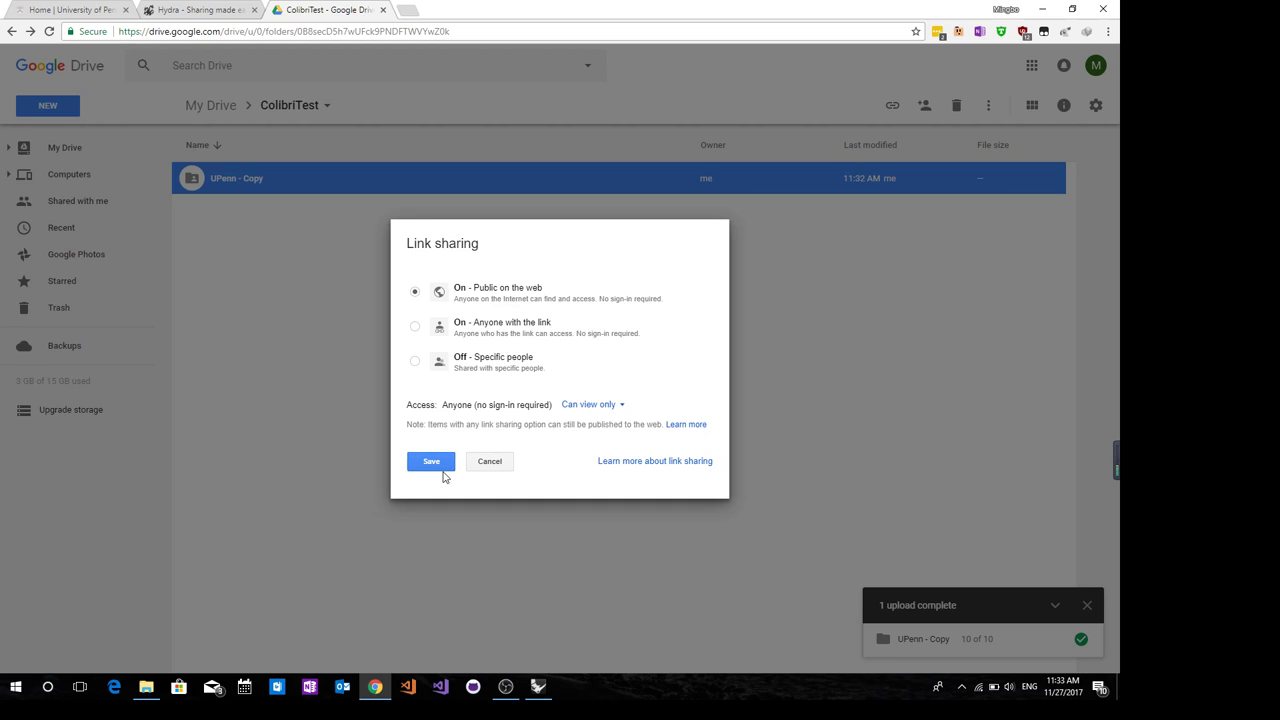
pyautogui.click(432, 460)
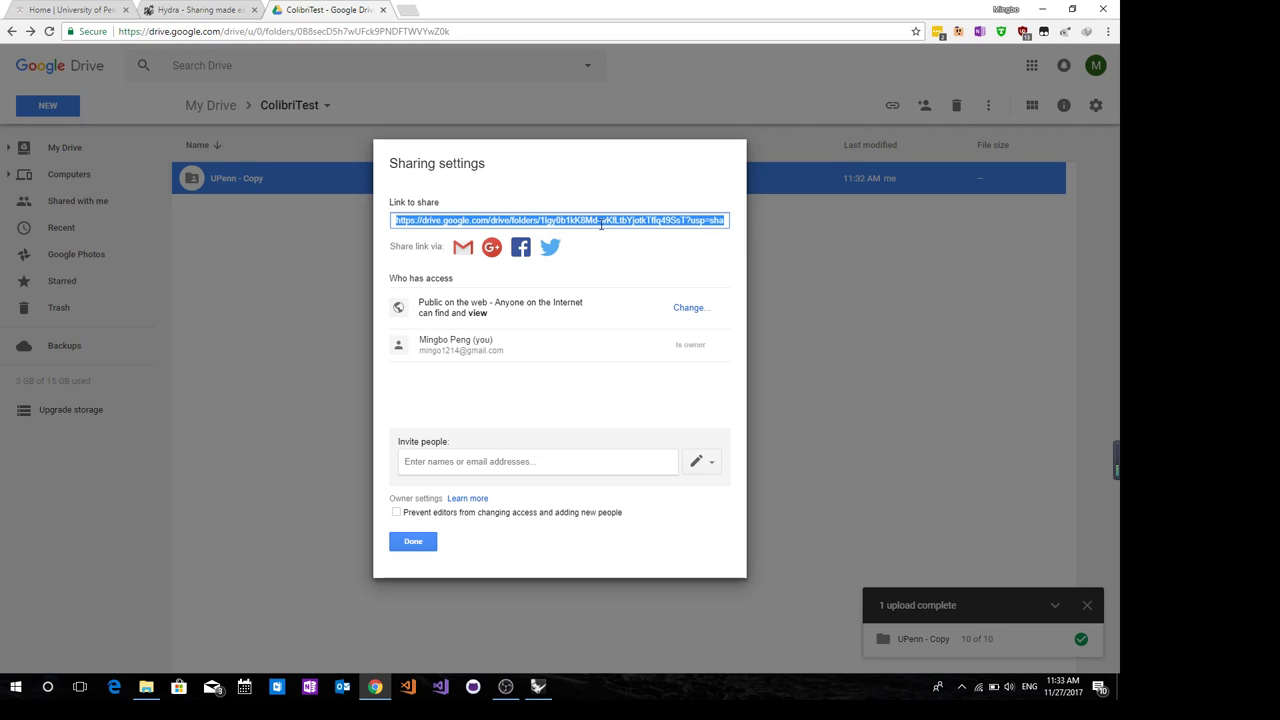
# Copy the folder's public share link, open UPenn - Copy and select its web address
pyautogui.rightClick(556, 220)
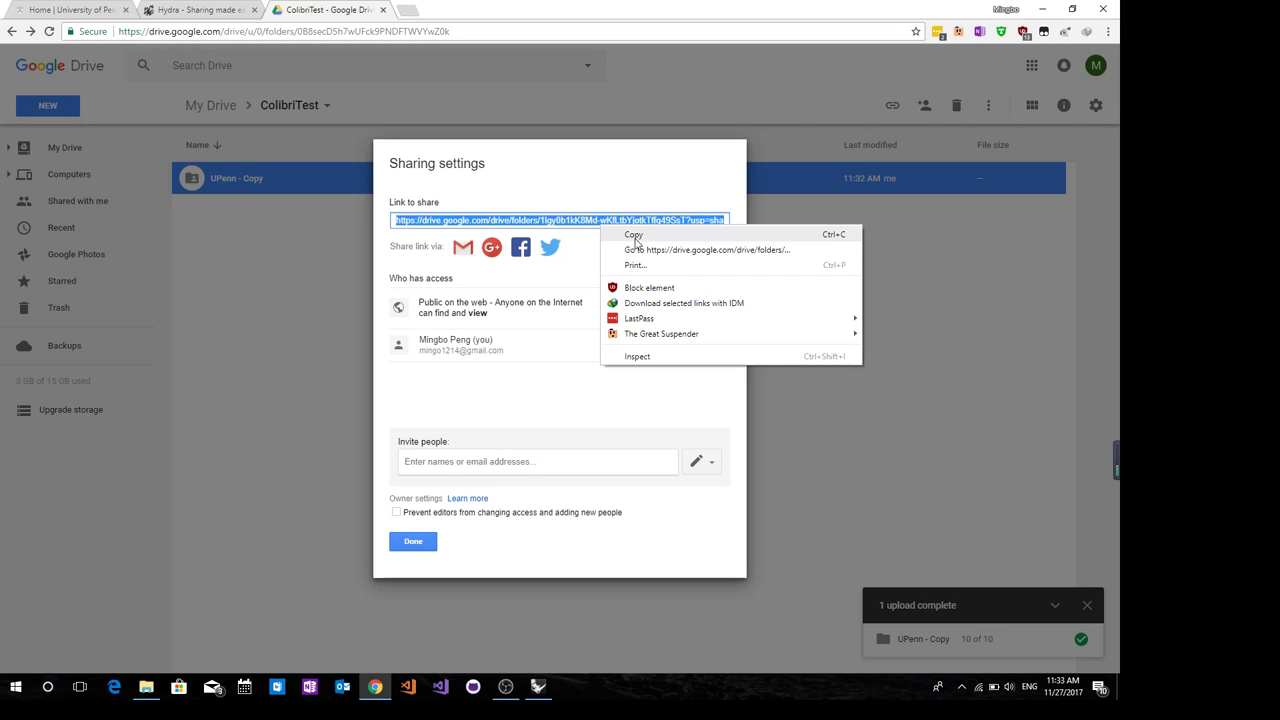
pyautogui.moveTo(640, 240)
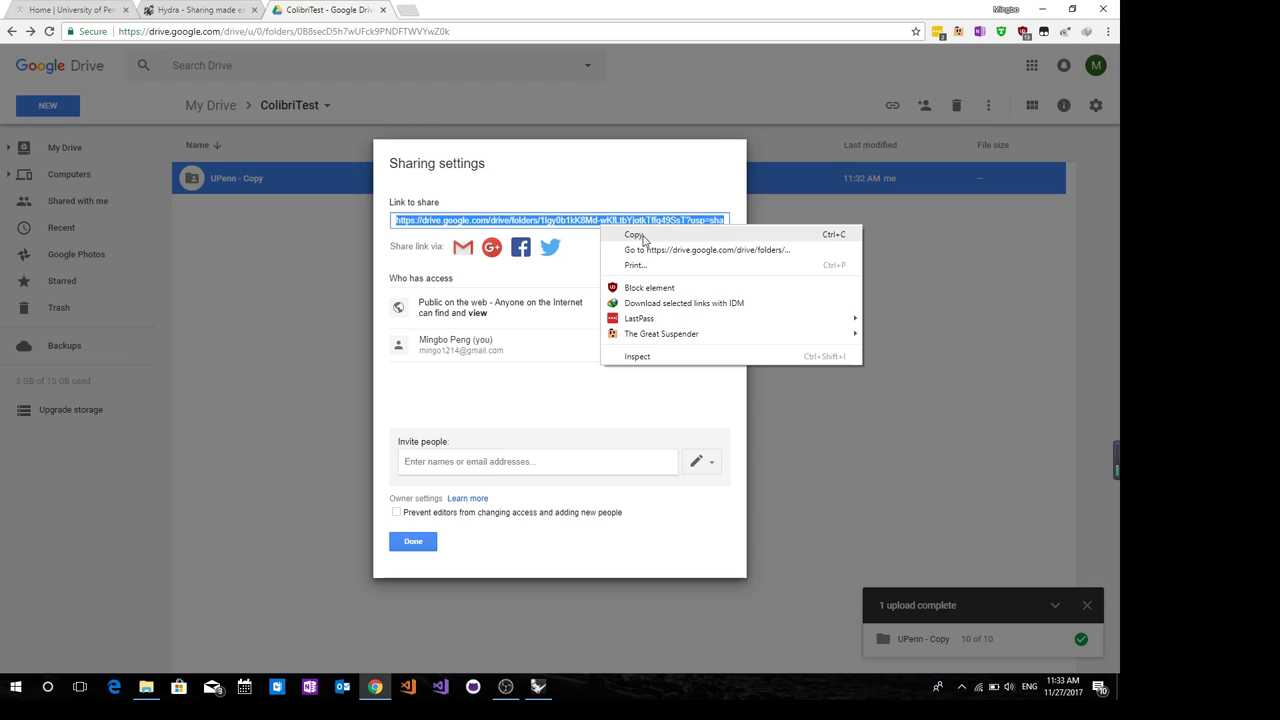
pyautogui.click(634, 234)
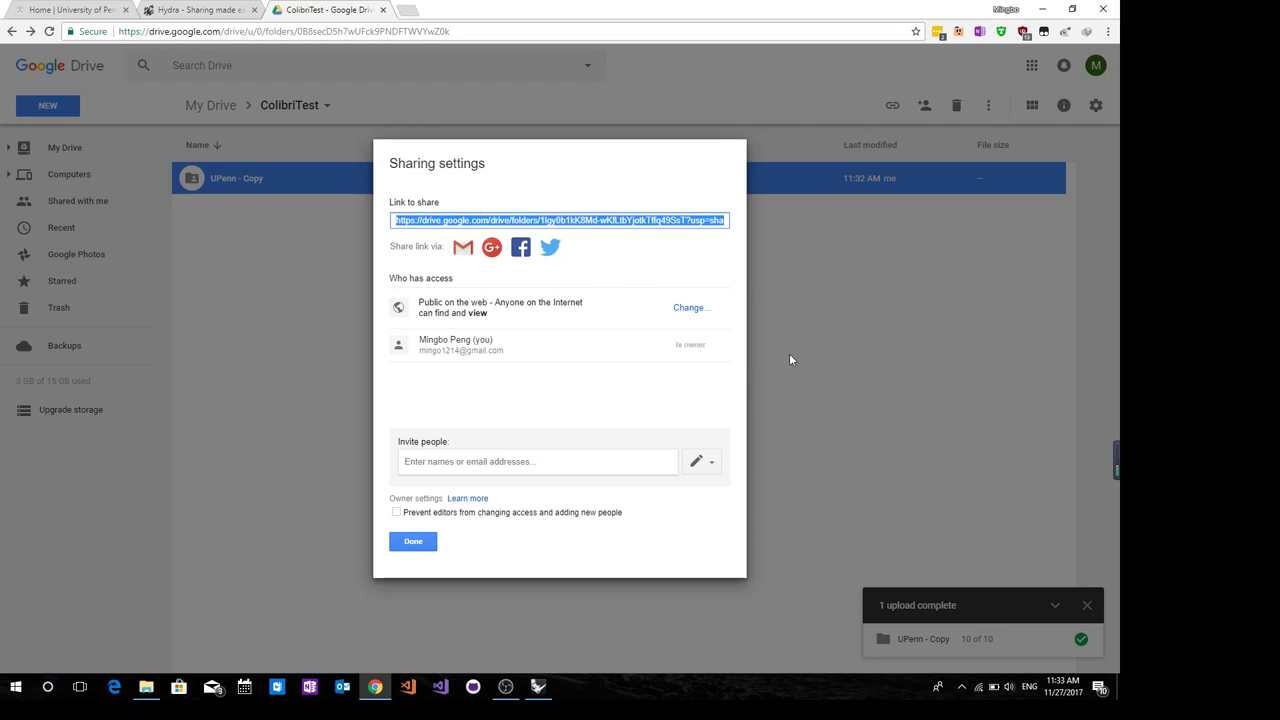
pyautogui.click(412, 540)
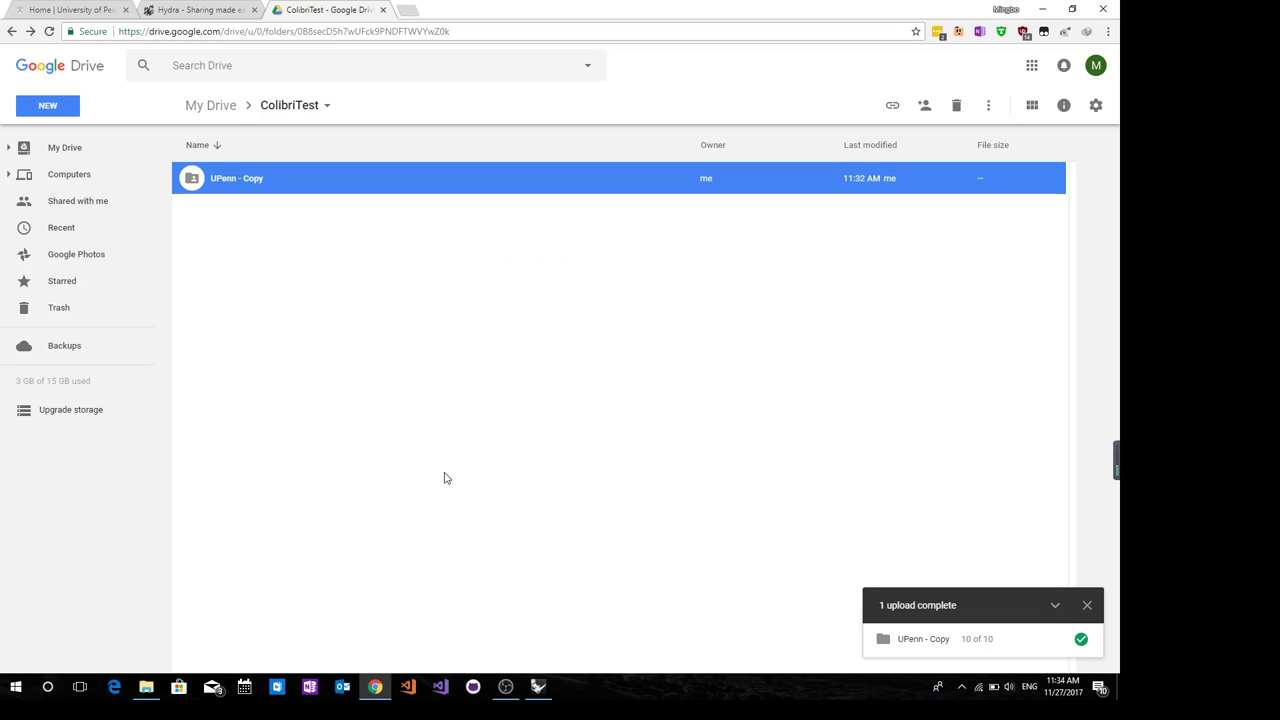
pyautogui.moveTo(420, 364)
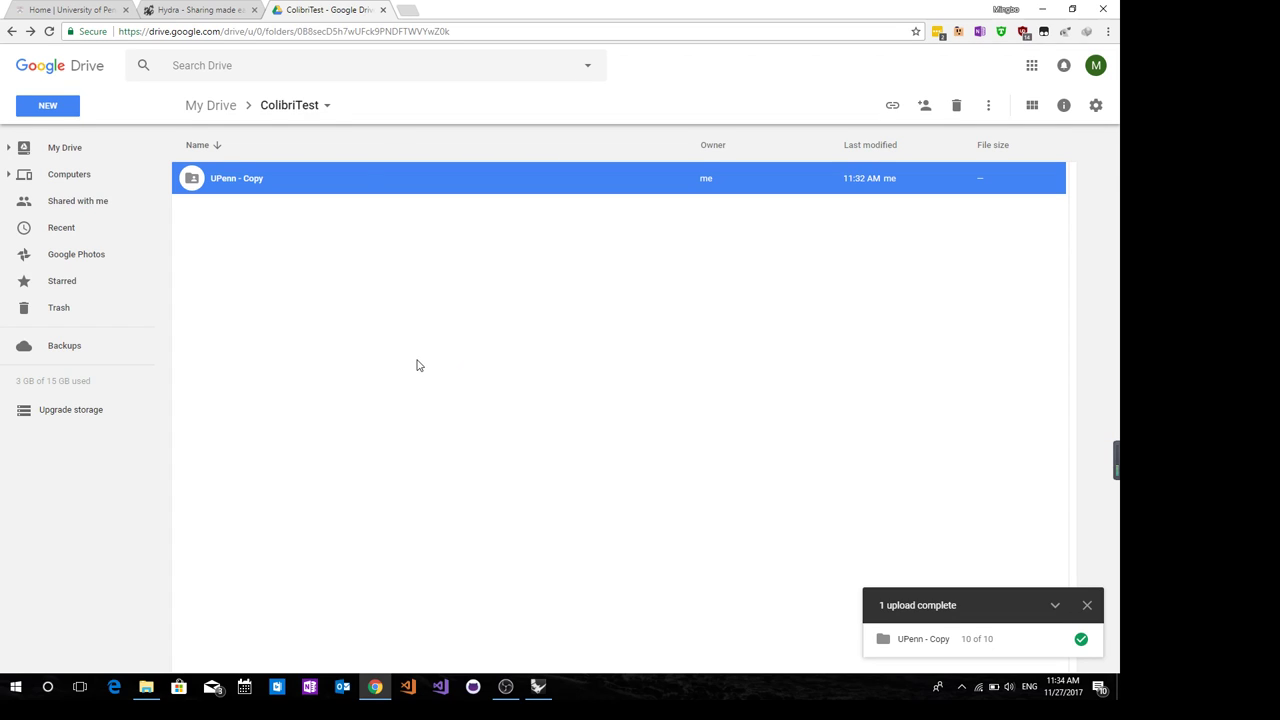
pyautogui.doubleClick(236, 178)
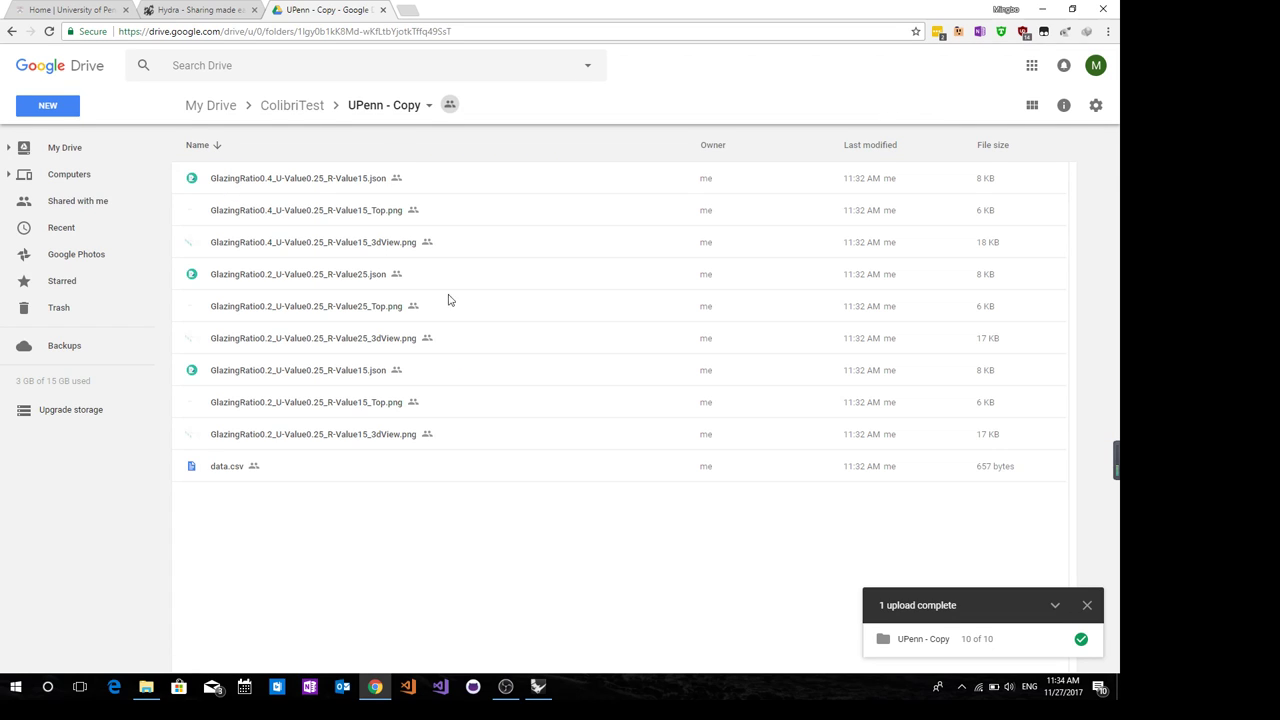
pyautogui.moveTo(464, 196)
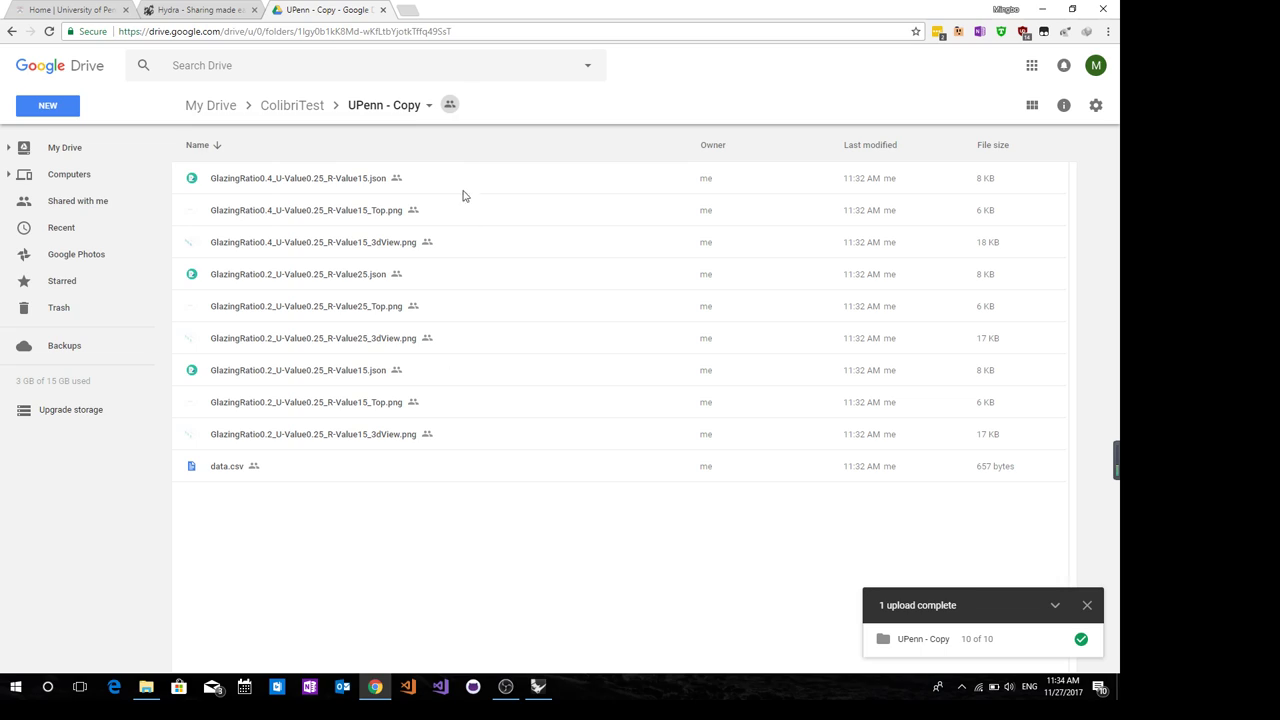
pyautogui.click(284, 32)
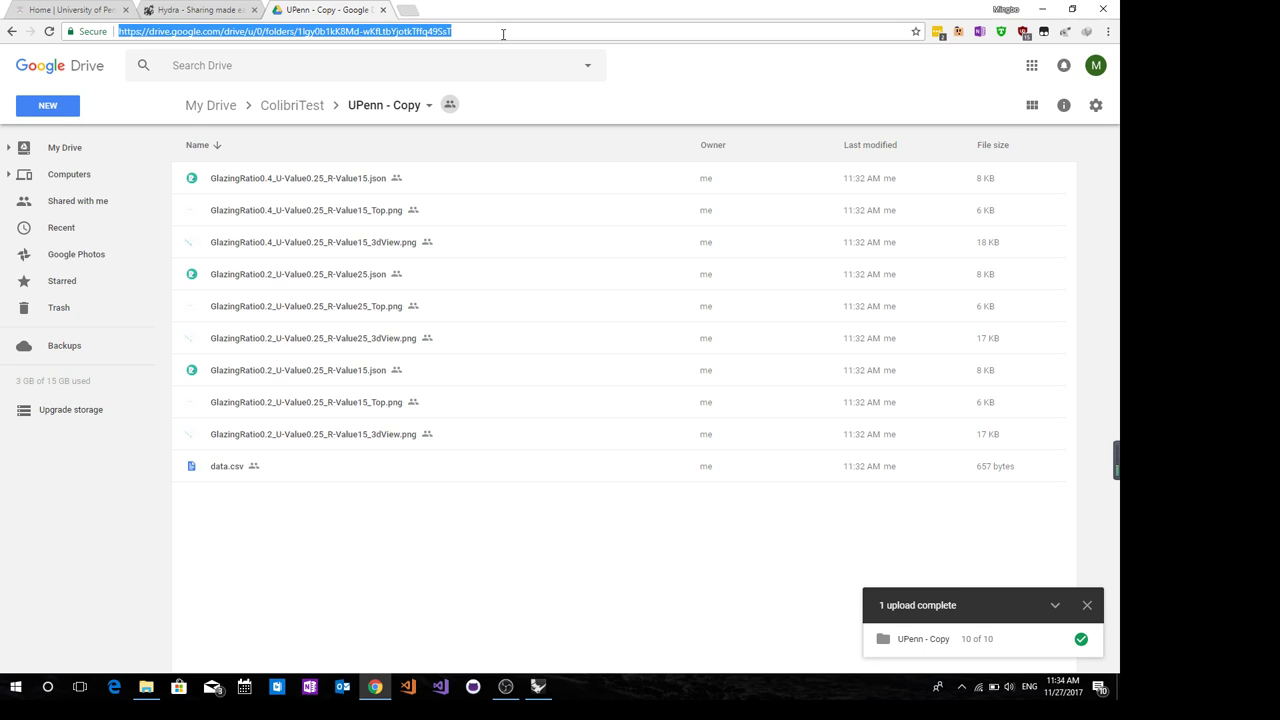
pyautogui.click(448, 8)
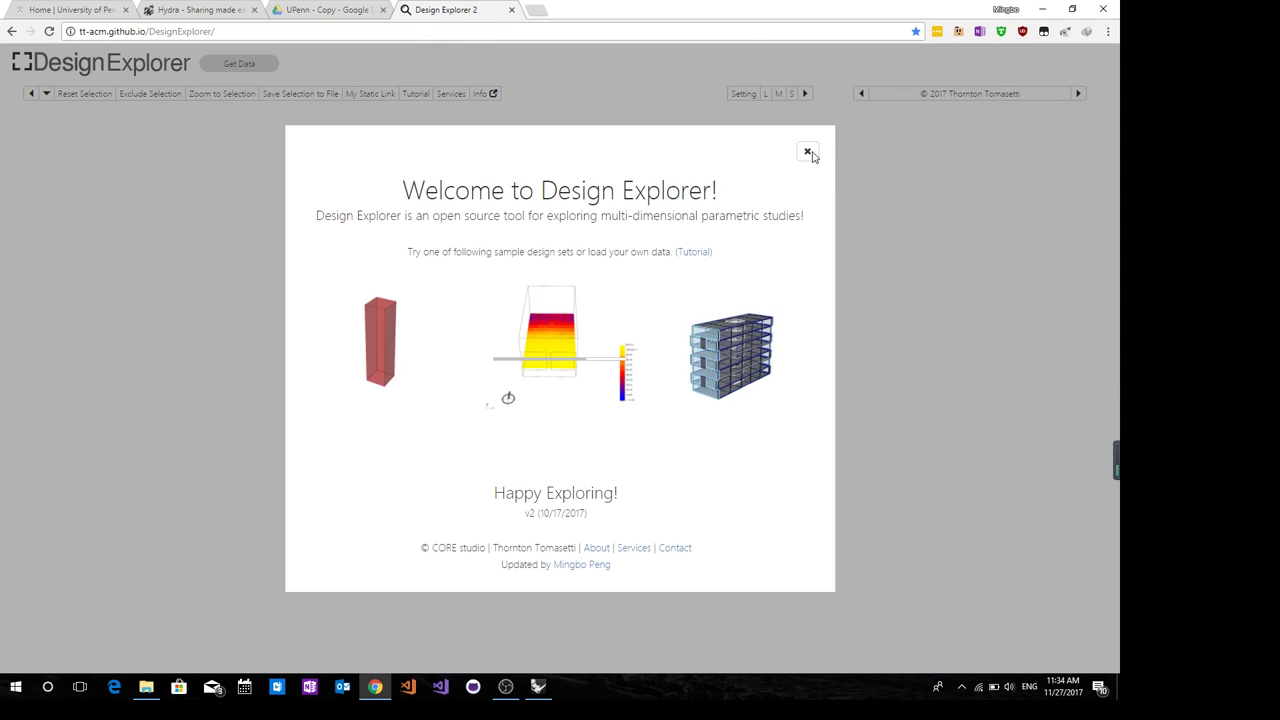
# Dismiss the welcome message and show the demo Building Performance Study in Design Explorer
pyautogui.click(808, 152)
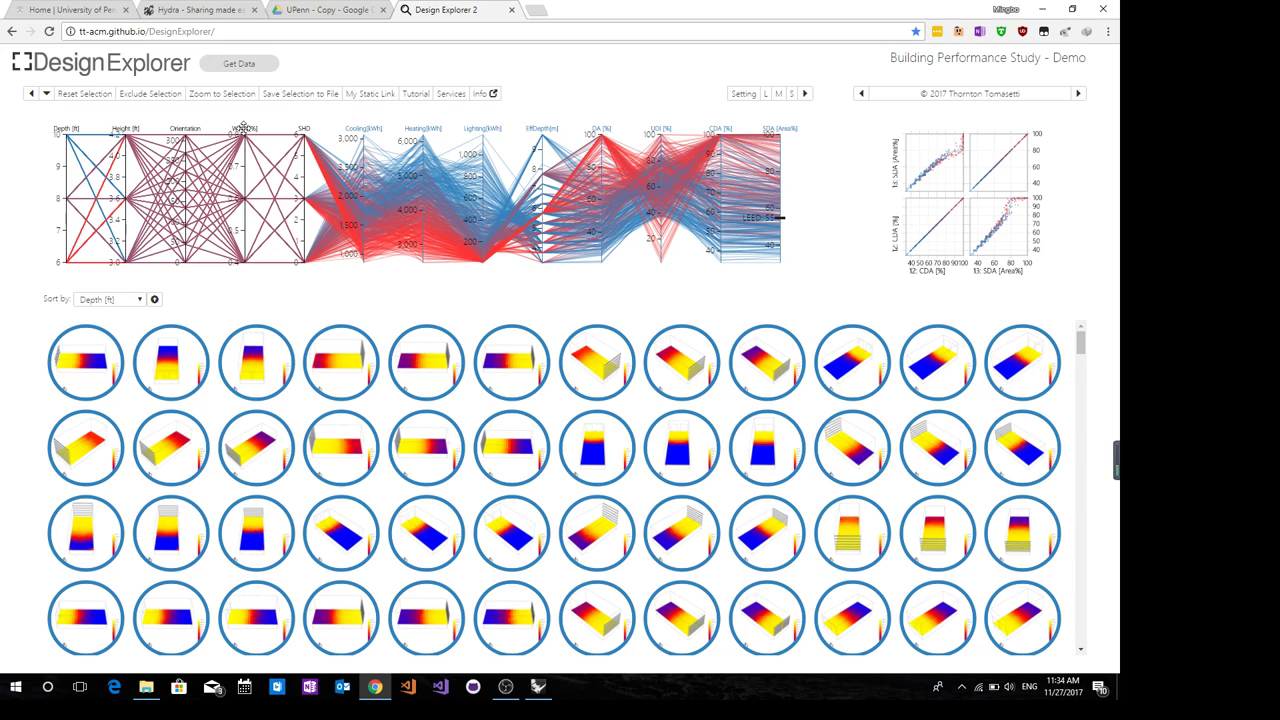
pyautogui.click(240, 62)
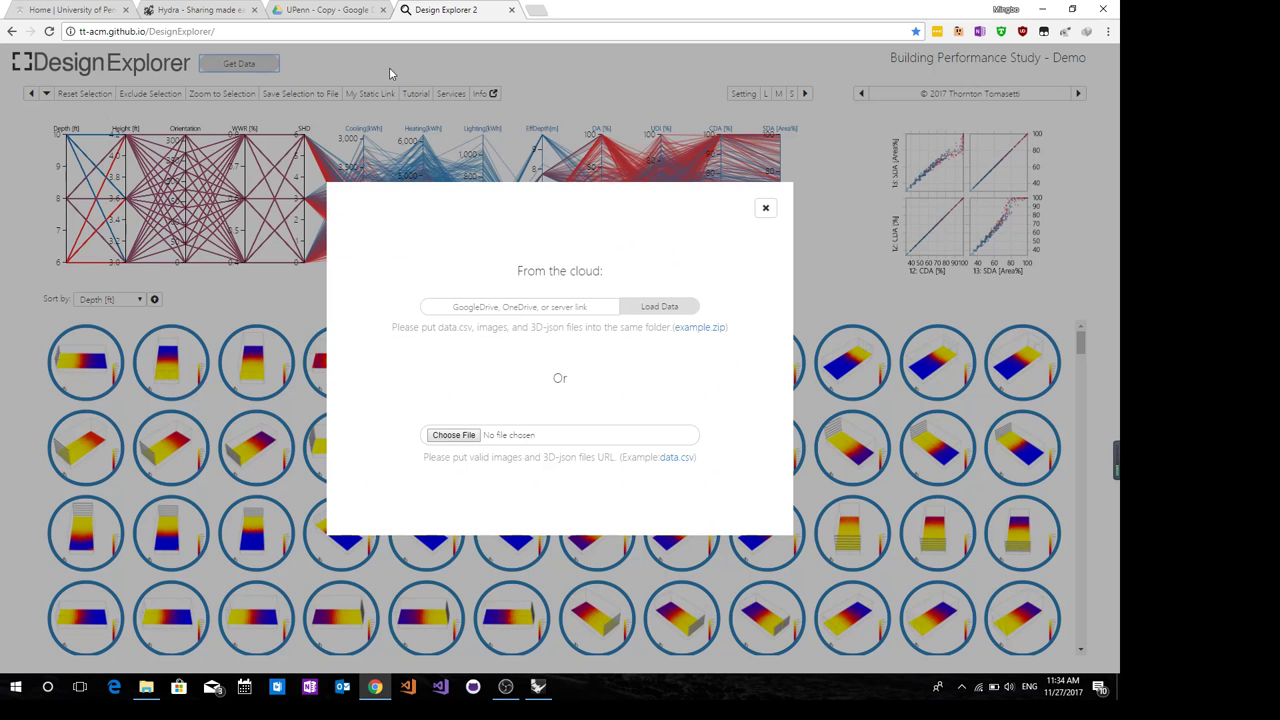
pyautogui.moveTo(730, 222)
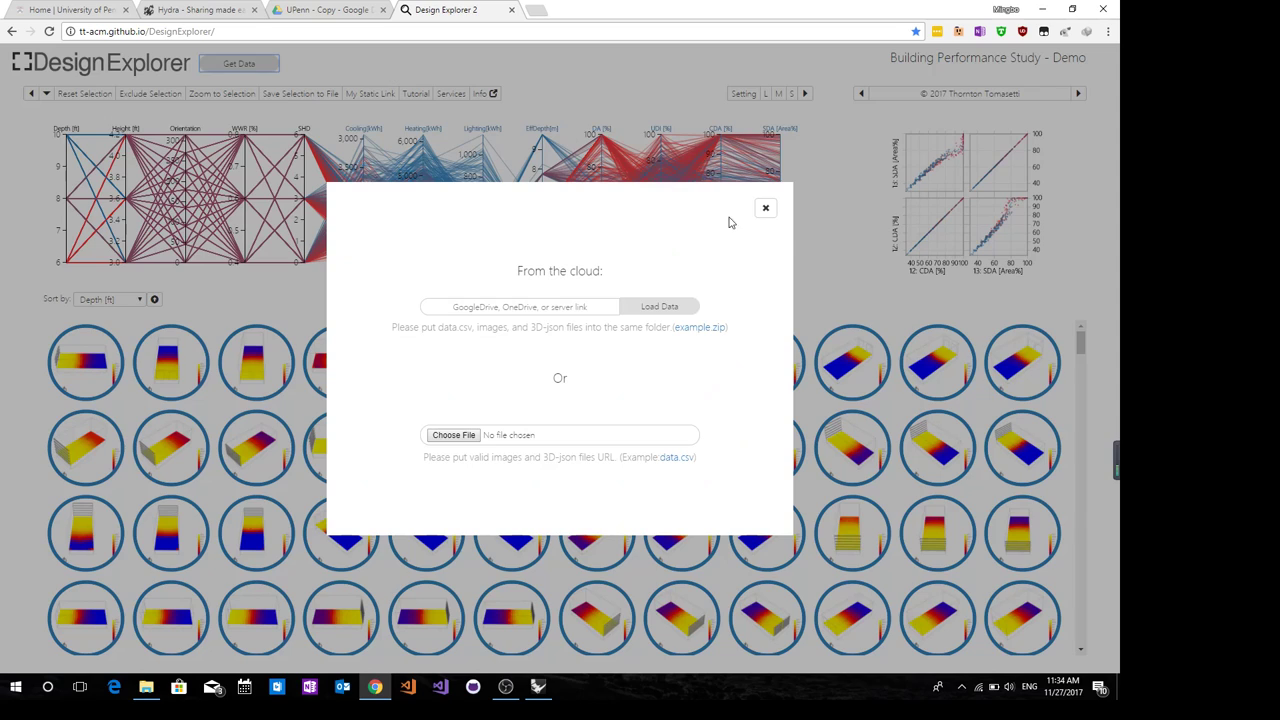
pyautogui.click(766, 208)
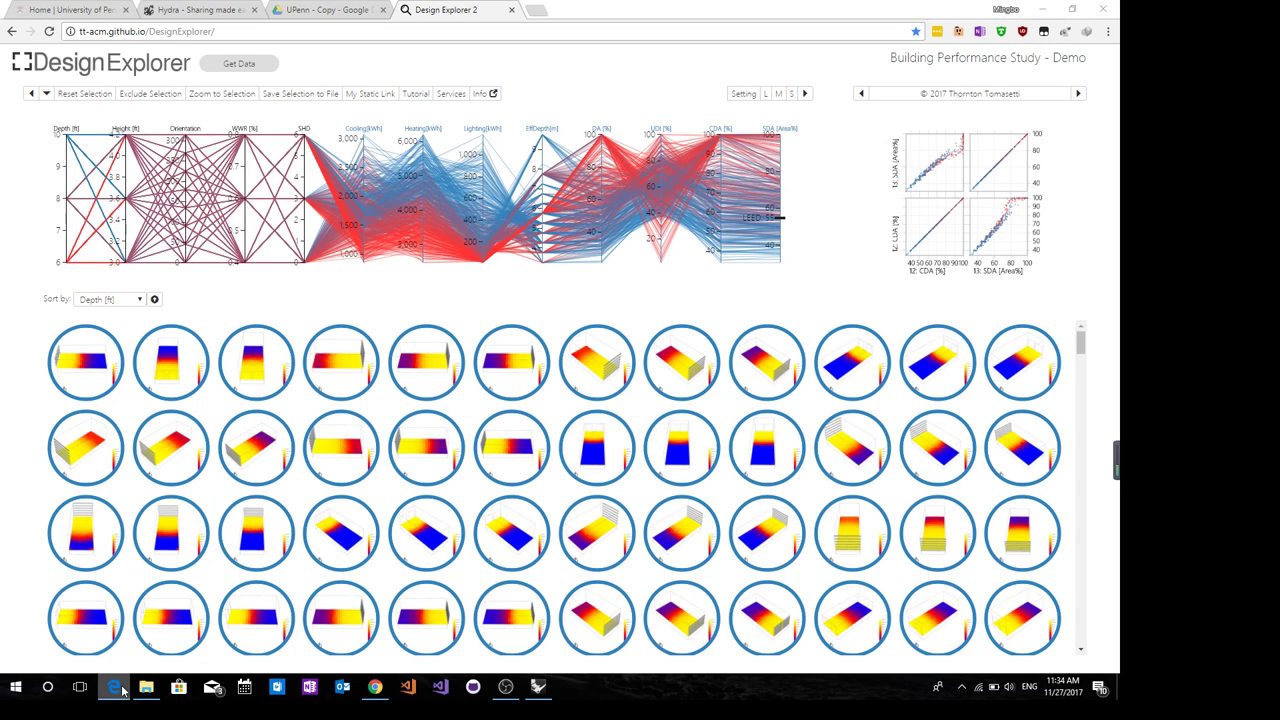
pyautogui.click(112, 688)
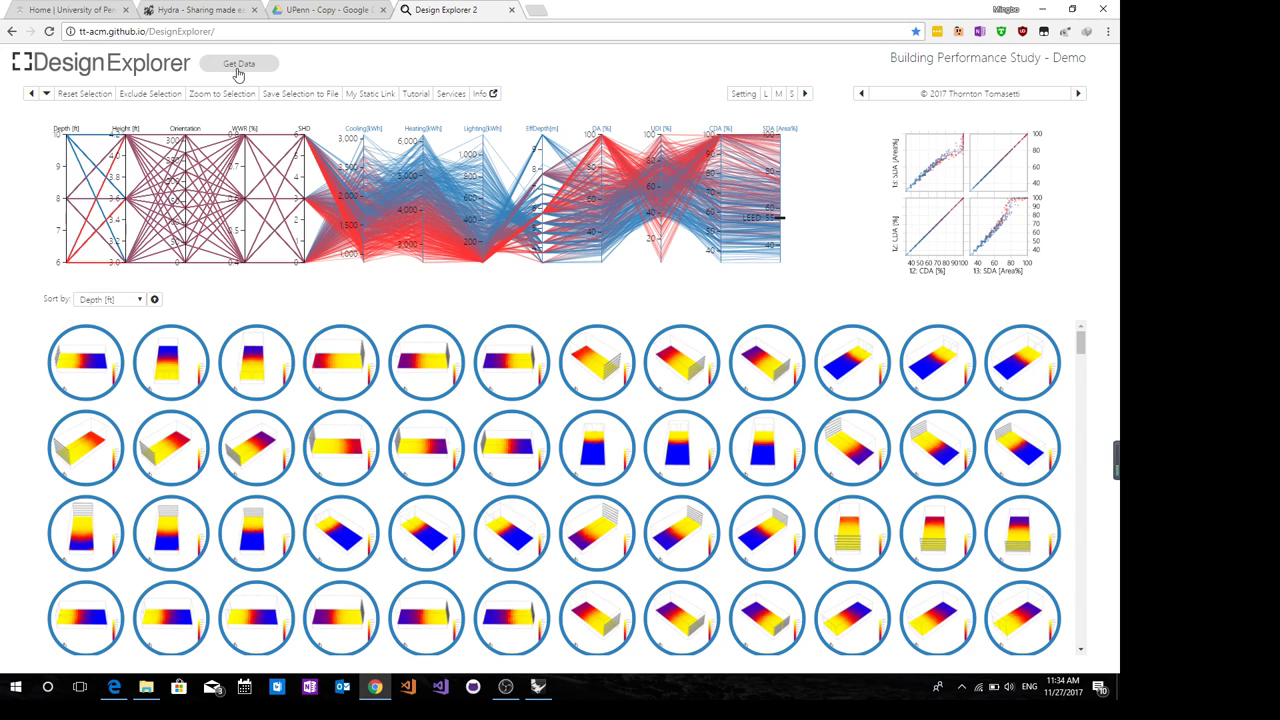
# Load the study from the Google Drive folder link via Get Data's From the cloud field
pyautogui.click(240, 62)
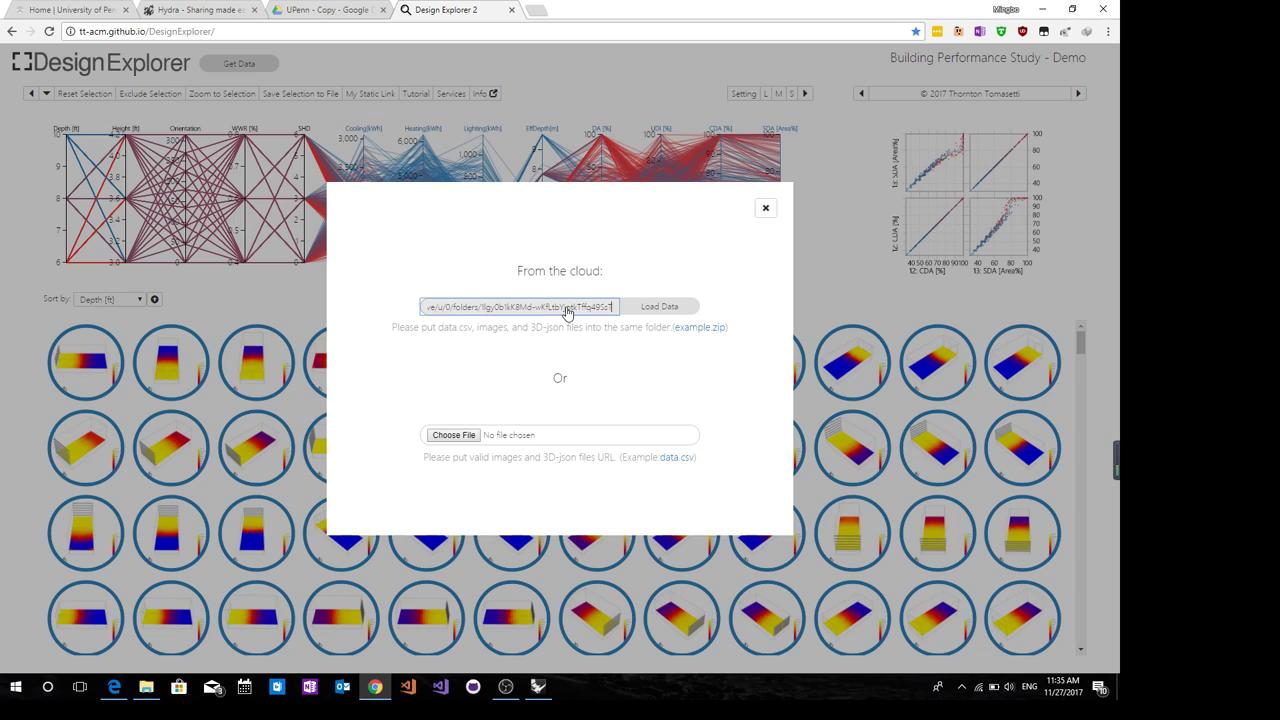
pyautogui.moveTo(680, 308)
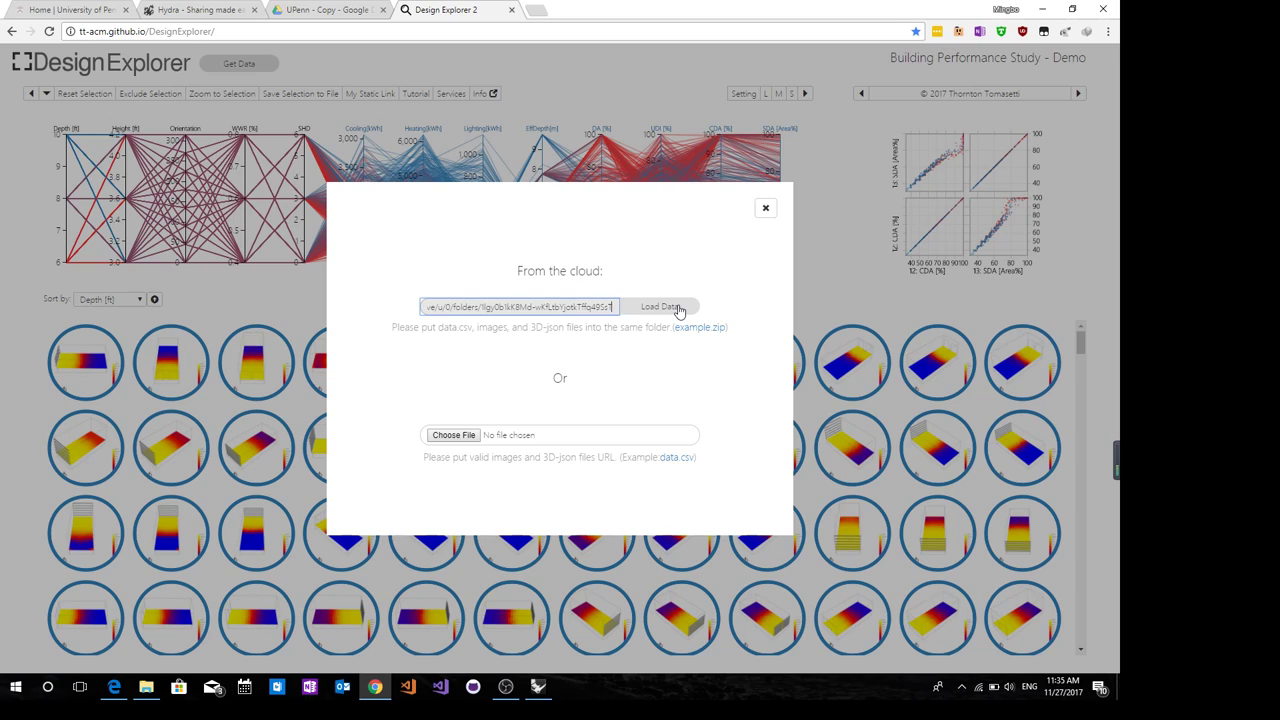
pyautogui.click(660, 306)
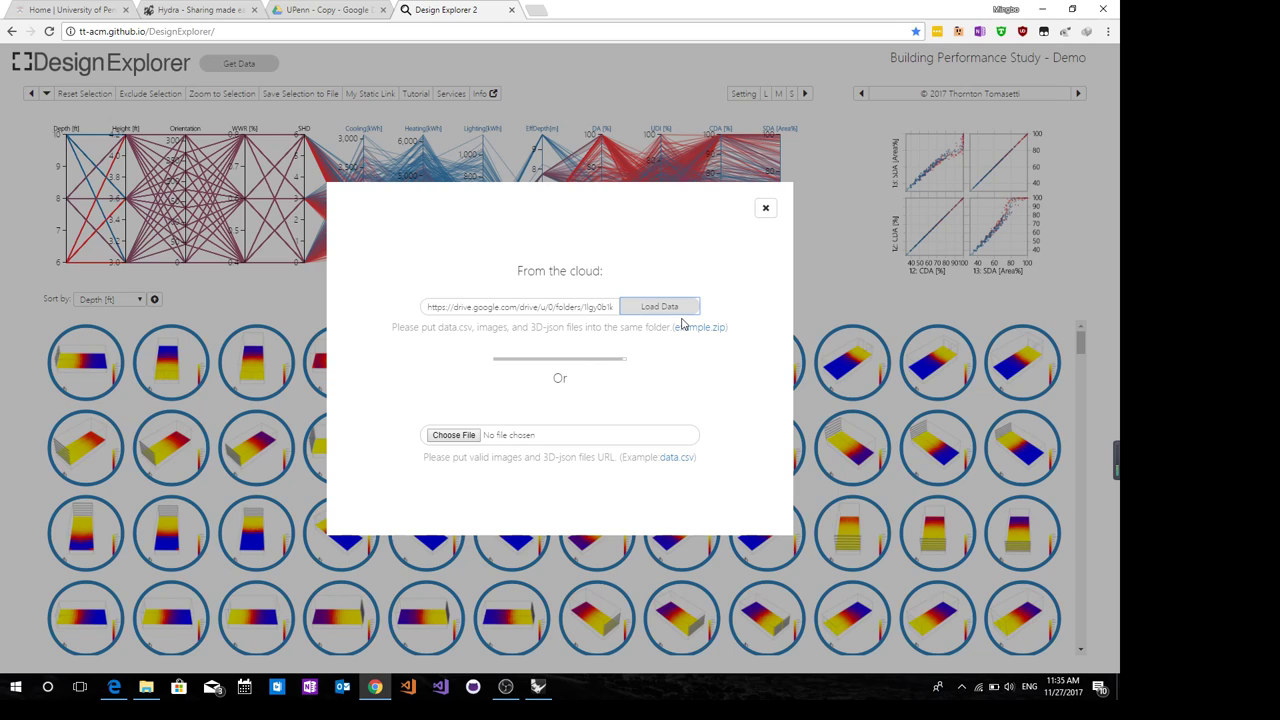
pyautogui.click(660, 306)
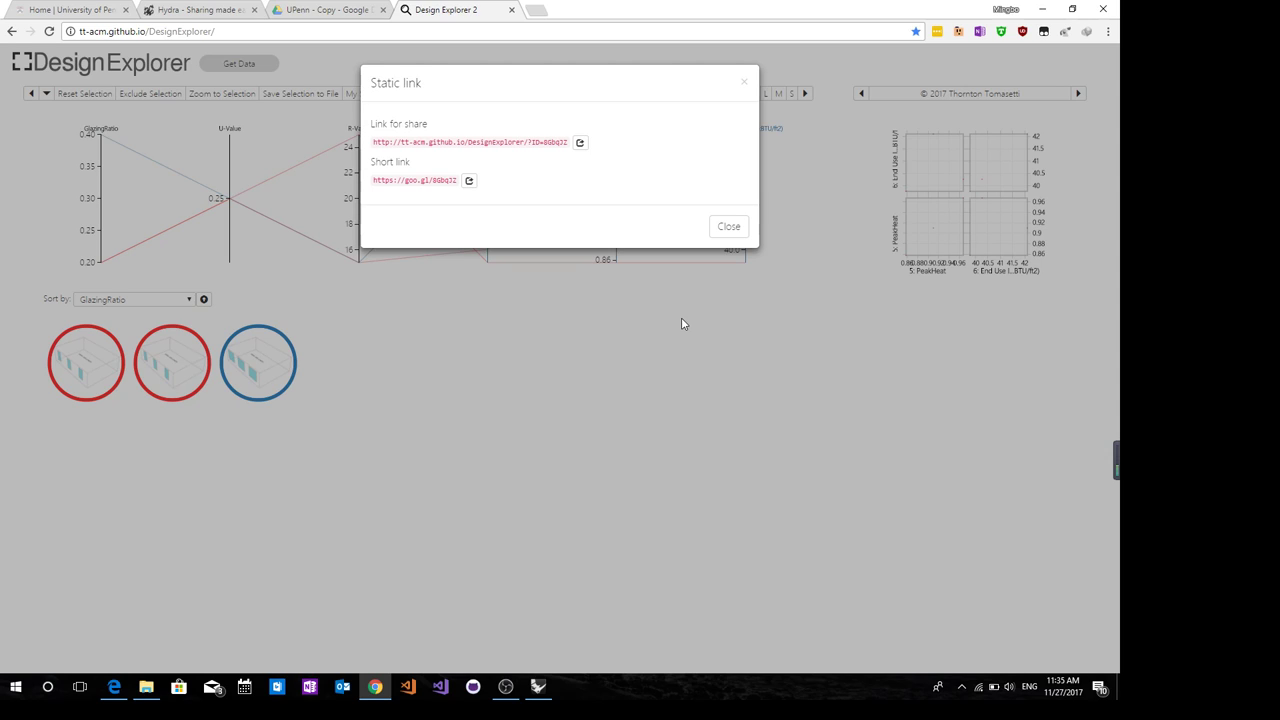
pyautogui.moveTo(524, 108)
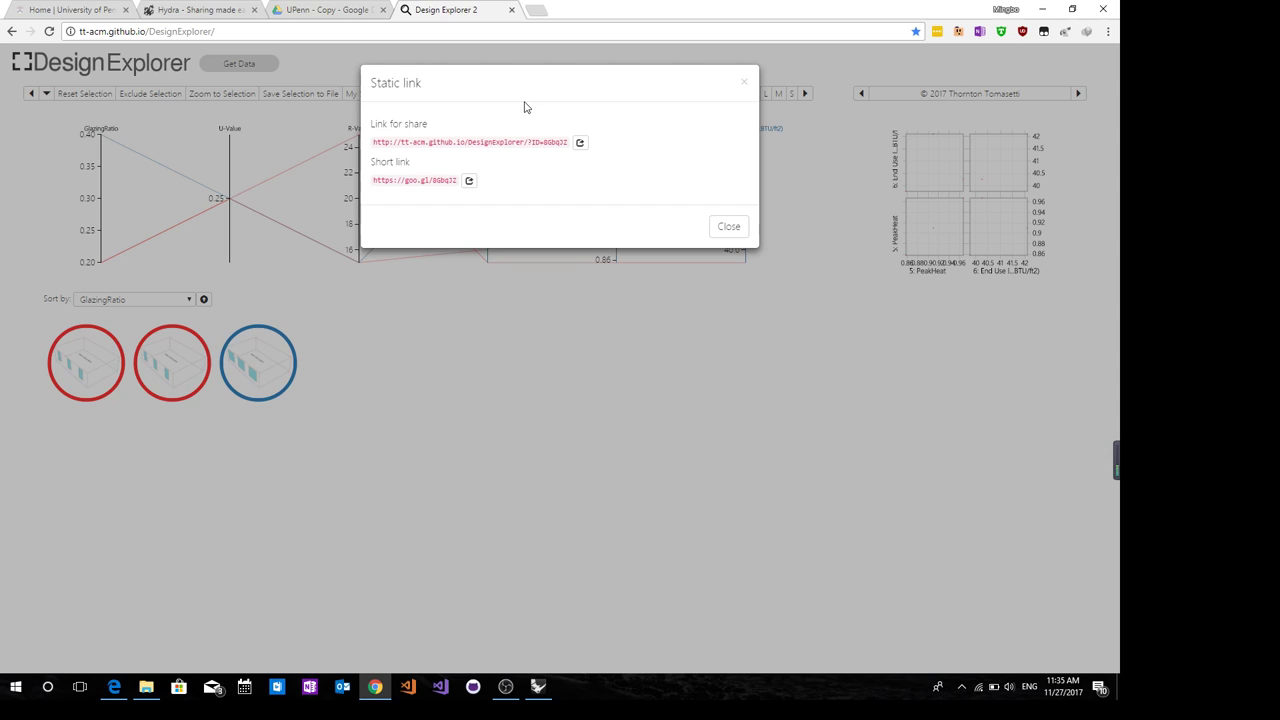
pyautogui.moveTo(536, 200)
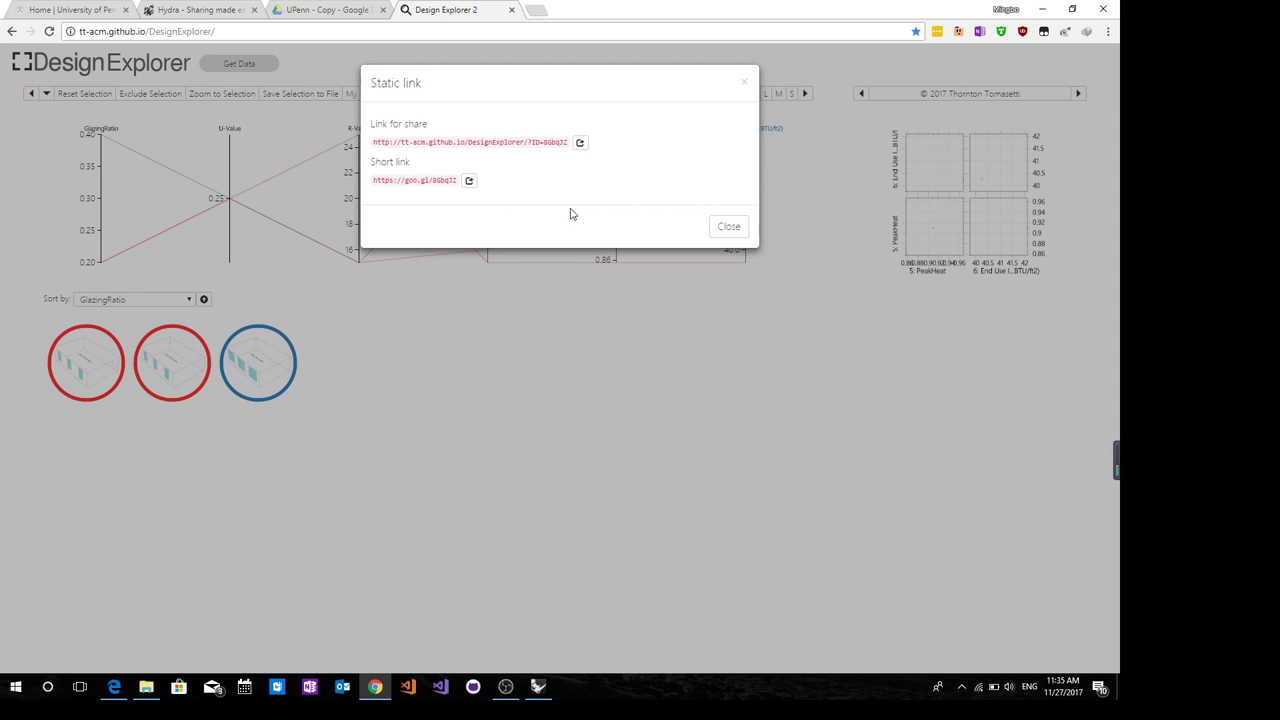
pyautogui.moveTo(728, 226)
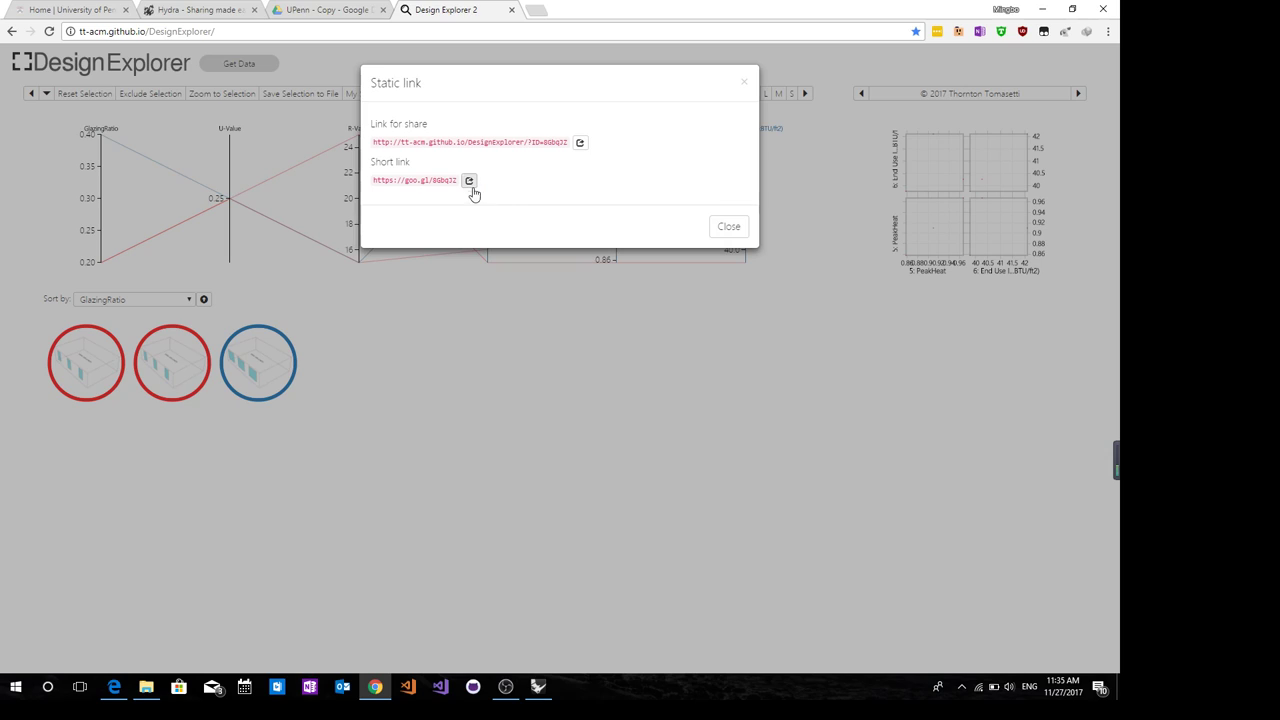
pyautogui.moveTo(468, 180)
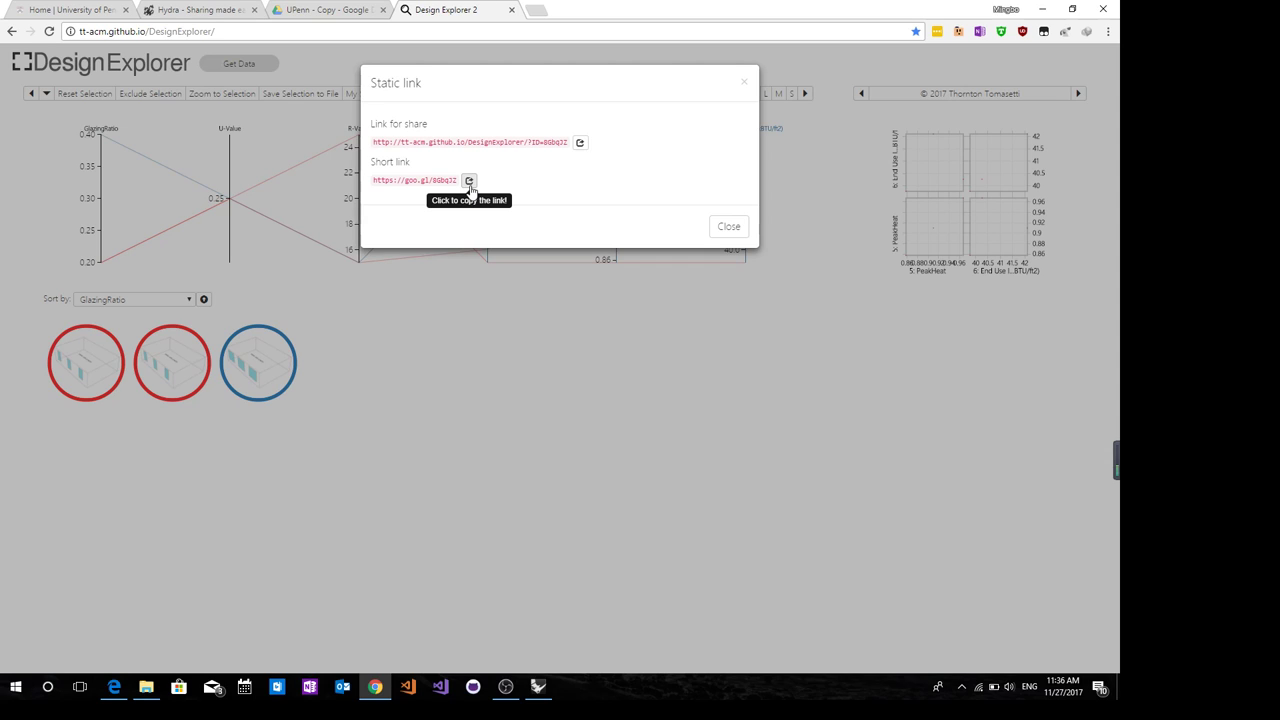
pyautogui.moveTo(728, 226)
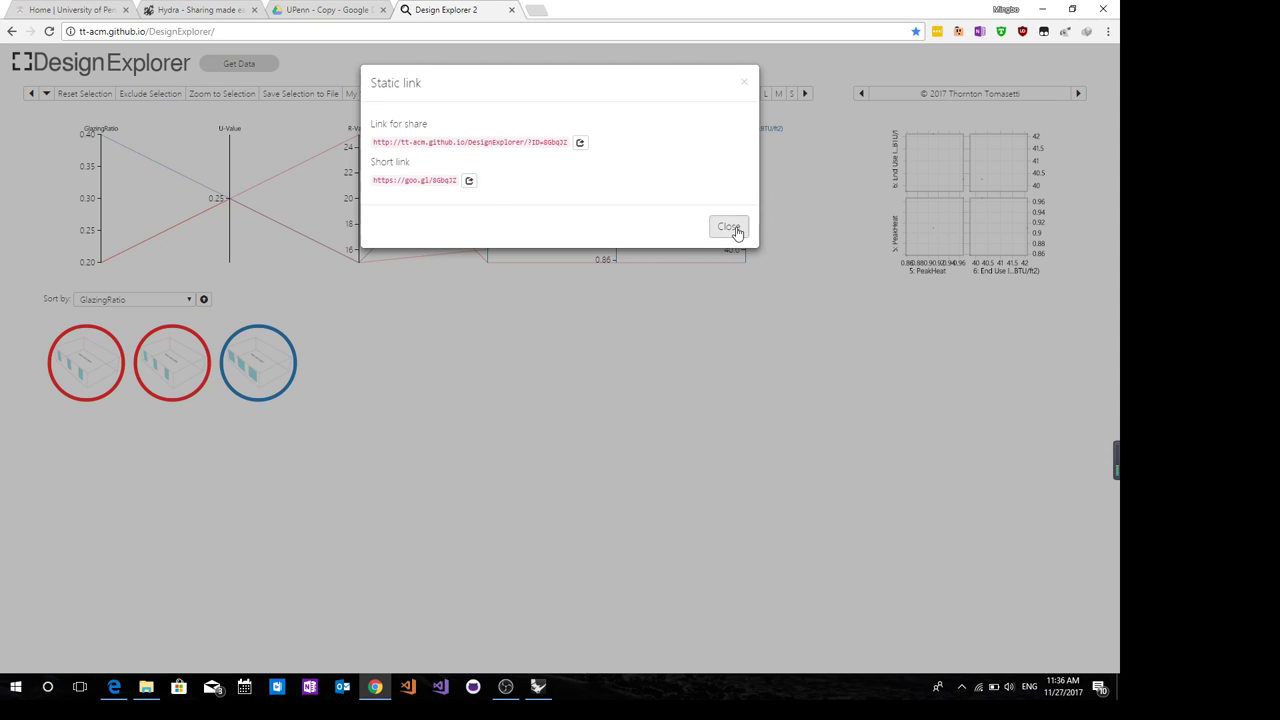
# Close the Static link dialog after reviewing the share and short links
pyautogui.click(728, 228)
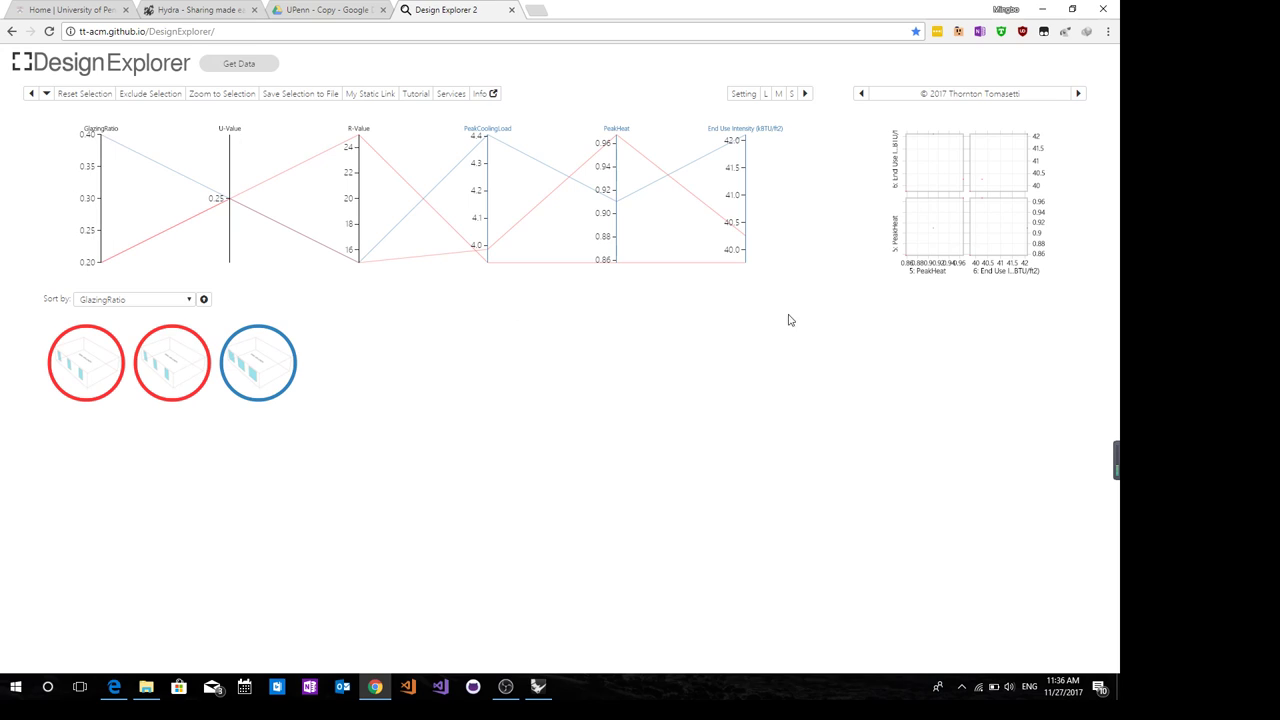
# View one design's details with img_2 and the blank 3D model, then return to Rhino and Grasshopper
pyautogui.click(258, 362)
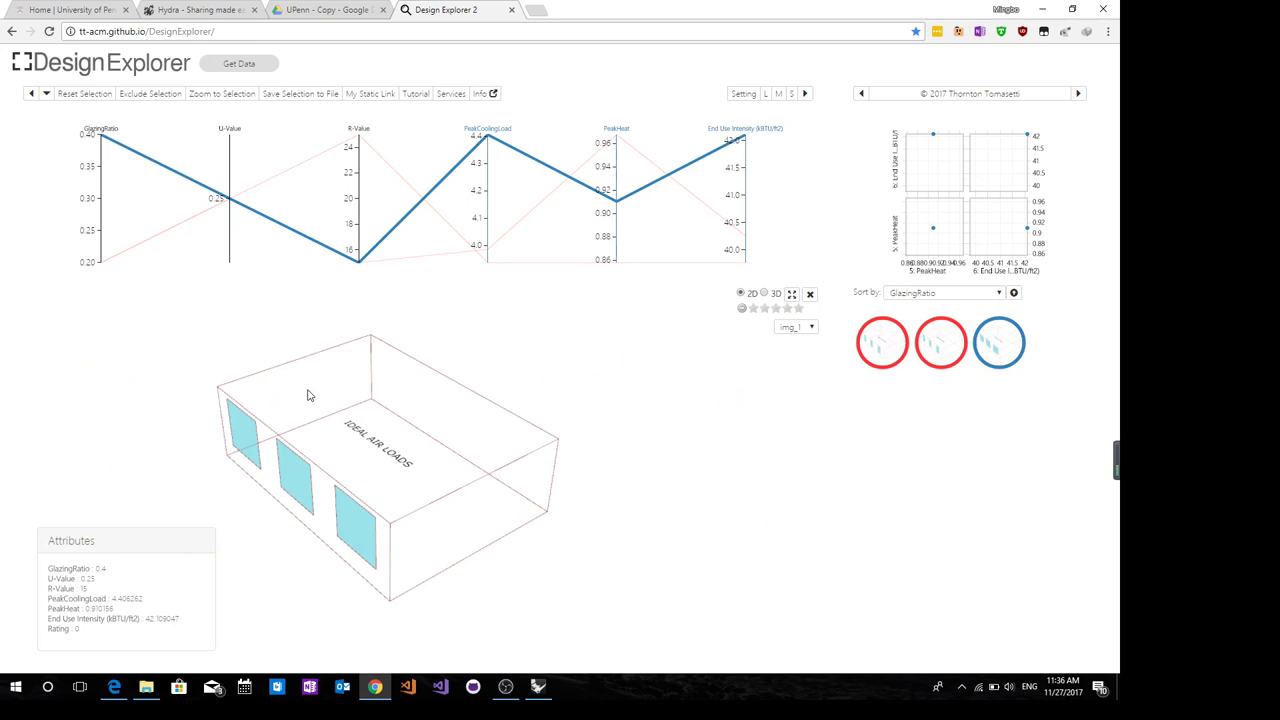
pyautogui.click(796, 328)
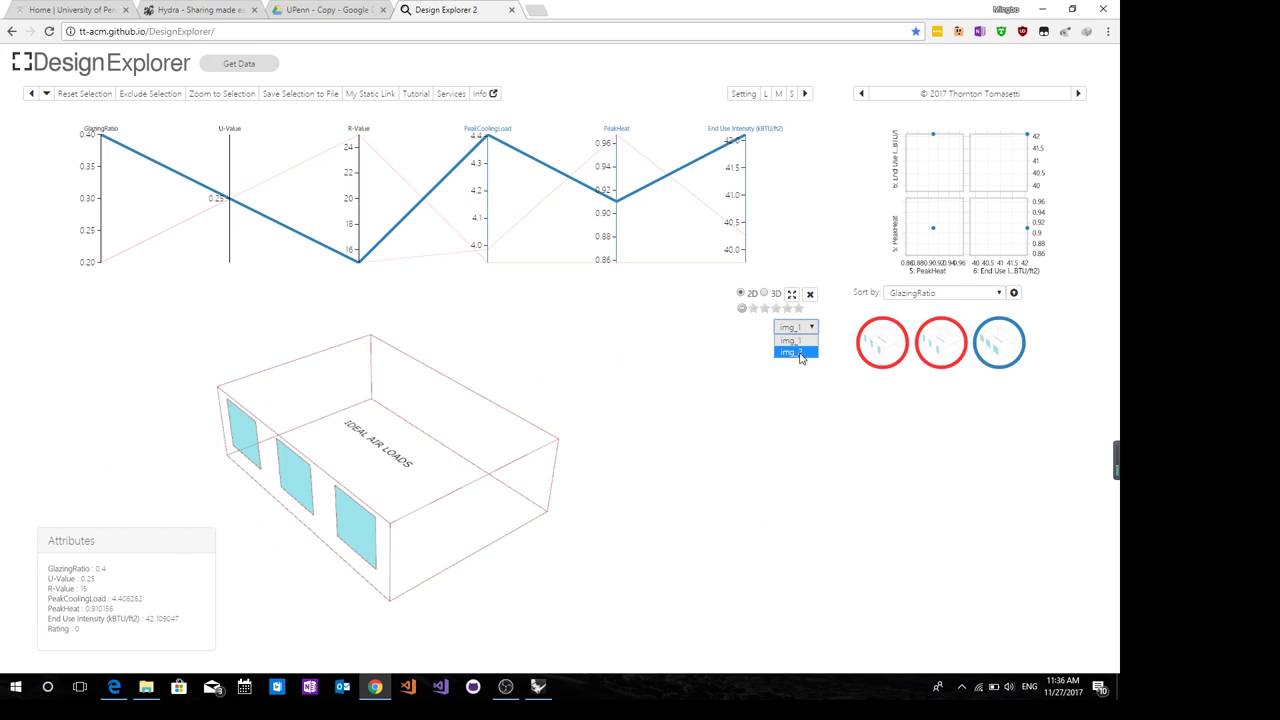
pyautogui.click(790, 340)
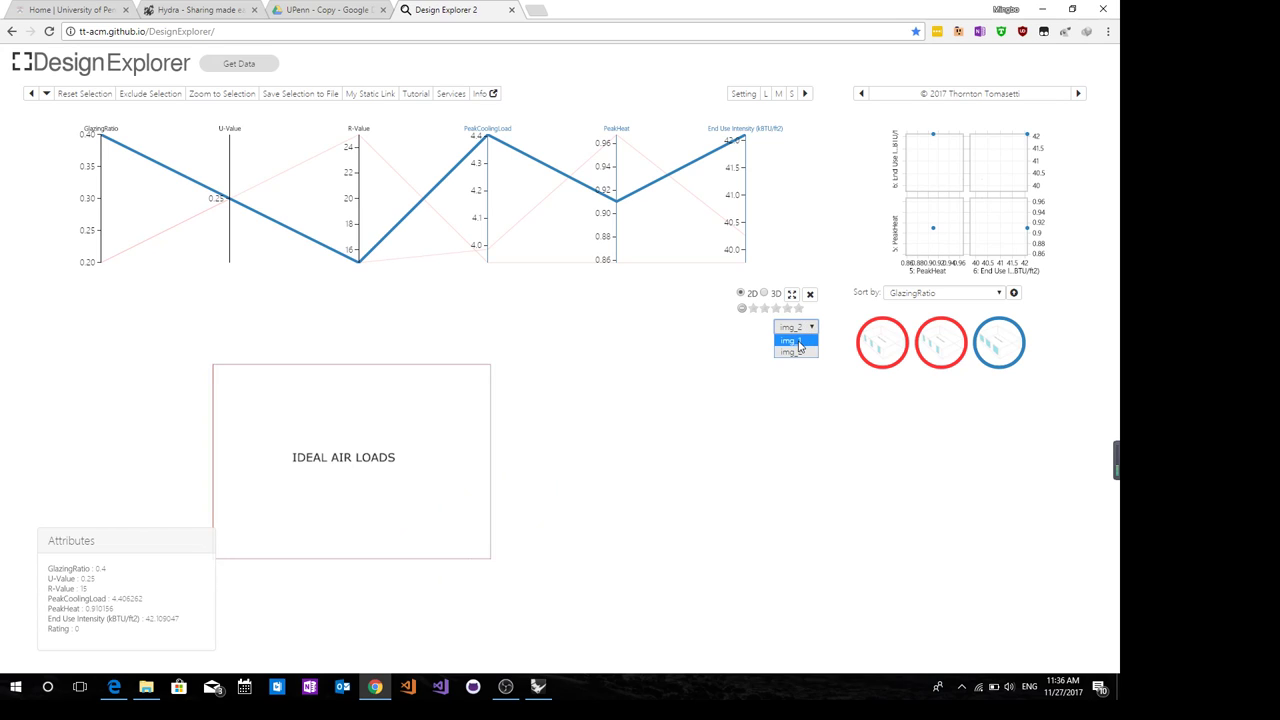
pyautogui.click(796, 340)
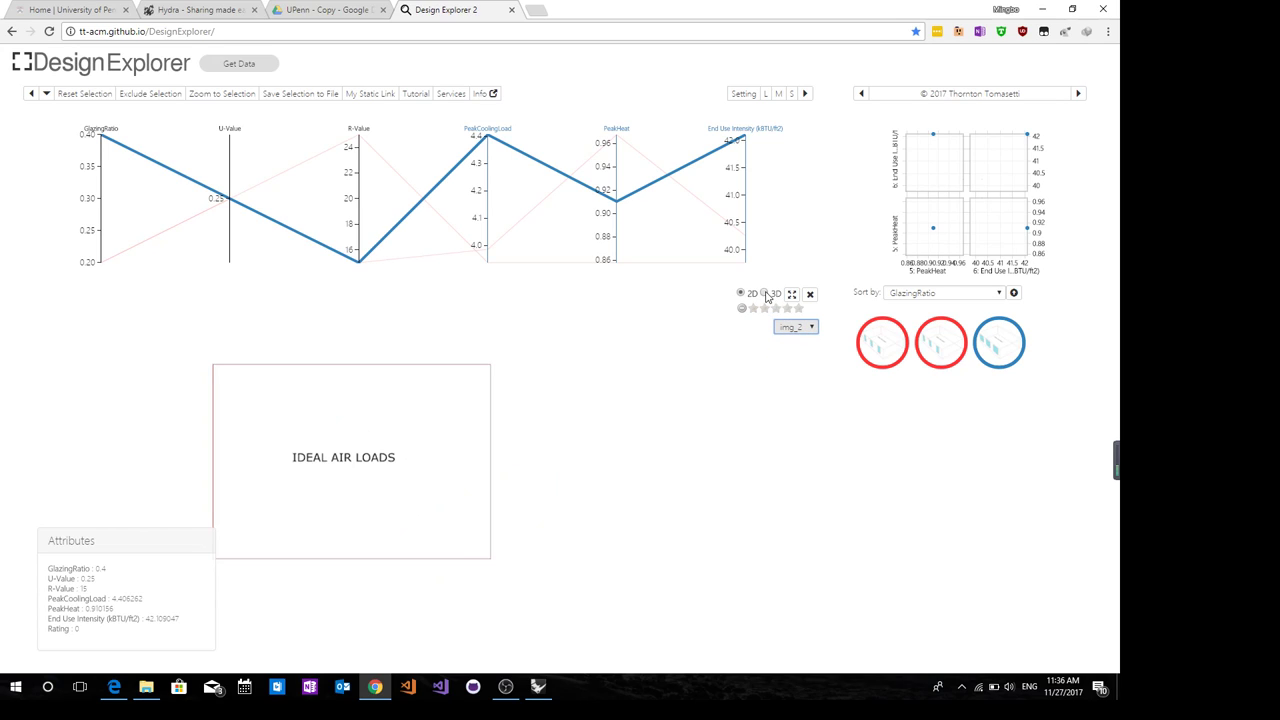
pyautogui.click(764, 292)
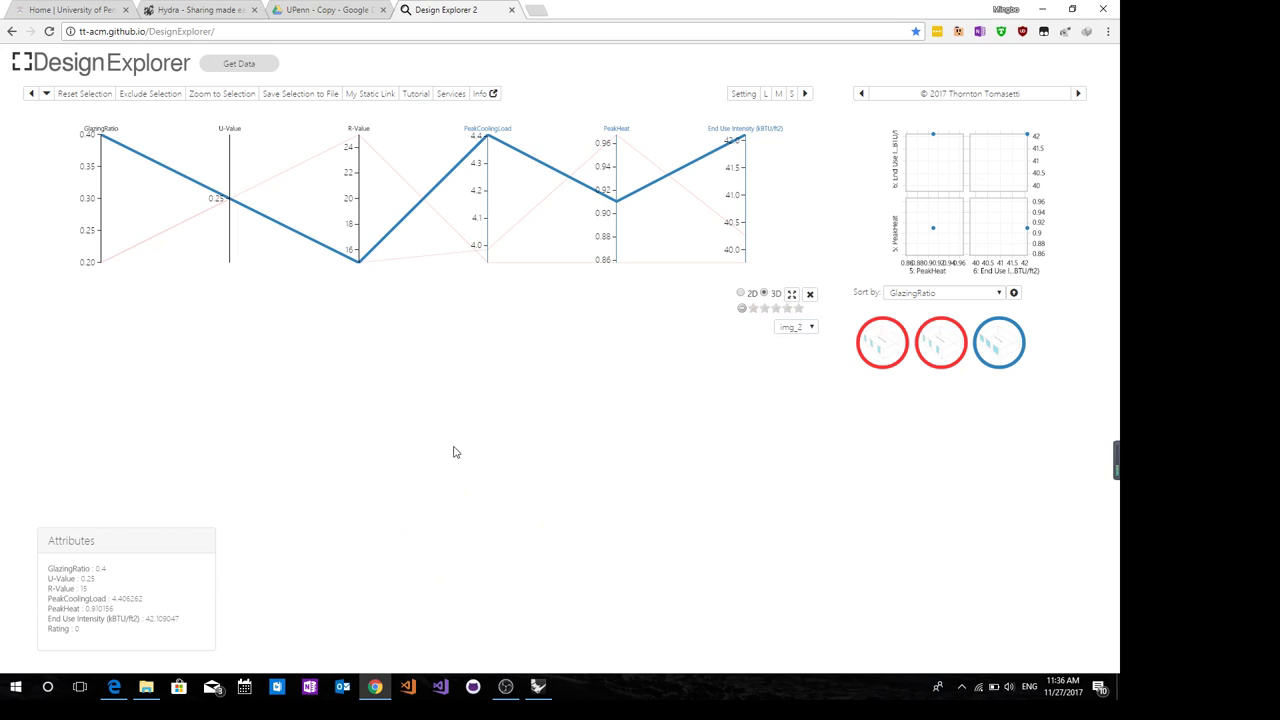
pyautogui.moveTo(480, 428)
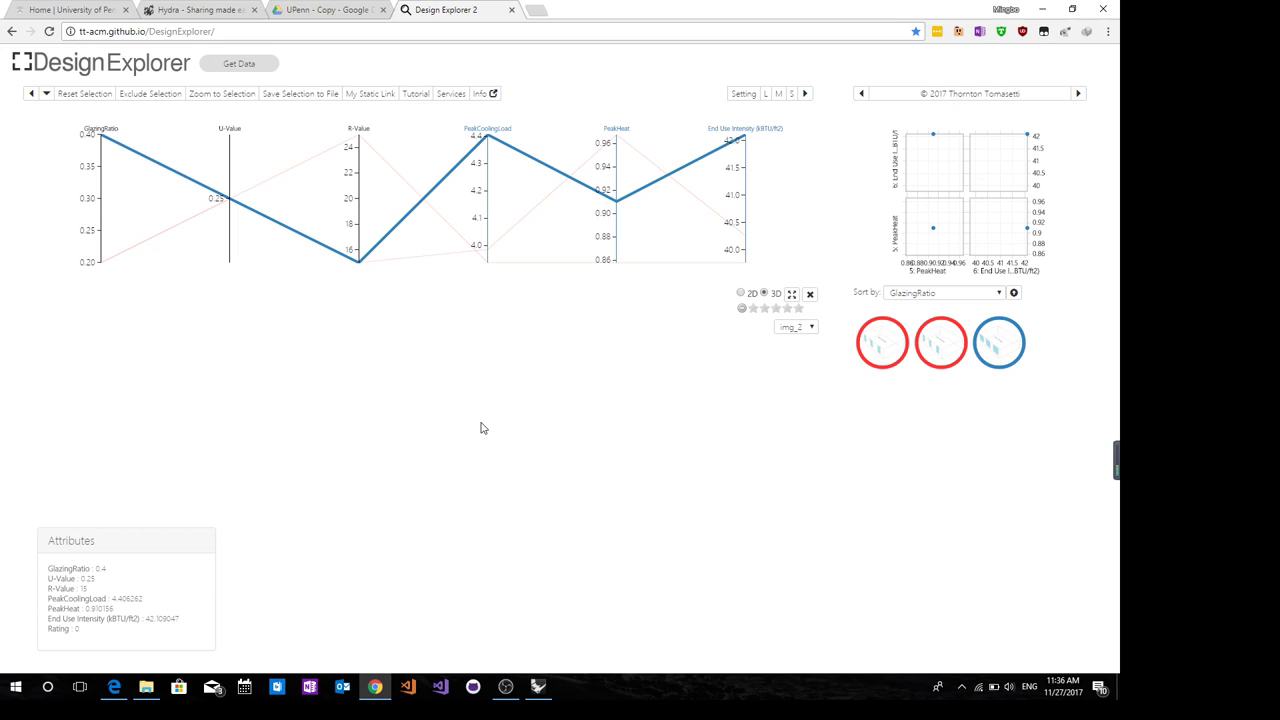
pyautogui.moveTo(462, 432)
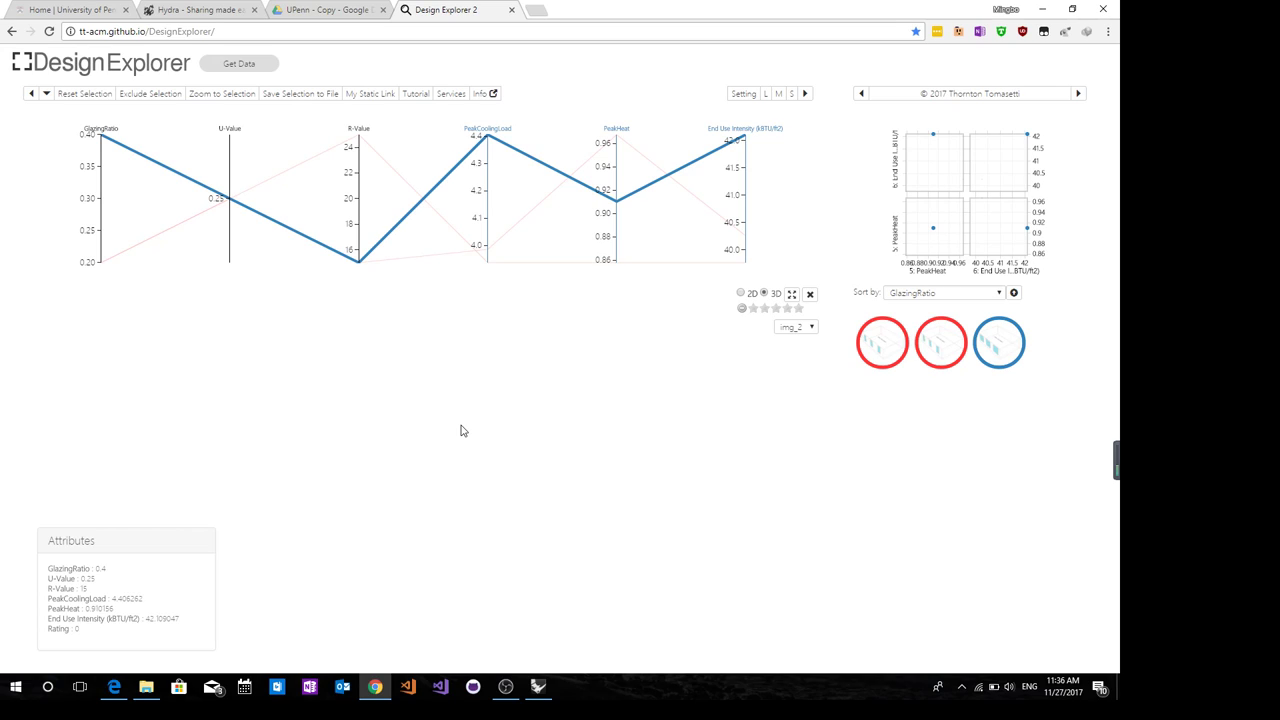
pyautogui.moveTo(490, 388)
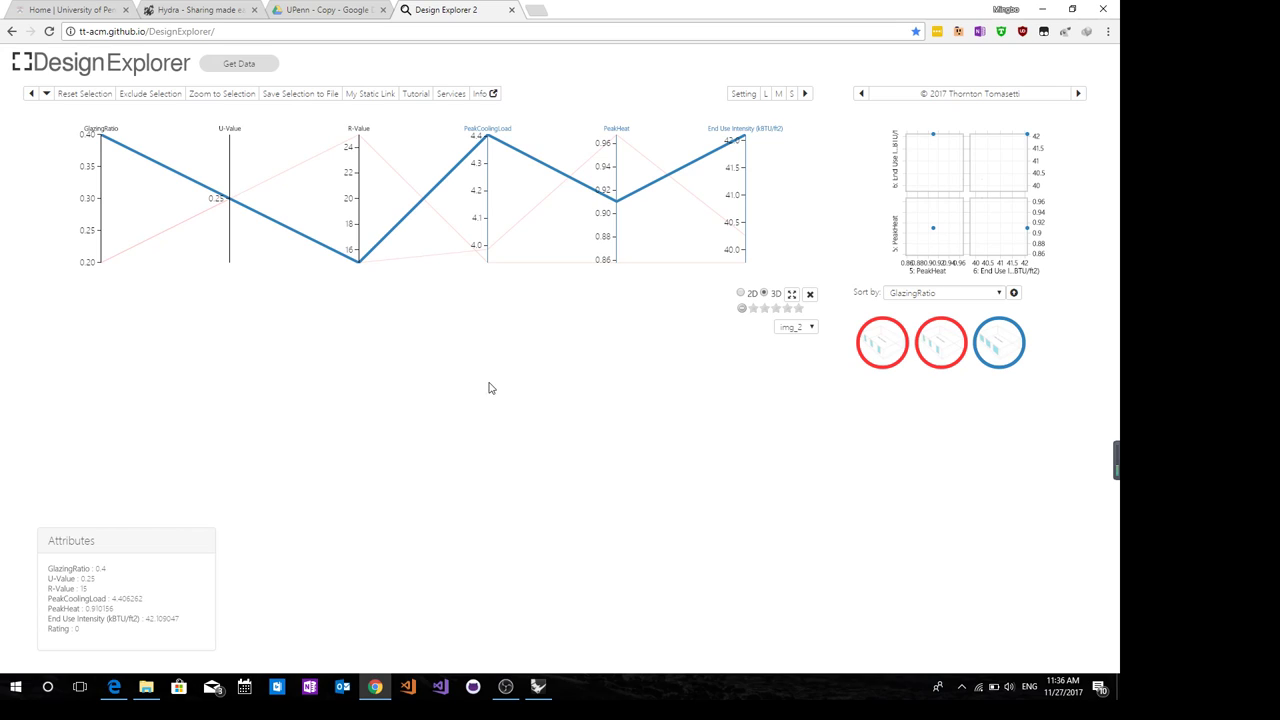
pyautogui.moveTo(494, 406)
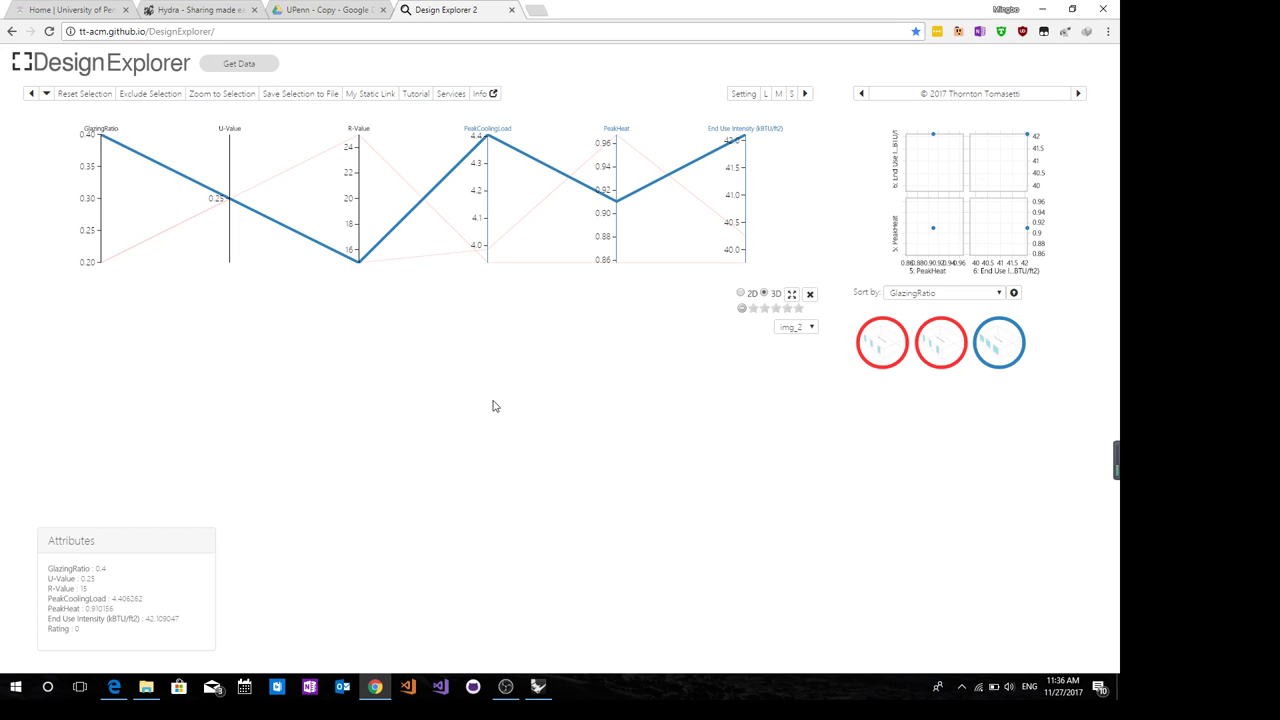
pyautogui.moveTo(548, 438)
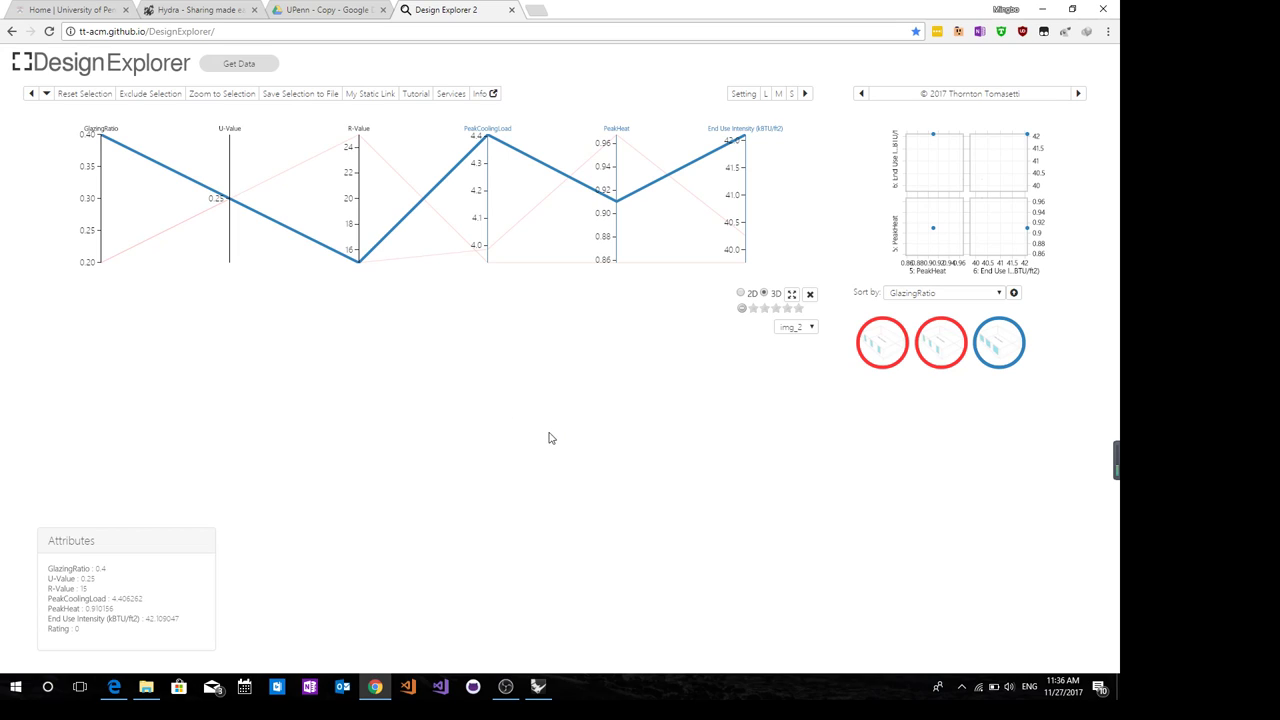
pyautogui.moveTo(504, 472)
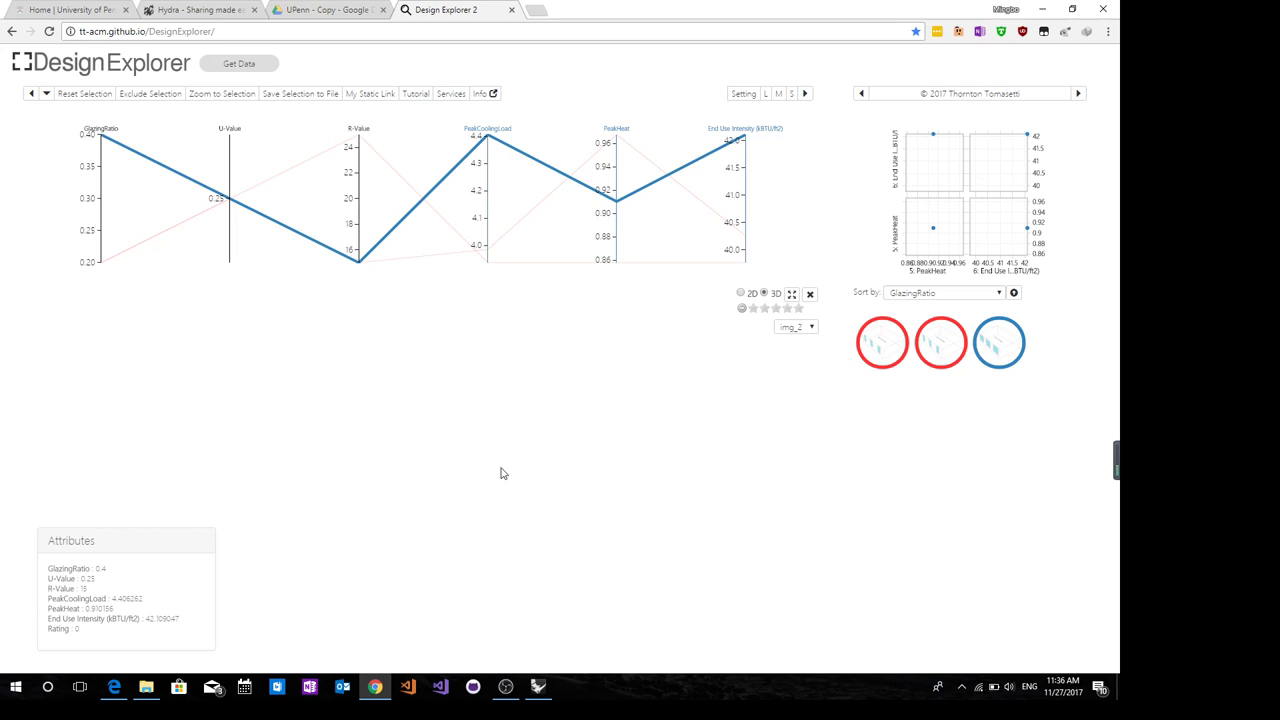
pyautogui.moveTo(590, 90)
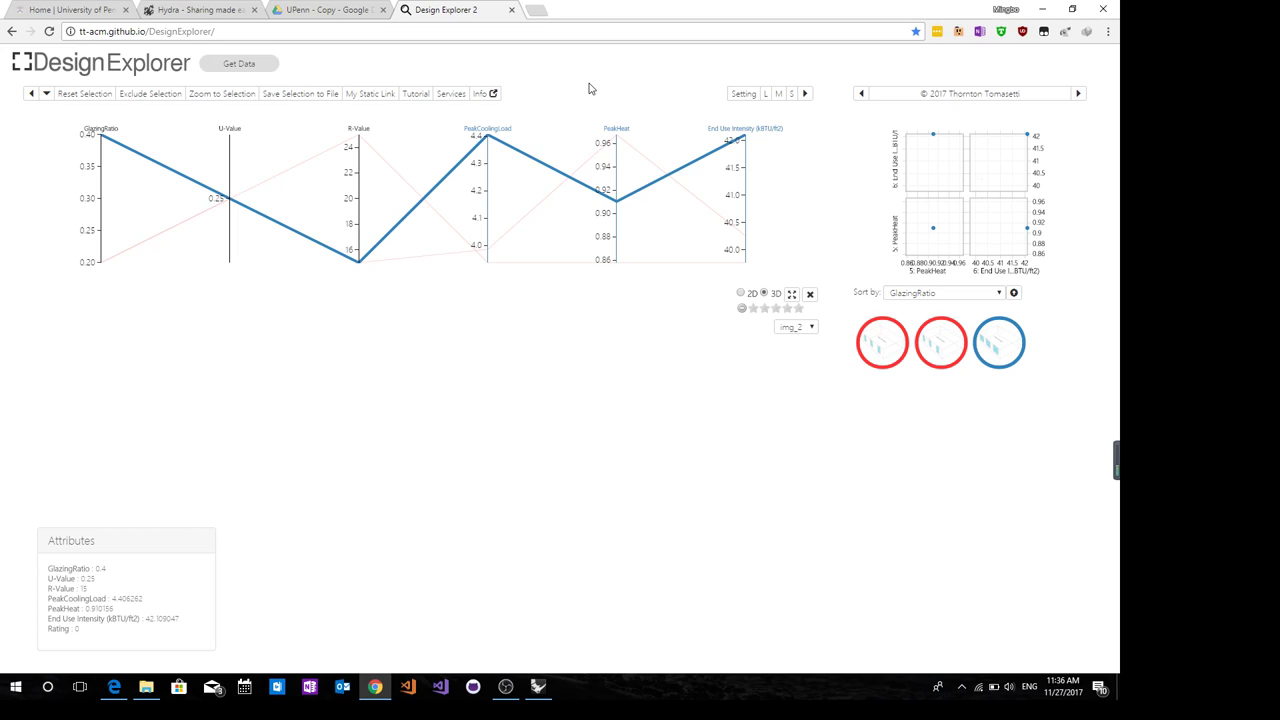
pyautogui.moveTo(212, 56)
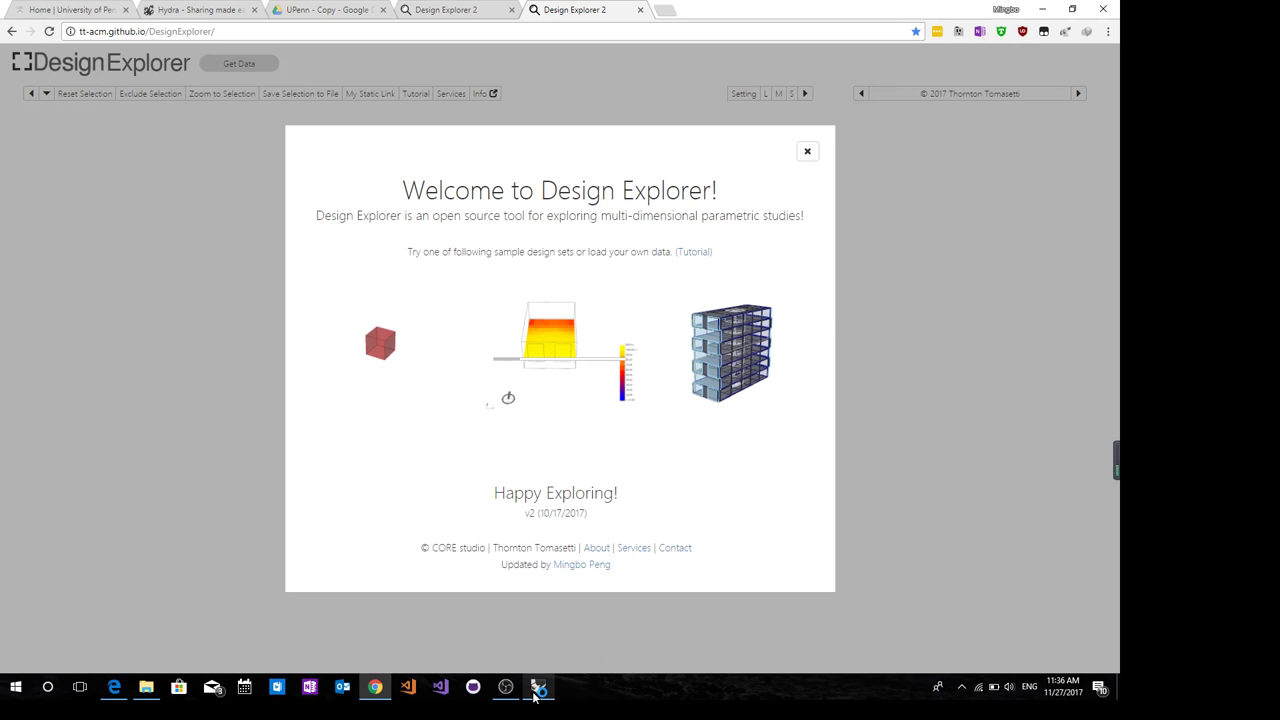
pyautogui.click(538, 688)
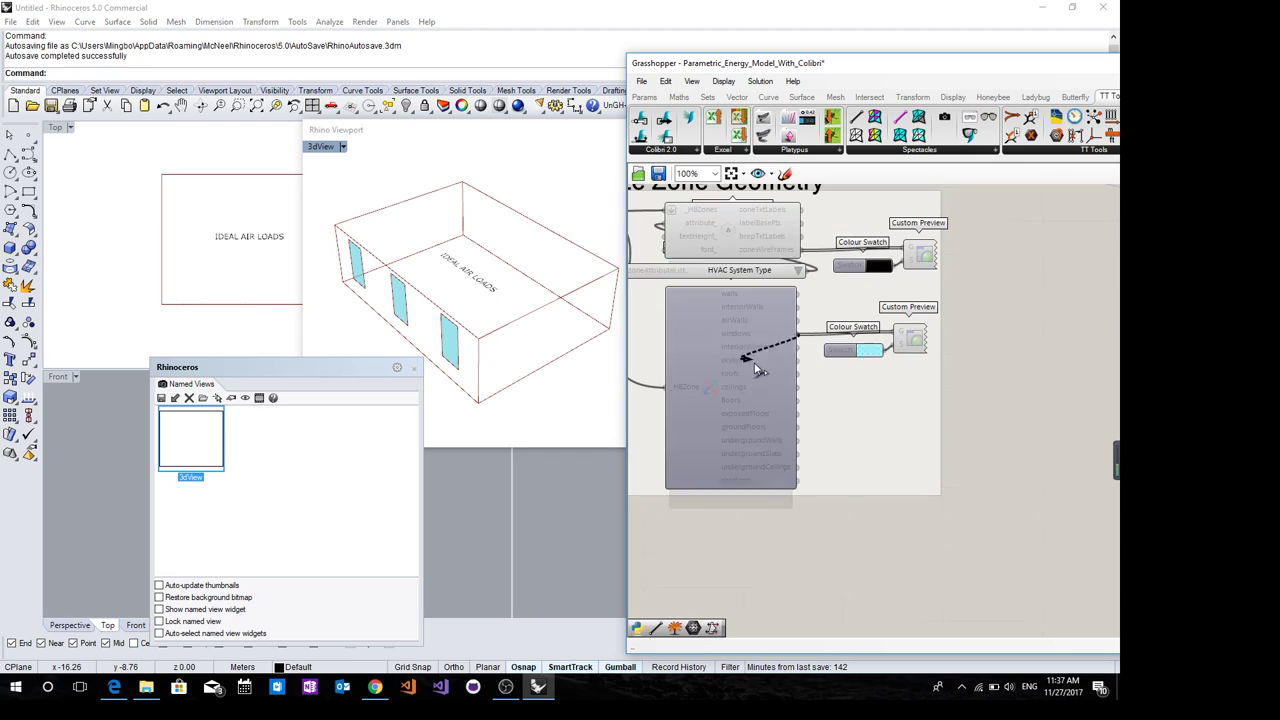
# Confirm Yes to overwrite the existing Colibri study folder after flipping Write
pyautogui.scroll(-3)
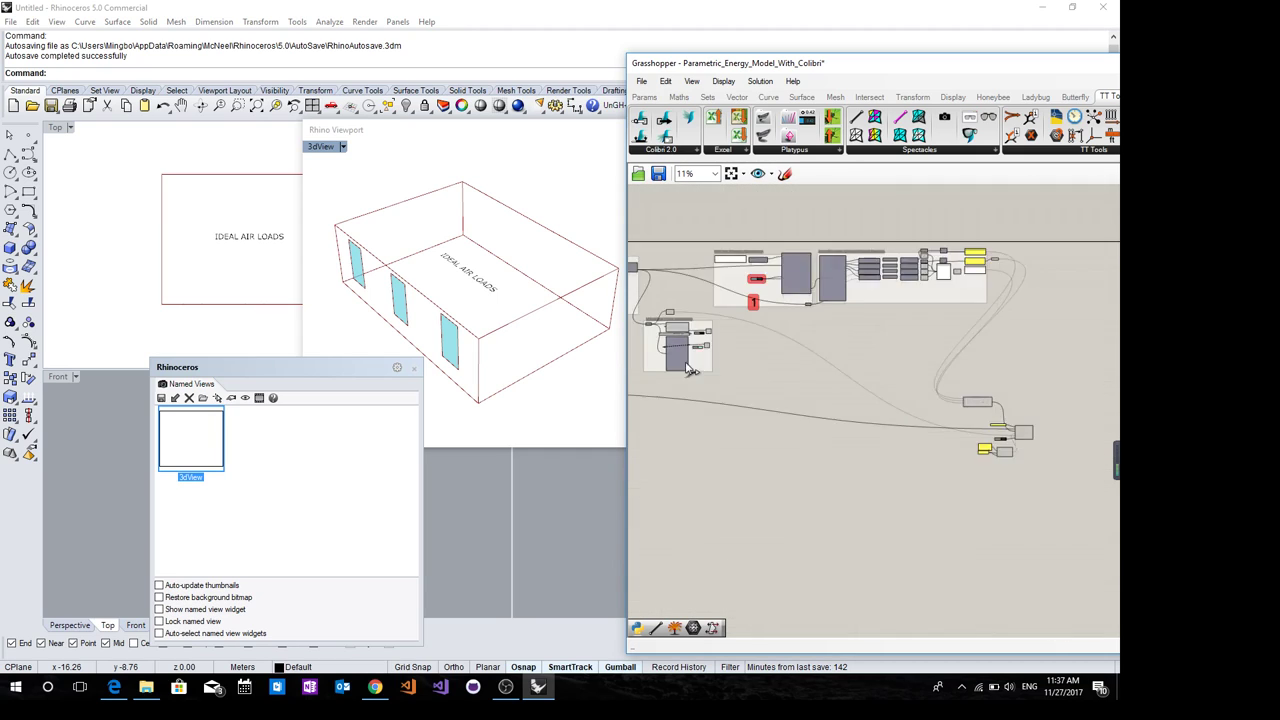
pyautogui.scroll(3)
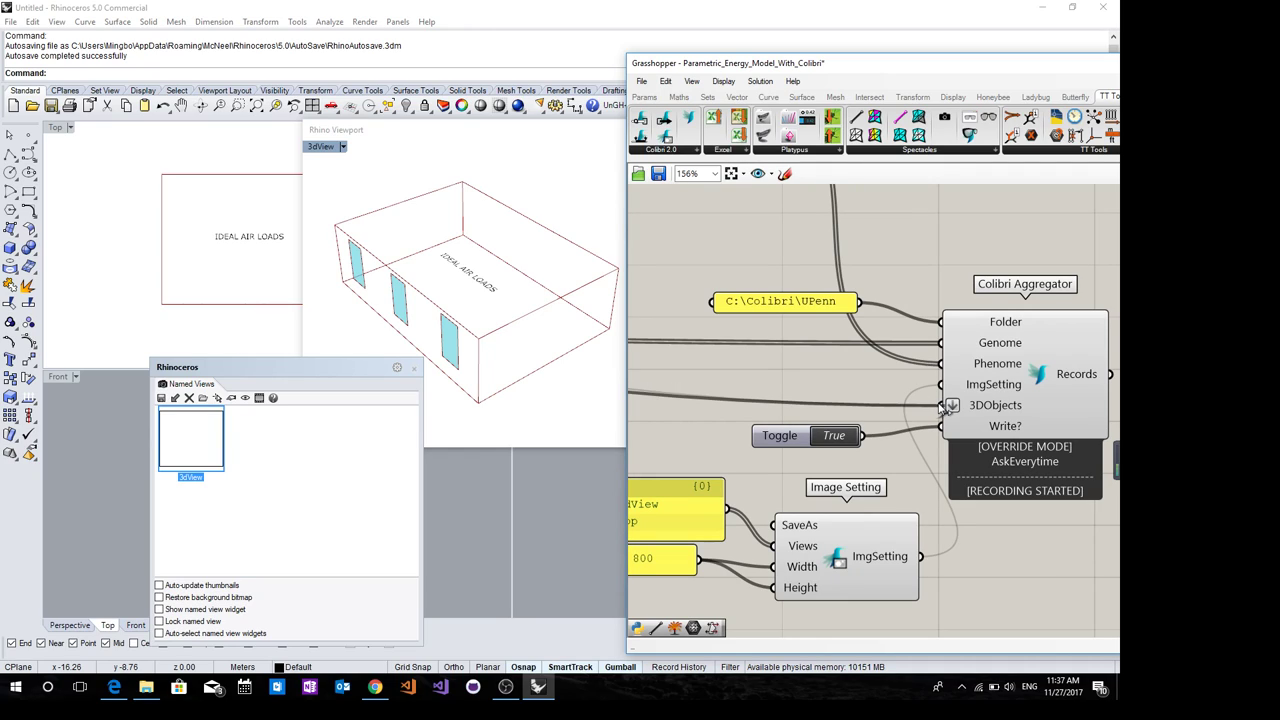
pyautogui.moveTo(940, 410)
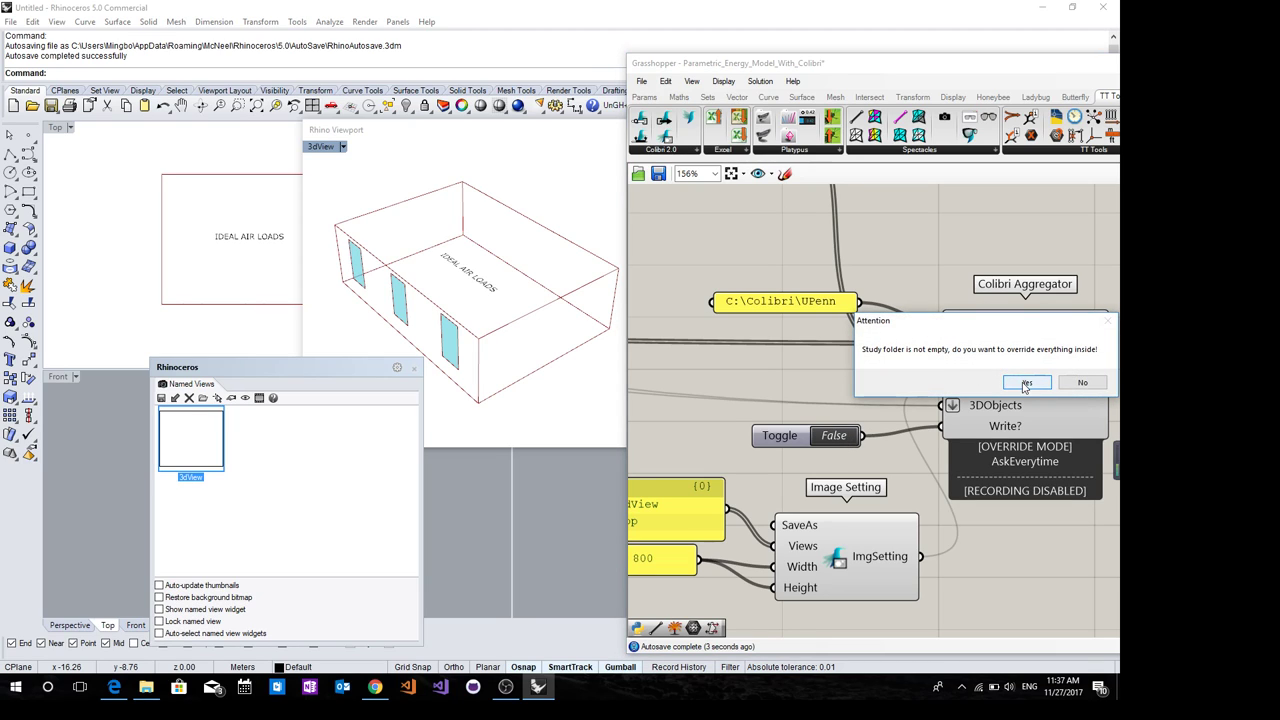
pyautogui.click(1026, 382)
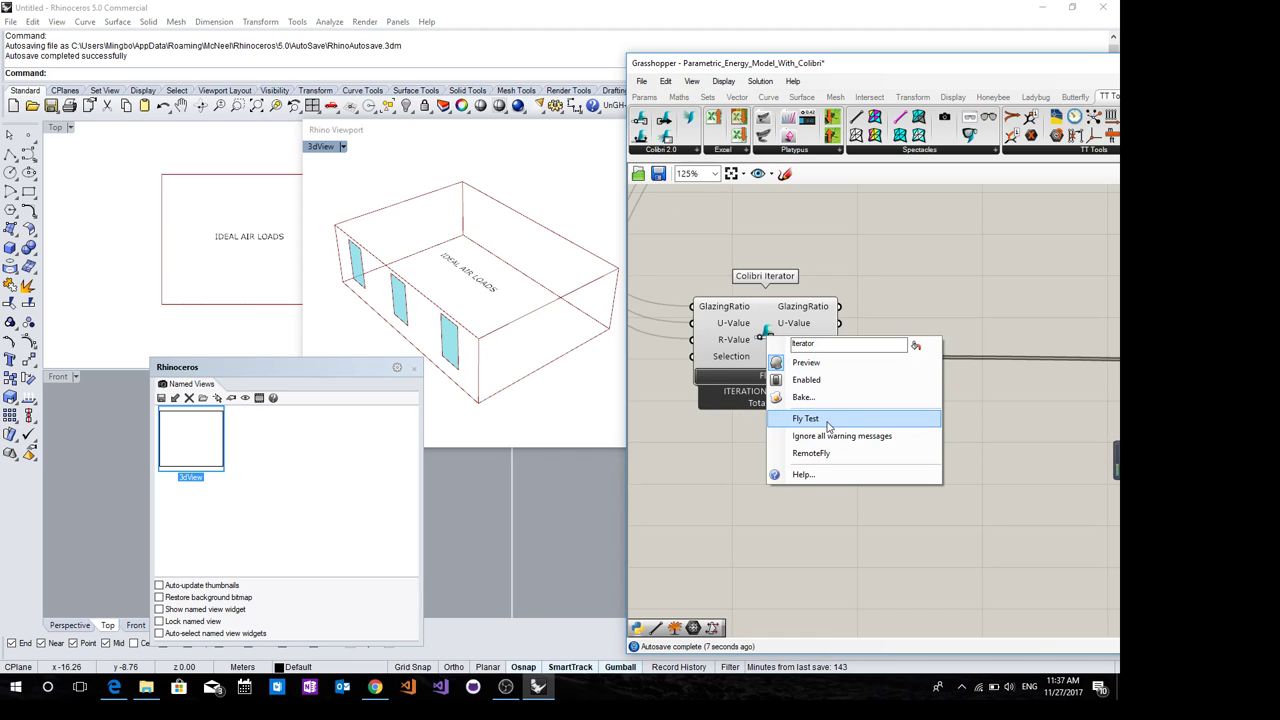
# Run the Colibri fly through all 16 iterations and bring up the UPenn output folder
pyautogui.click(806, 418)
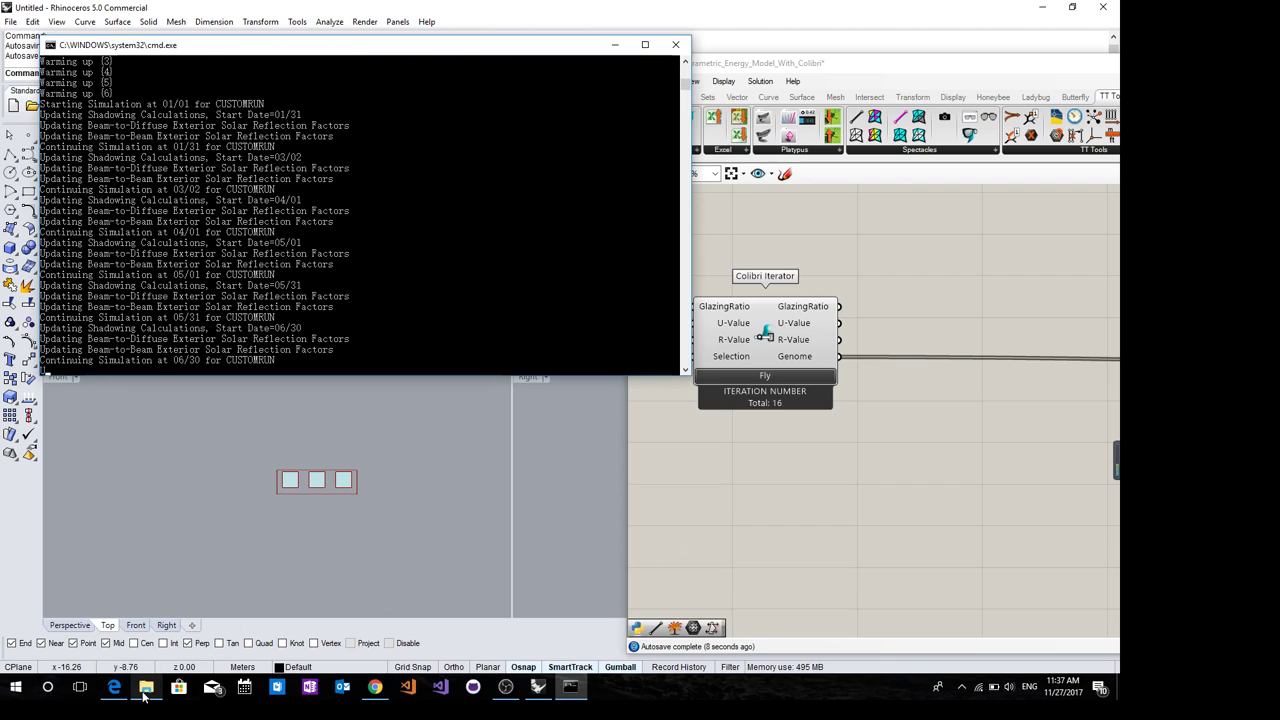
pyautogui.moveTo(146, 688)
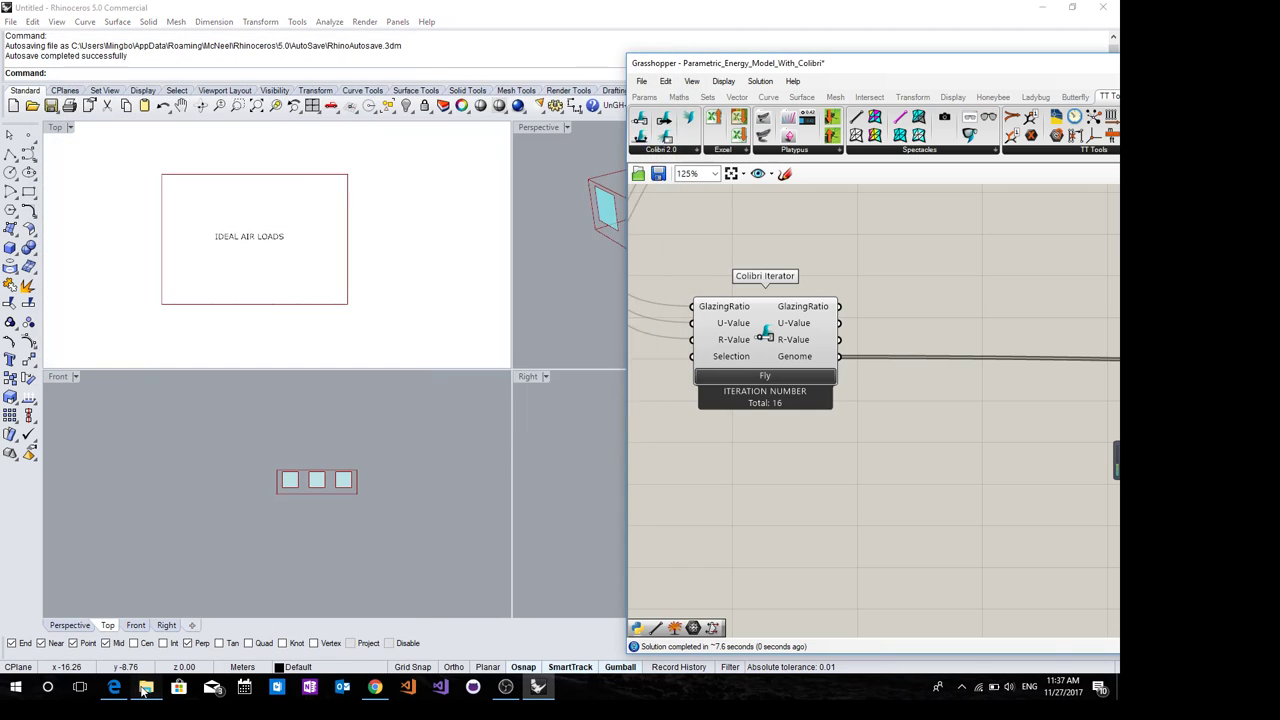
pyautogui.click(144, 688)
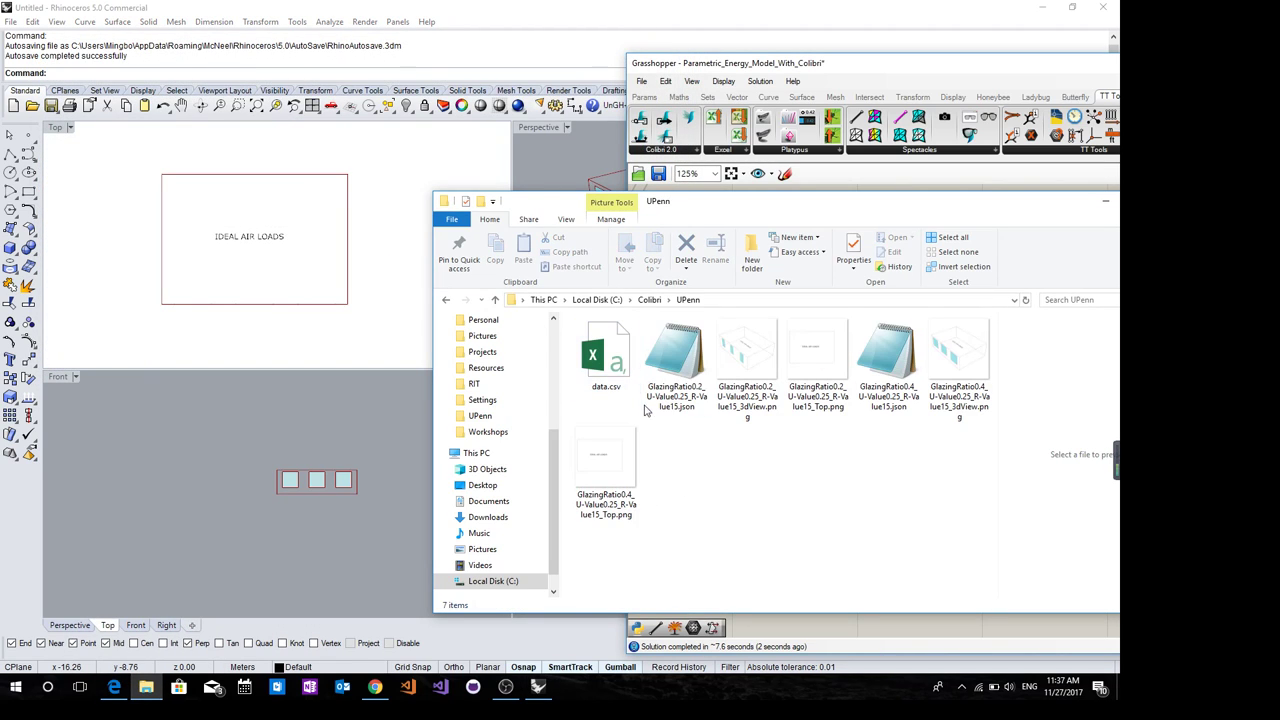
pyautogui.moveTo(820, 478)
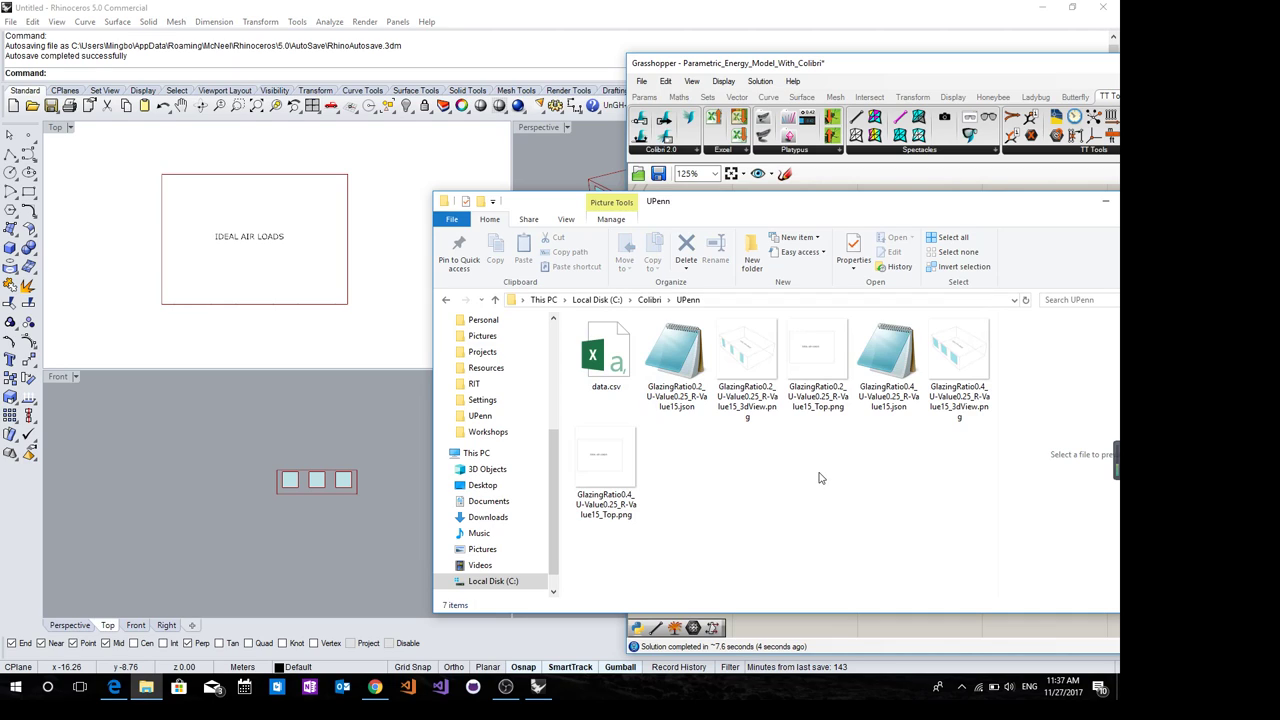
# Refresh the UPenn folder listing, upload the new files to Drive, and return to Design Explorer
pyautogui.rightClick(820, 478)
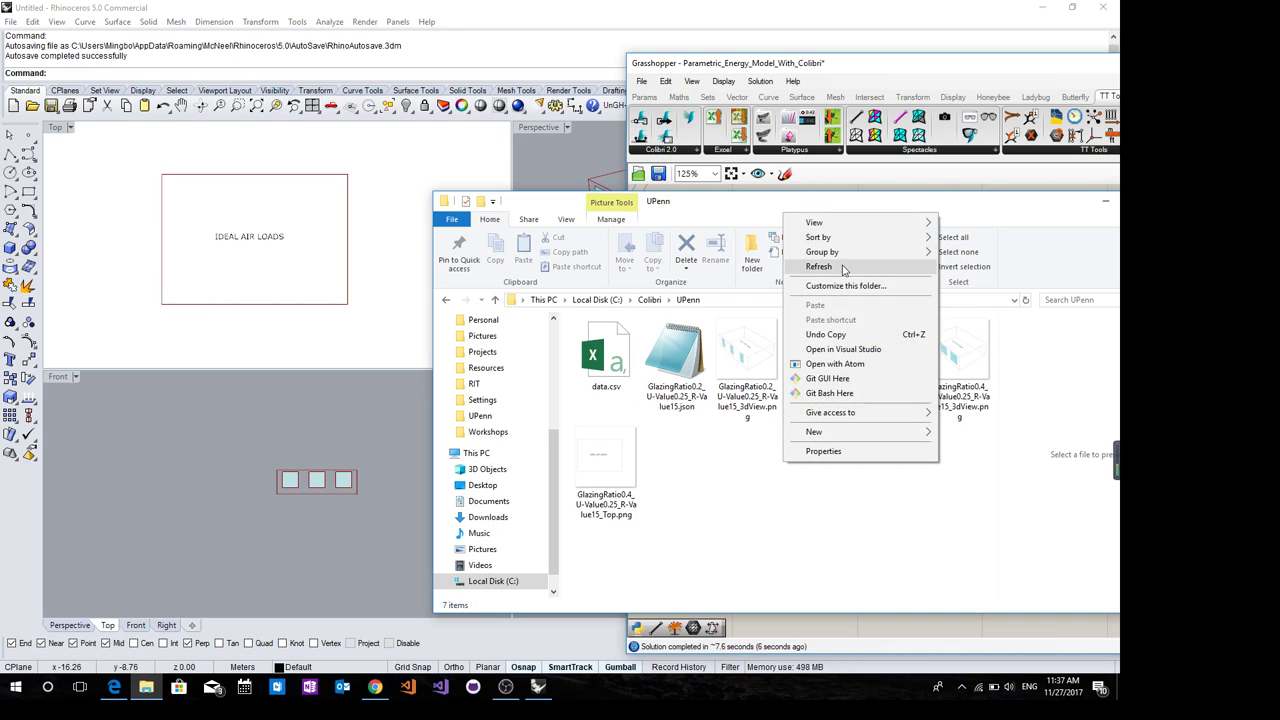
pyautogui.click(818, 266)
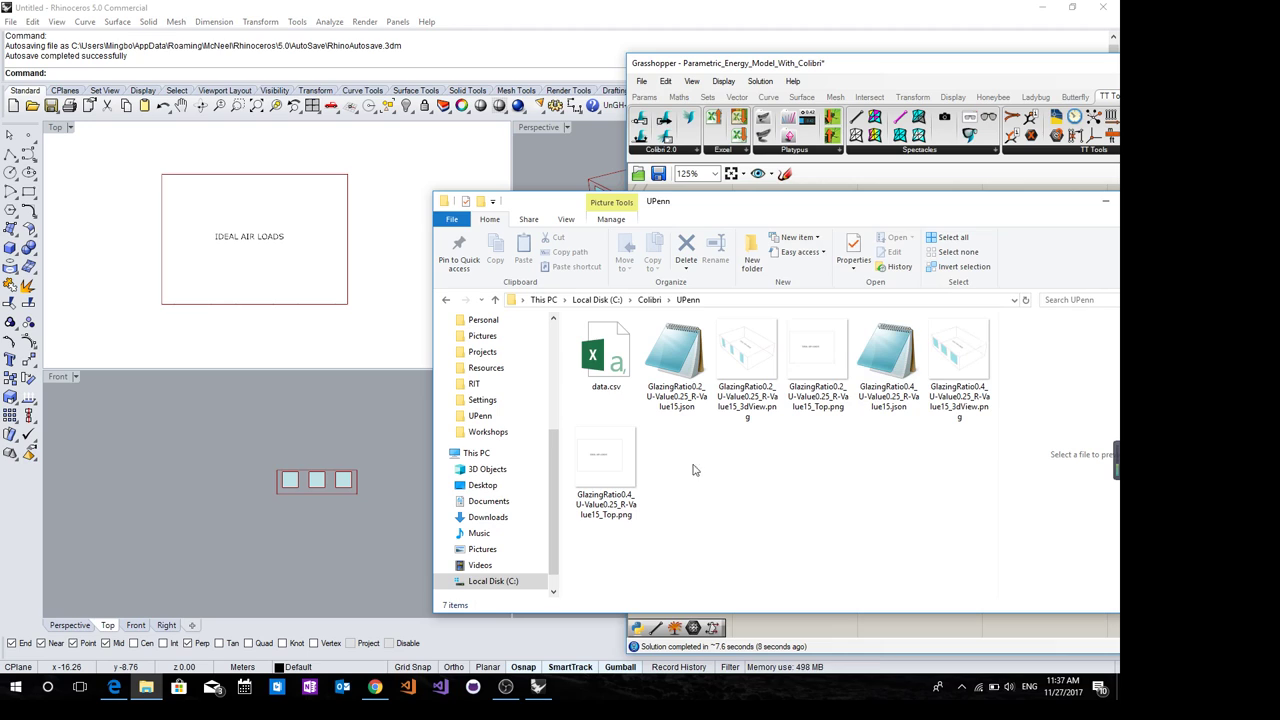
pyautogui.moveTo(344, 678)
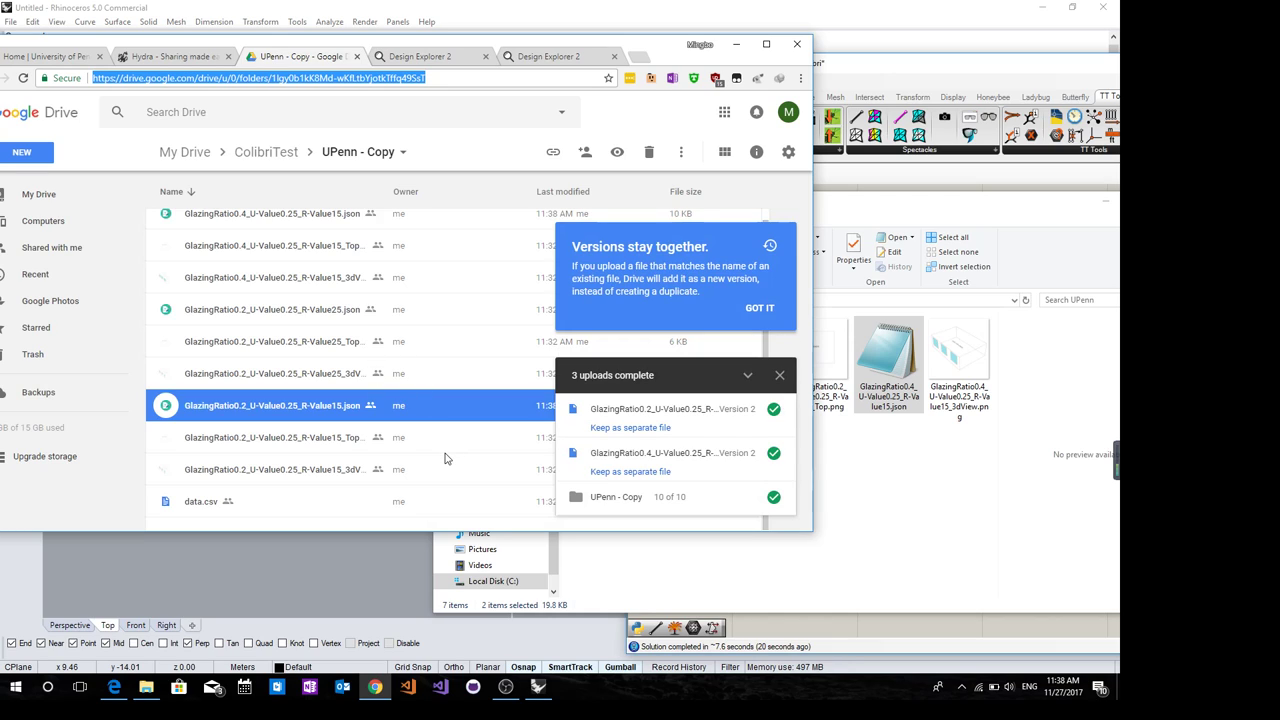
pyautogui.click(418, 56)
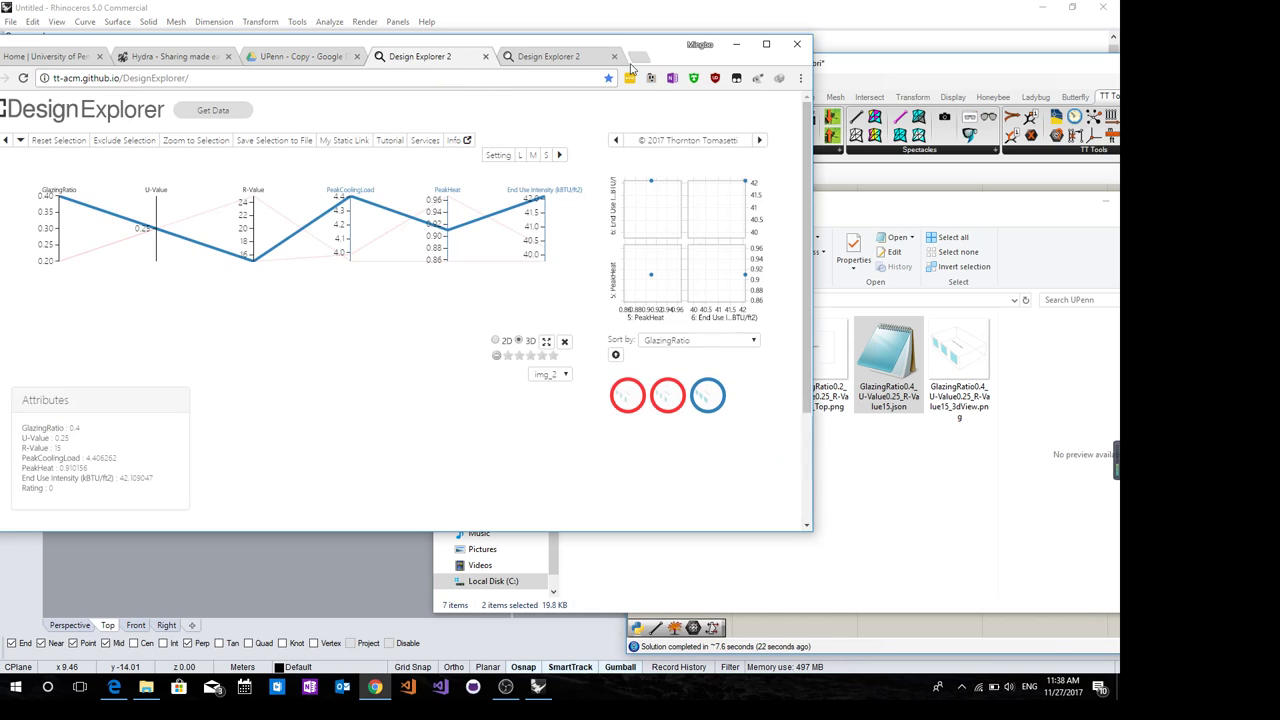
# Reload the study from My Static Link in a maximized browser and show one design's 3D box with three windows
pyautogui.click(766, 44)
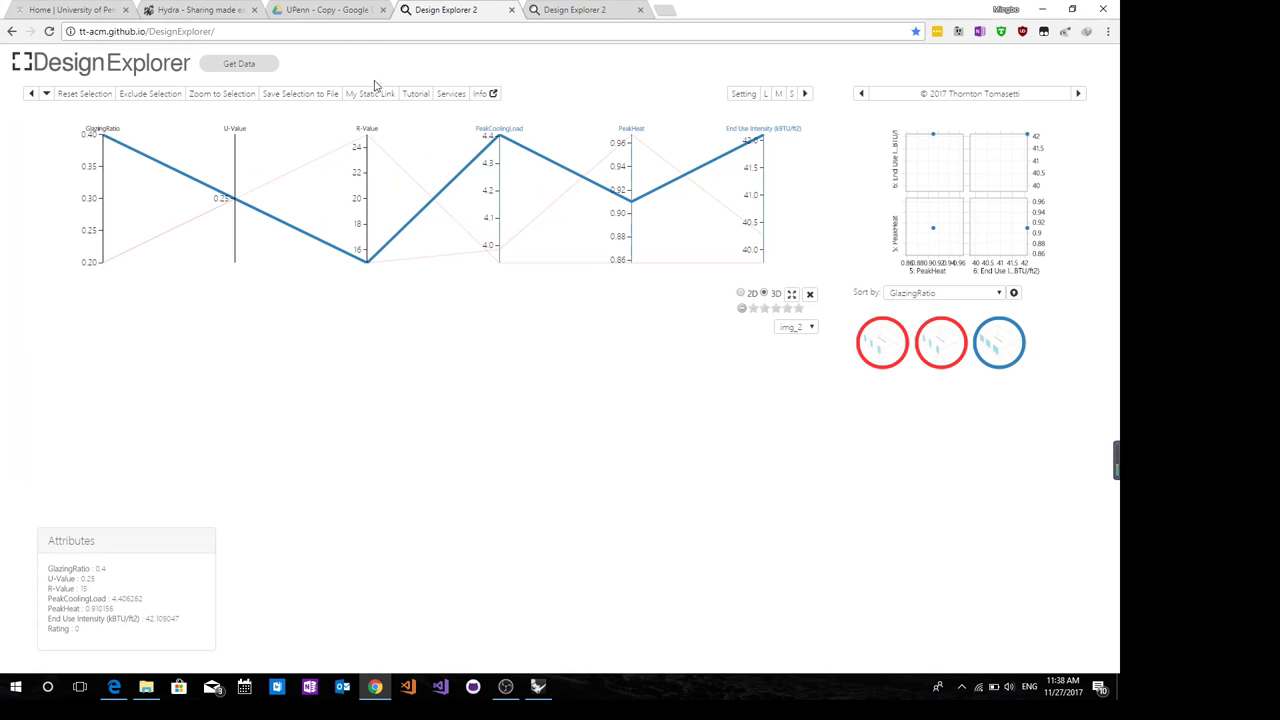
pyautogui.click(370, 94)
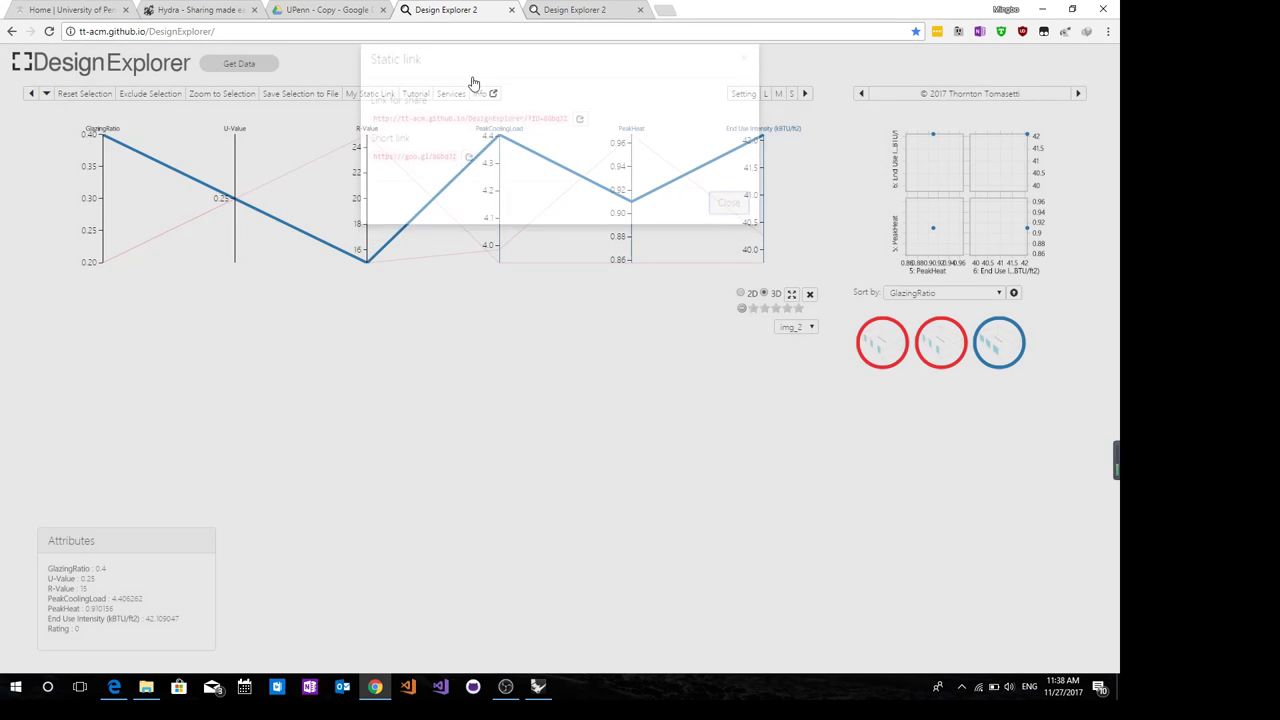
pyautogui.click(728, 204)
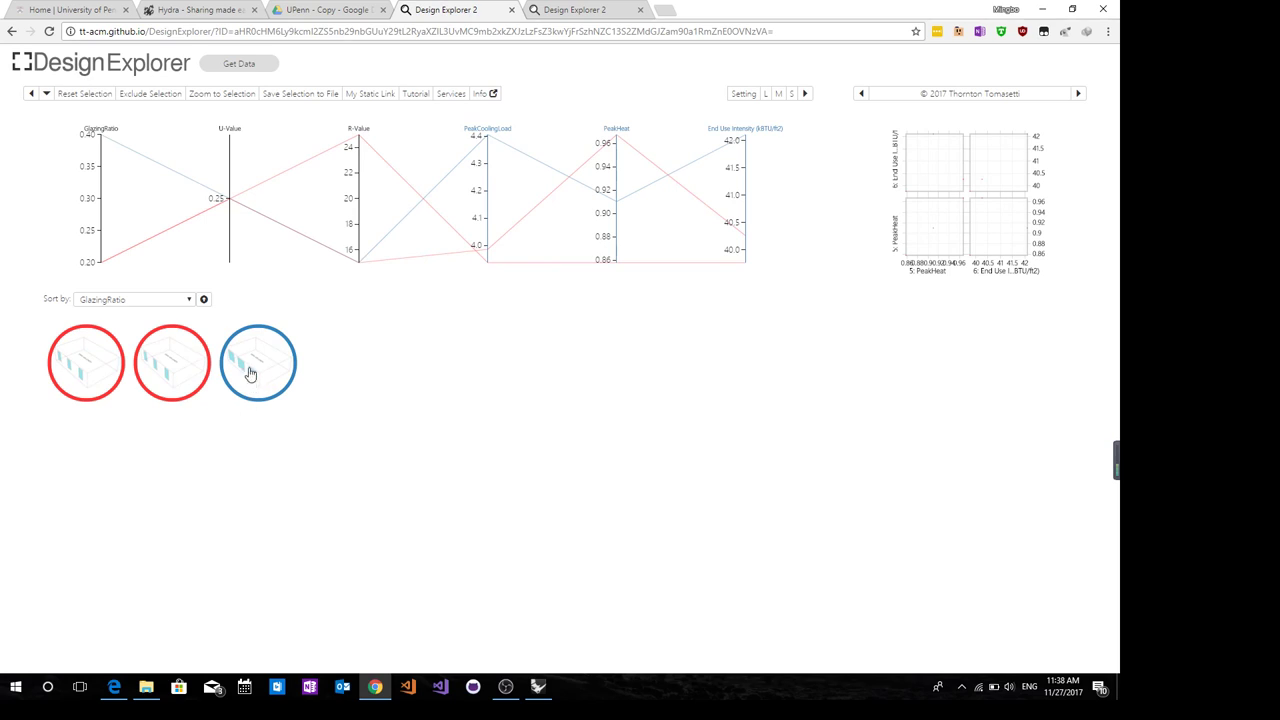
pyautogui.click(258, 362)
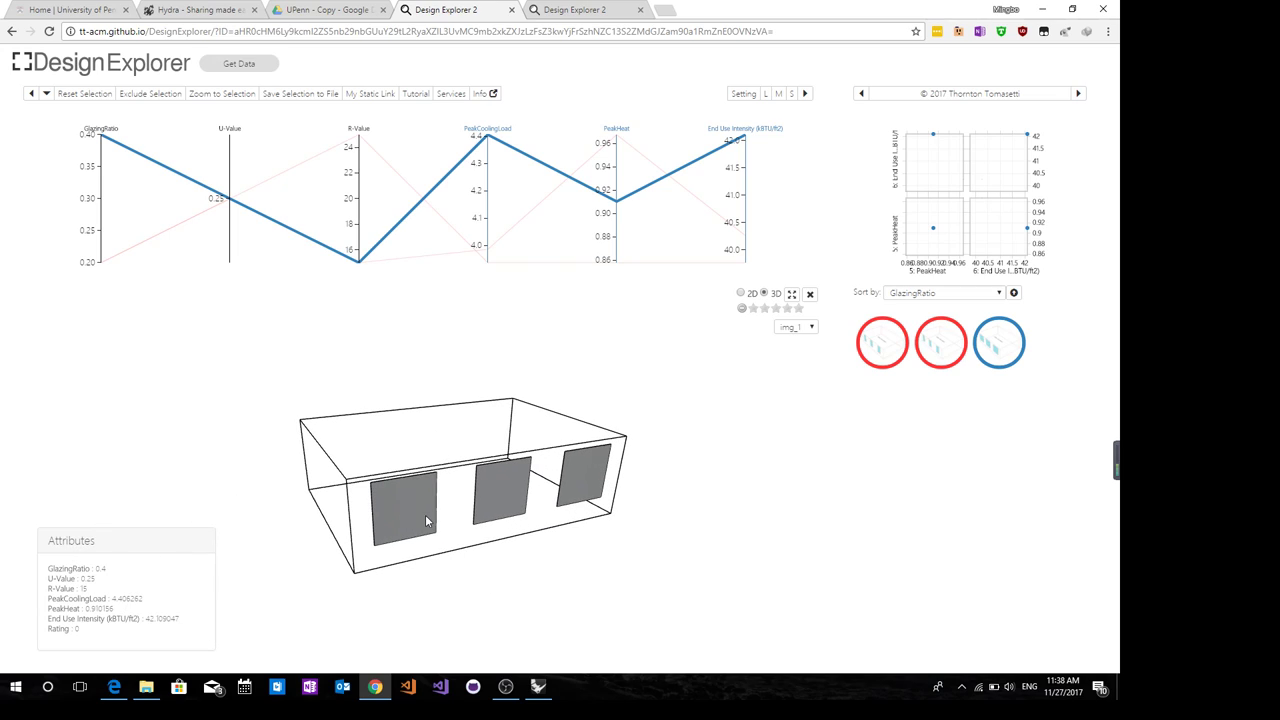
pyautogui.moveTo(464, 504)
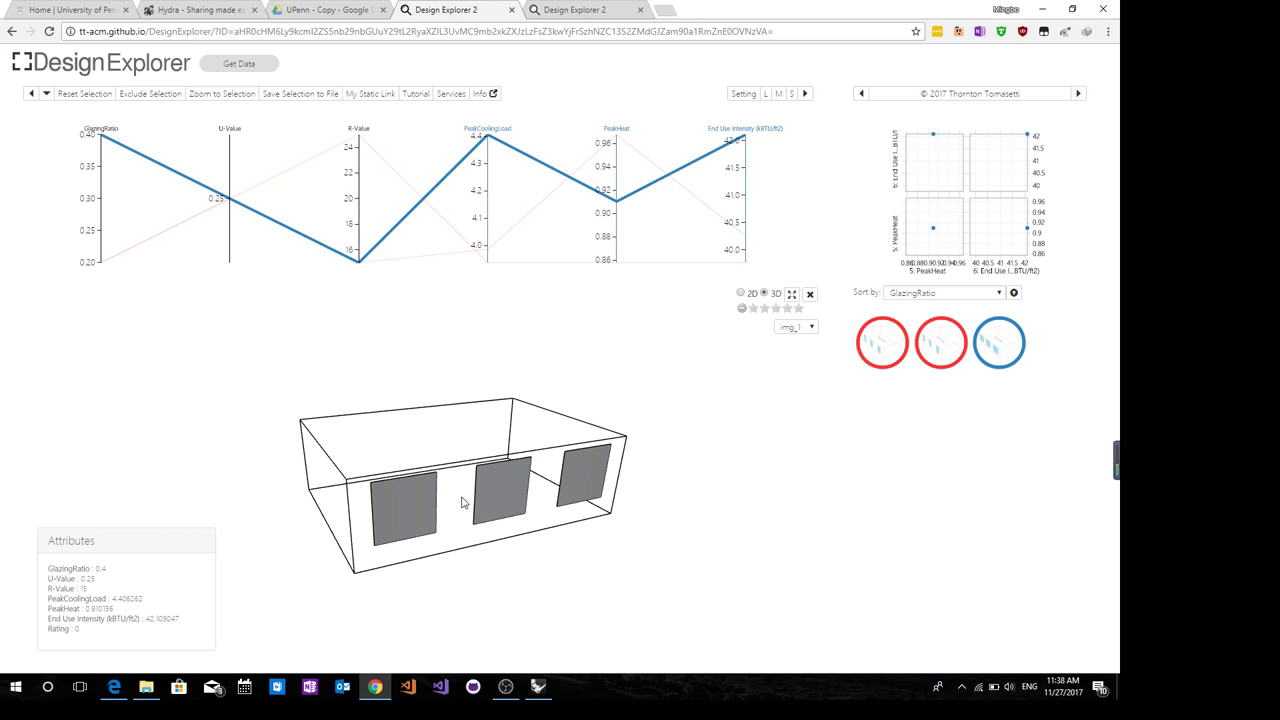
pyautogui.moveTo(464, 500); pyautogui.dragTo(528, 536)
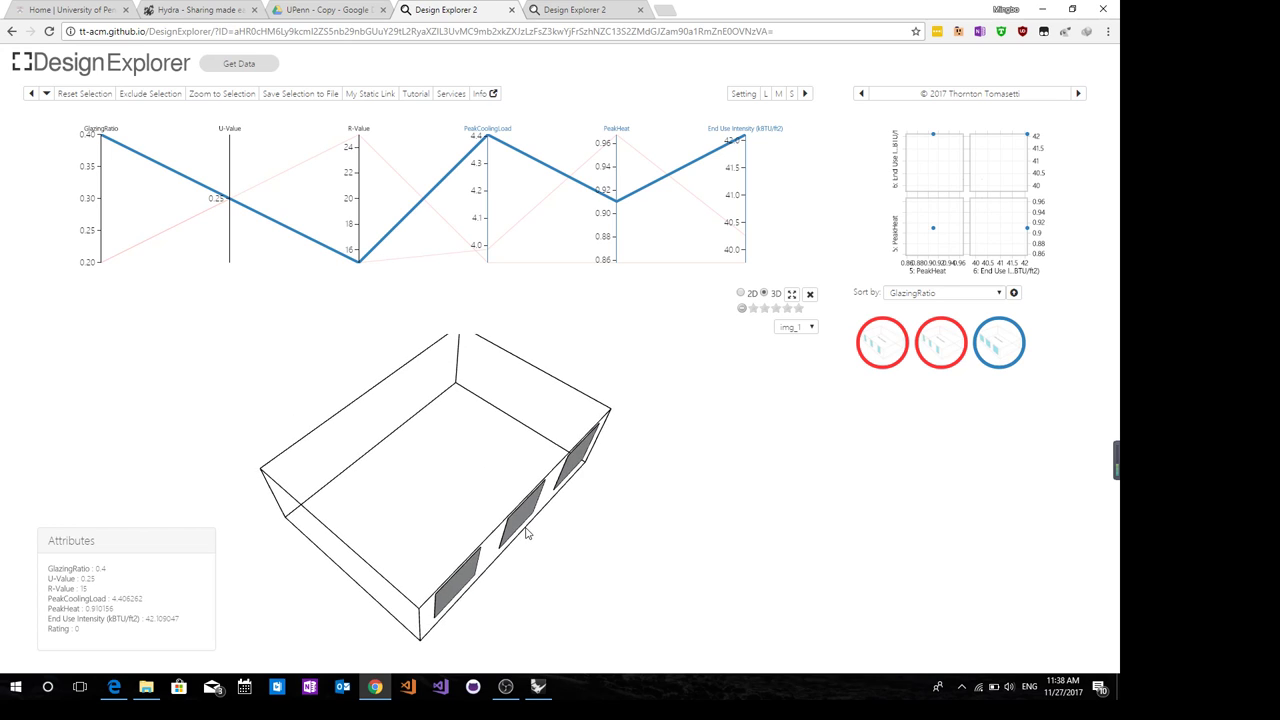
# Orbit the 3D box to see its three window panels from the far side
pyautogui.moveTo(528, 532); pyautogui.dragTo(416, 524)
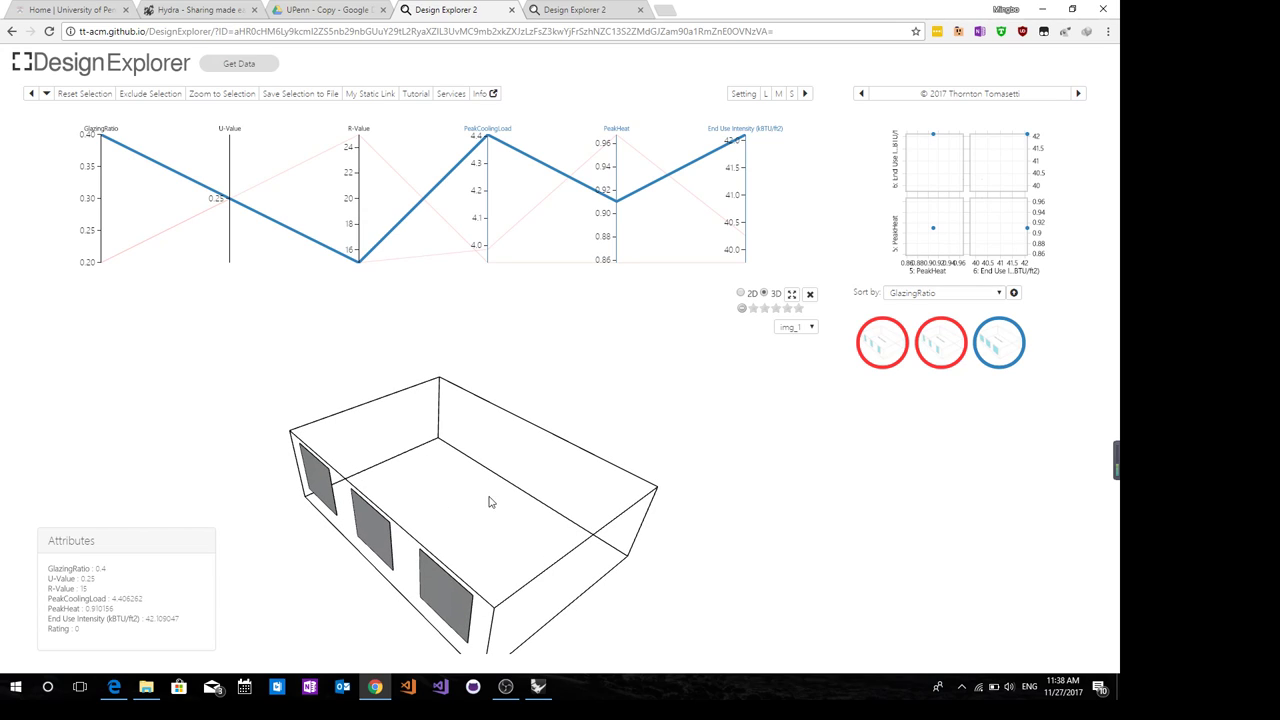
pyautogui.moveTo(516, 524)
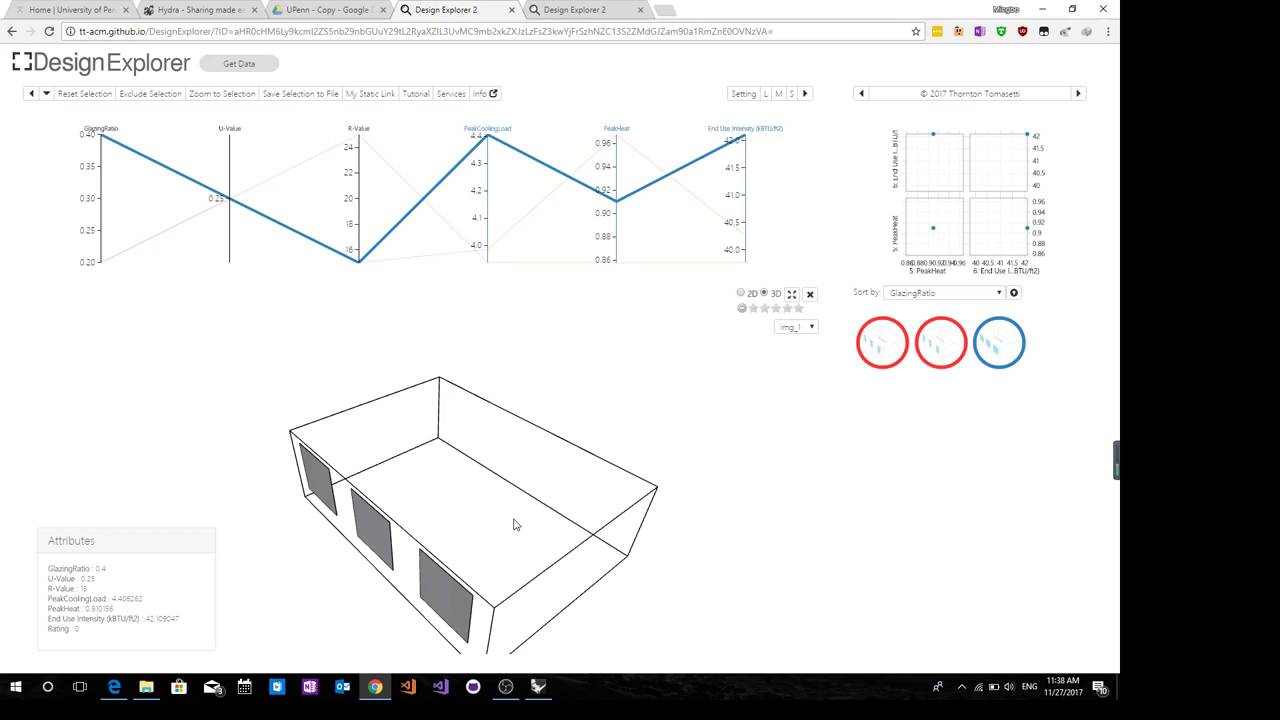
pyautogui.moveTo(392, 110)
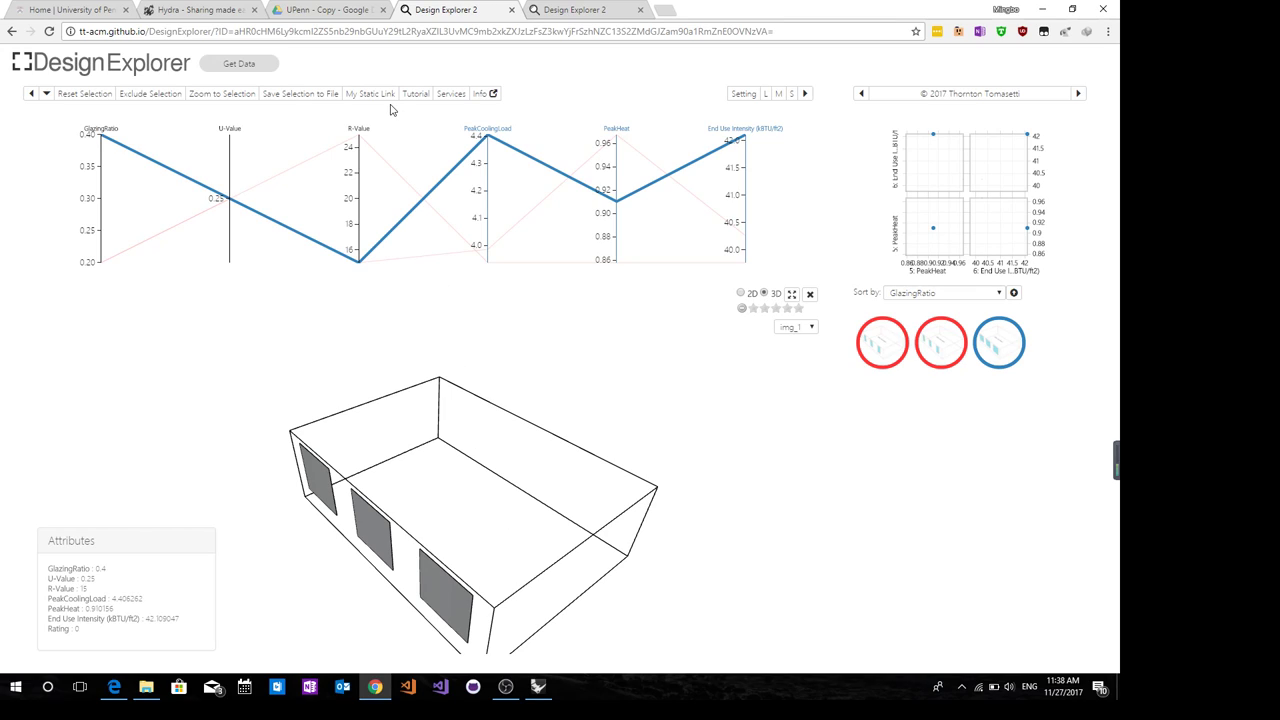
pyautogui.moveTo(484, 52)
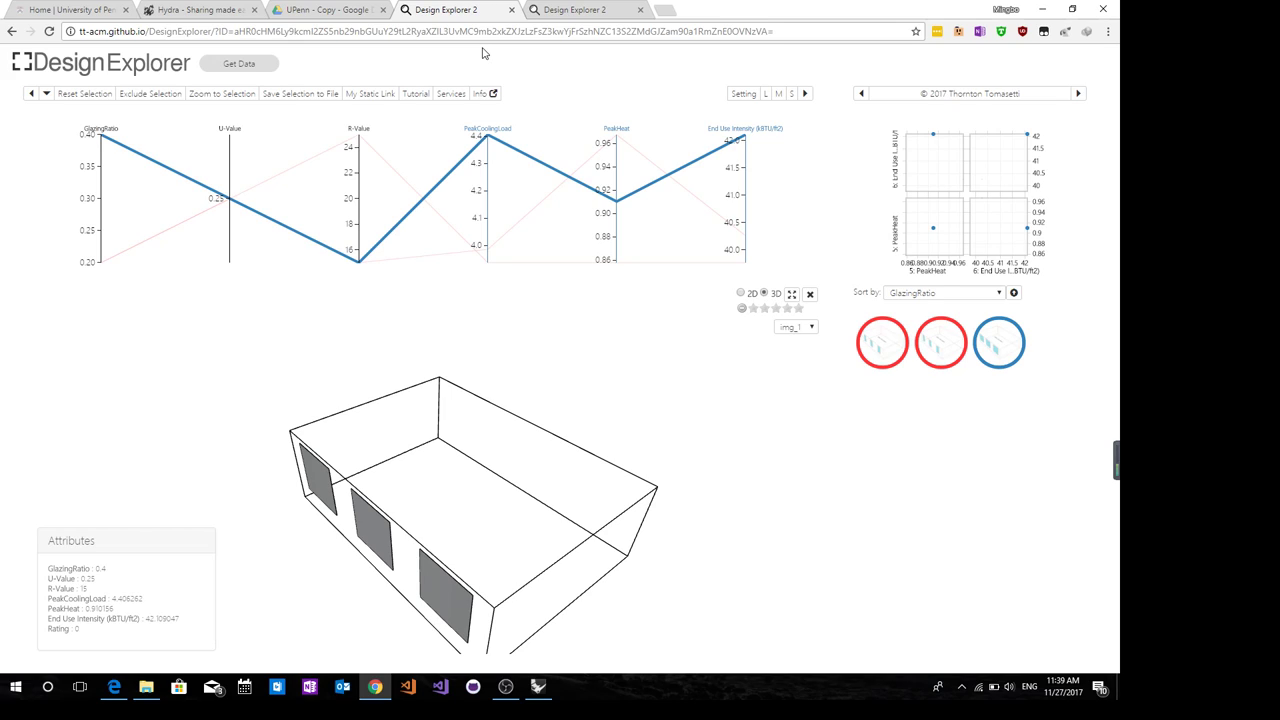
pyautogui.moveTo(612, 94)
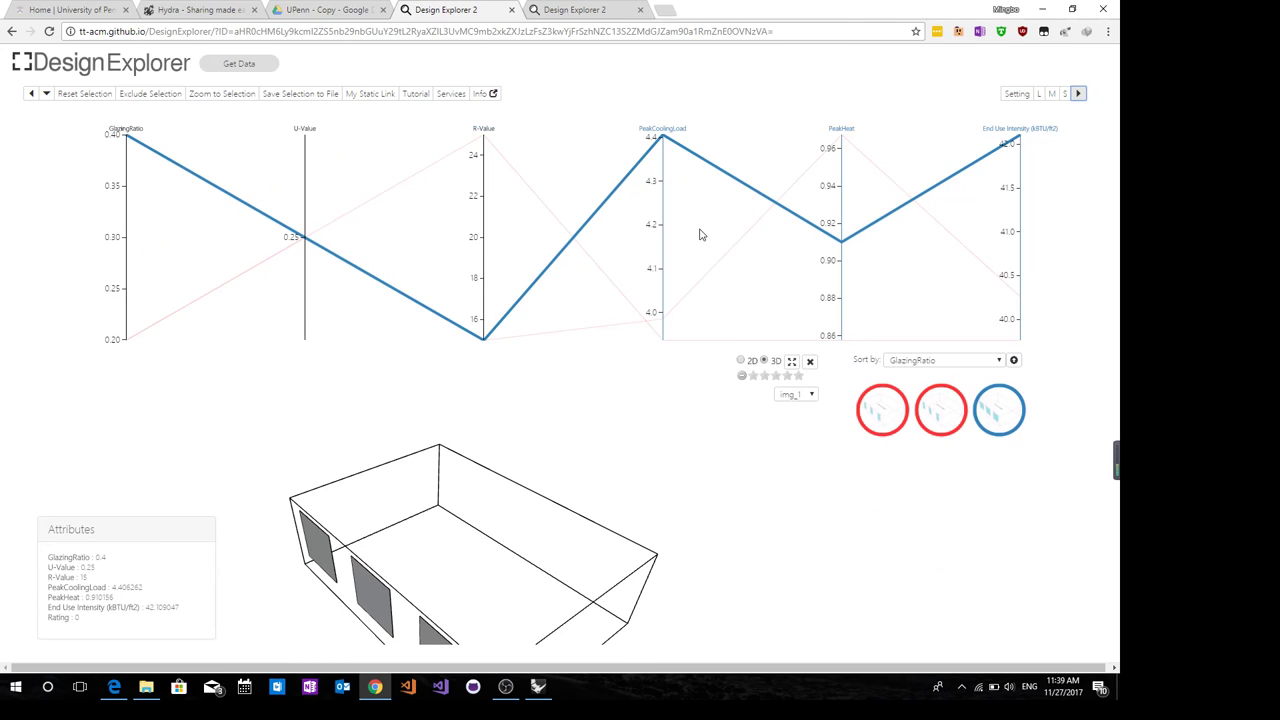
pyautogui.moveTo(640, 494)
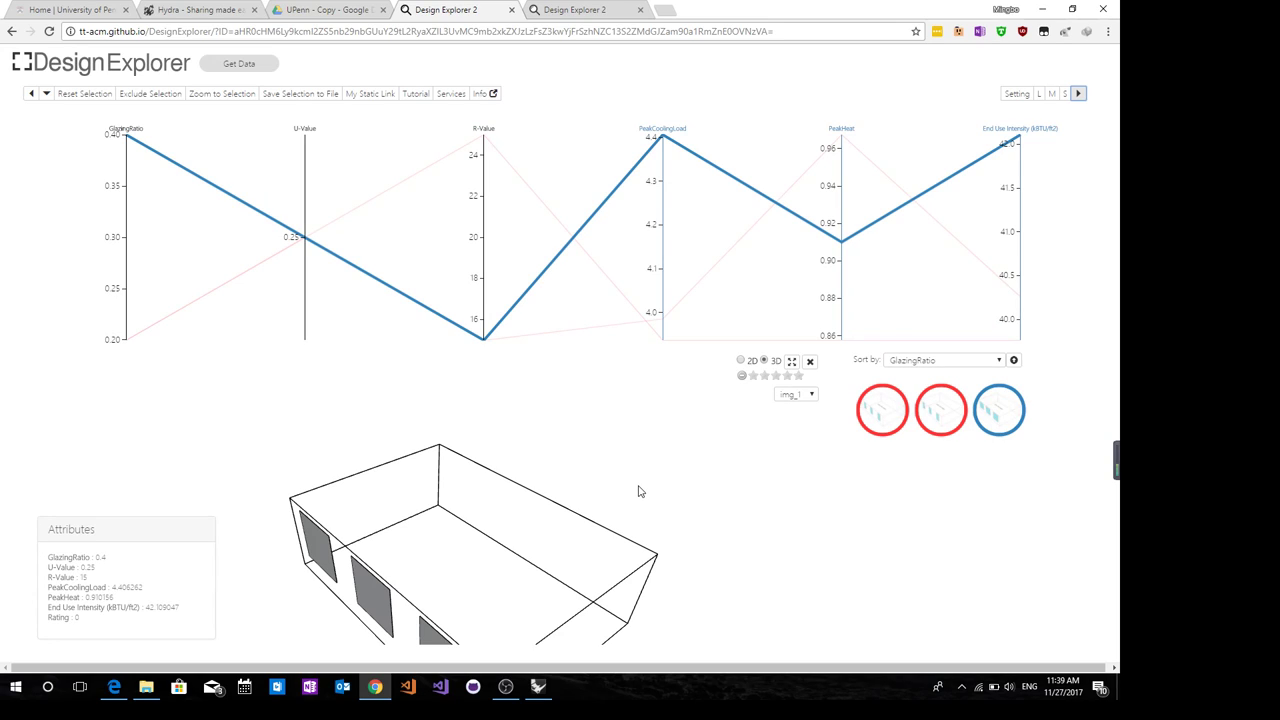
pyautogui.moveTo(640, 496)
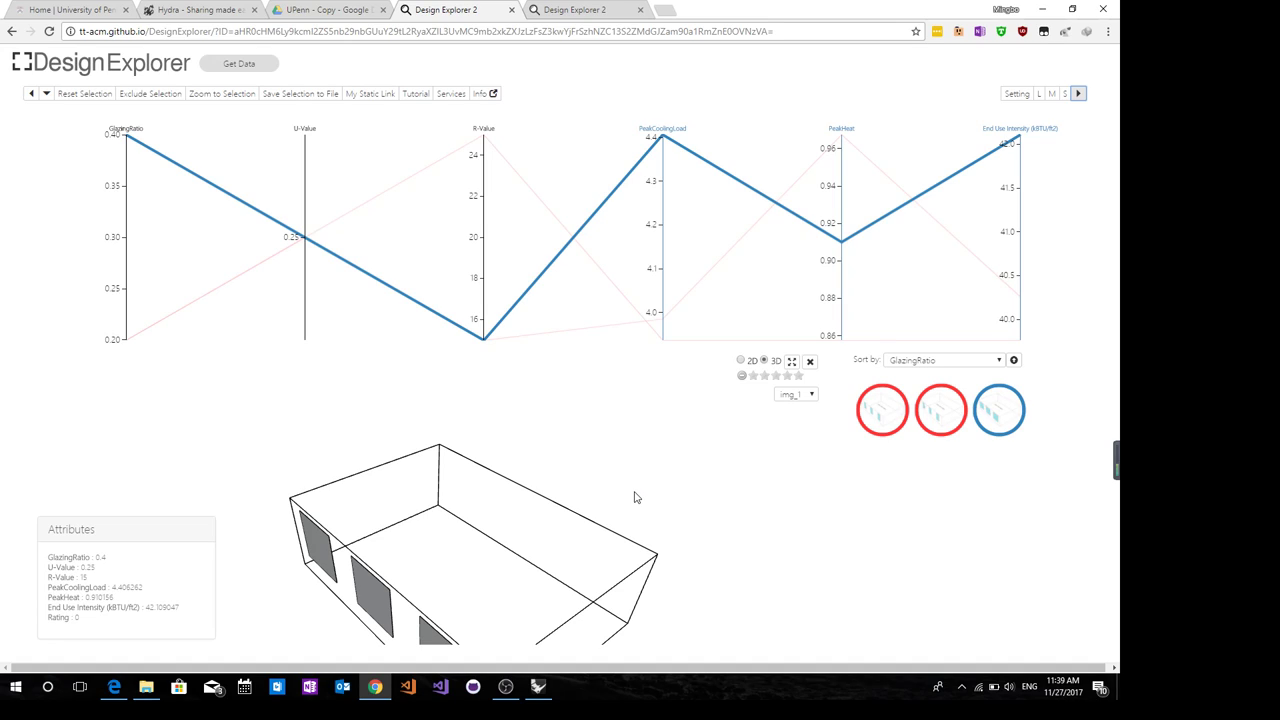
pyautogui.moveTo(632, 502)
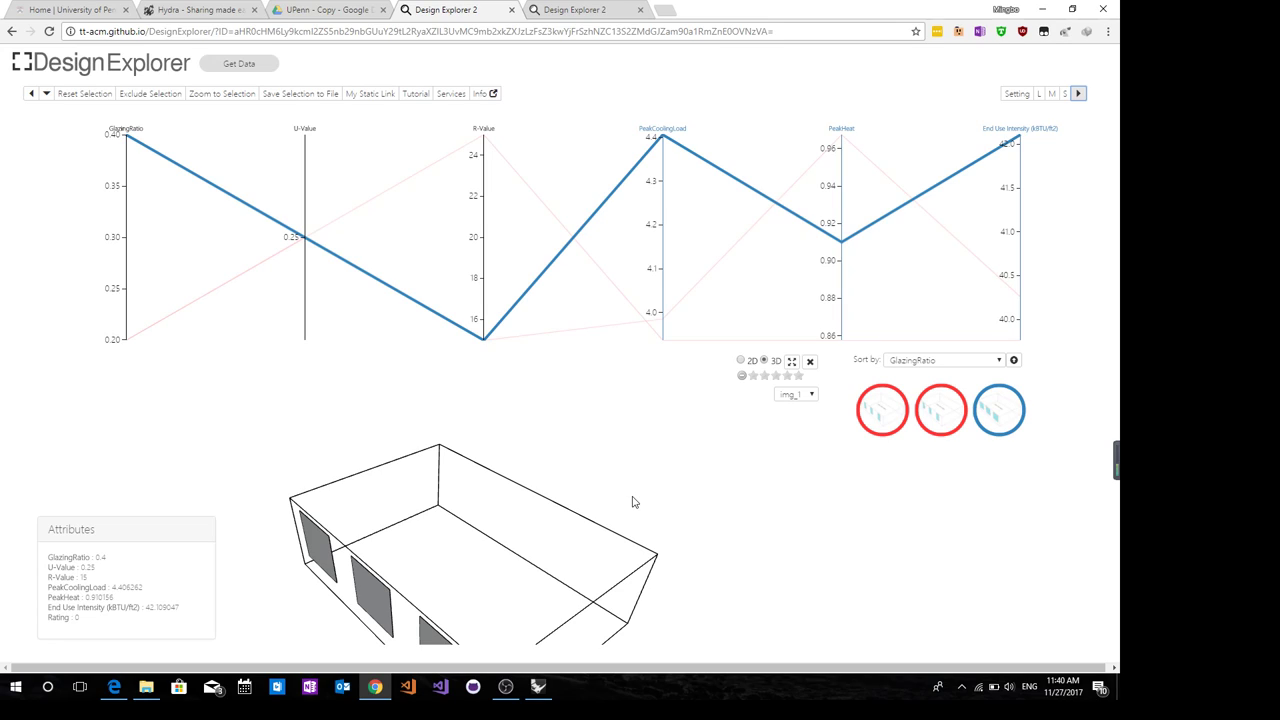
pyautogui.moveTo(630, 510)
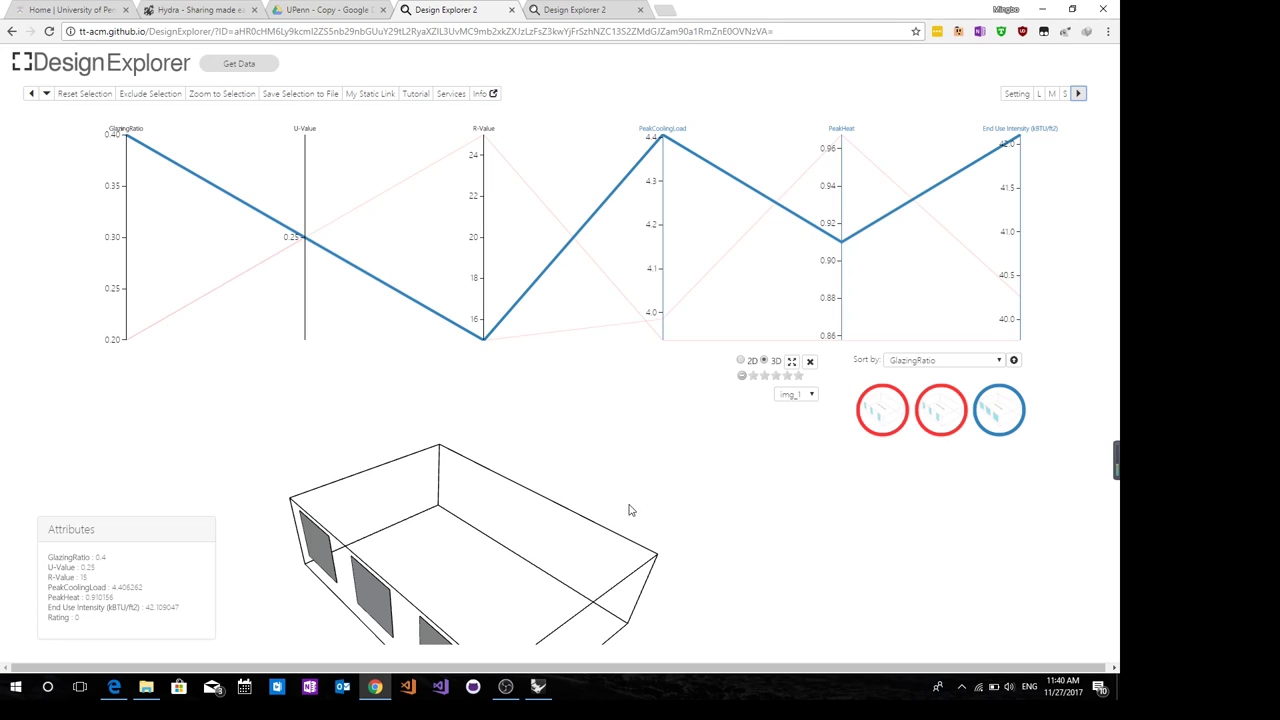
pyautogui.moveTo(510, 538)
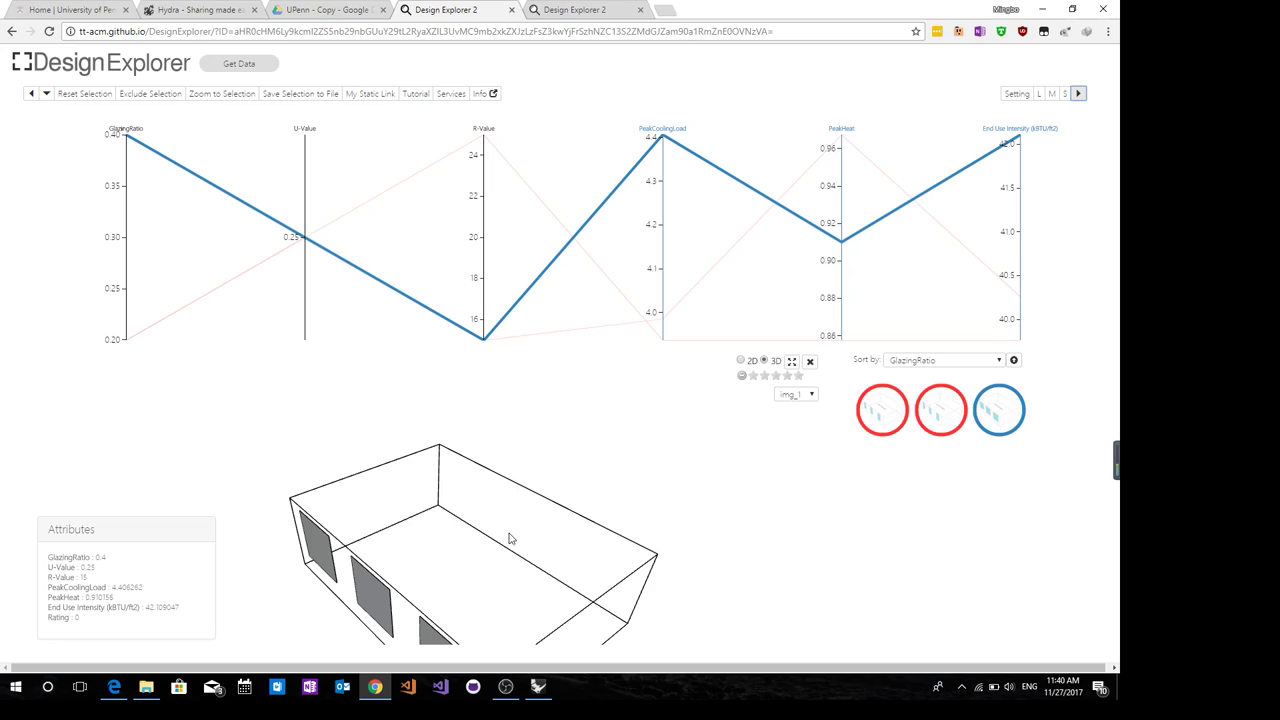
# Rotate the 3D model until its three window panels face the viewer again
pyautogui.moveTo(510, 540); pyautogui.dragTo(564, 608)
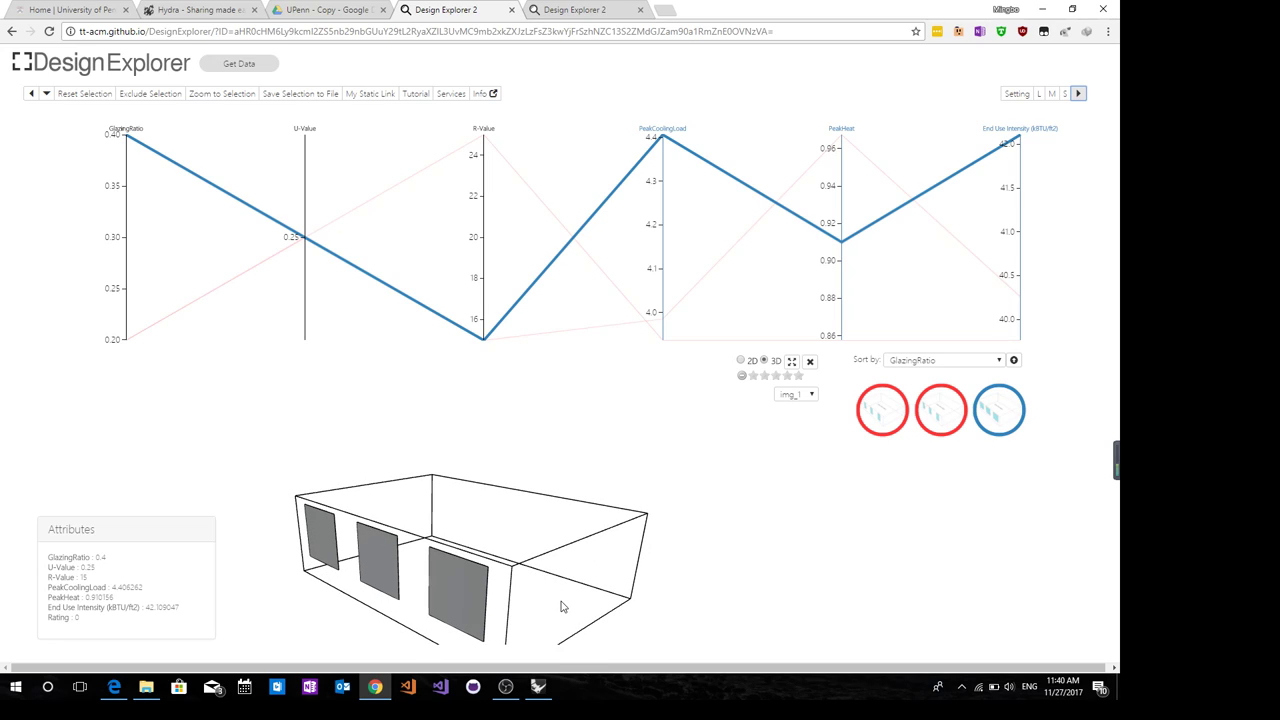
pyautogui.moveTo(564, 600)
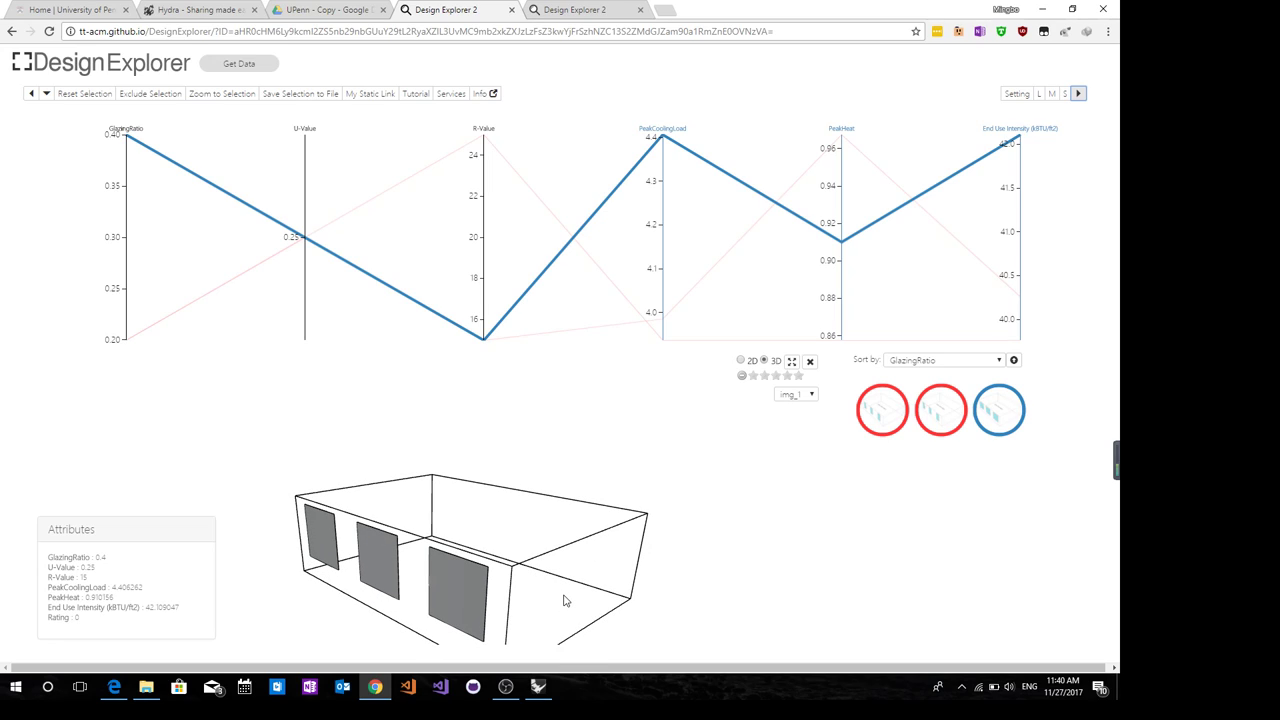
pyautogui.moveTo(576, 596)
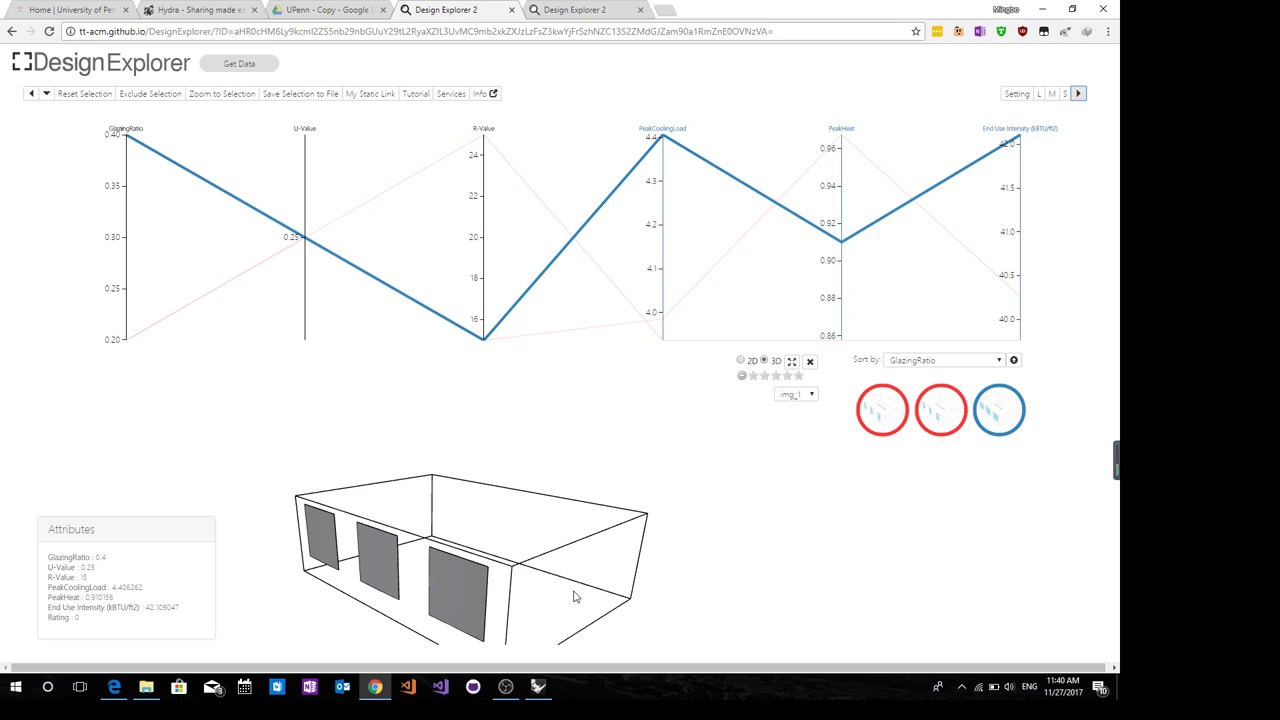